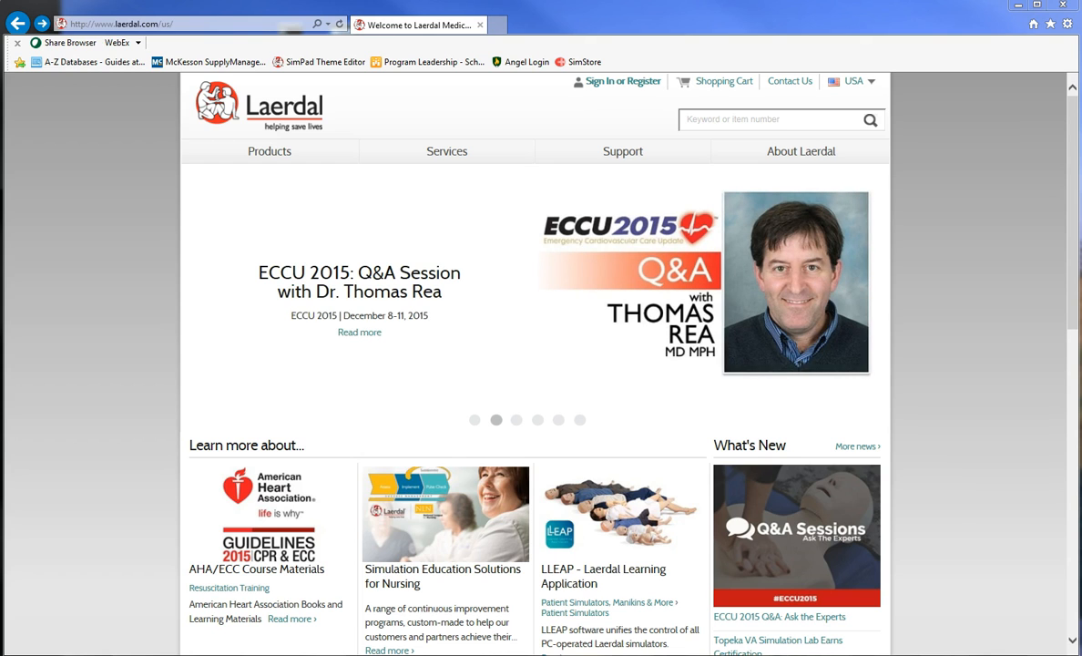
Show the Laerdal site location list and dismiss it without changing country.
left_click(516, 419)
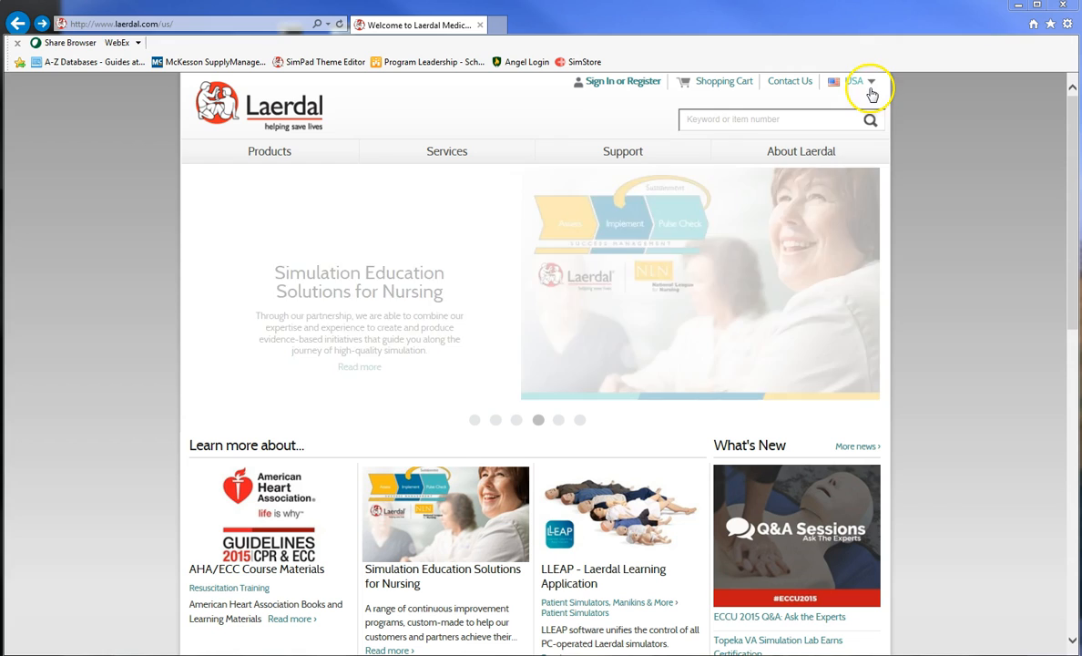
left_click(854, 81)
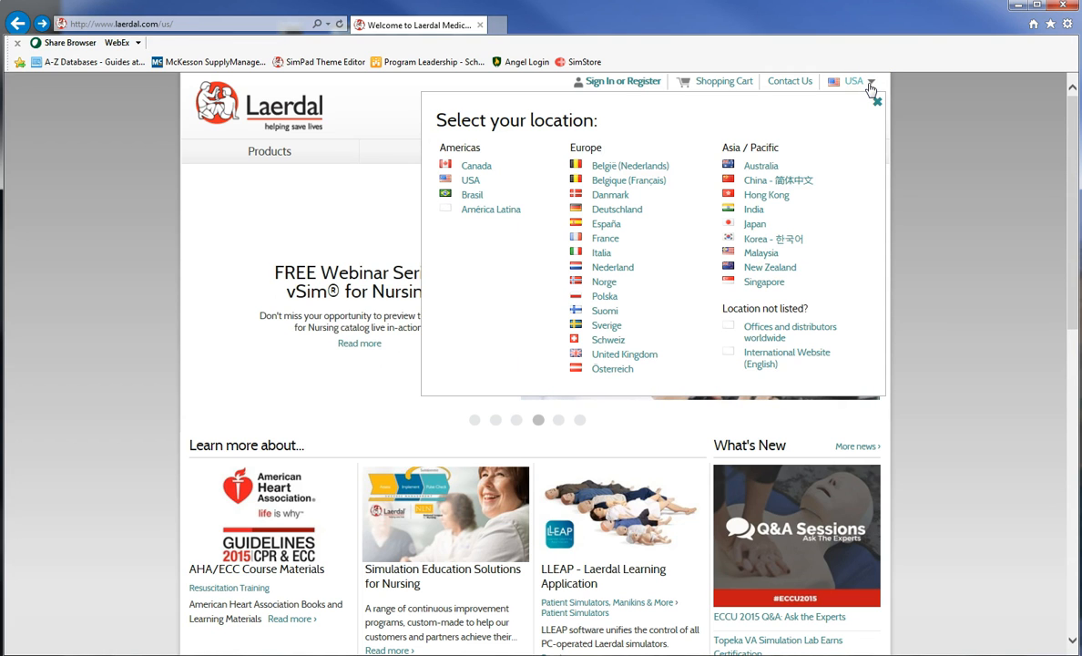
left_click(875, 100)
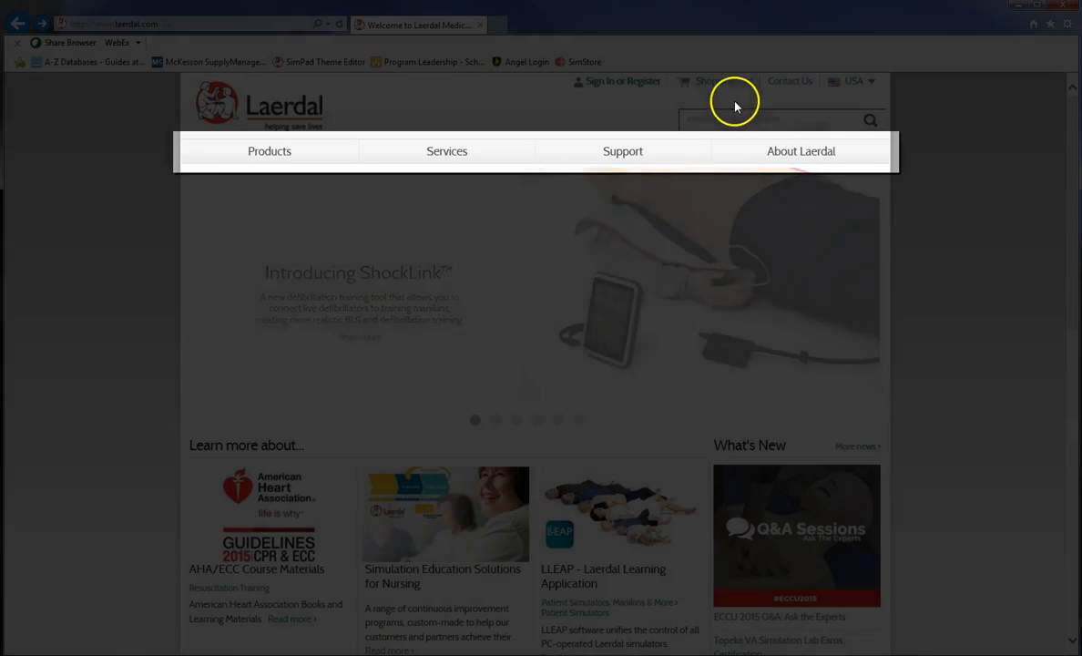
Go to Support's Product Downloads page and scroll to the end of the product list.
left_click(623, 151)
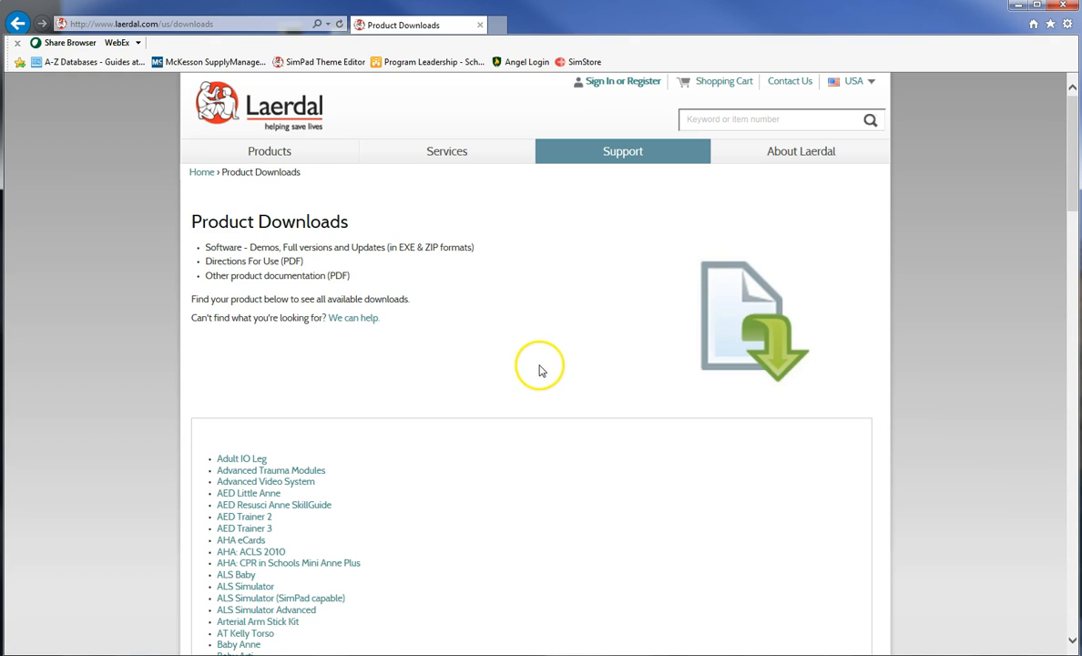
mouse_move(460, 402)
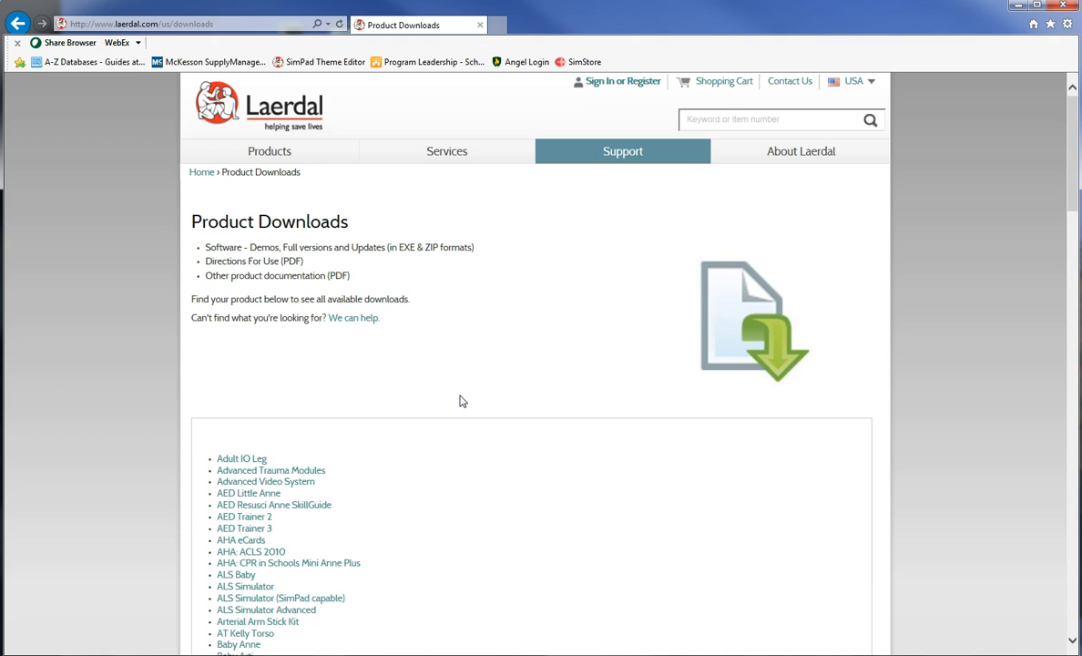
scroll("down", 3)
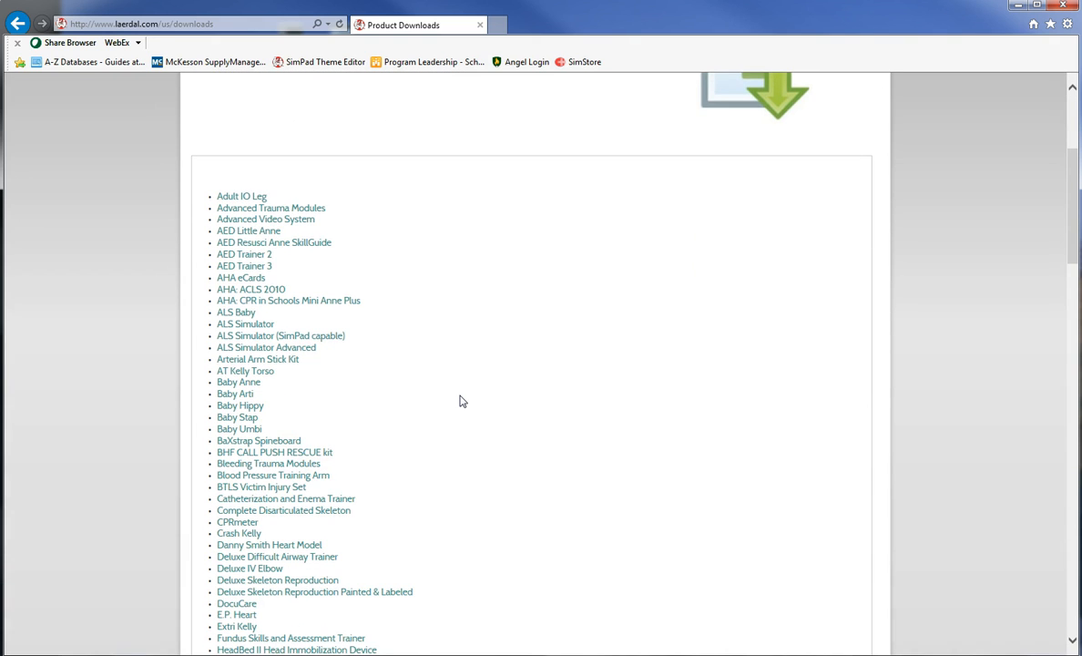
scroll("down", 3)
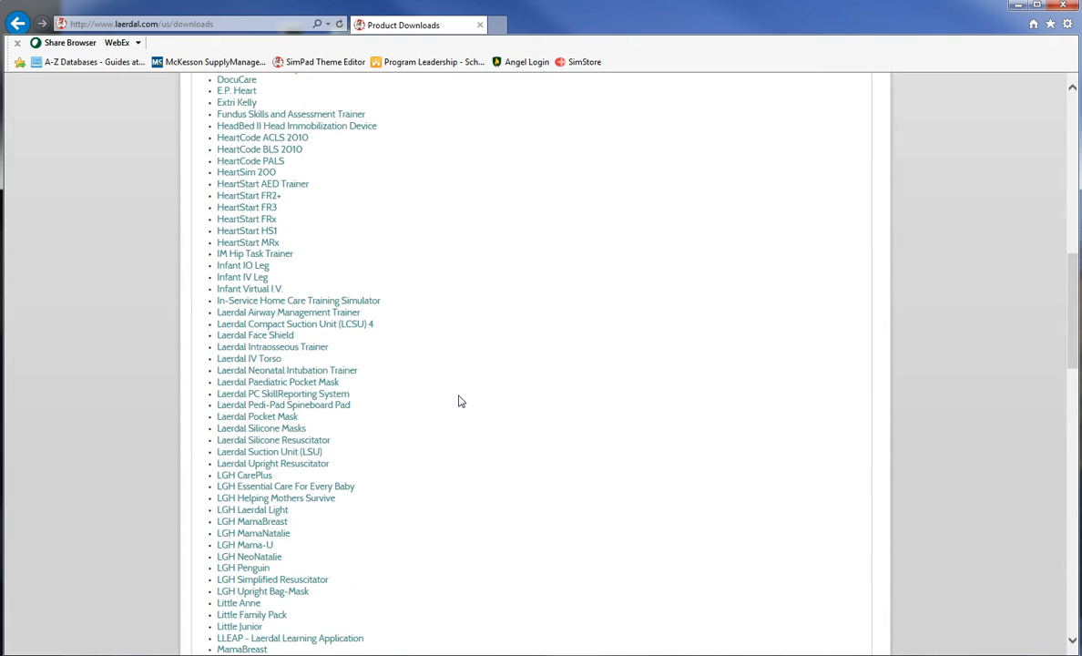
scroll("down", 3)
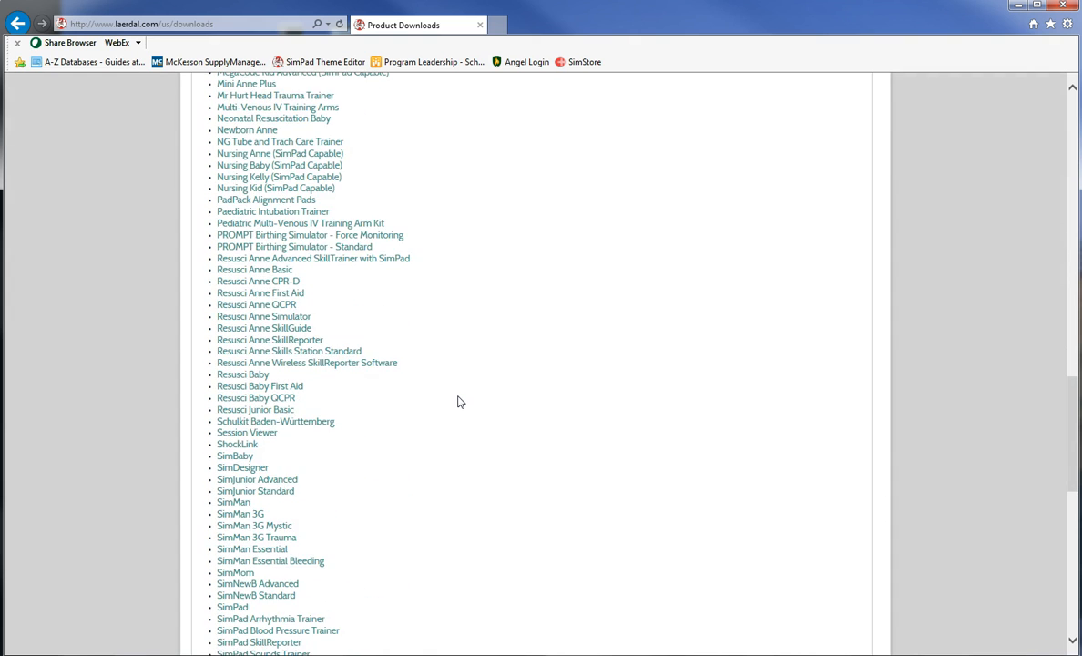
scroll("down", 3)
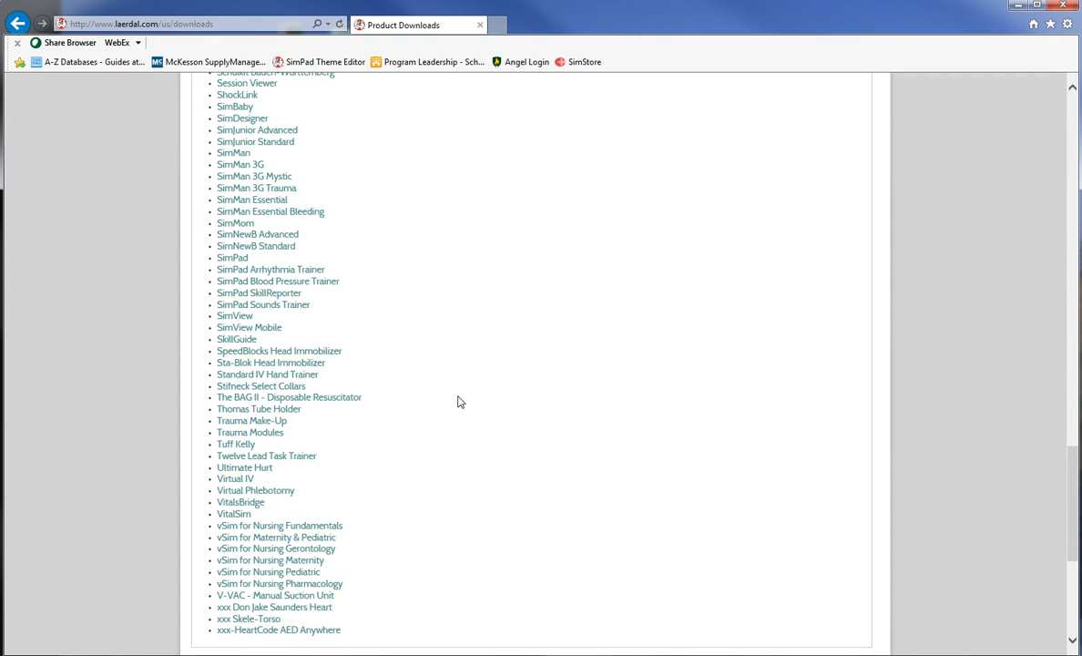
mouse_move(232, 258)
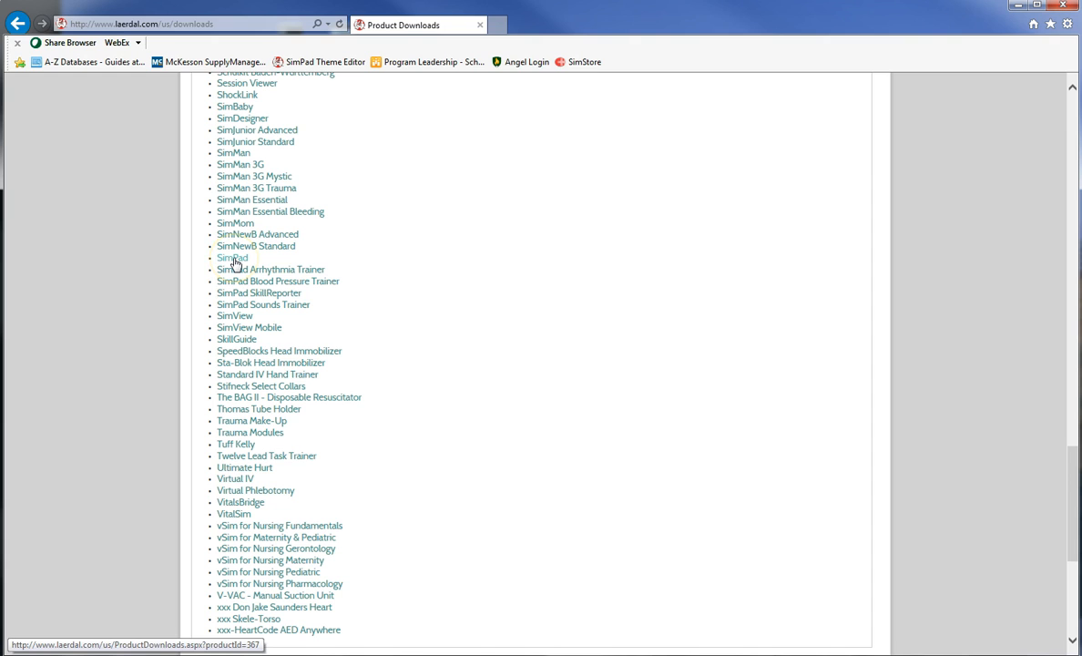
Open the SimPad downloads page and scroll down to the SimPad Theme Editor entry.
left_click(232, 258)
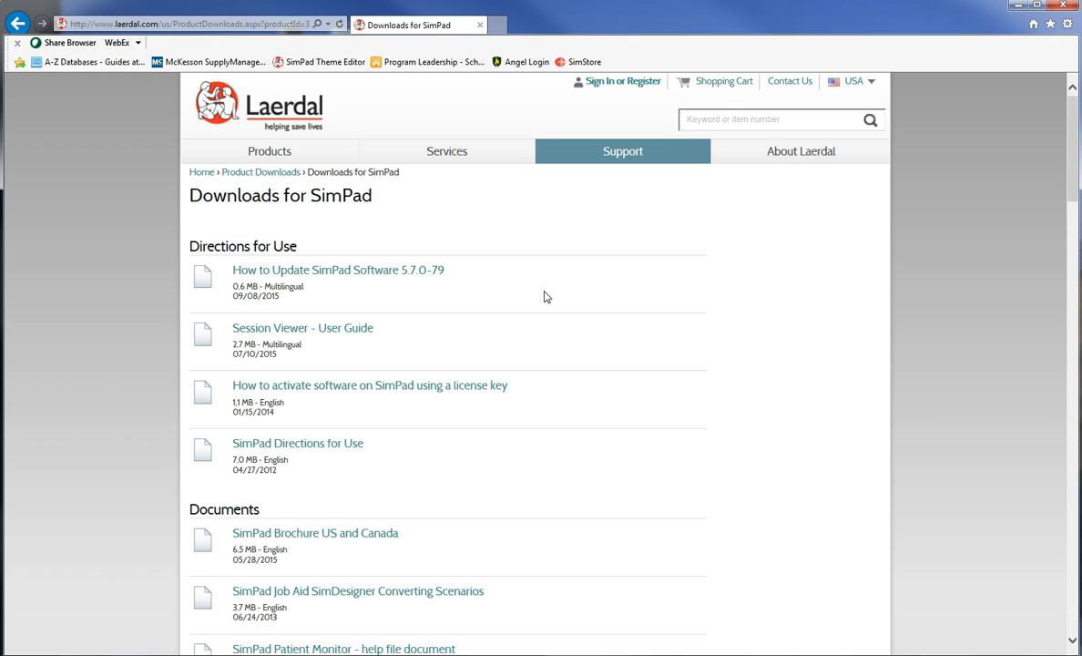
scroll("down", 3)
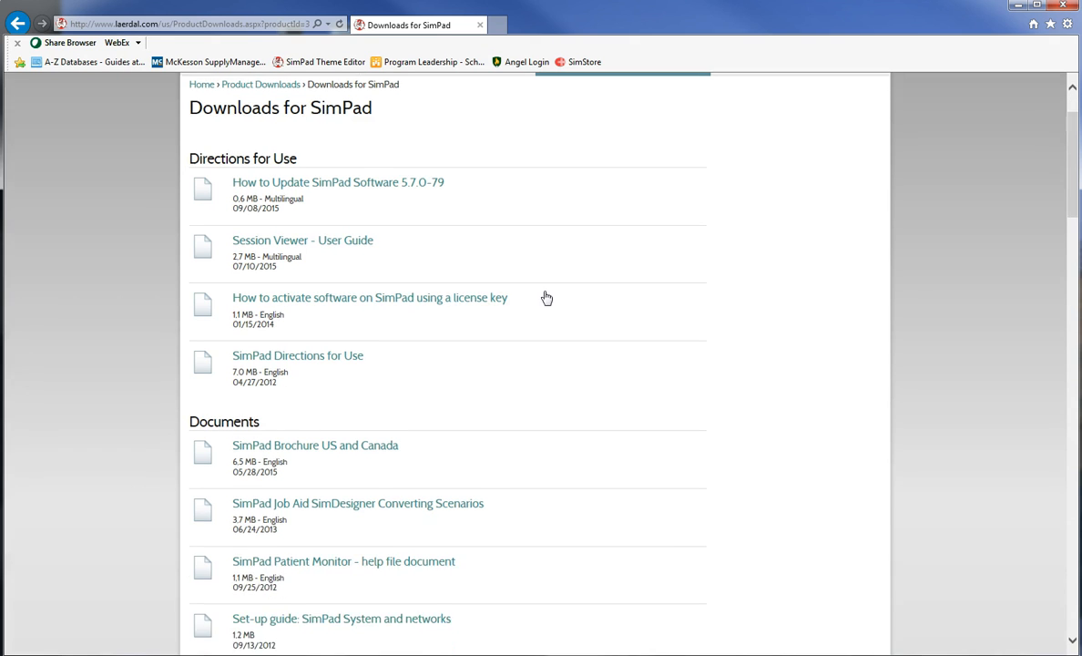
scroll("down", 3)
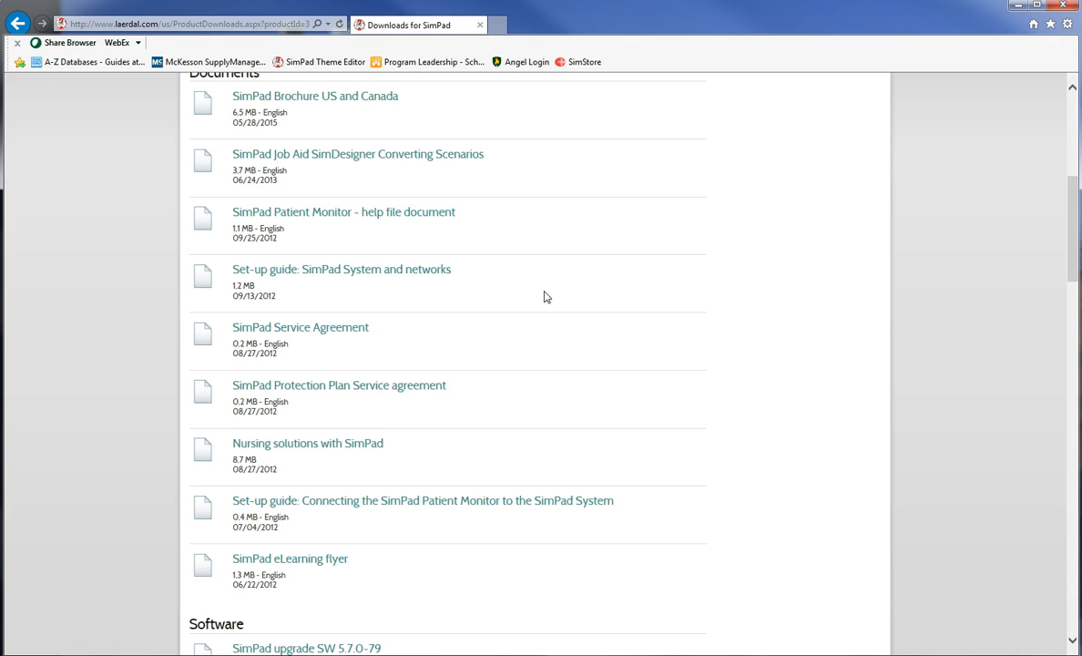
scroll("up", 3)
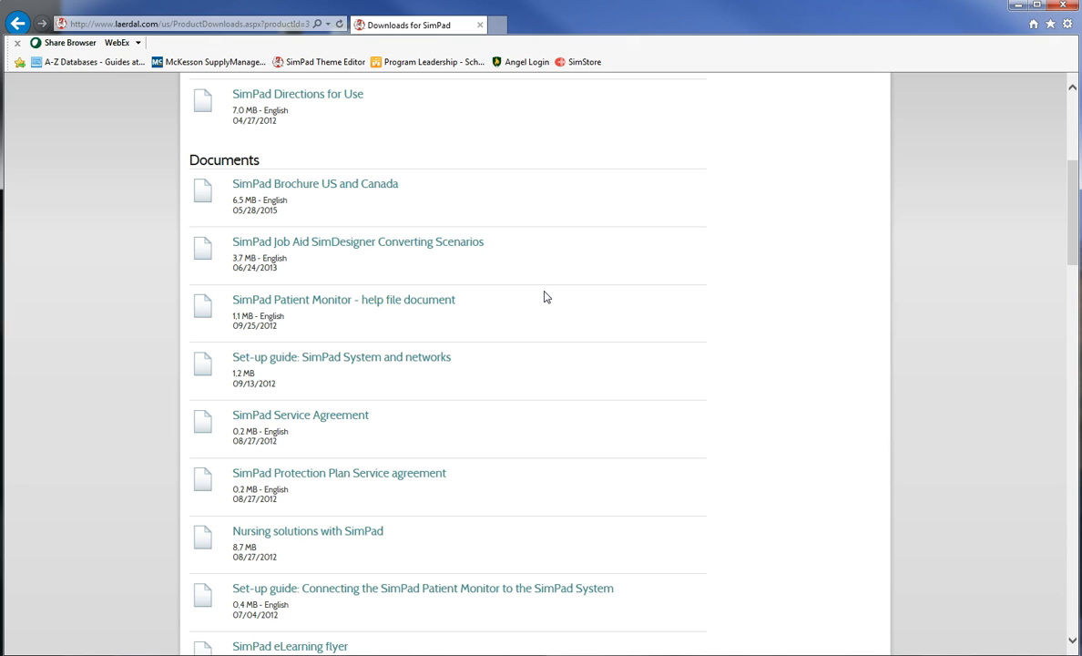
scroll("down", 3)
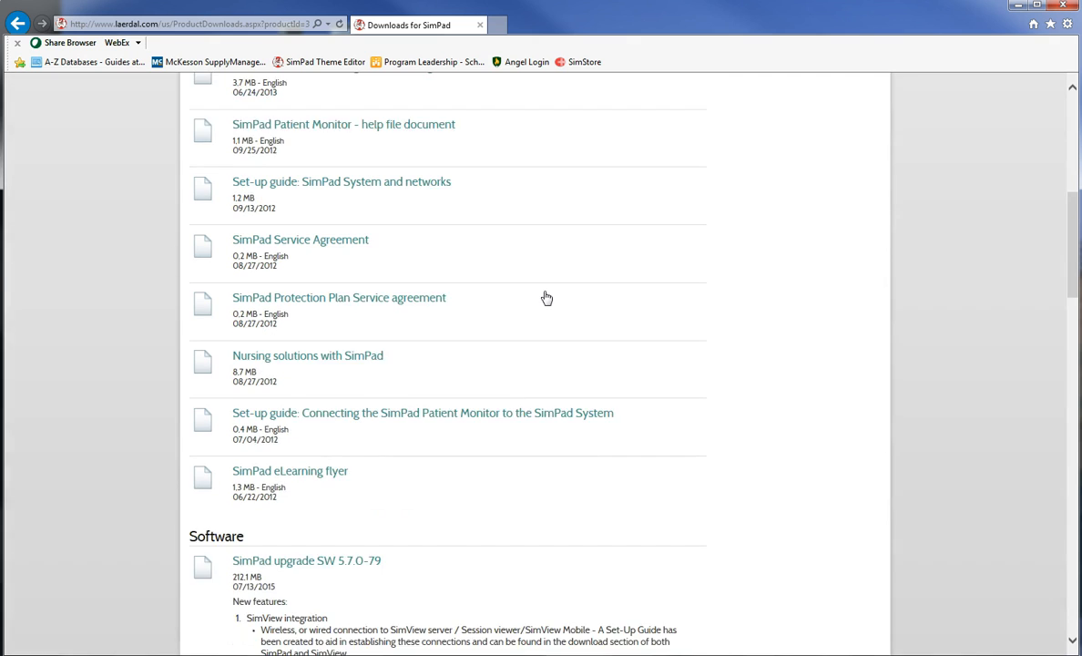
scroll("down", 3)
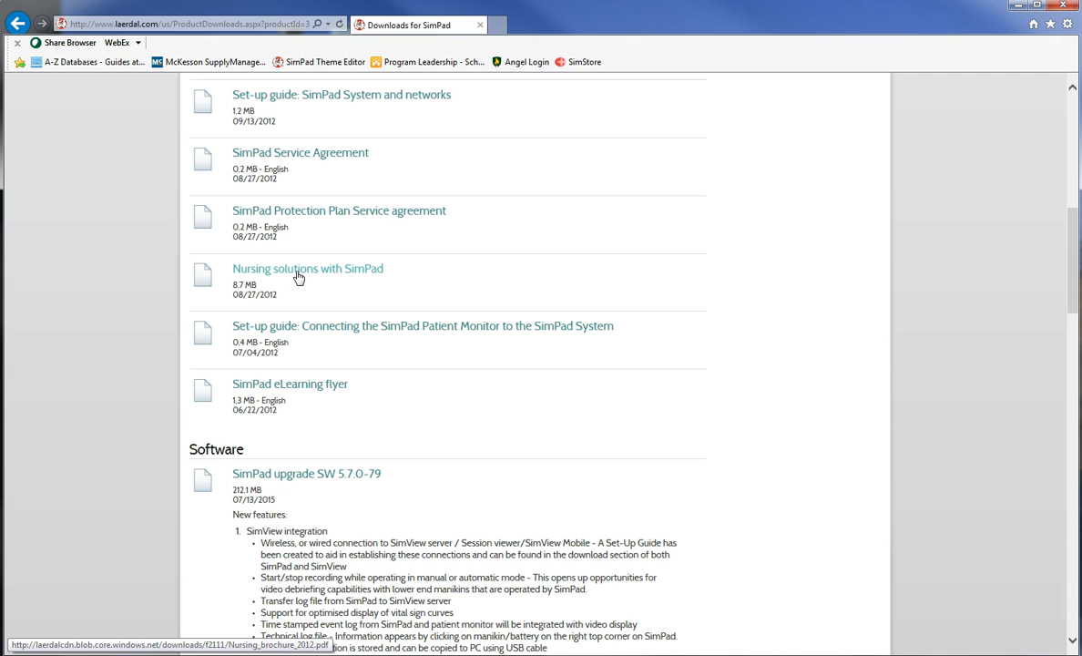
scroll("down", 3)
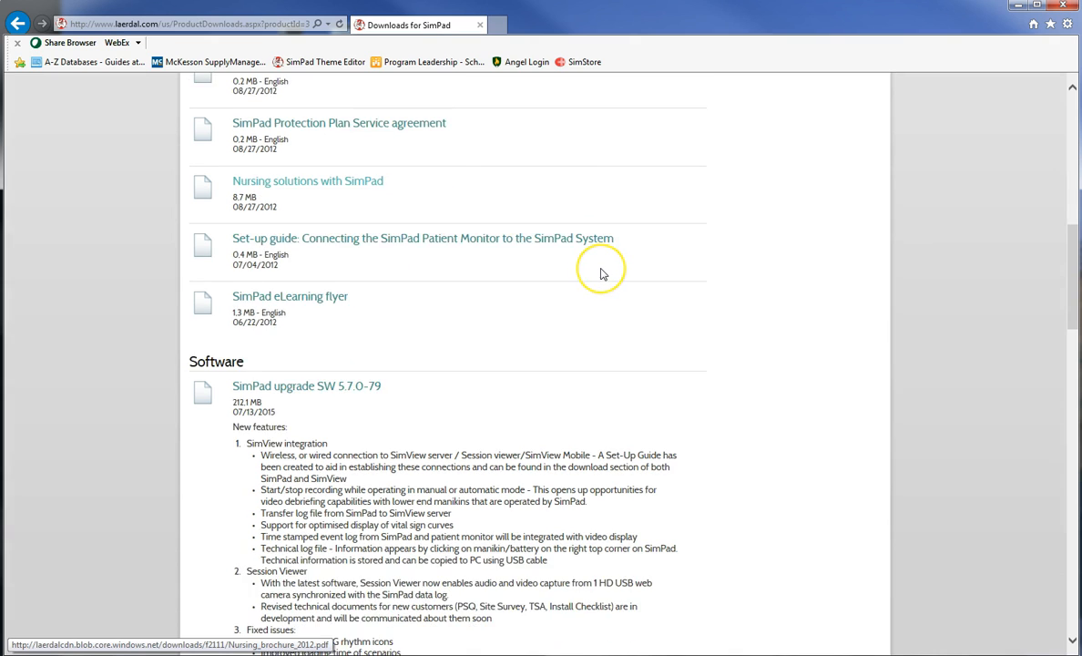
scroll("down", 3)
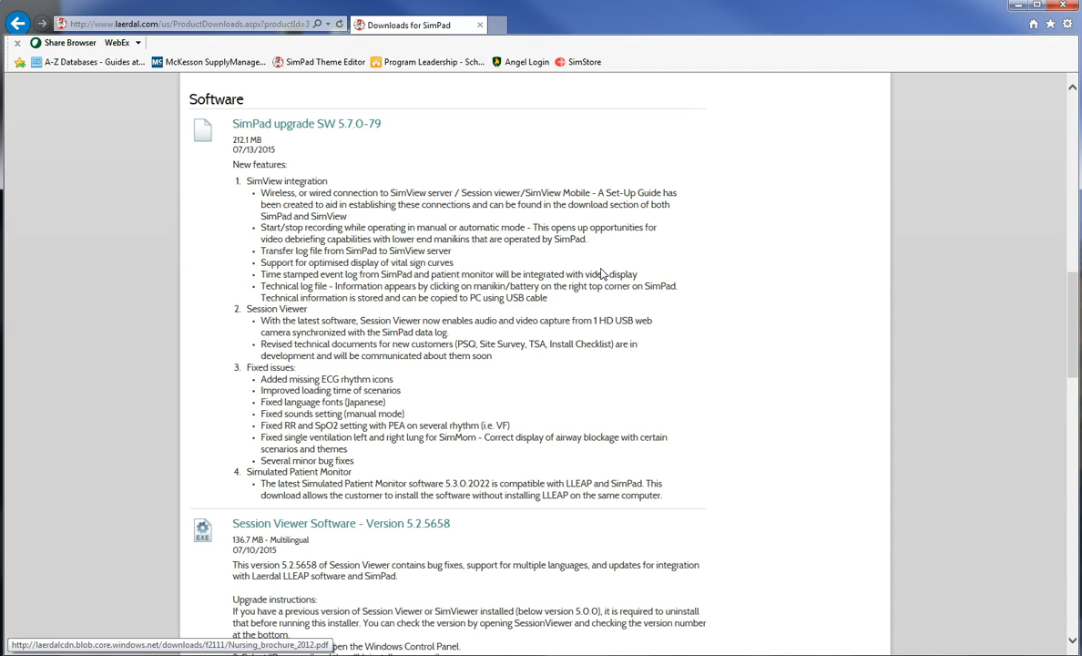
scroll("down", 3)
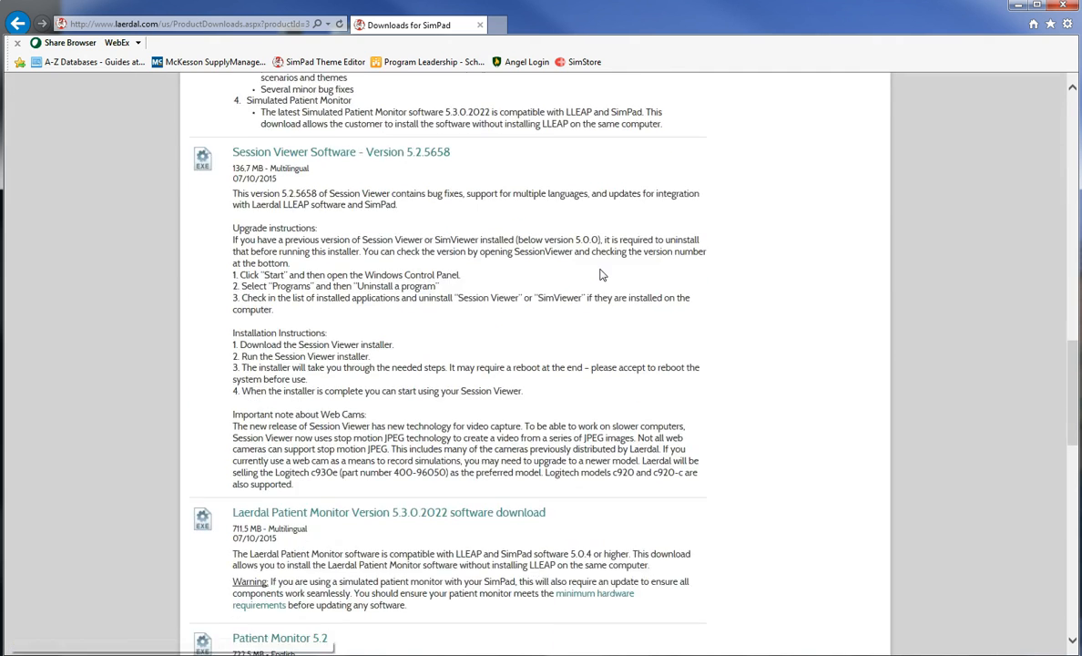
scroll("down", 3)
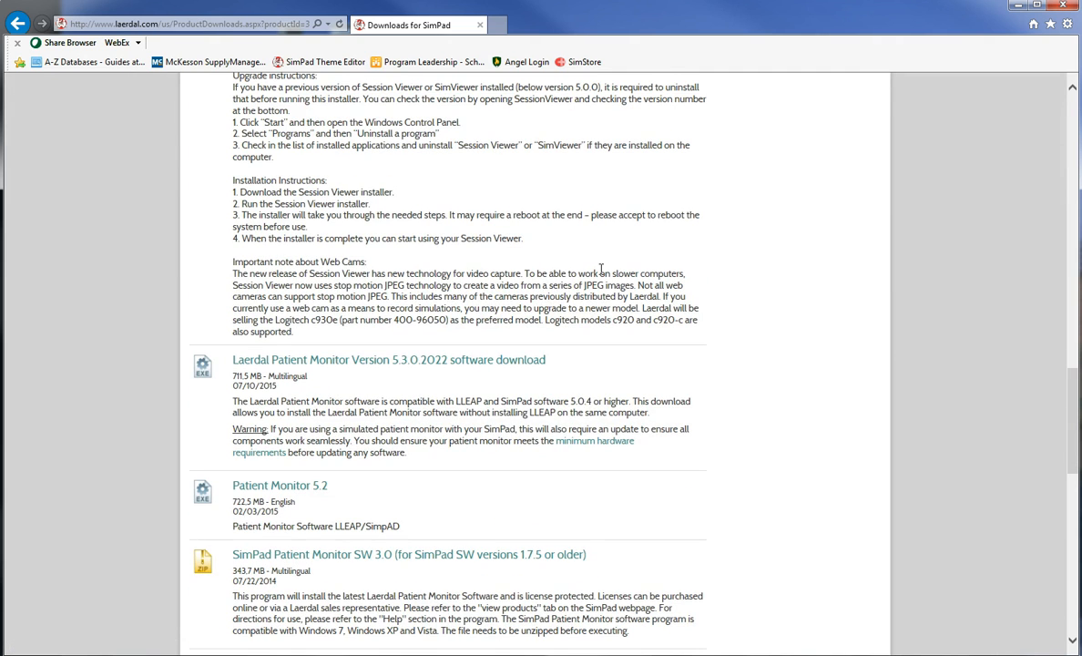
scroll("down", 3)
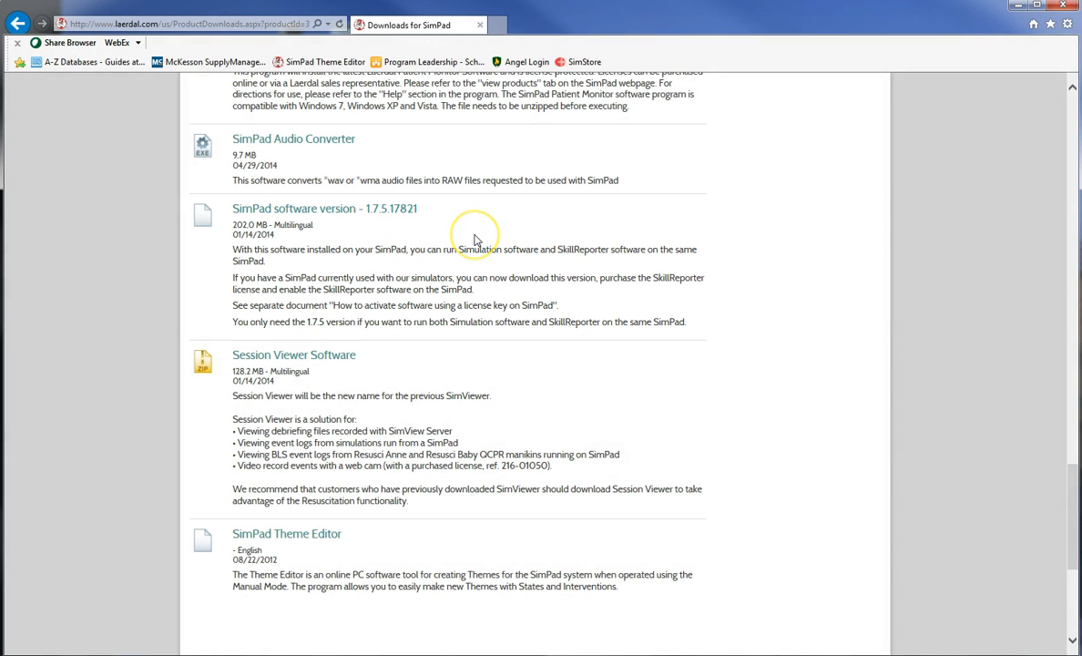
mouse_move(473, 240)
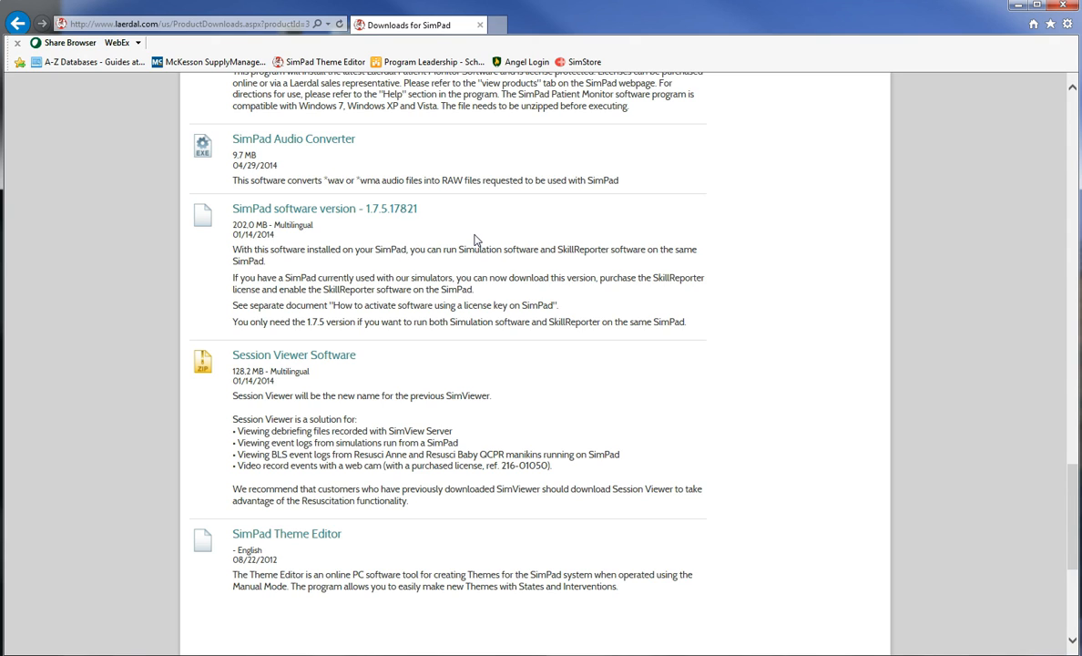
scroll("down", 3)
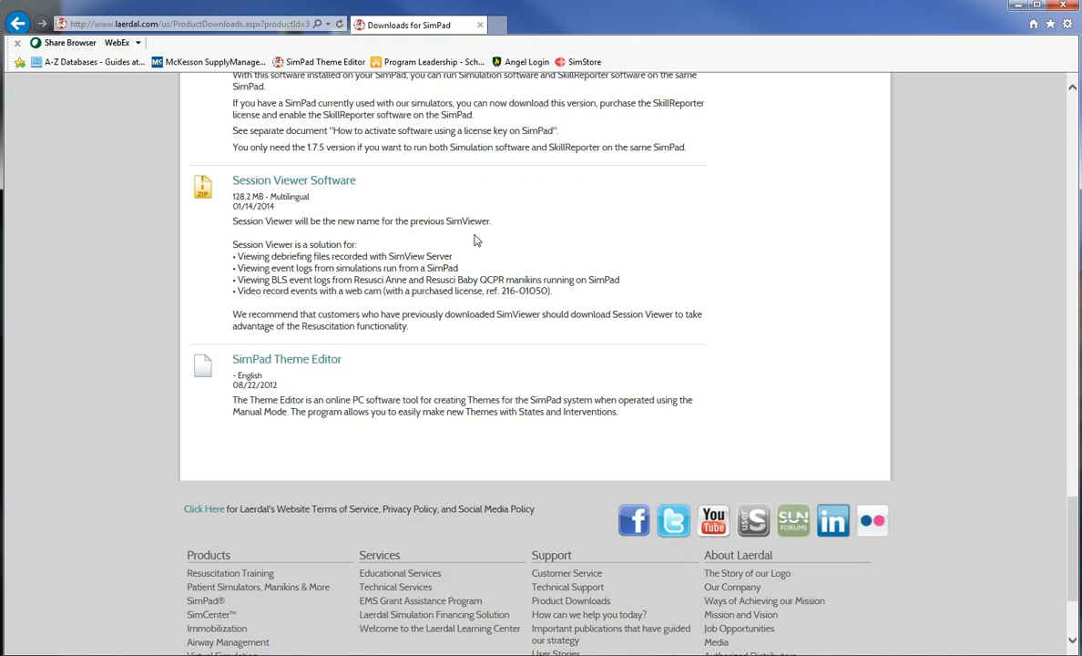
scroll("down", 3)
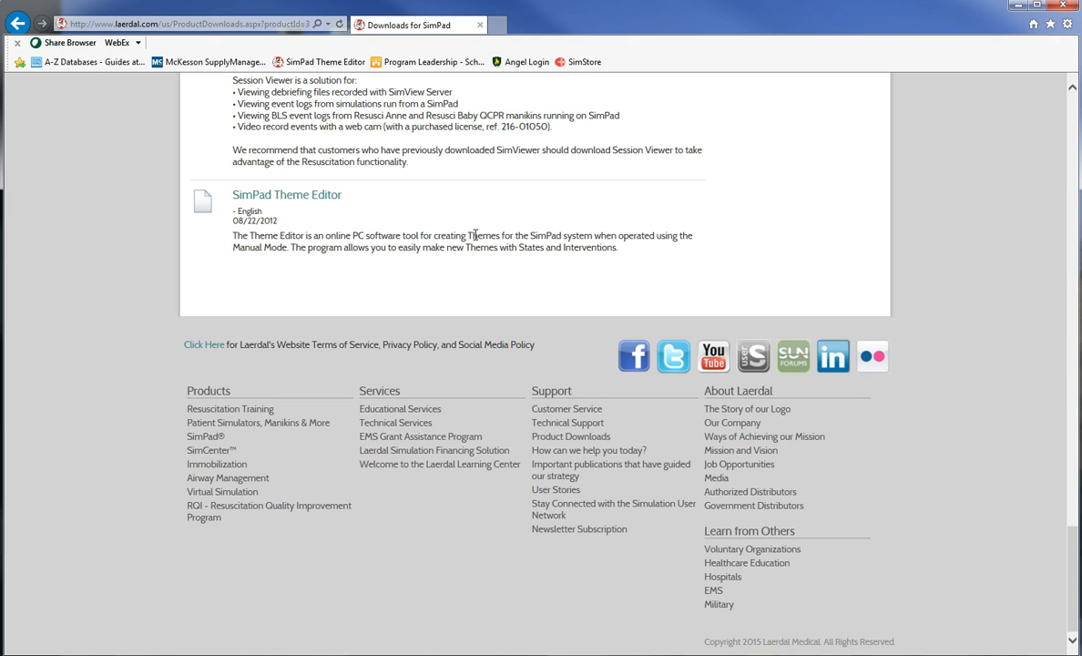
mouse_move(287, 194)
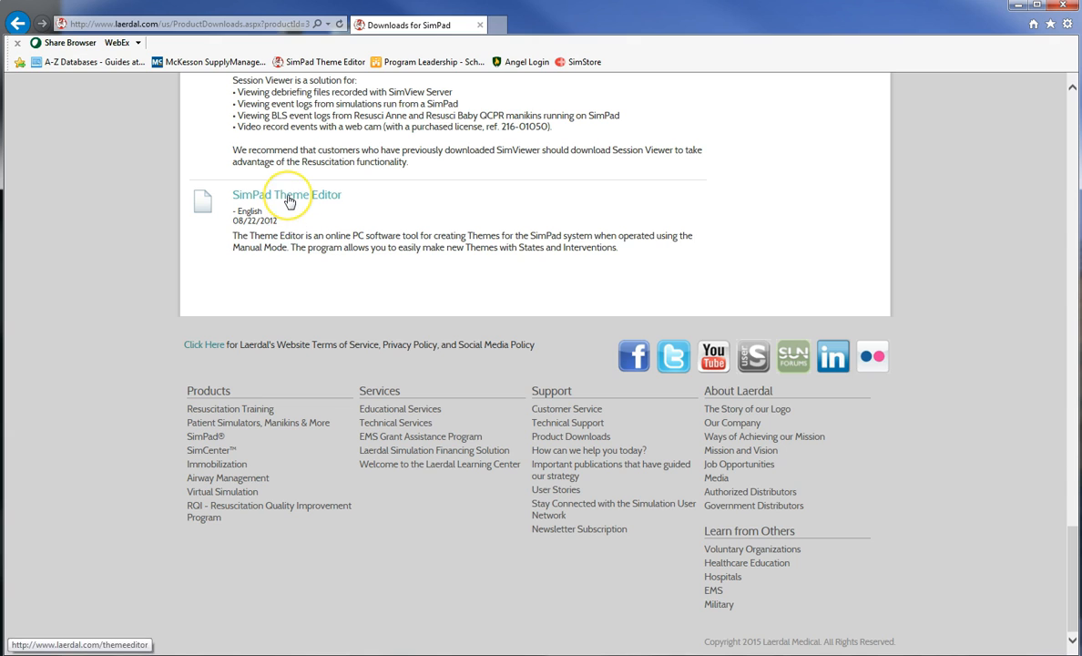
Launch SimPad Theme Editor and start a new theme with the default name.
left_click(287, 194)
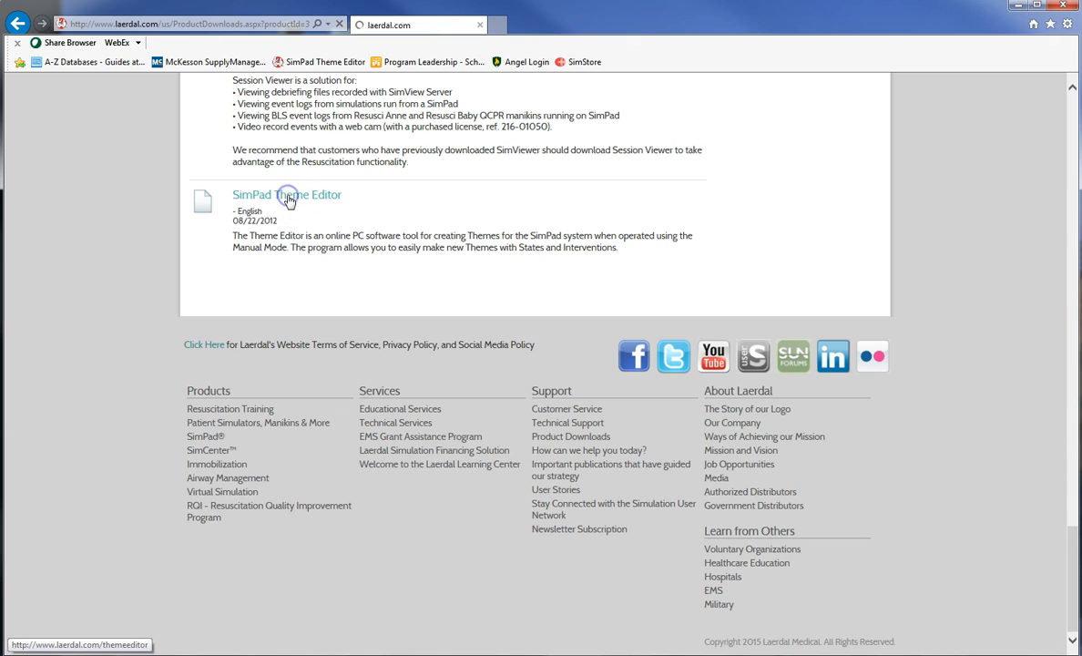
left_click(287, 194)
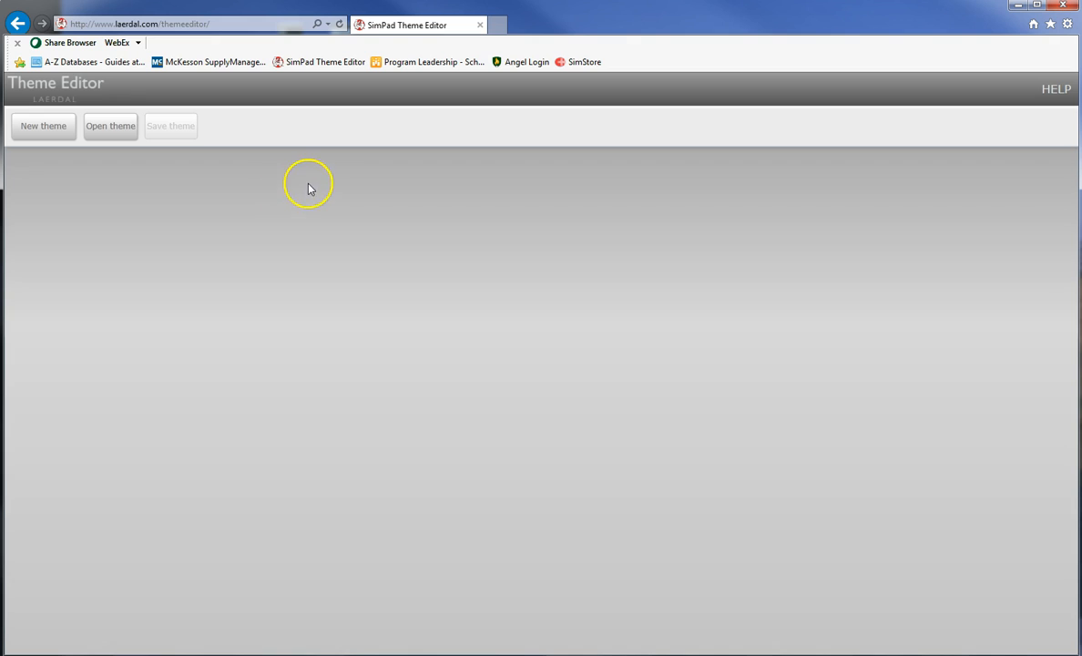
left_click(43, 126)
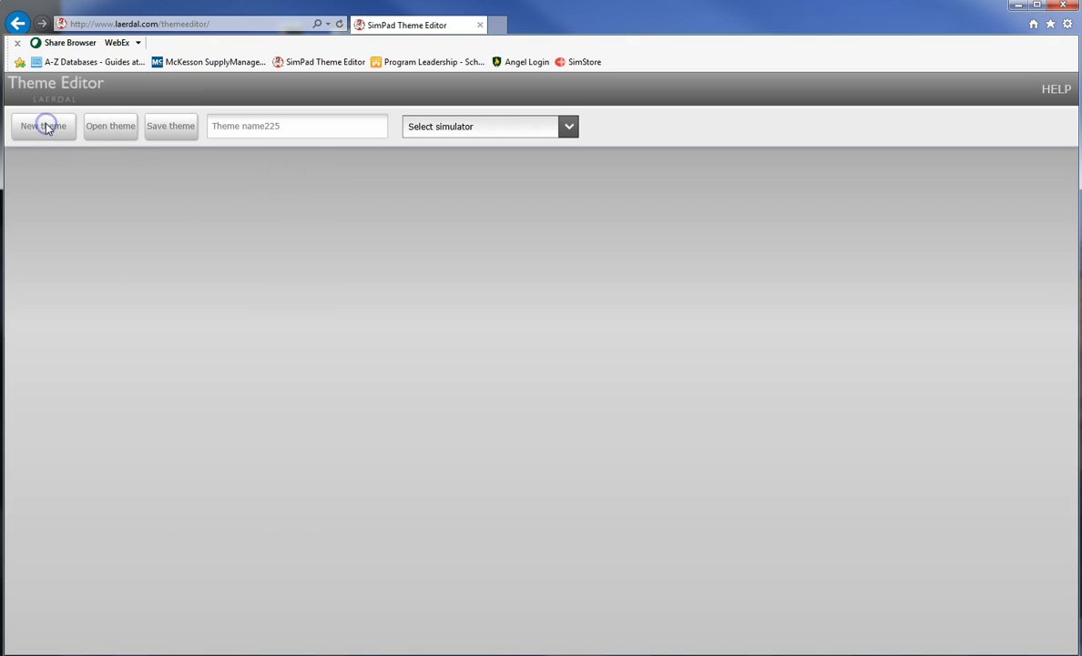
mouse_move(287, 177)
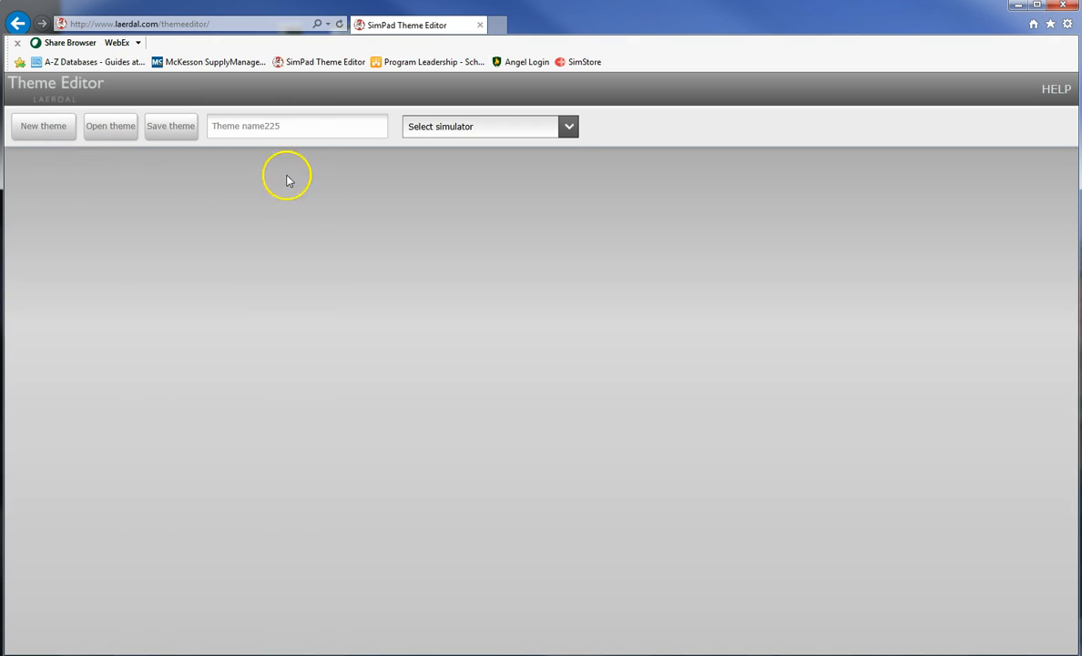
left_click(292, 126)
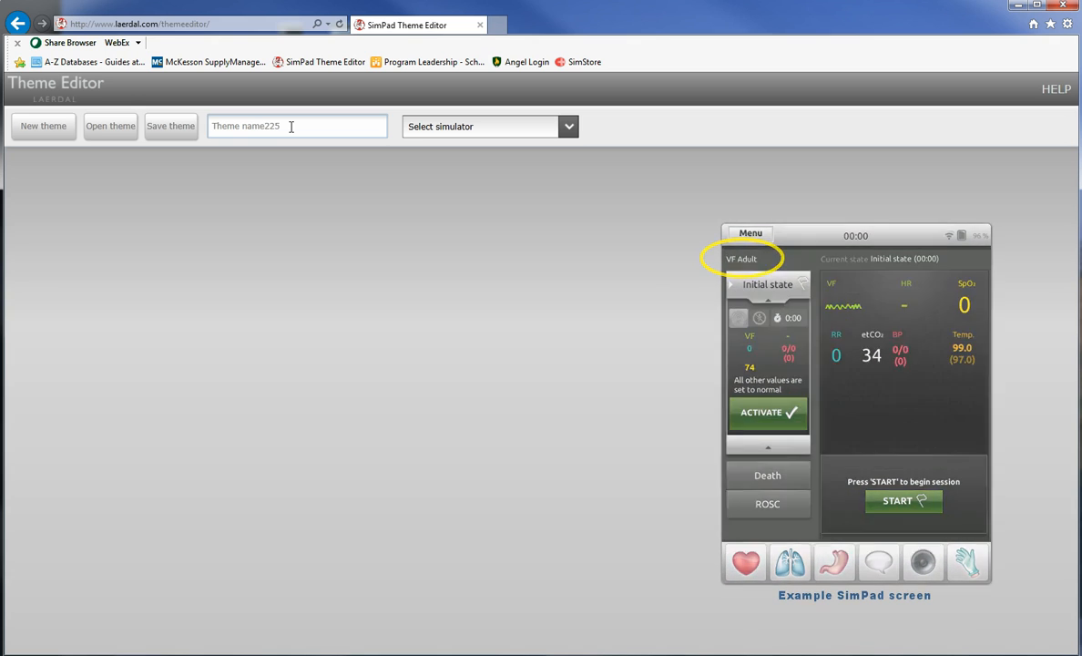
Show the list of available simulator models.
left_click(569, 126)
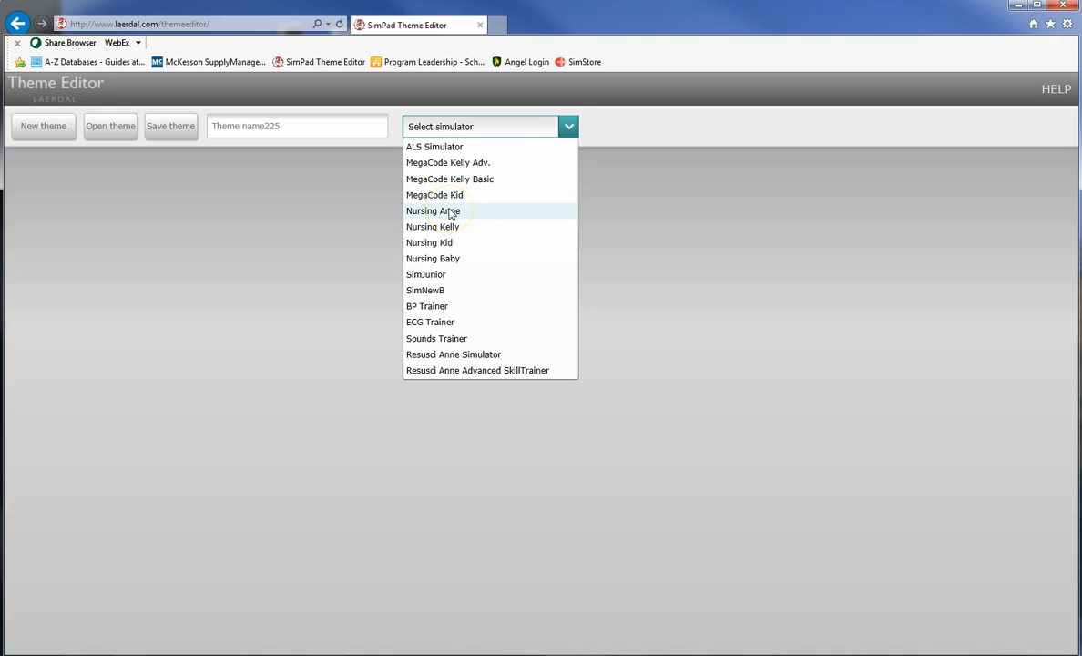
mouse_move(433, 226)
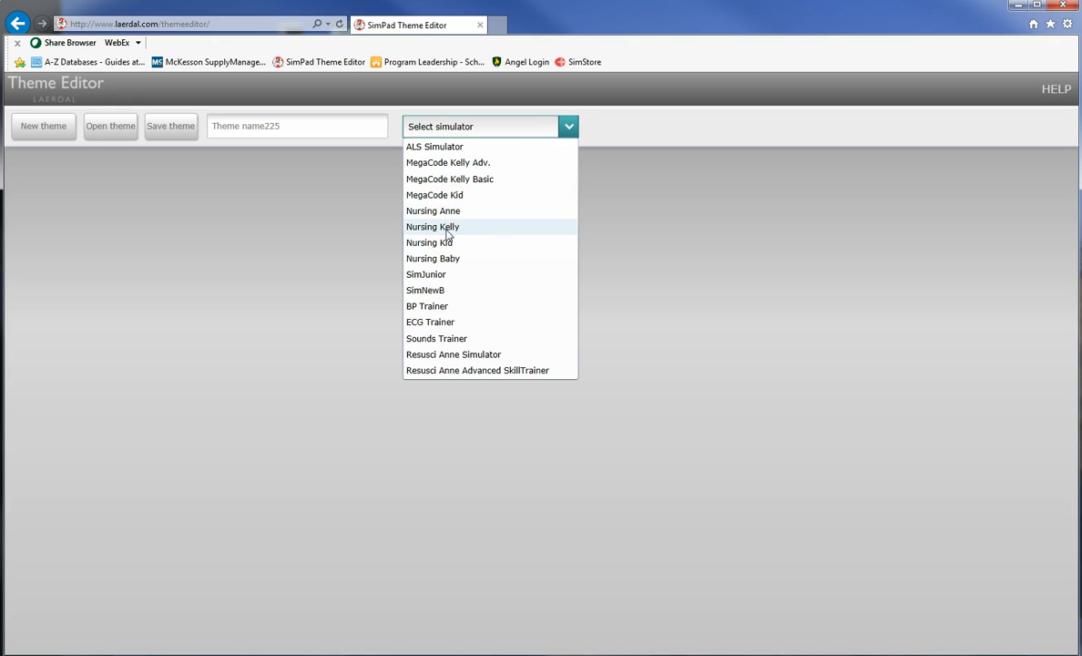
mouse_move(446, 260)
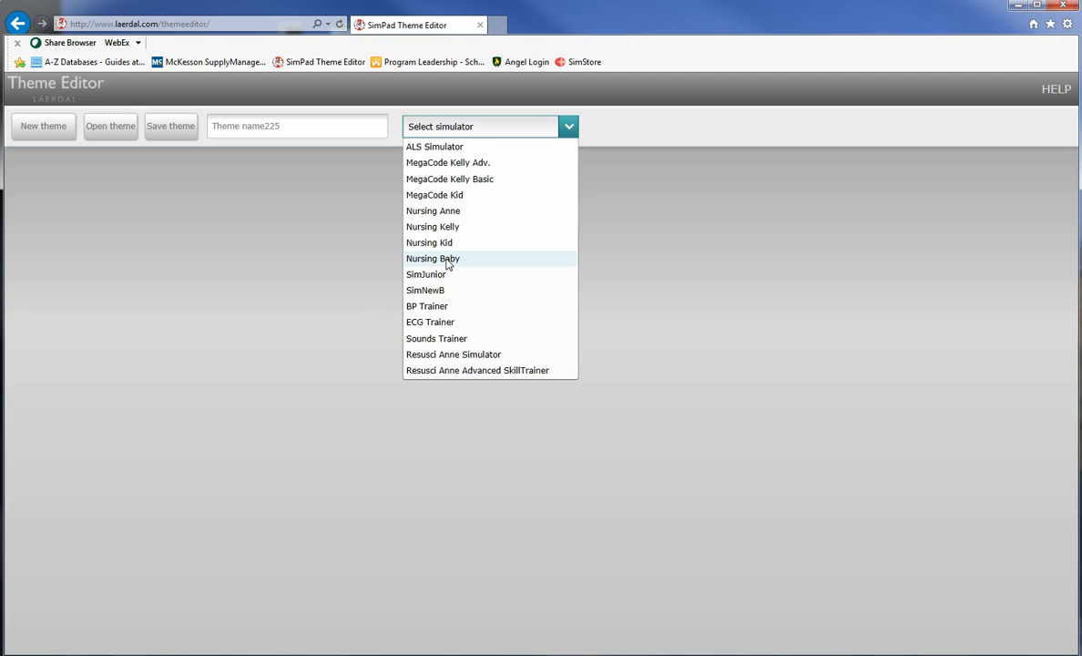
mouse_move(432, 210)
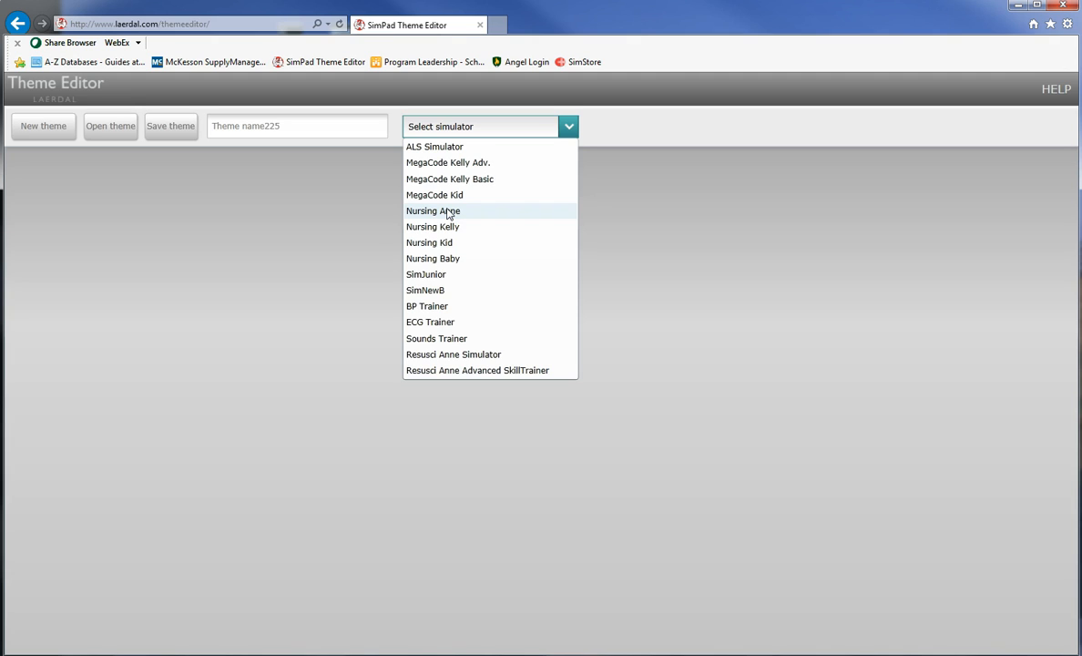
Choose Nursing Anne and name the first state 'Initial state'.
left_click(433, 210)
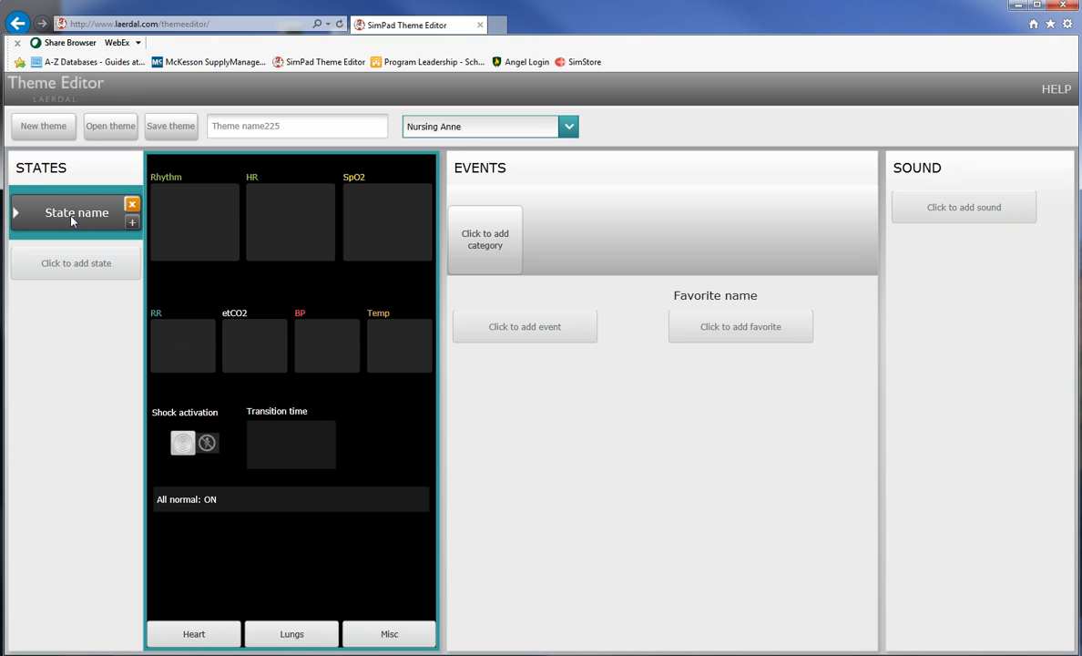
mouse_move(80, 218)
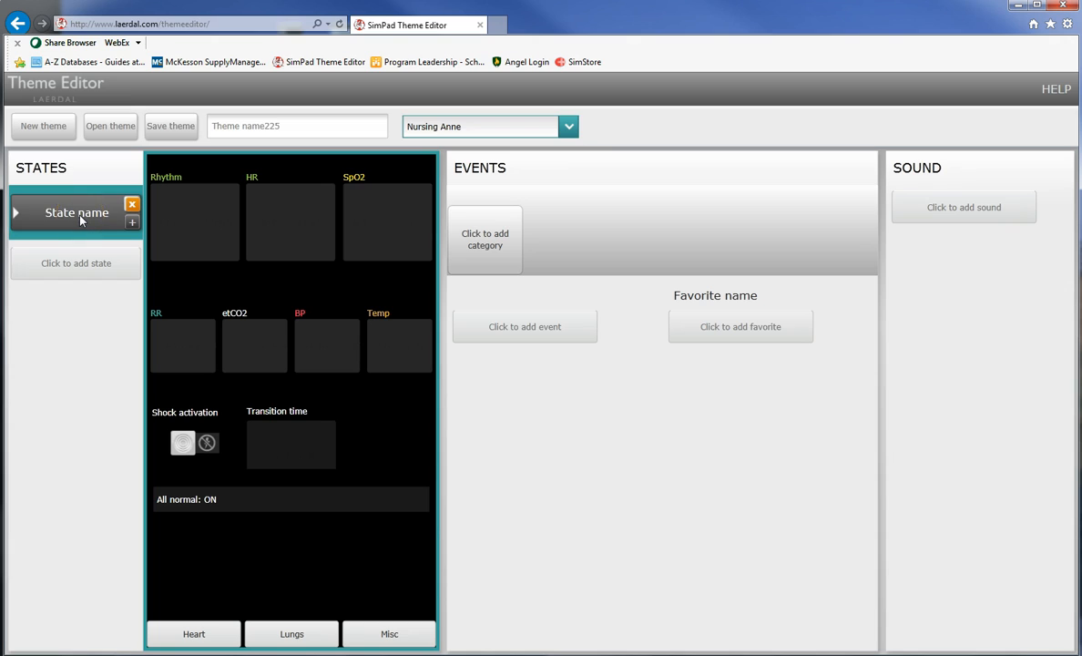
double_click(77, 212)
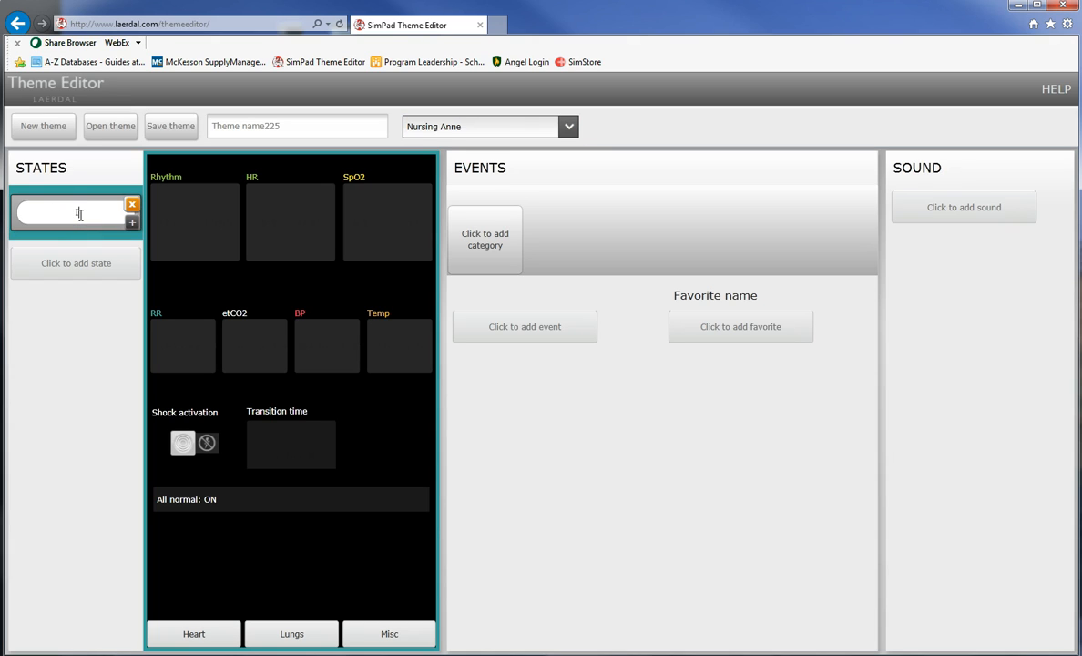
type("Initial st")
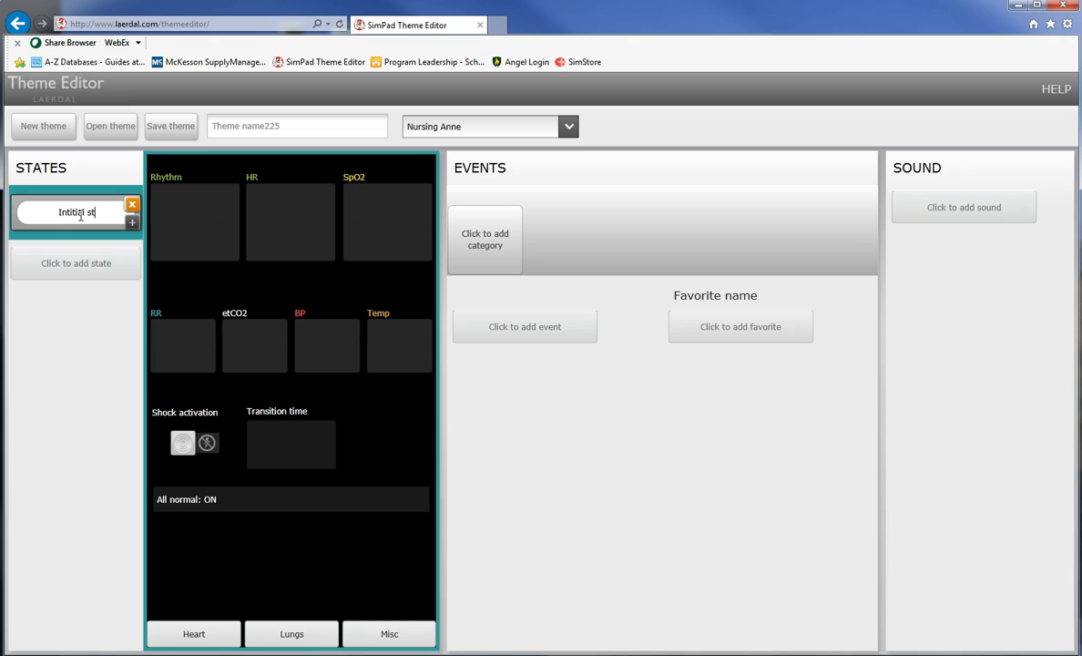
type("Initial state")
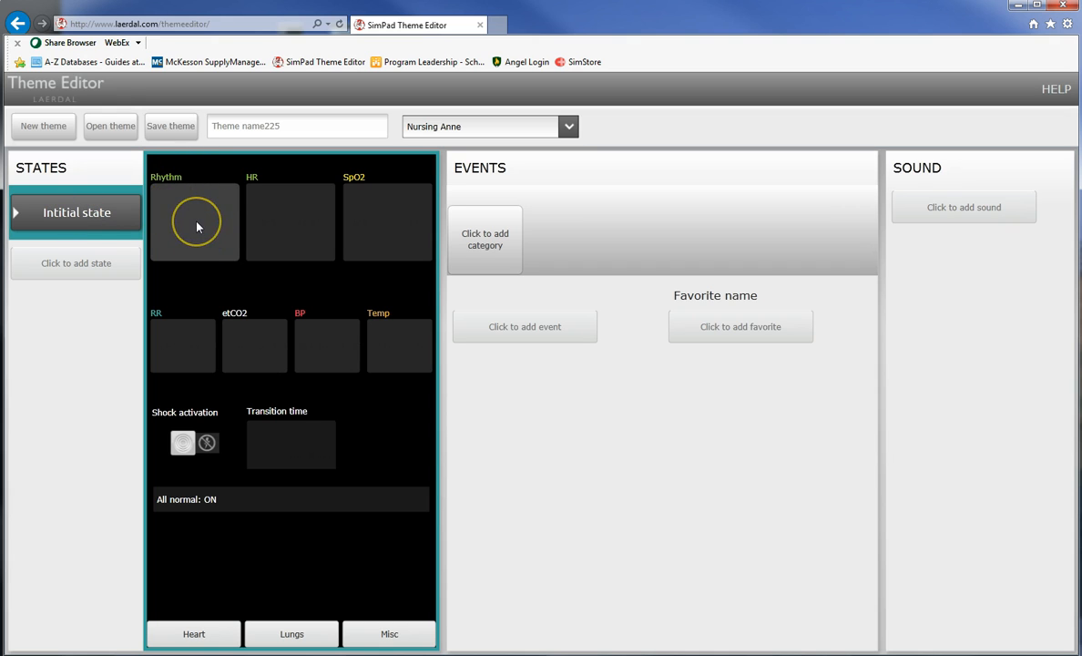
Give the initial state a Sinus rhythm at heart rate 84, extrasystoles Manual.
left_click(194, 221)
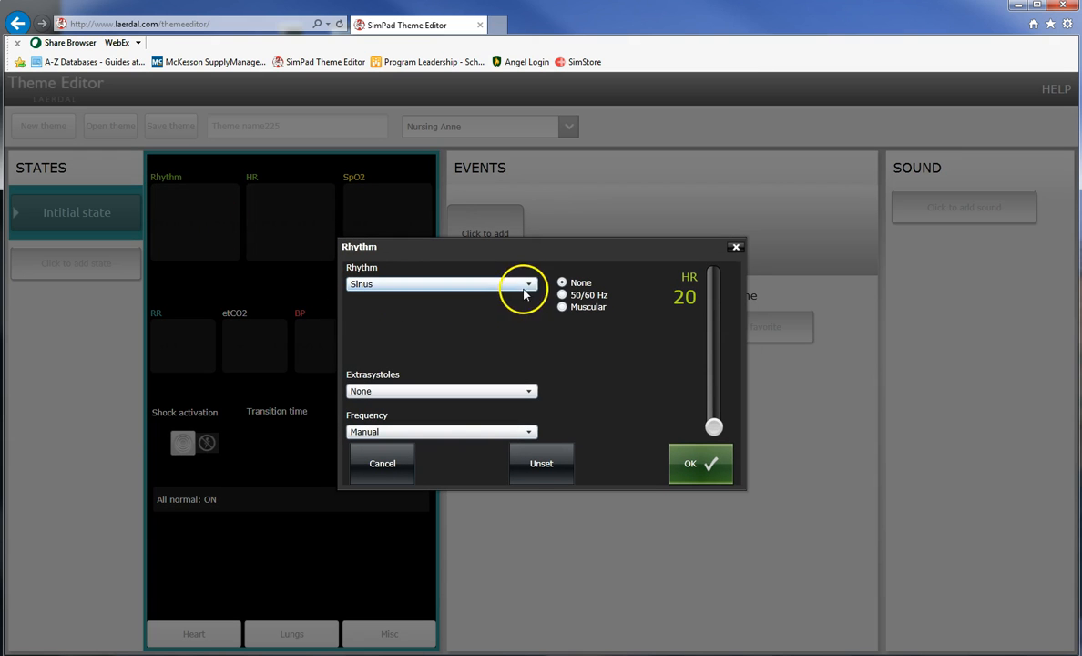
left_click(528, 283)
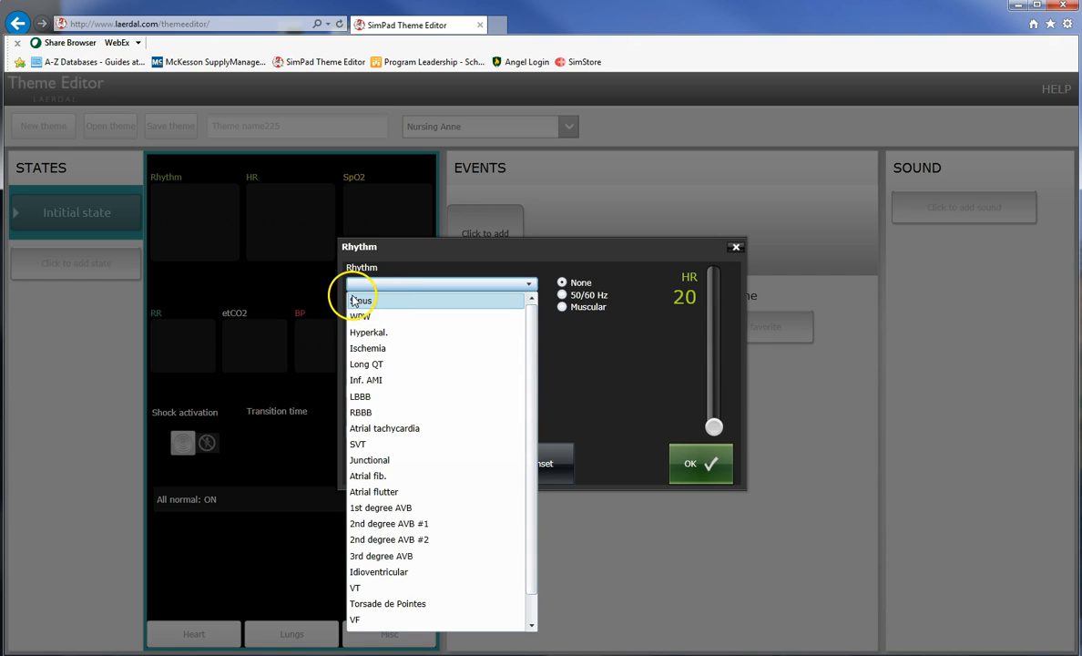
left_click(359, 301)
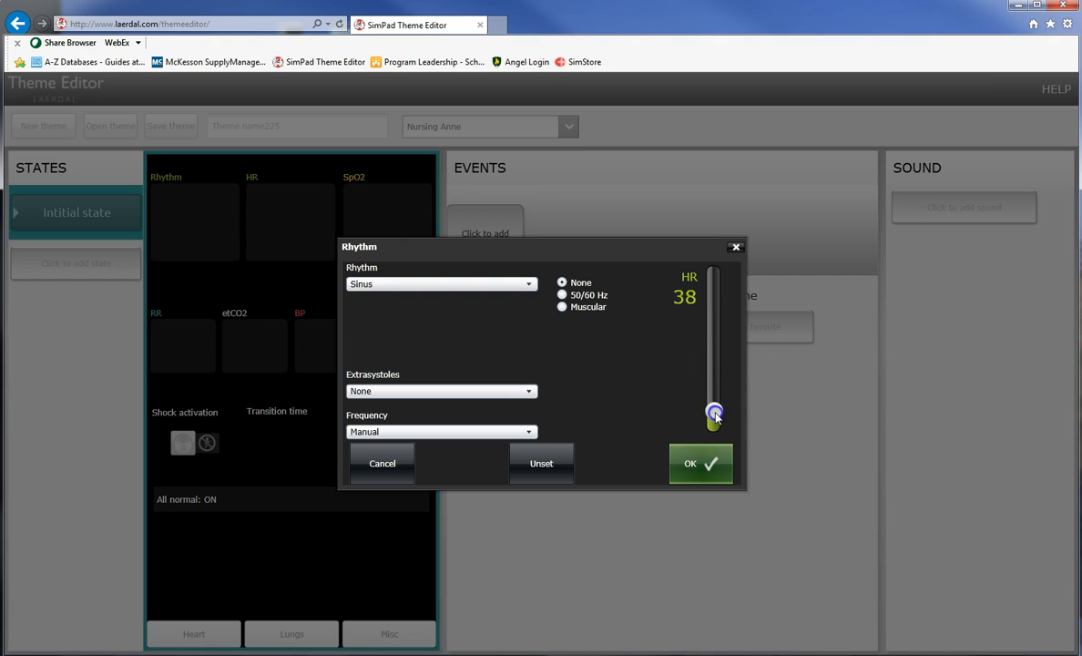
left_click_drag(713, 417, 713, 368)
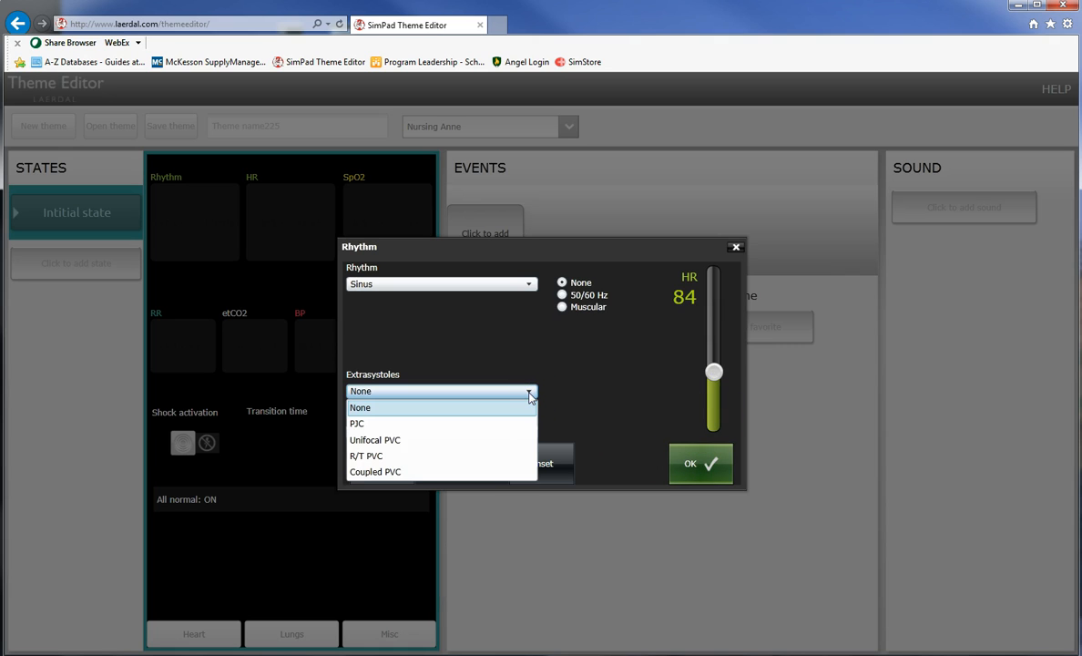
mouse_move(569, 369)
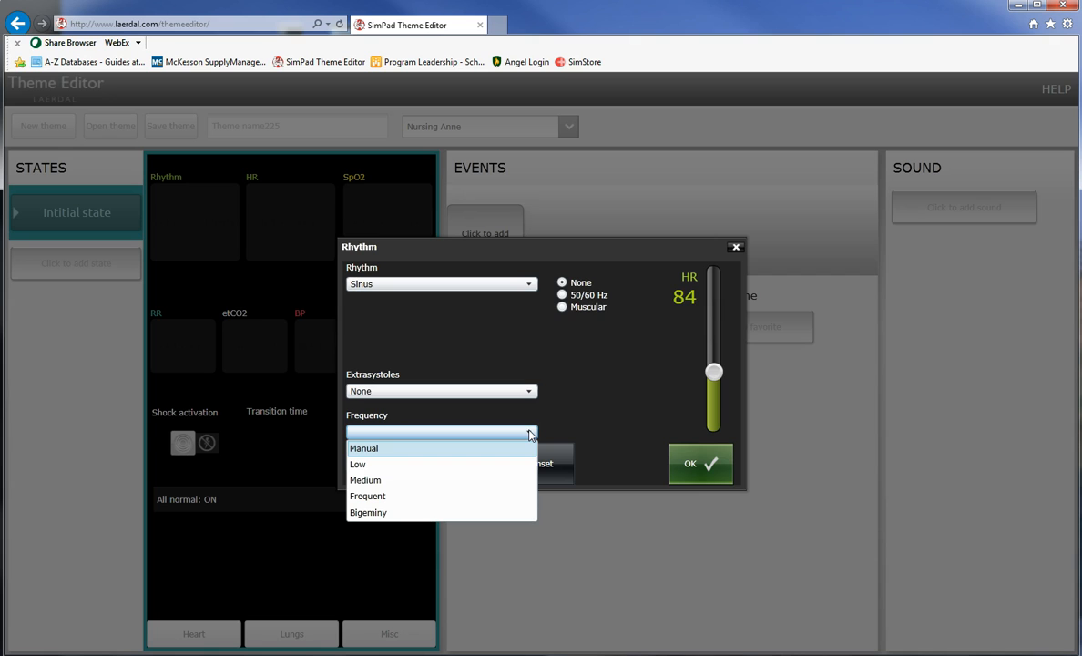
left_click(364, 448)
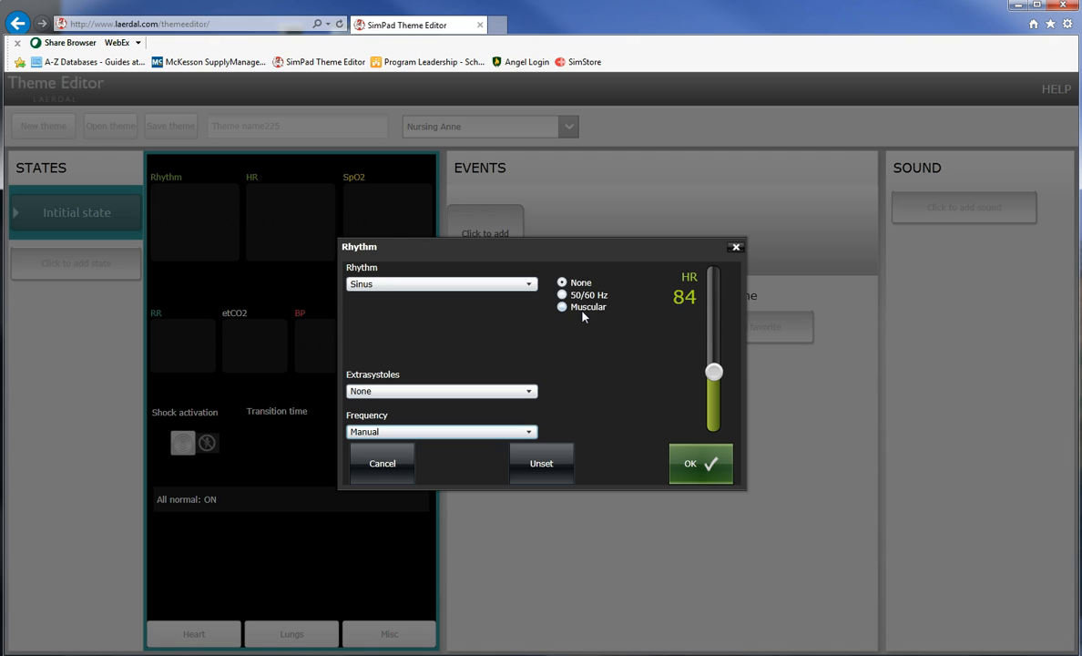
left_click(701, 463)
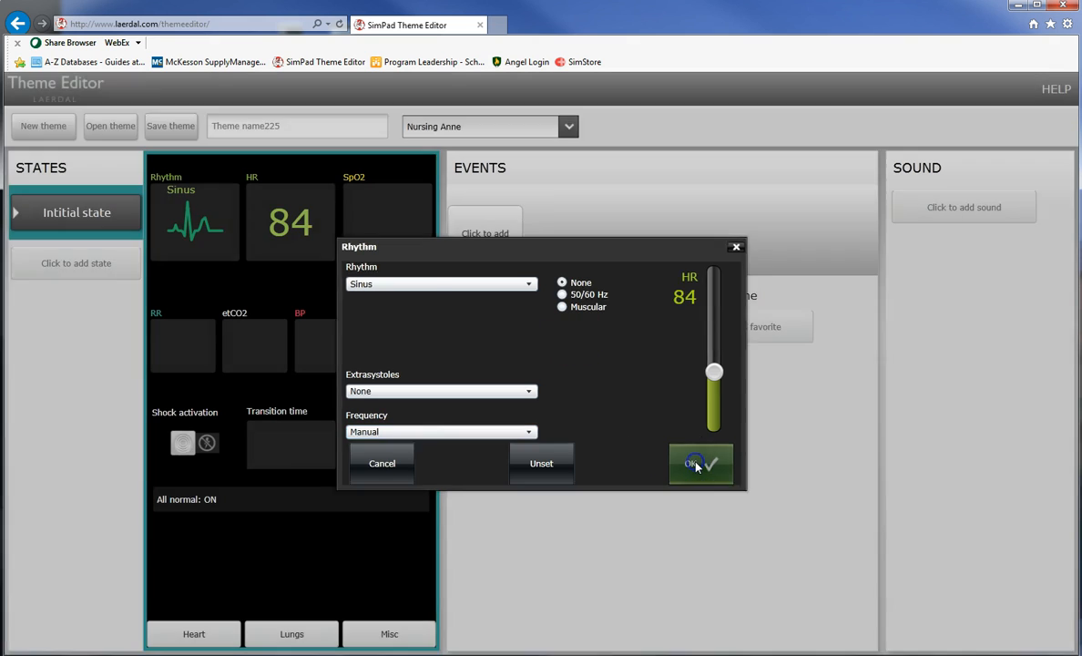
left_click(701, 464)
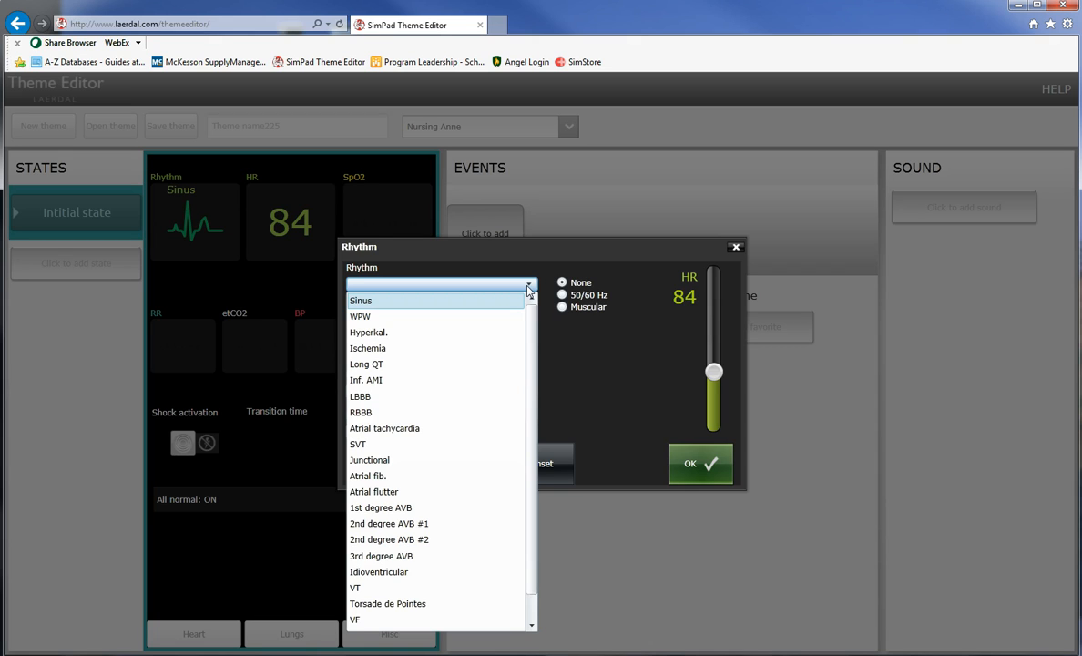
mouse_move(393, 363)
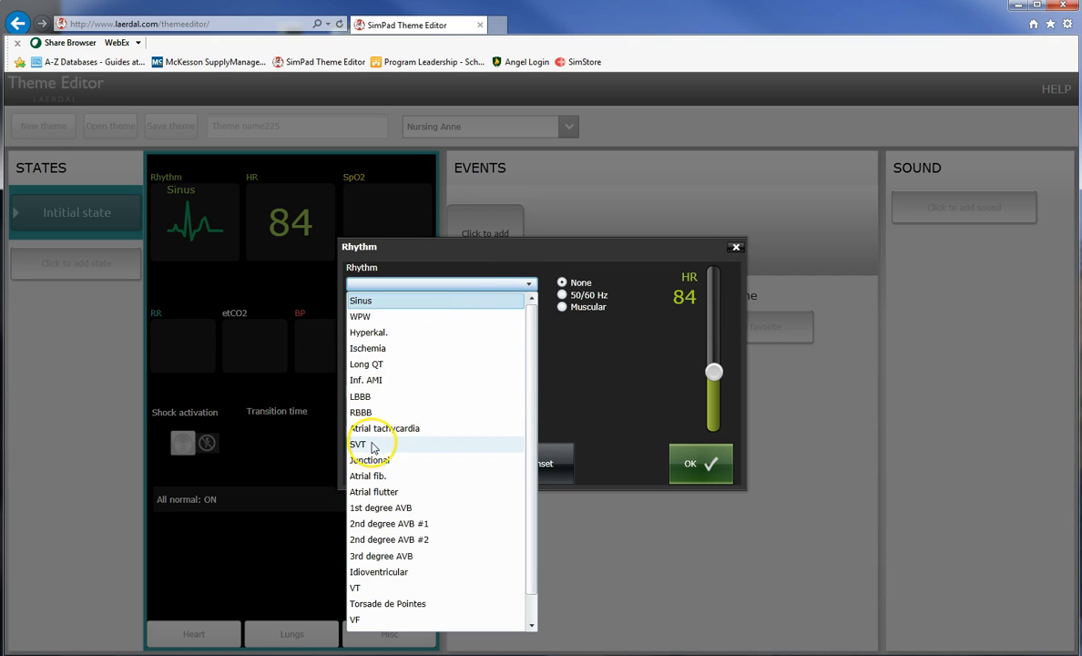
mouse_move(369, 460)
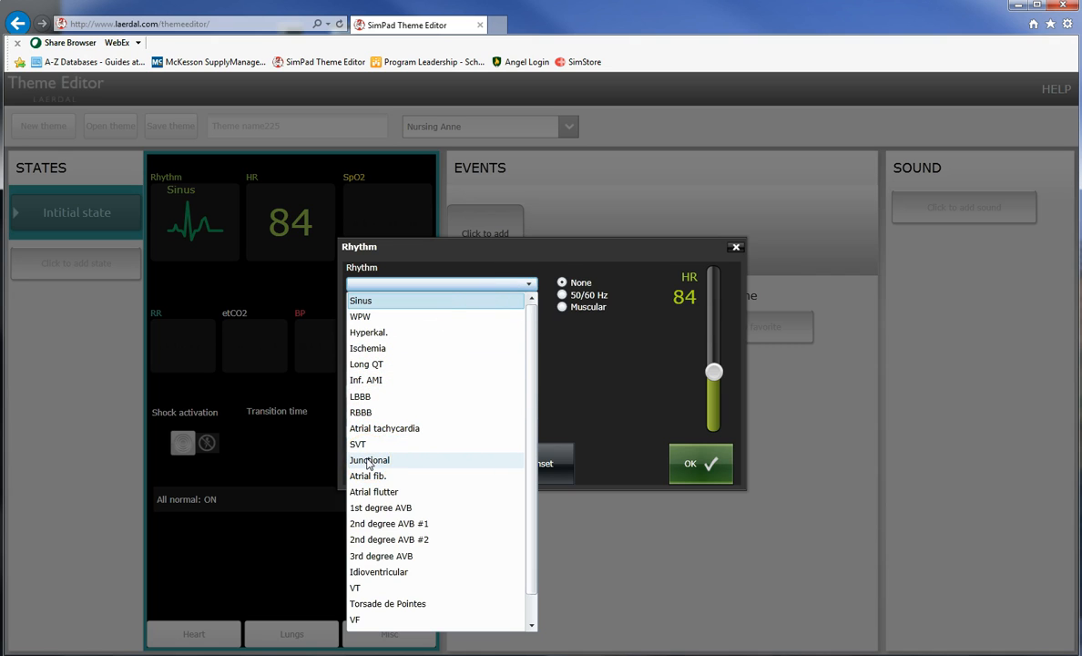
Preview Junctional, then apply Atrial fib. to the initial state.
left_click(369, 459)
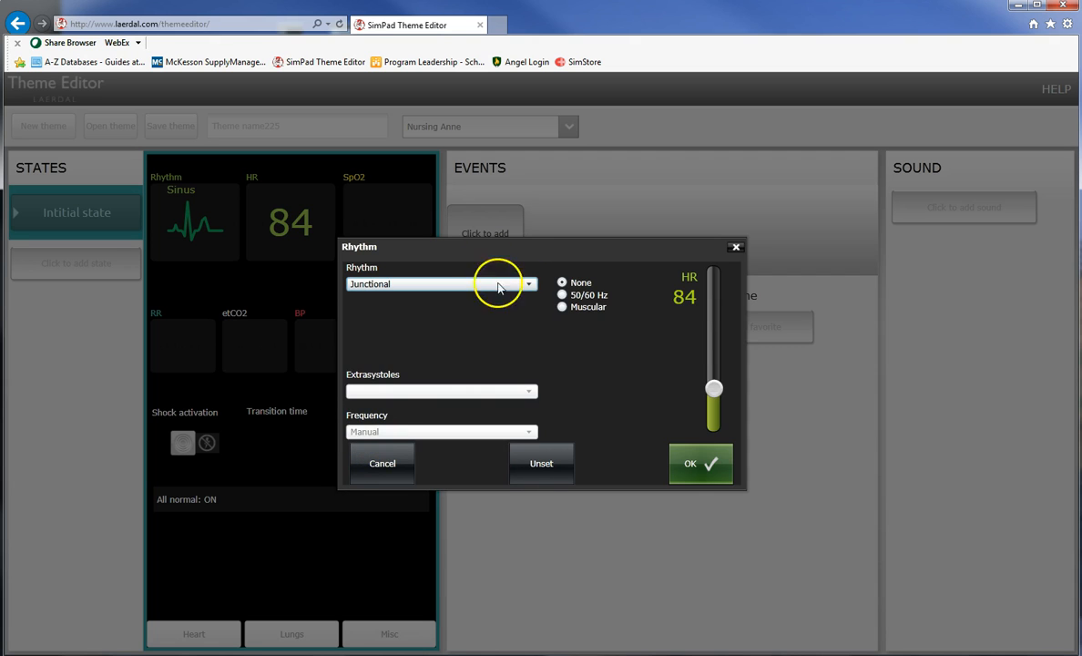
left_click(529, 283)
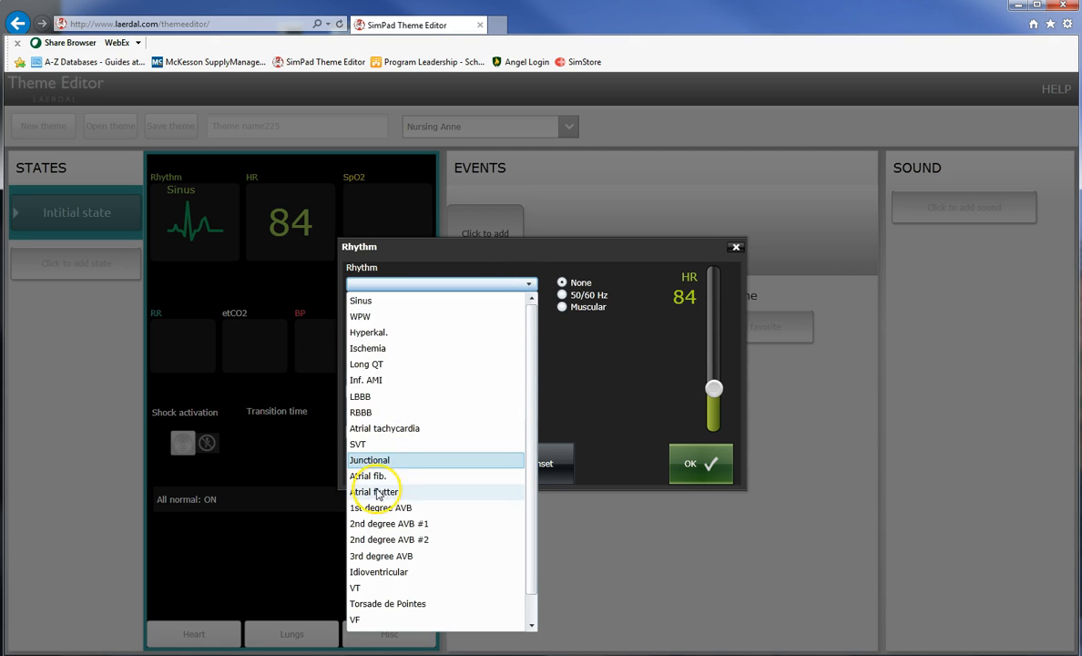
left_click(368, 475)
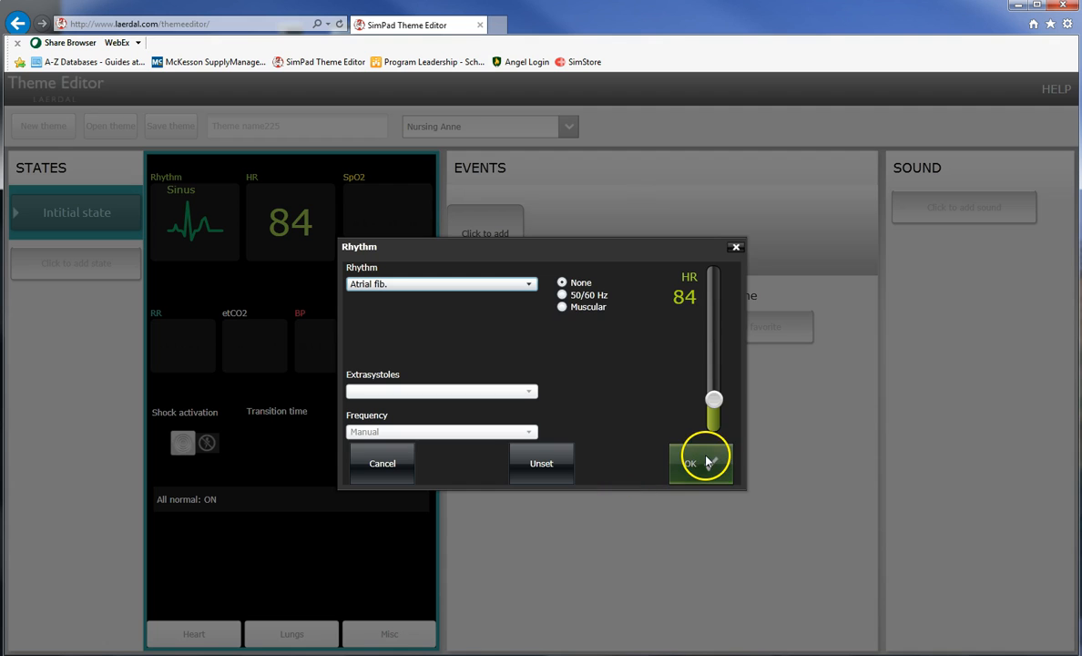
left_click(701, 463)
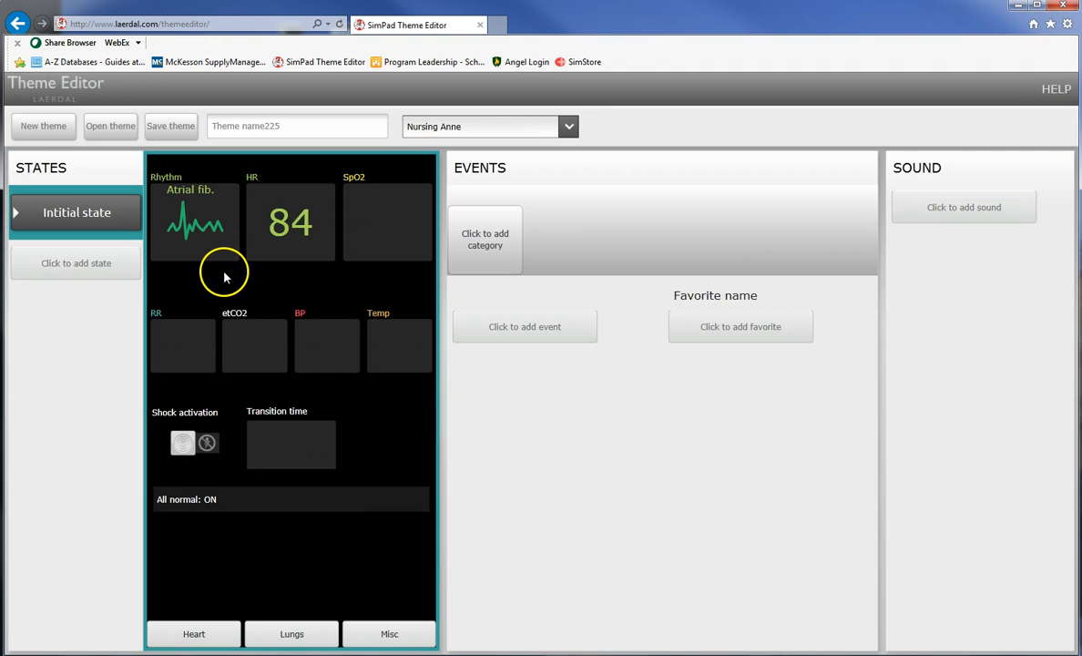
mouse_move(217, 271)
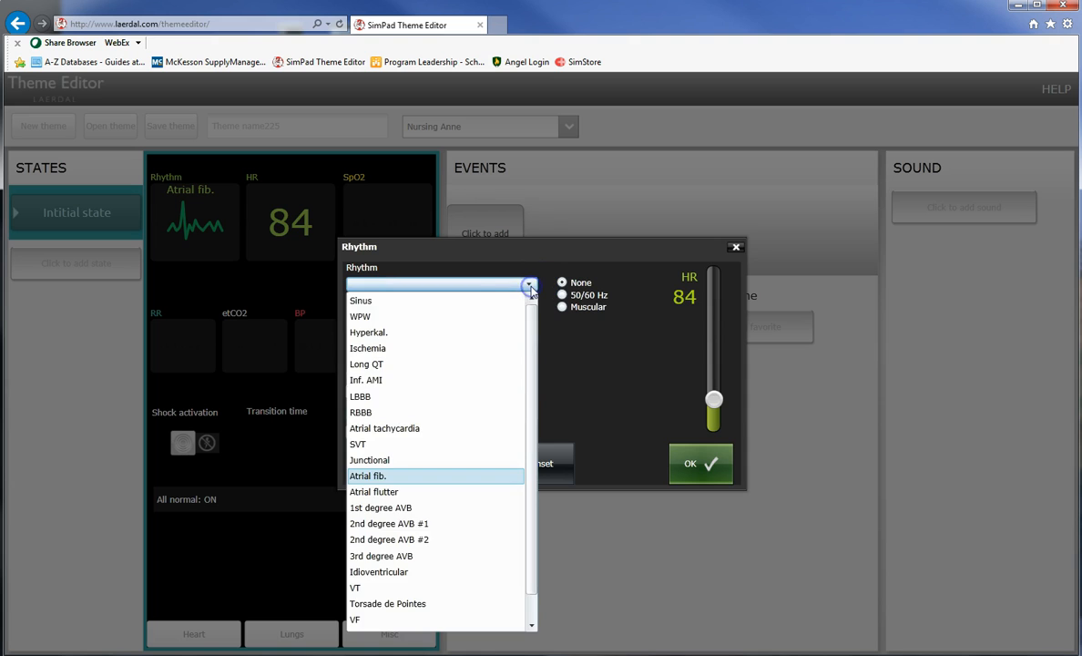
Set the initial state's rhythm back to Sinus at 84.
left_click(360, 299)
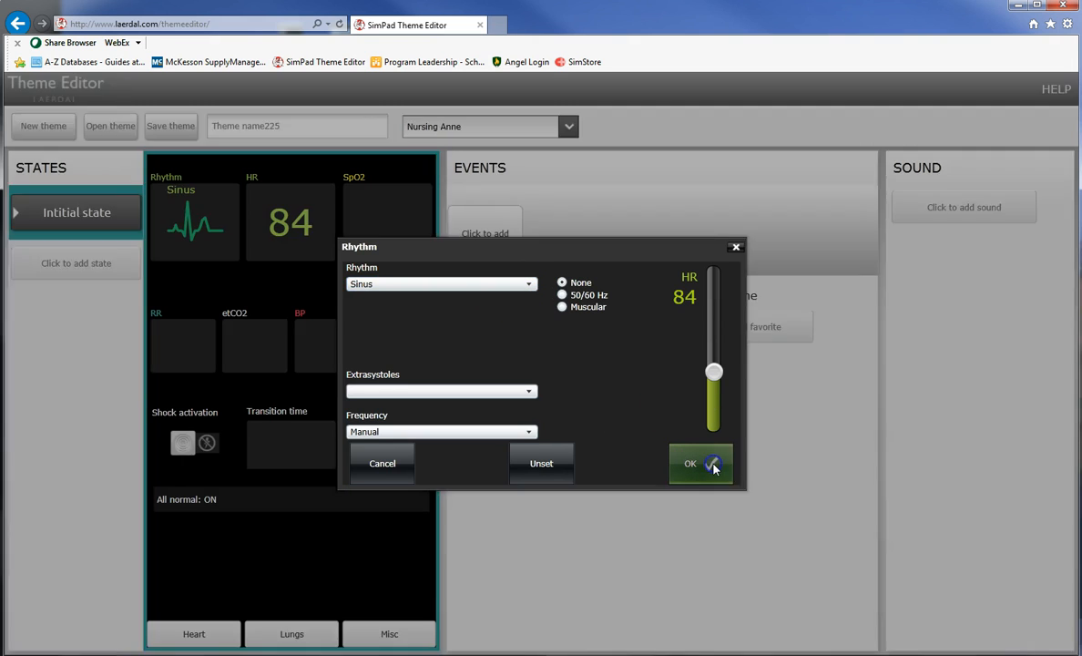
left_click(691, 463)
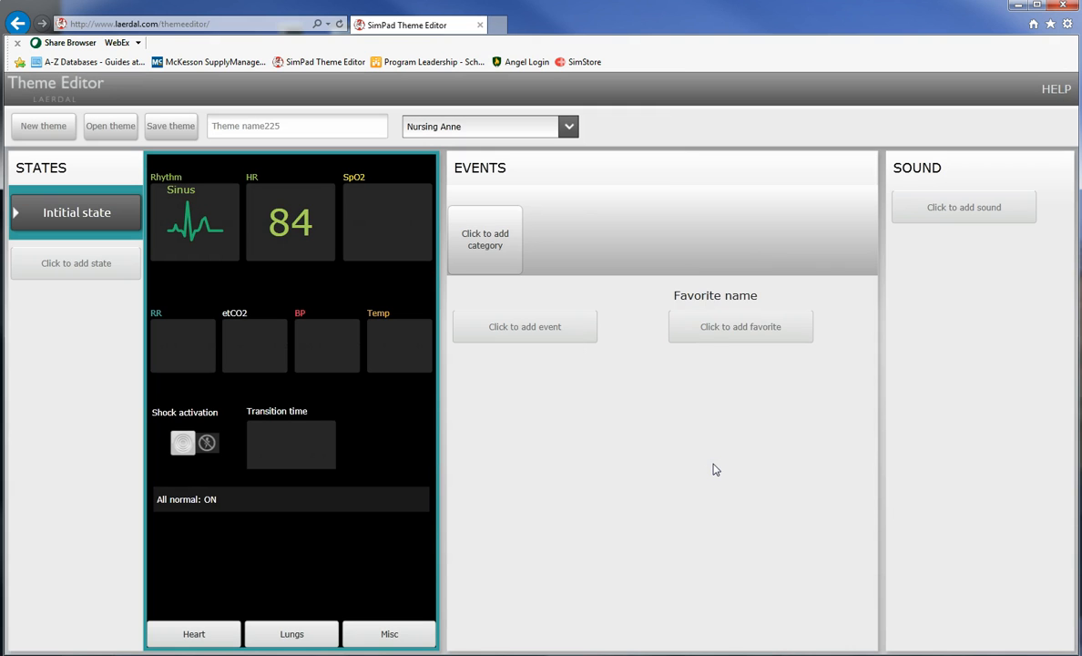
left_click(390, 223)
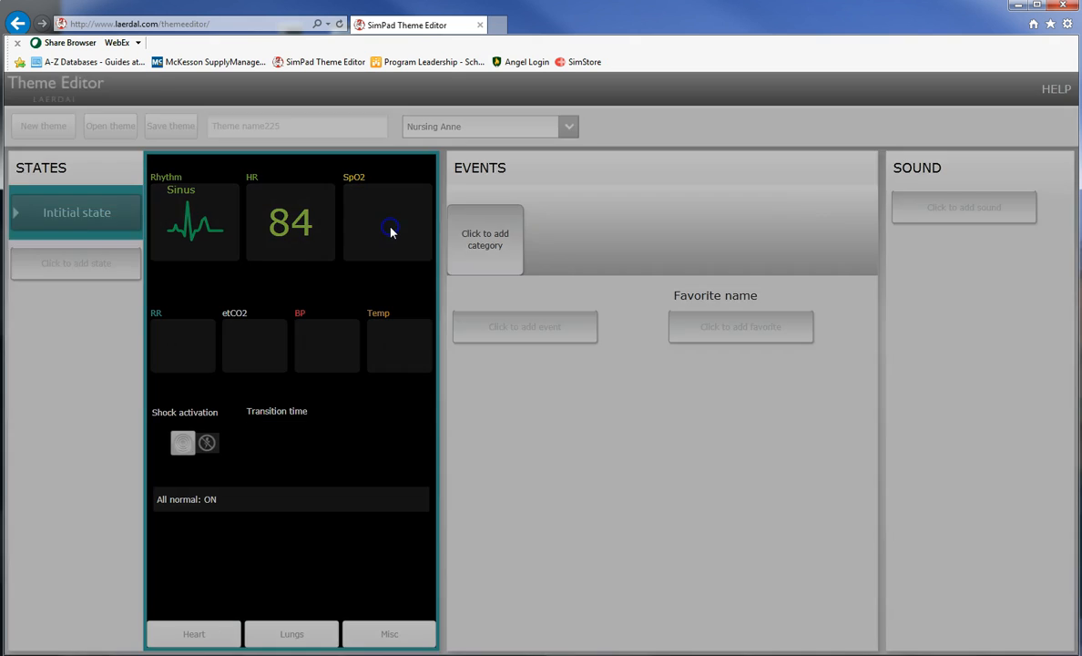
Set the initial state's SpO2 to 97.
left_click(390, 223)
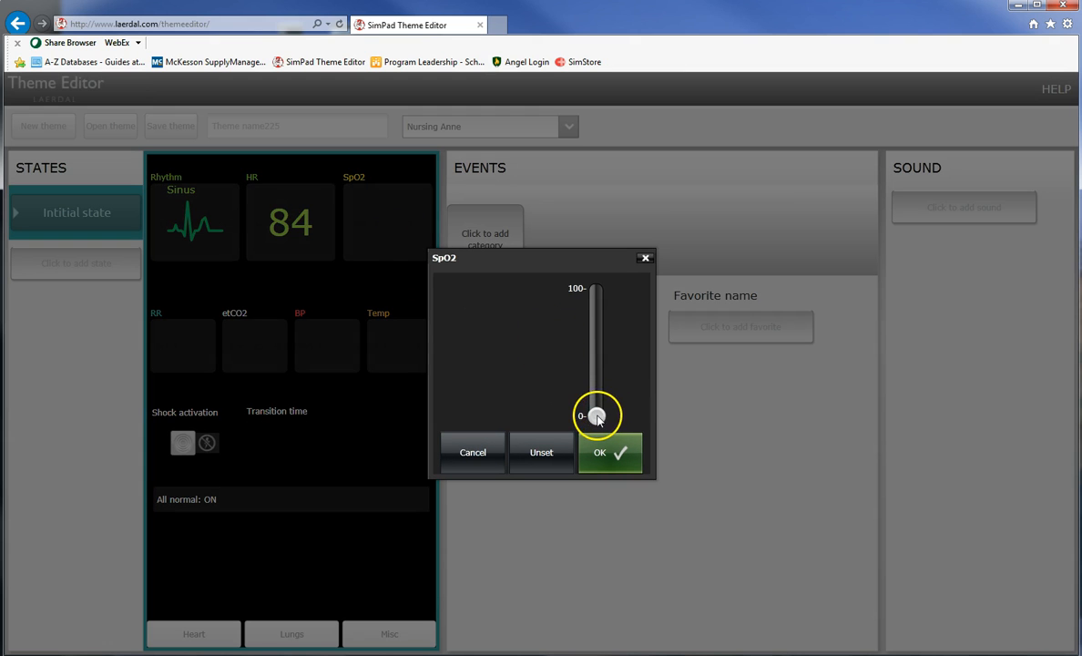
left_click_drag(597, 414, 592, 356)
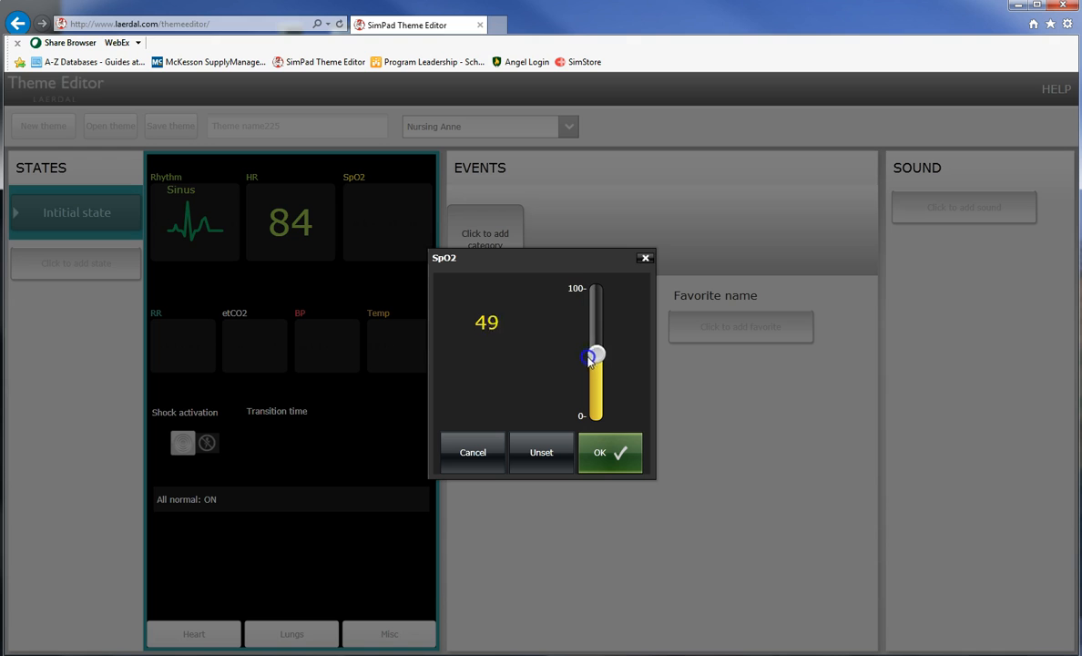
left_click_drag(593, 355, 593, 301)
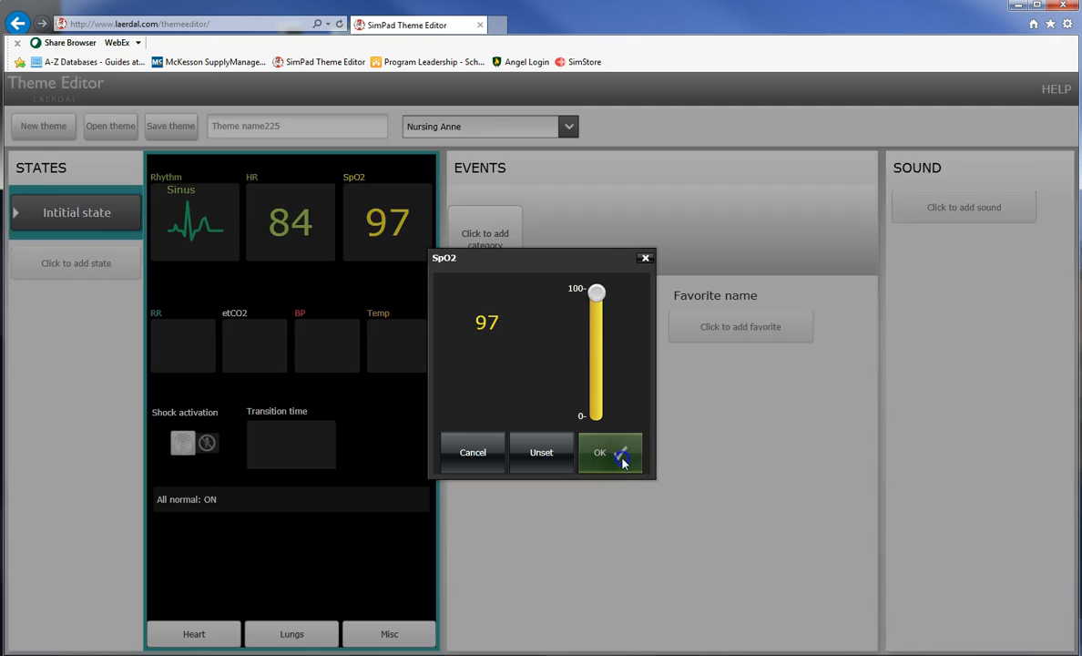
left_click(599, 452)
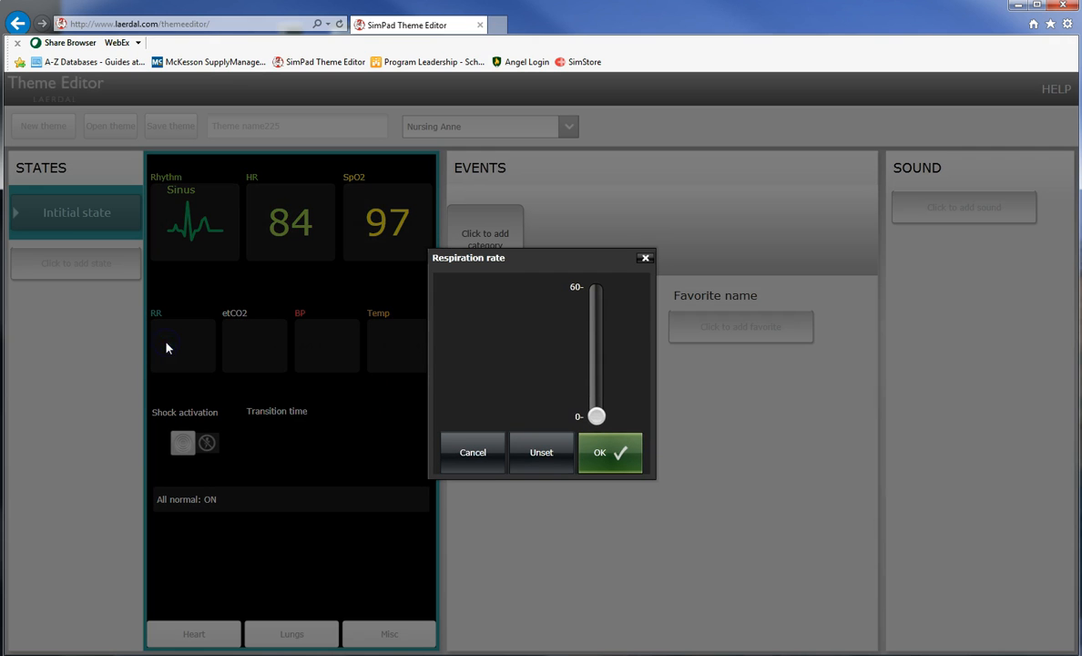
Set the respiration rate to 17.
left_click_drag(595, 416, 596, 388)
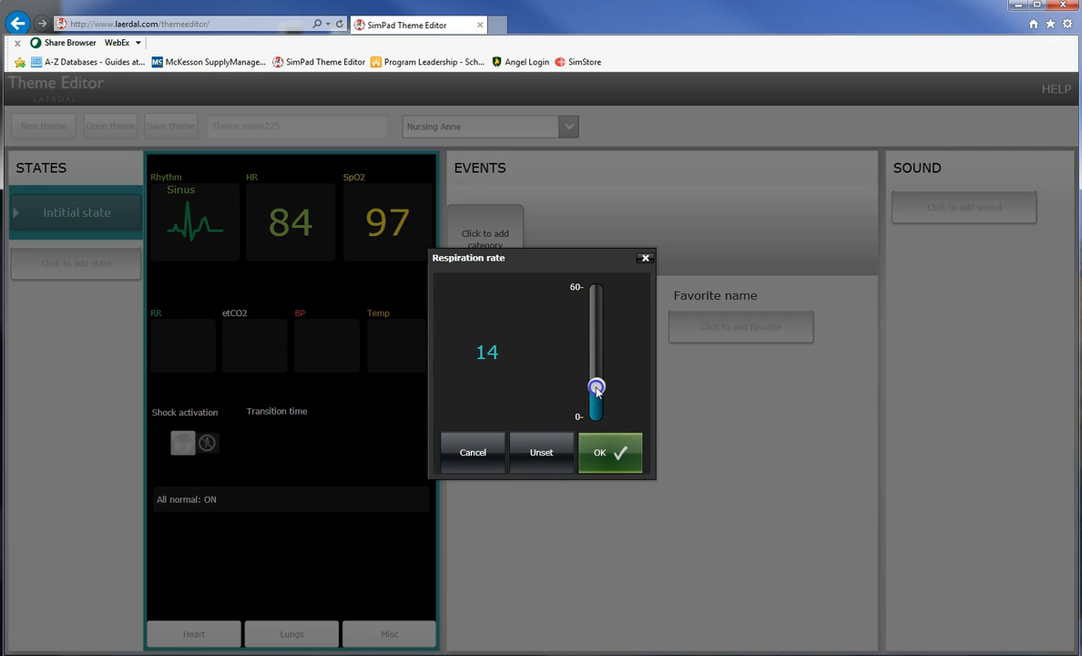
left_click_drag(596, 389, 596, 380)
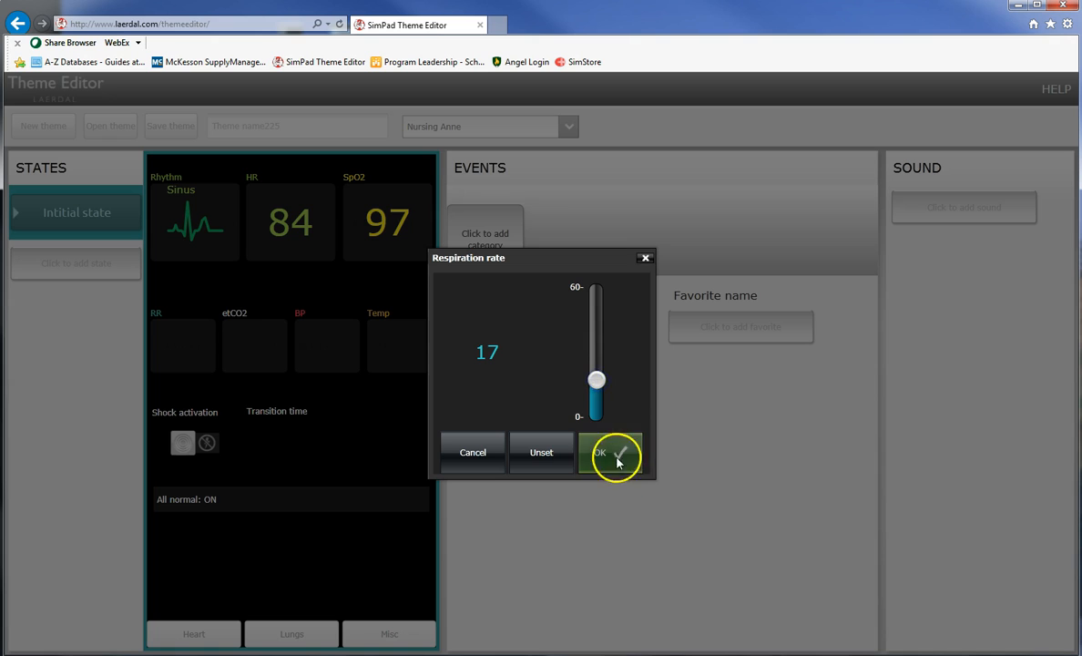
mouse_move(596, 380)
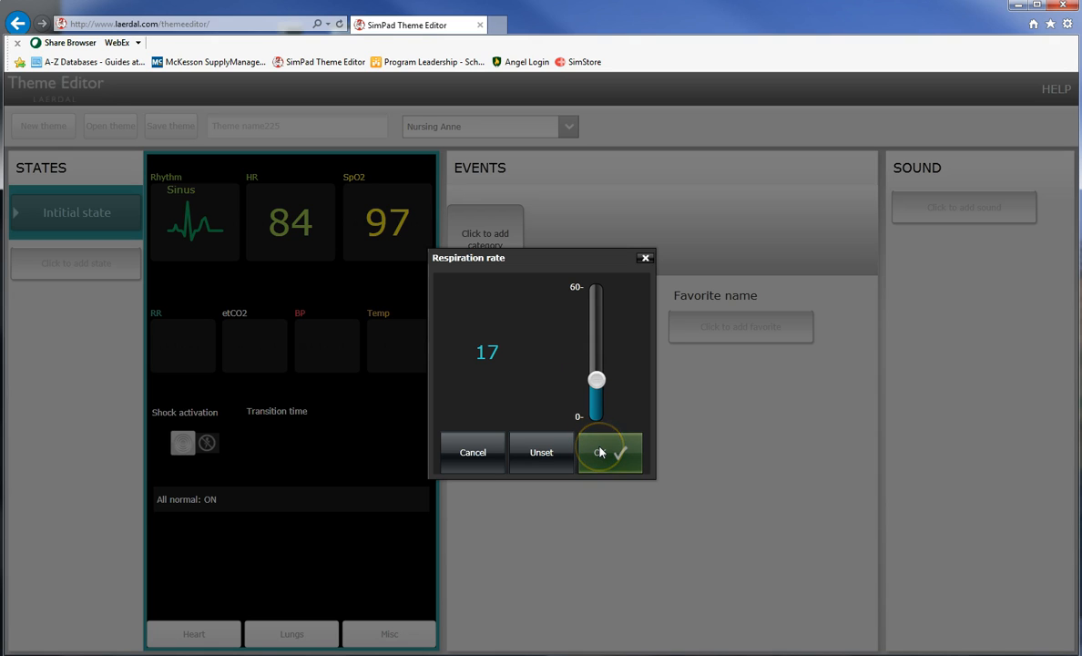
left_click(610, 451)
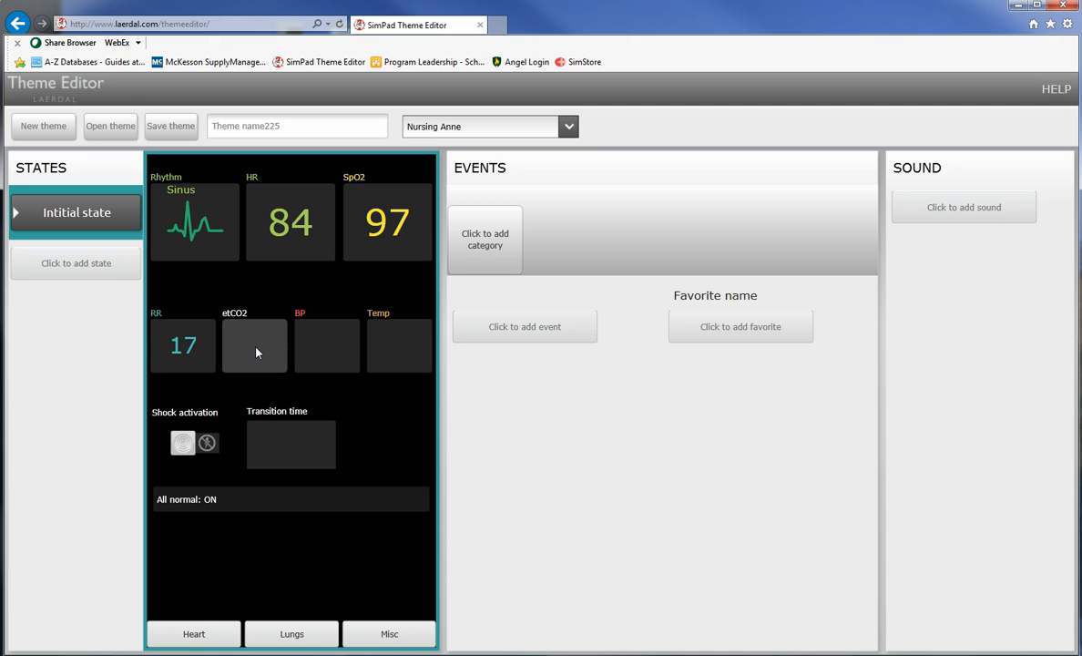
left_click(254, 345)
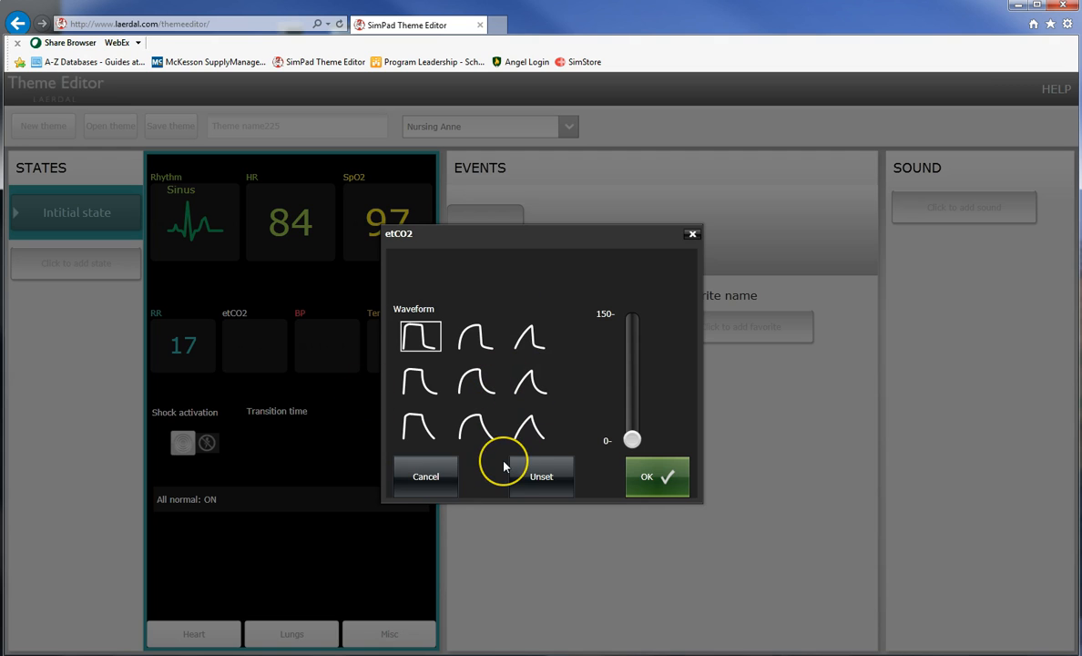
mouse_move(501, 462)
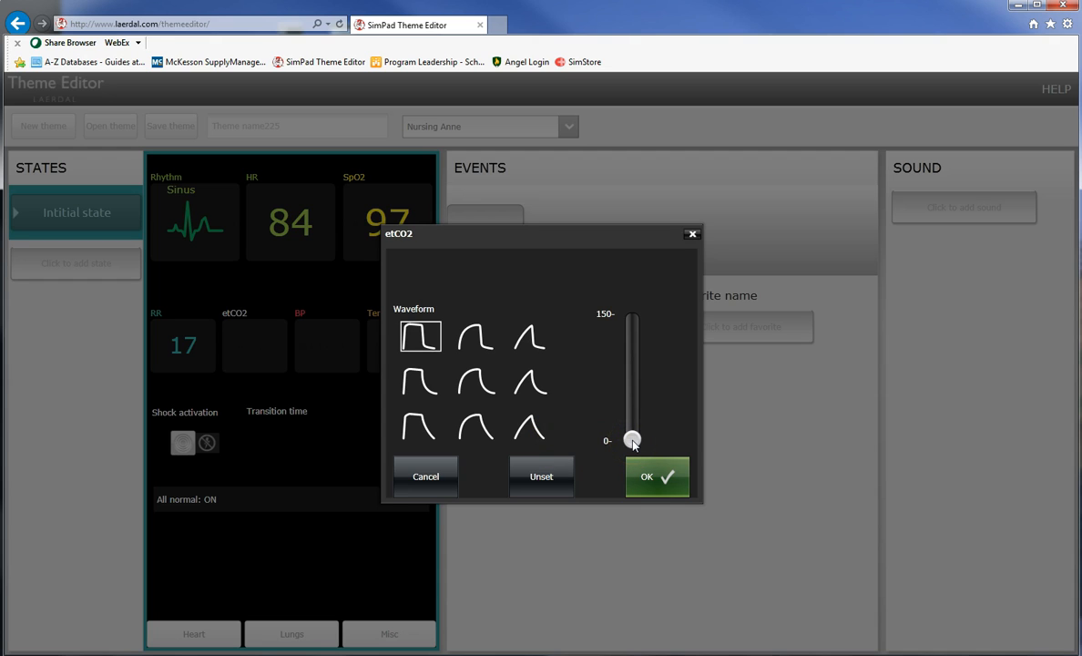
Try higher etCO2 values, then set etCO2 to 0 mmHg.
left_click_drag(632, 441, 632, 410)
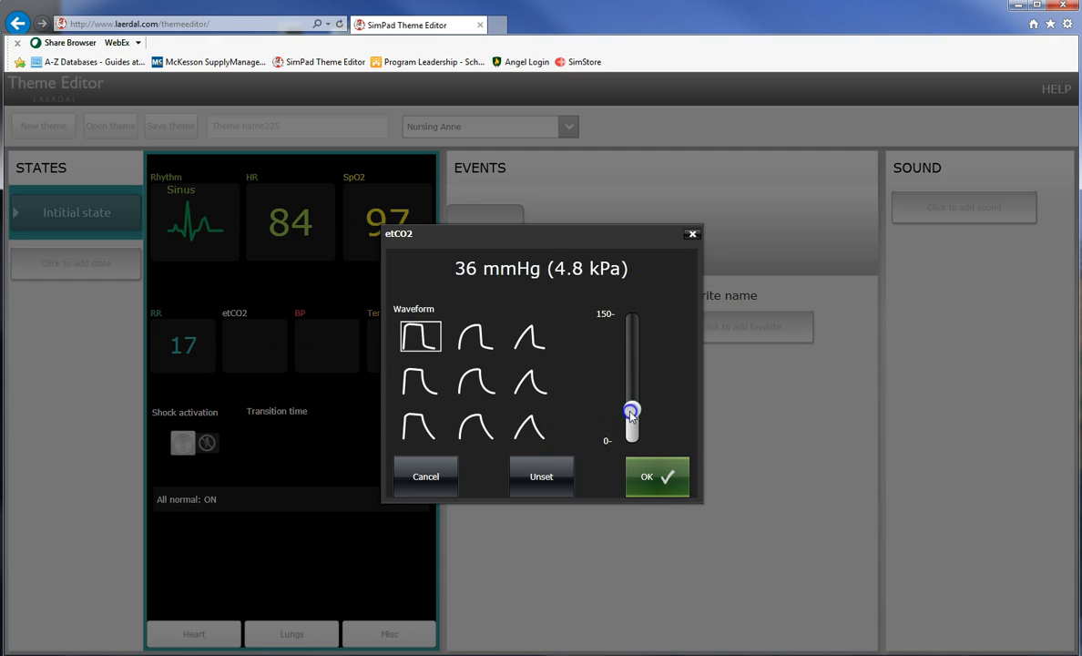
left_click_drag(631, 410, 631, 401)
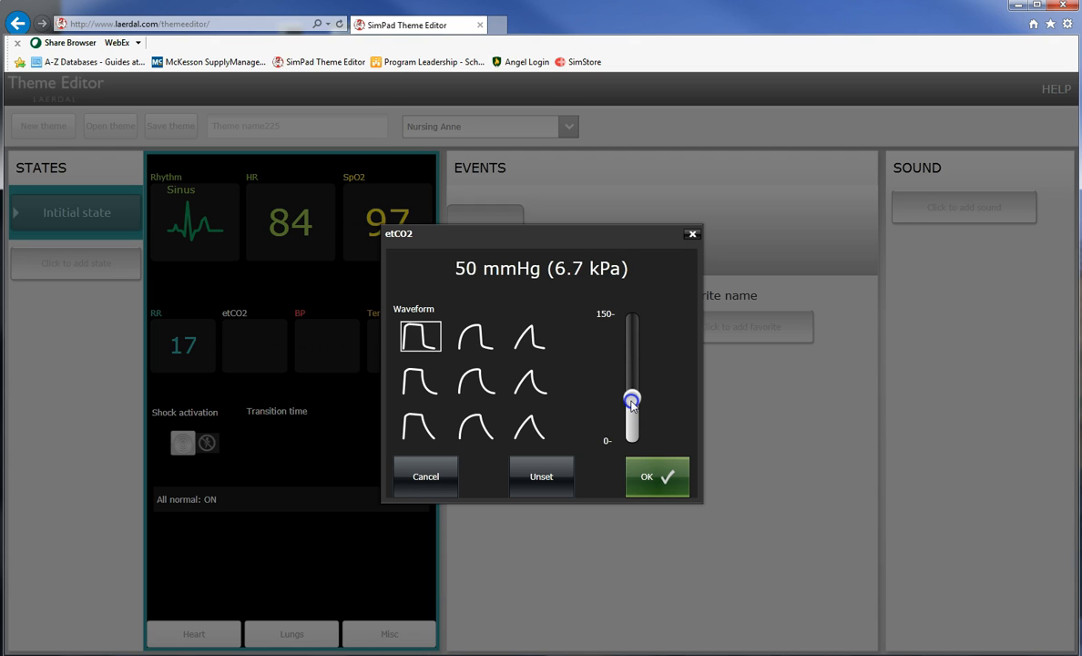
left_click_drag(632, 400, 632, 441)
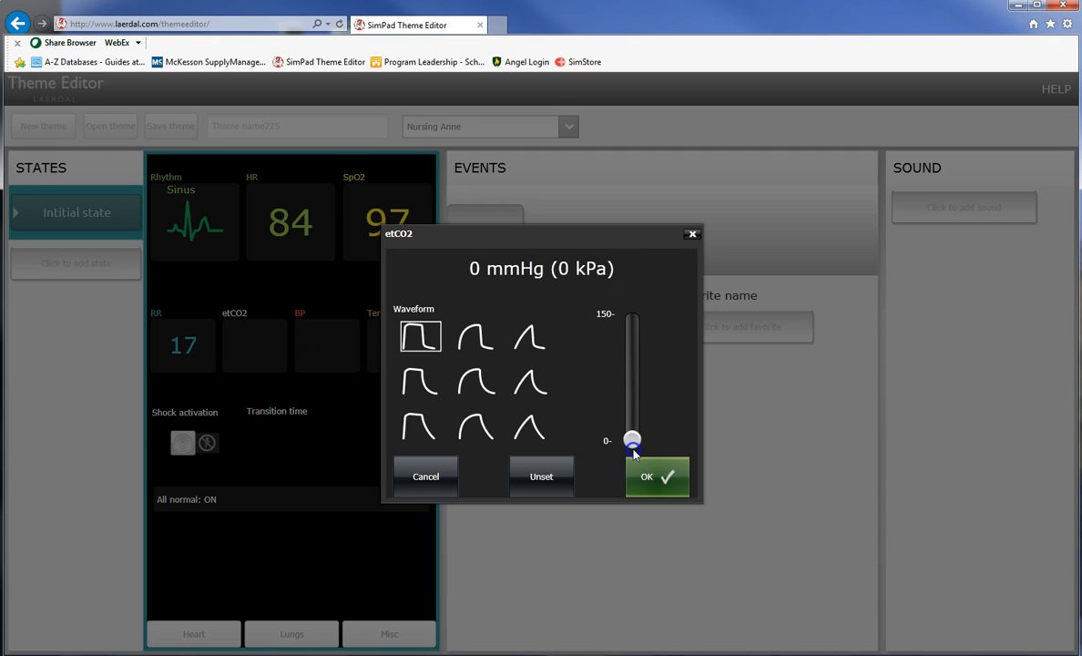
left_click(657, 476)
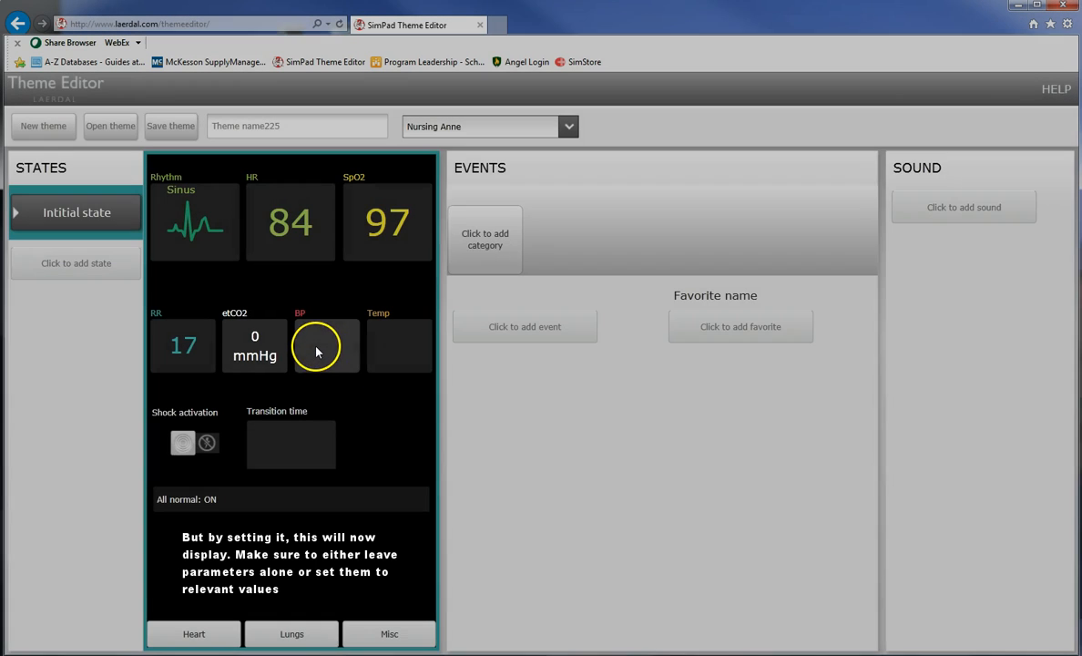
left_click(326, 345)
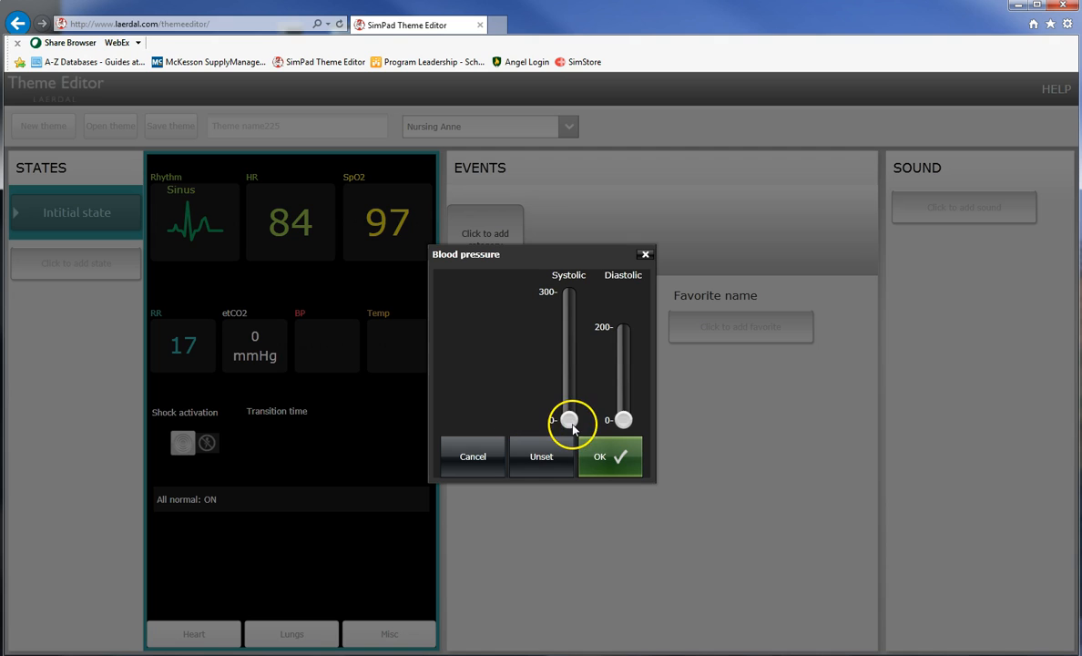
Set the initial state's blood pressure to 123/70.
left_click_drag(570, 420, 569, 390)
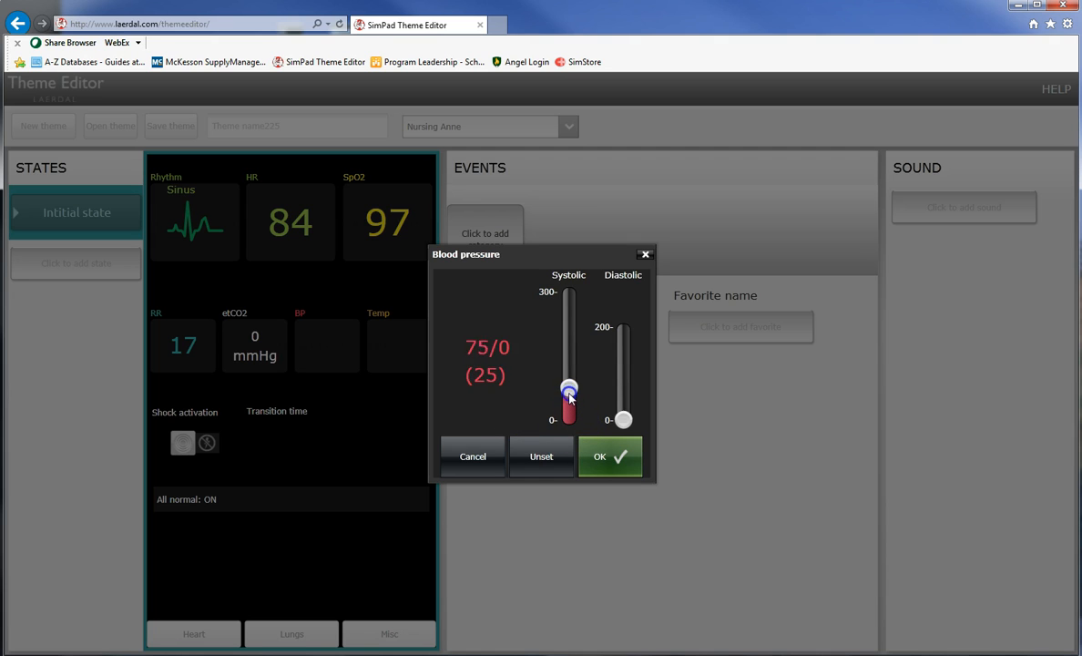
left_click_drag(568, 392, 569, 371)
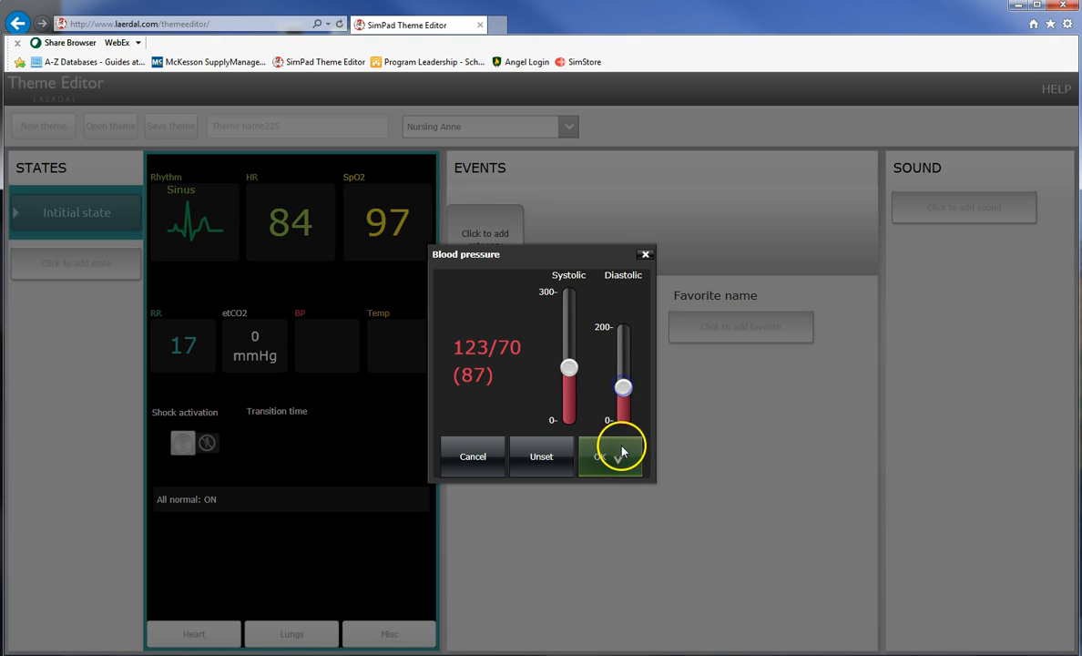
left_click(611, 455)
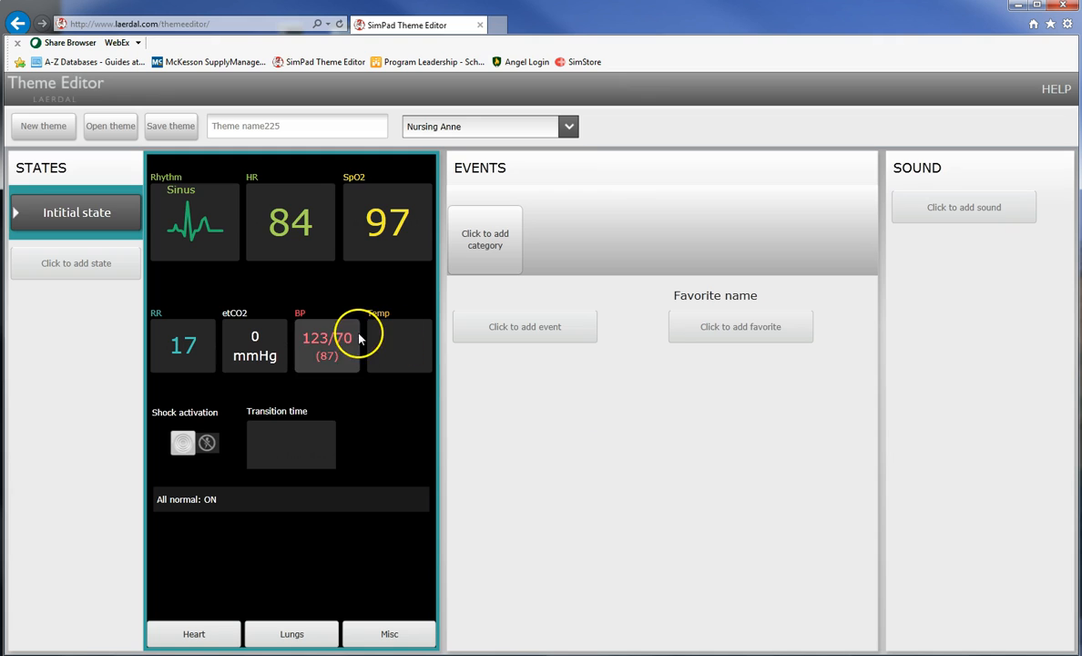
Set the temperature to 36.9 °C.
left_click(398, 345)
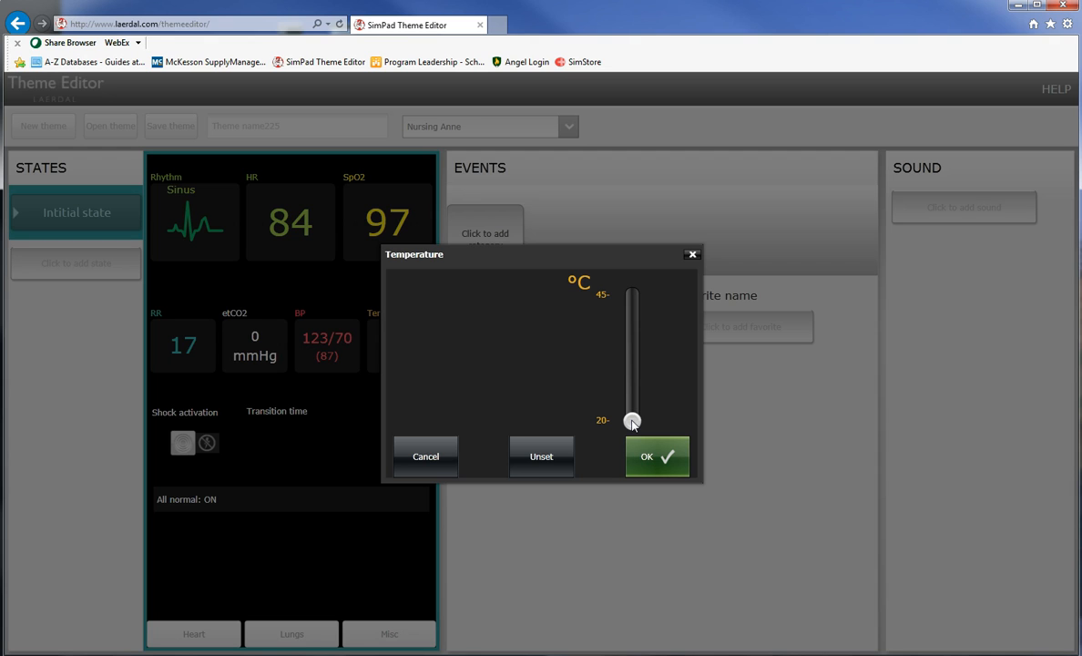
left_click_drag(631, 421, 631, 399)
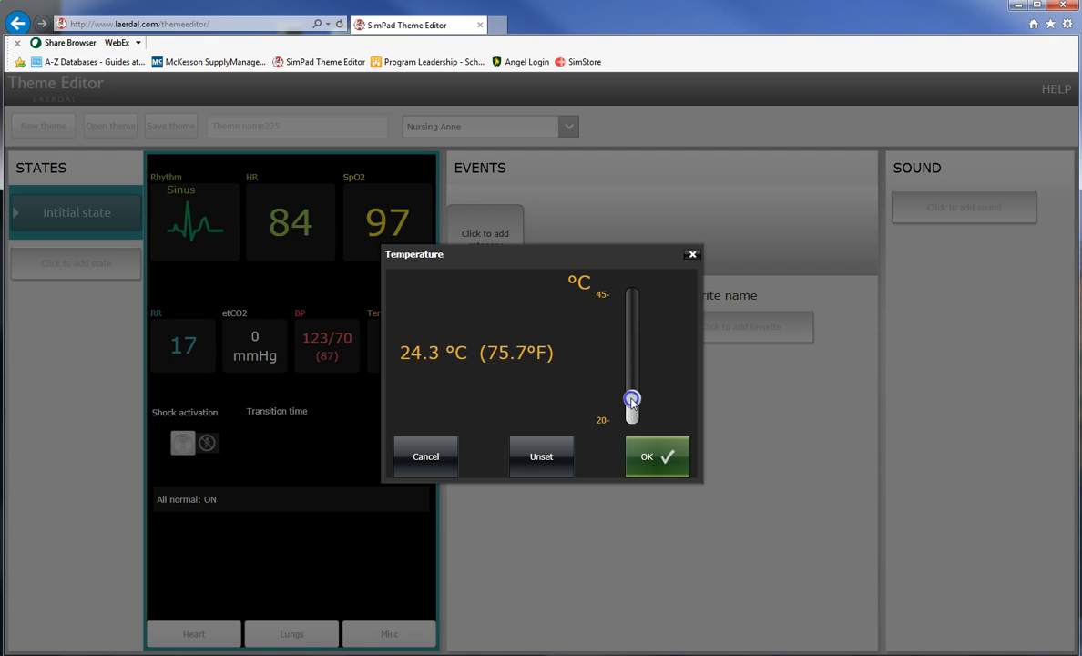
left_click_drag(631, 399, 632, 363)
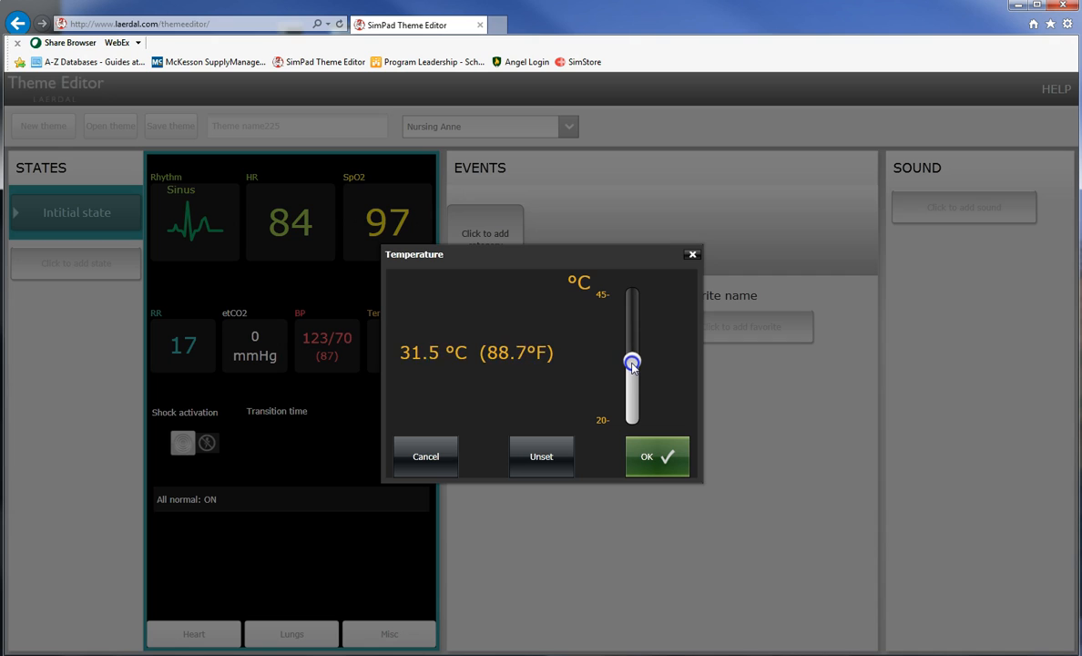
left_click_drag(632, 363, 632, 345)
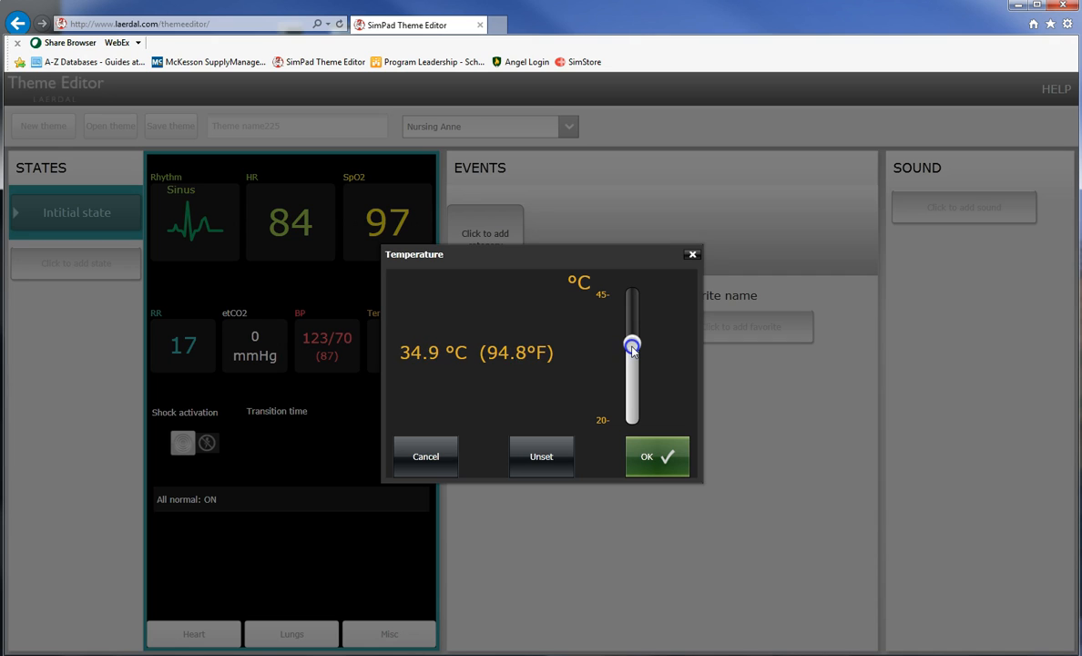
left_click_drag(632, 345, 632, 337)
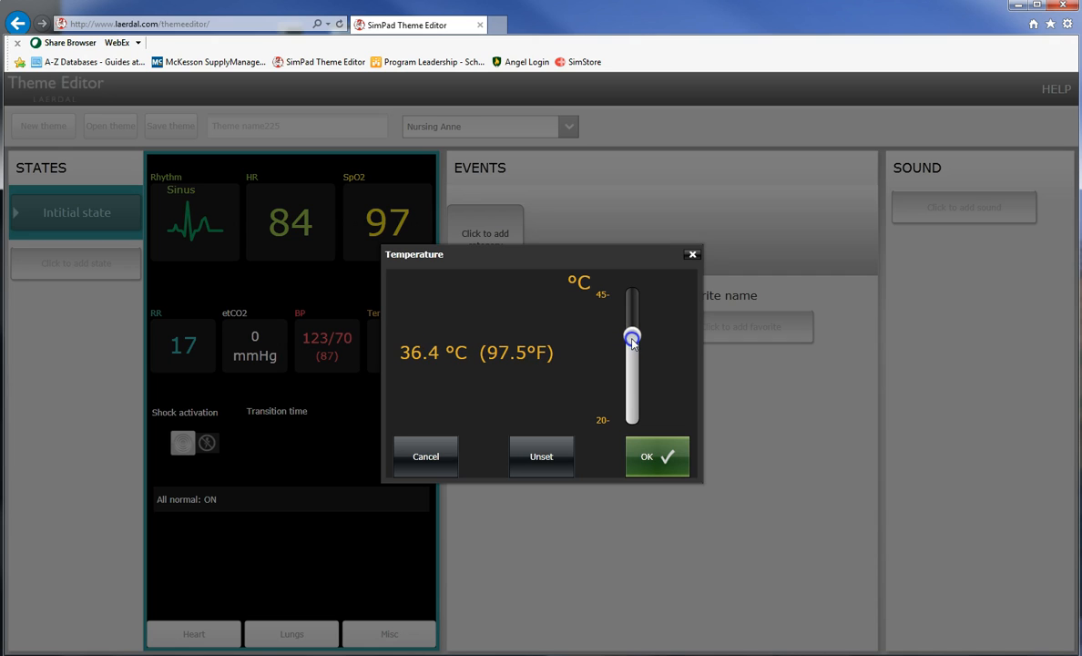
left_click_drag(632, 340, 632, 335)
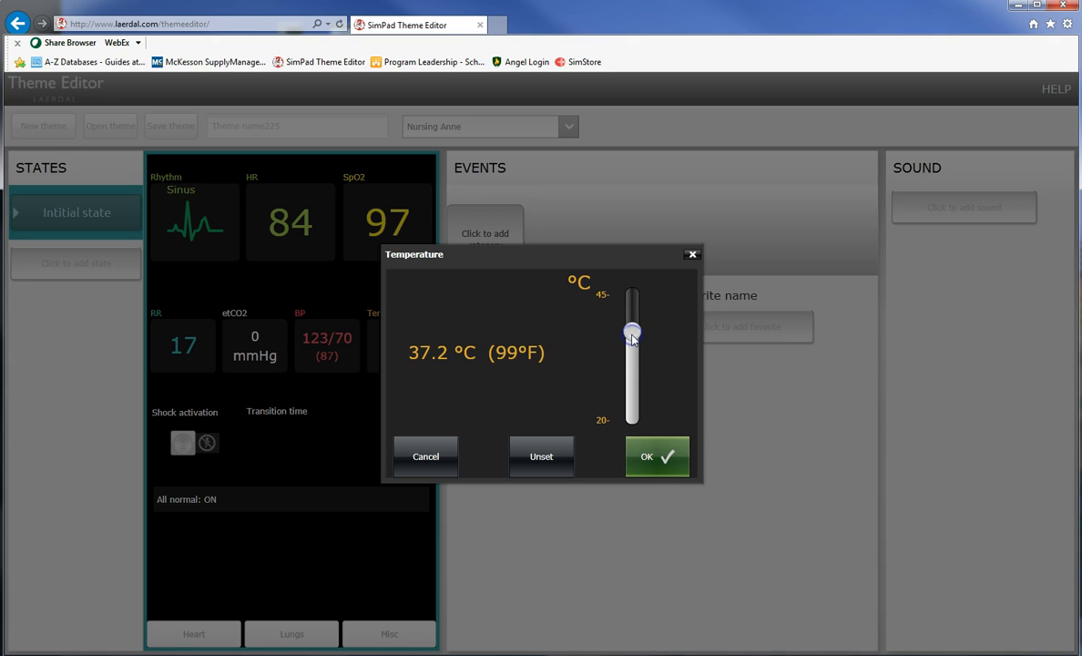
left_click_drag(632, 335, 632, 342)
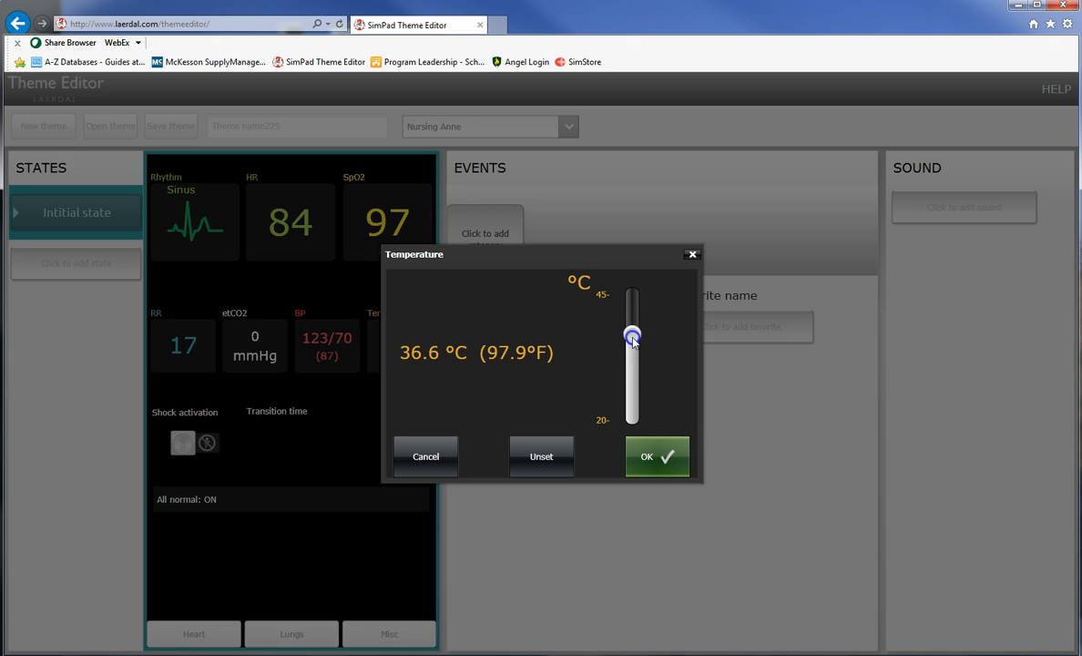
left_click_drag(632, 337, 632, 332)
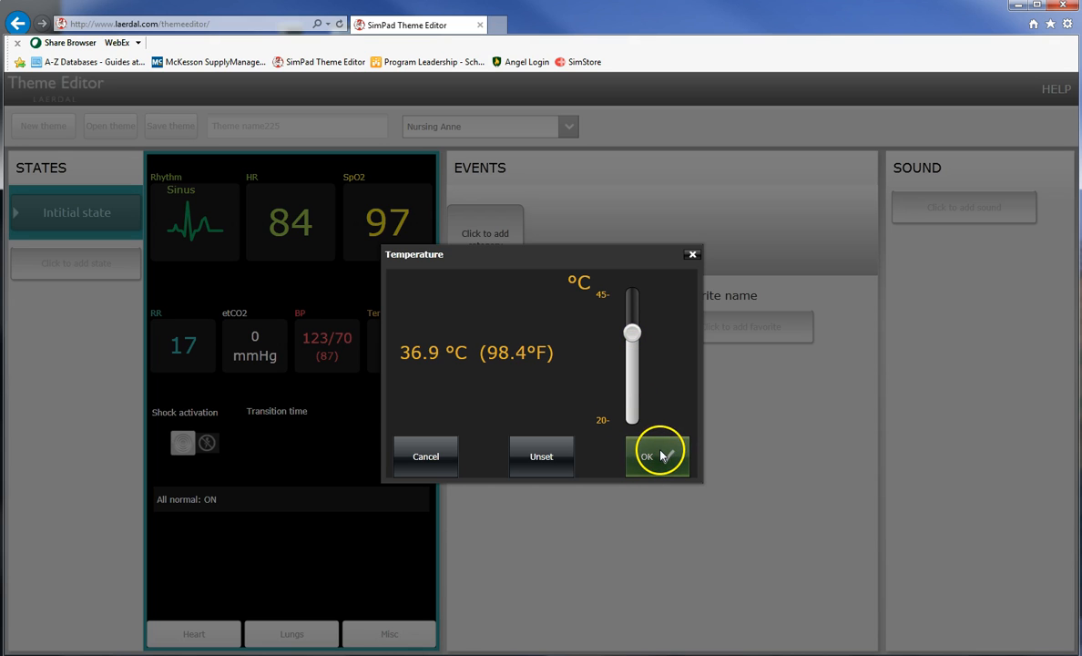
left_click(645, 457)
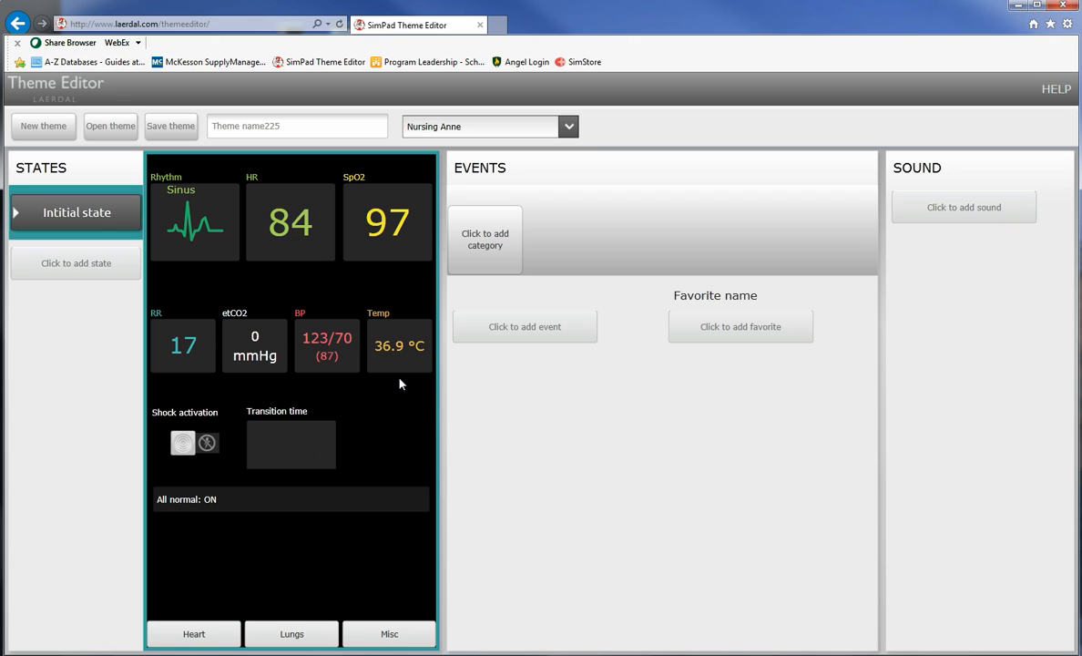
mouse_move(367, 281)
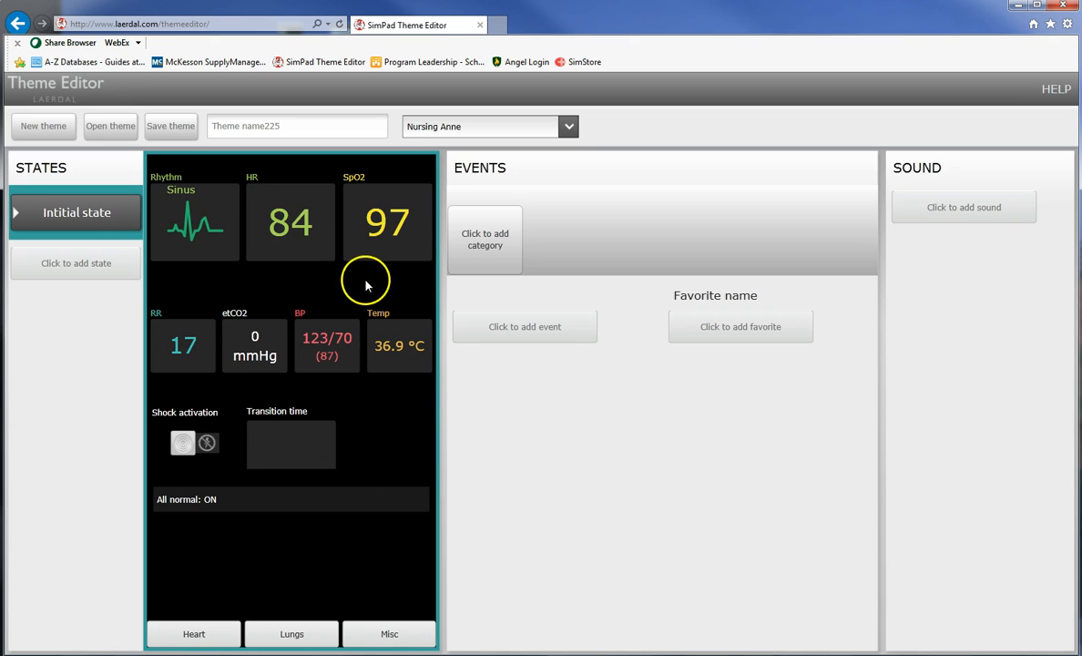
left_click(194, 633)
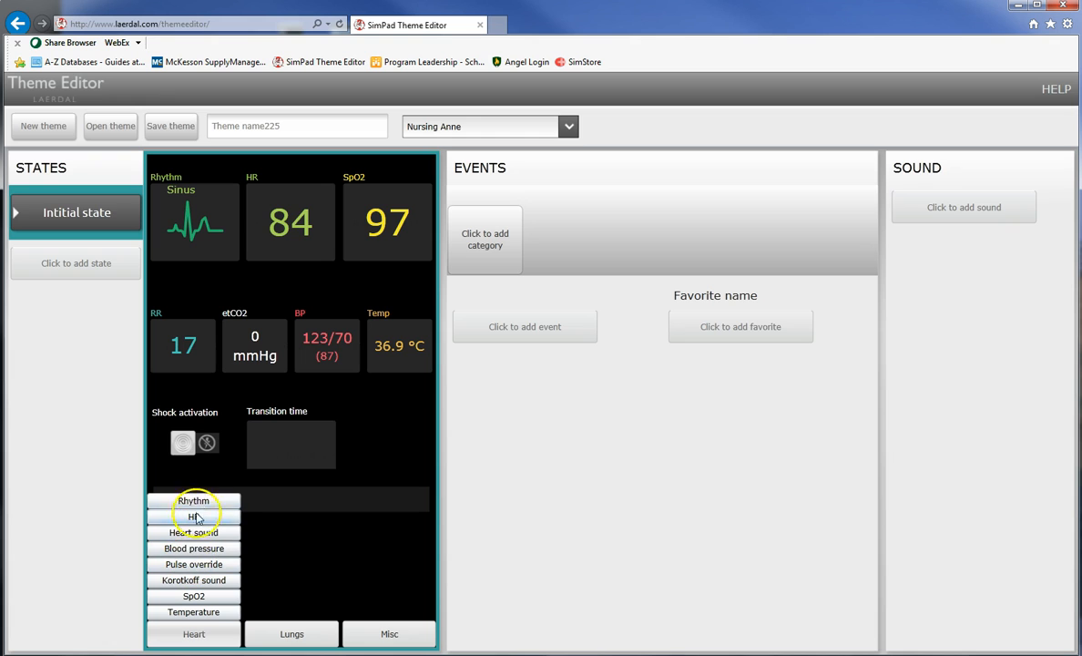
Confirm heart rate 84 and bring up Pulse override, peripheral pulse reading Absent.
left_click(193, 517)
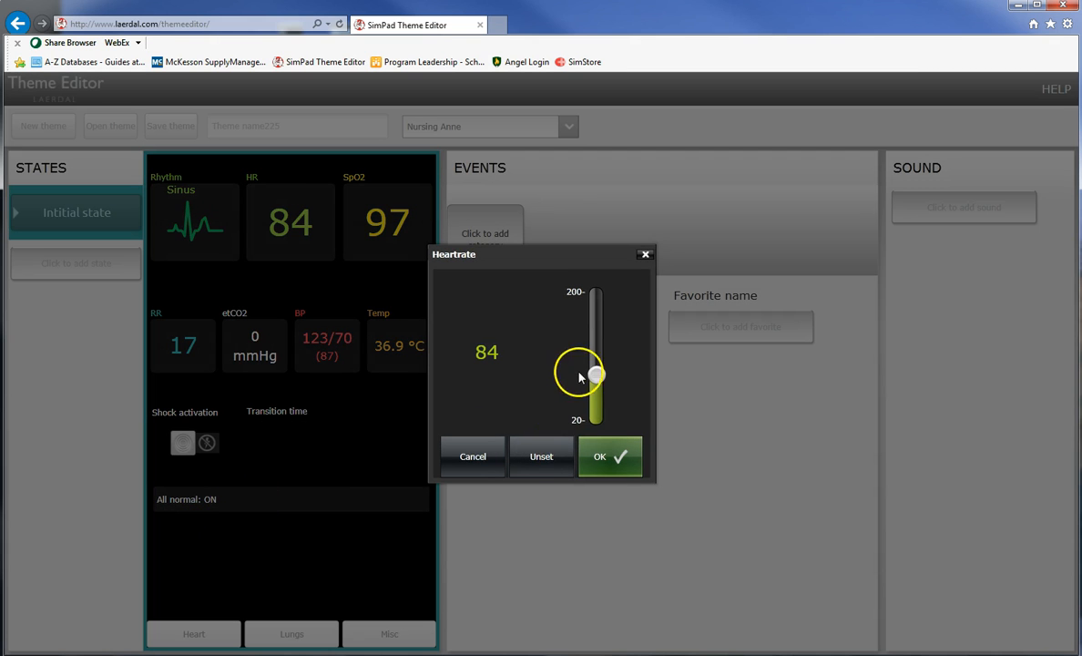
left_click(610, 456)
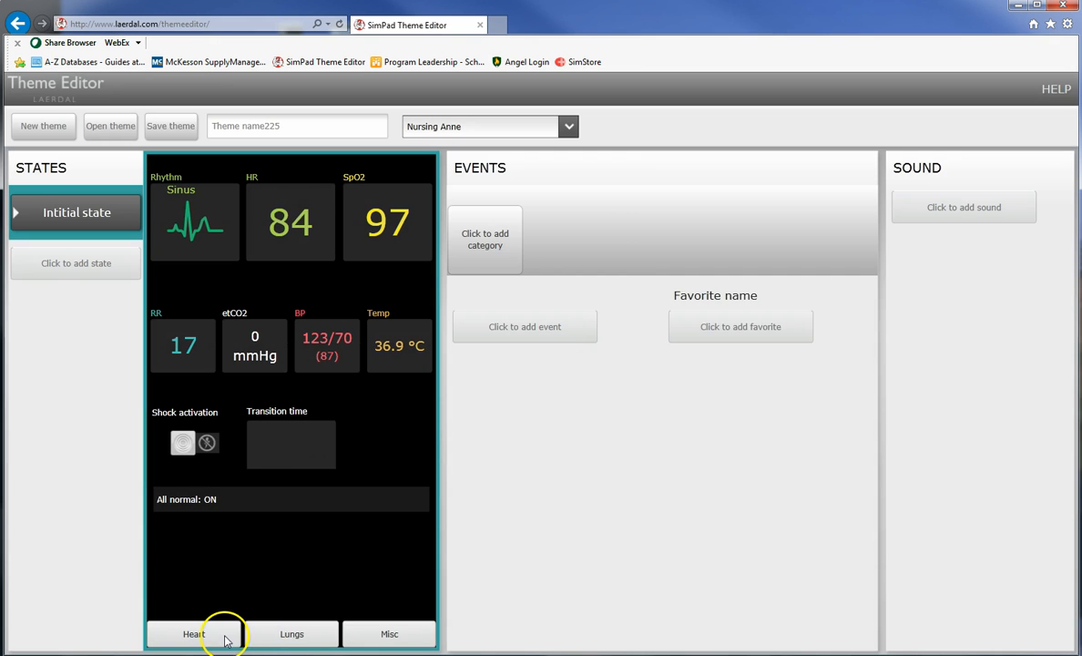
left_click(193, 633)
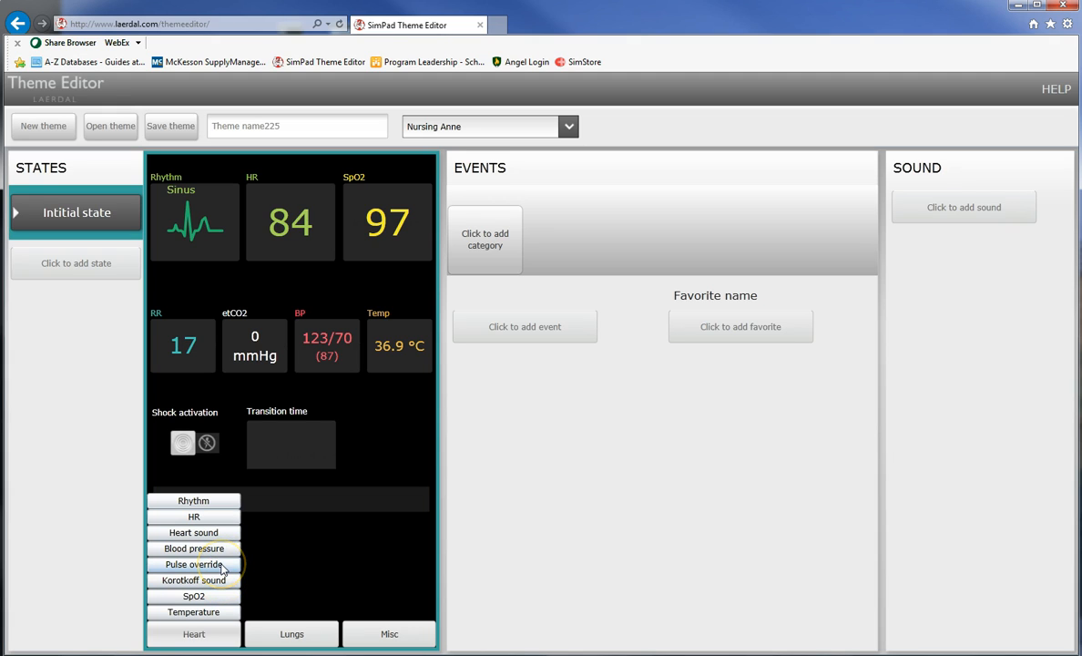
left_click(194, 564)
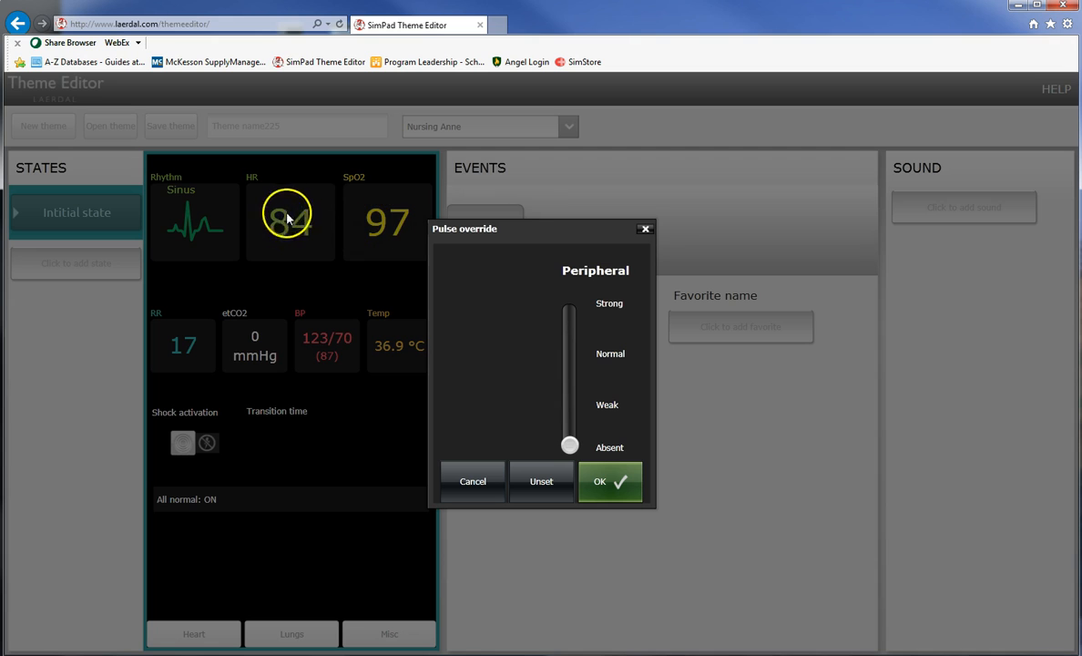
mouse_move(352, 371)
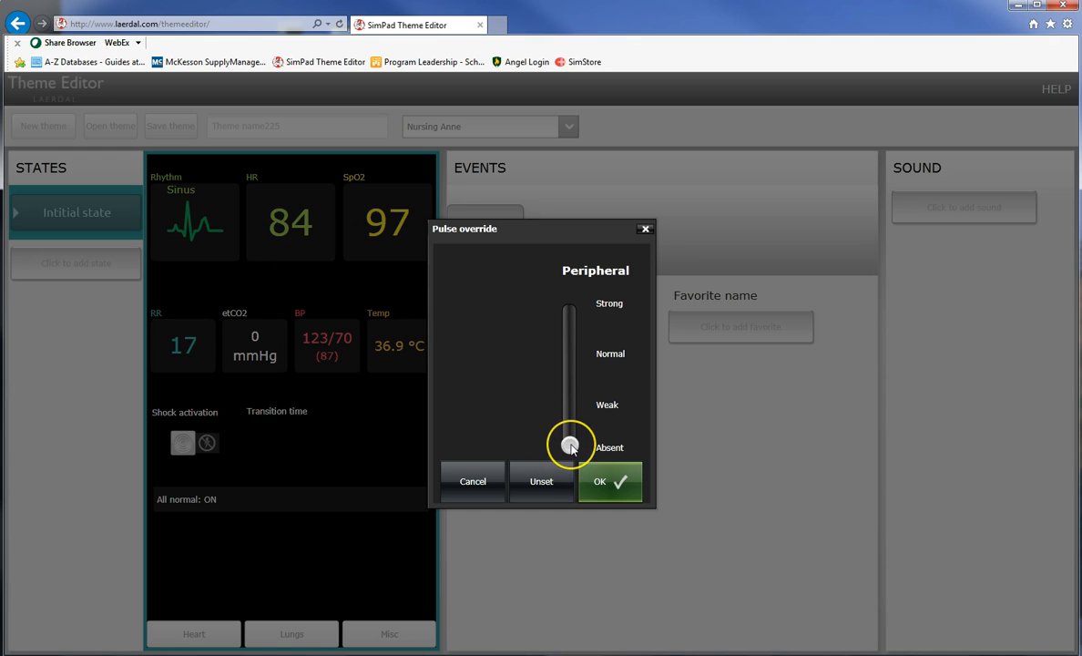
Set the peripheral pulse to Absent, then change it back to Normal.
left_click_drag(571, 445, 570, 404)
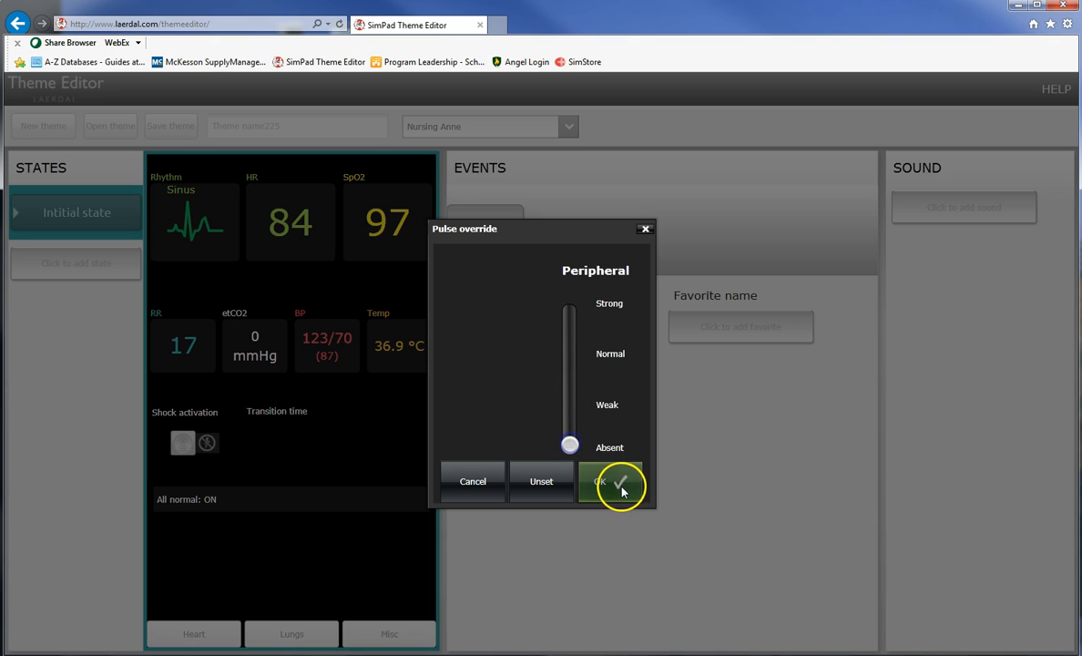
left_click(610, 481)
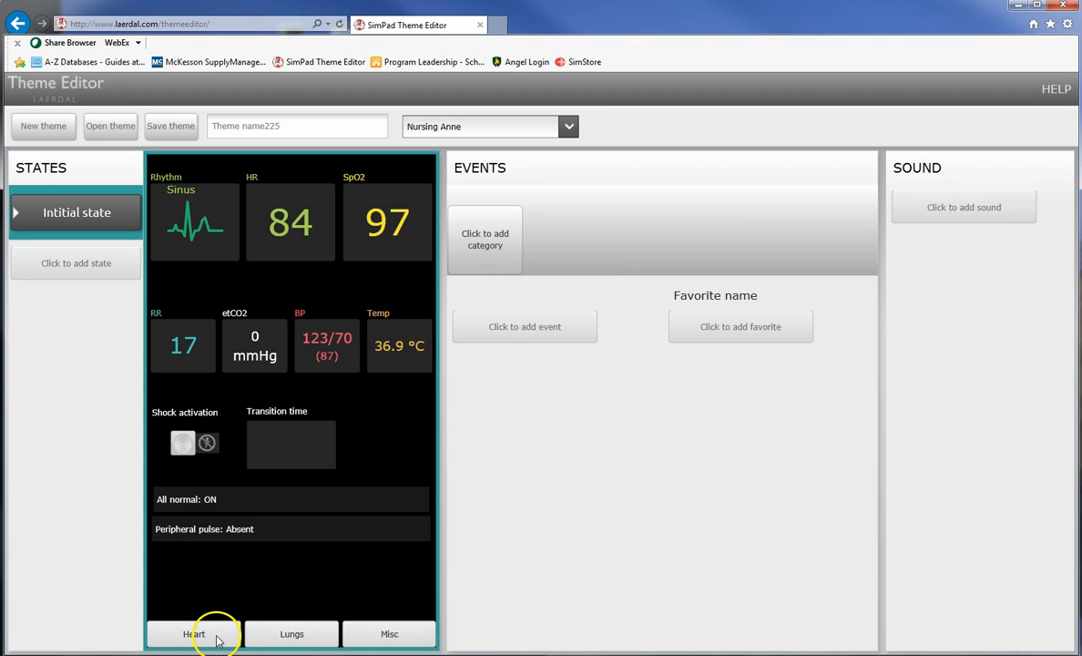
mouse_move(225, 531)
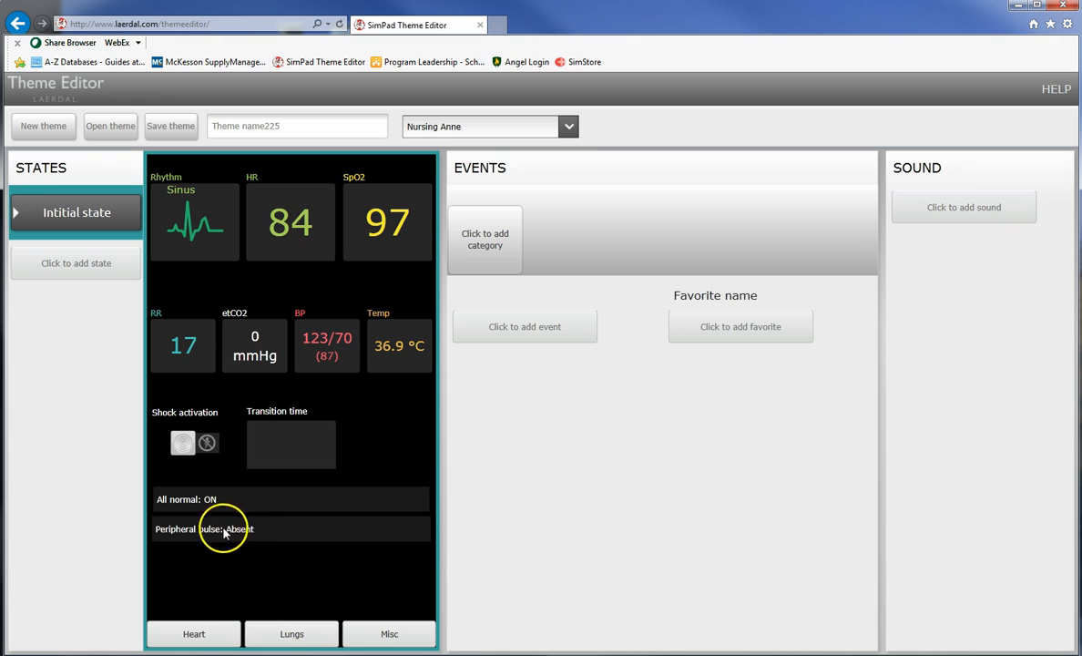
left_click(225, 528)
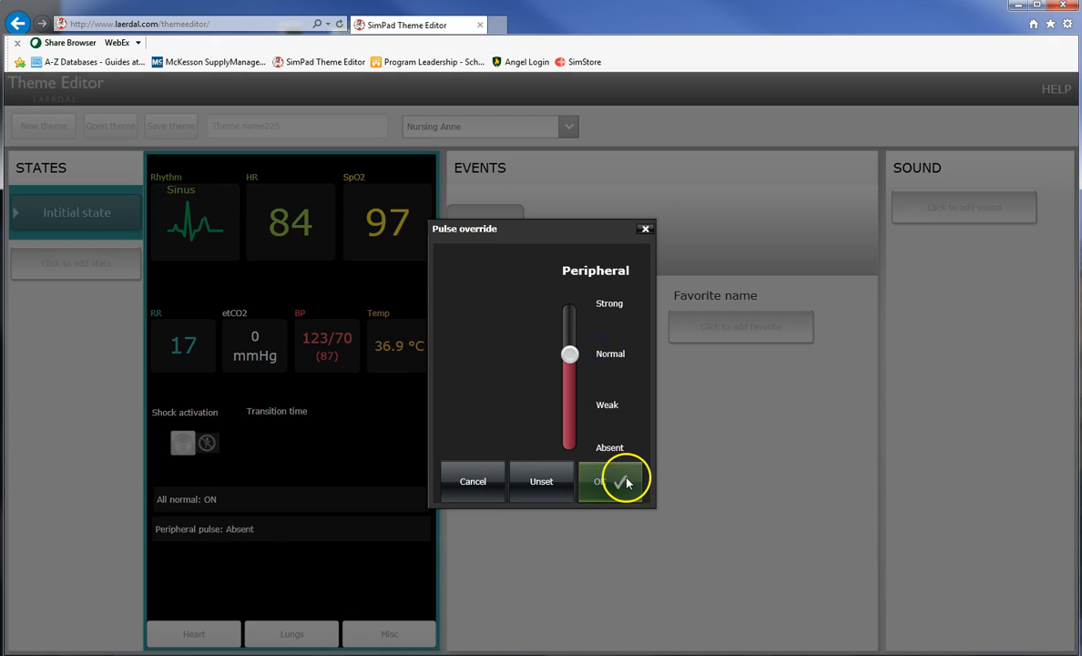
left_click(612, 480)
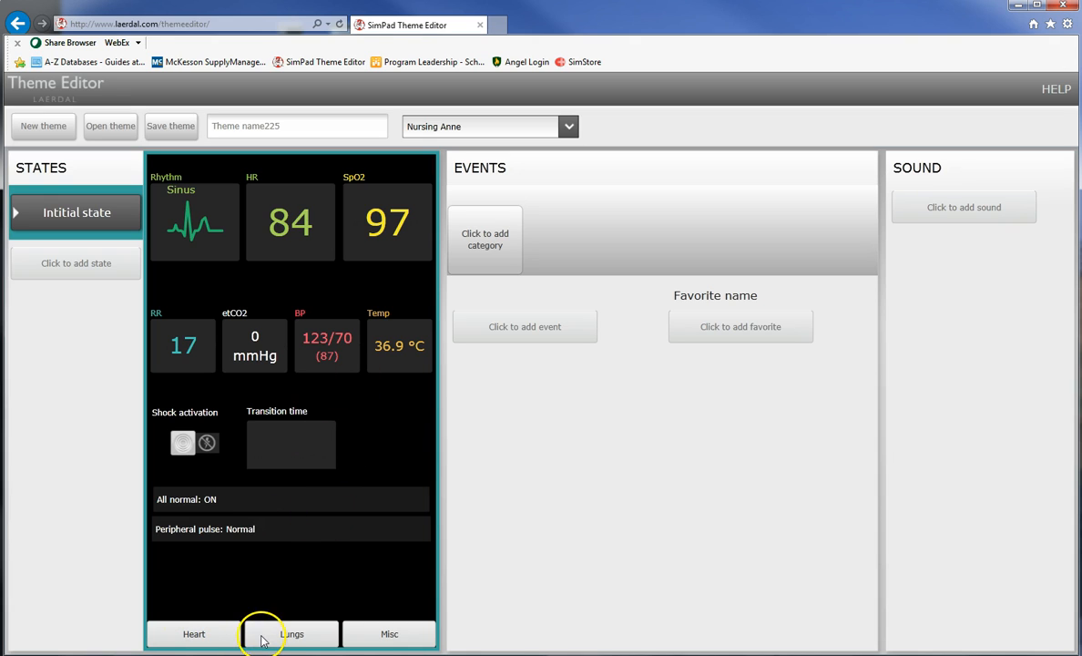
left_click(194, 633)
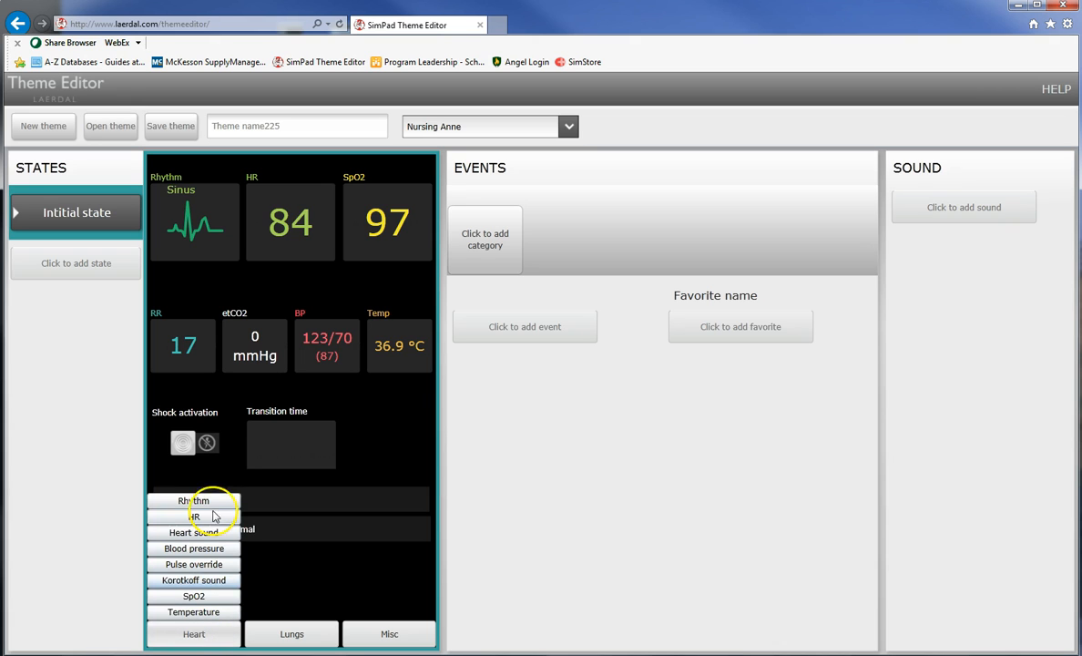
mouse_move(290, 630)
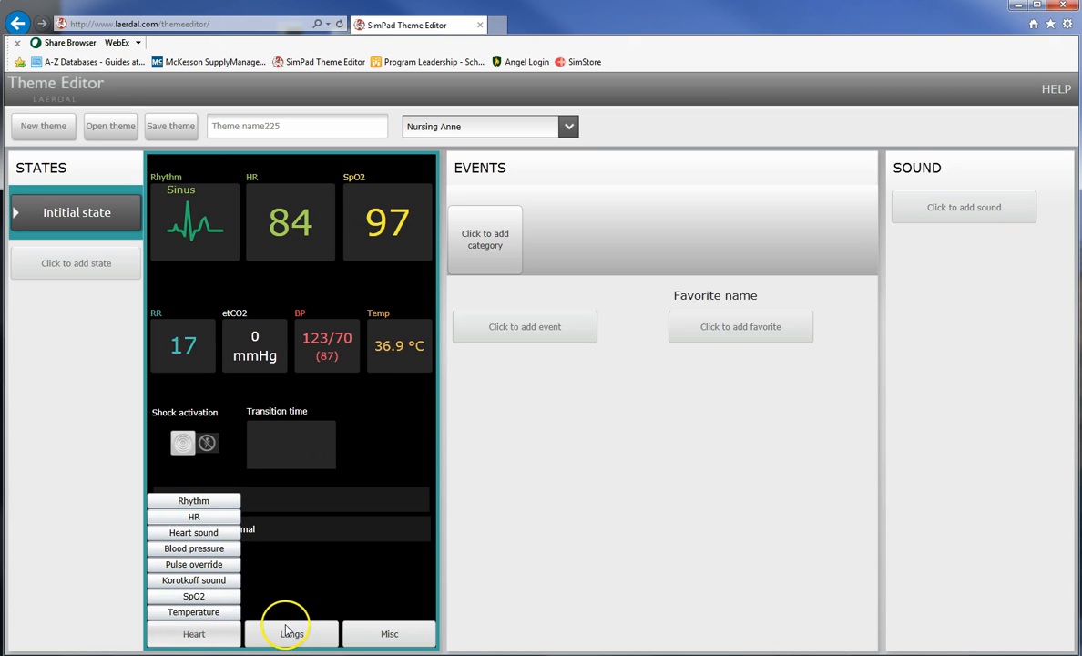
Choose Normal lung sound and set left and right lung volumes to 6.
left_click(292, 633)
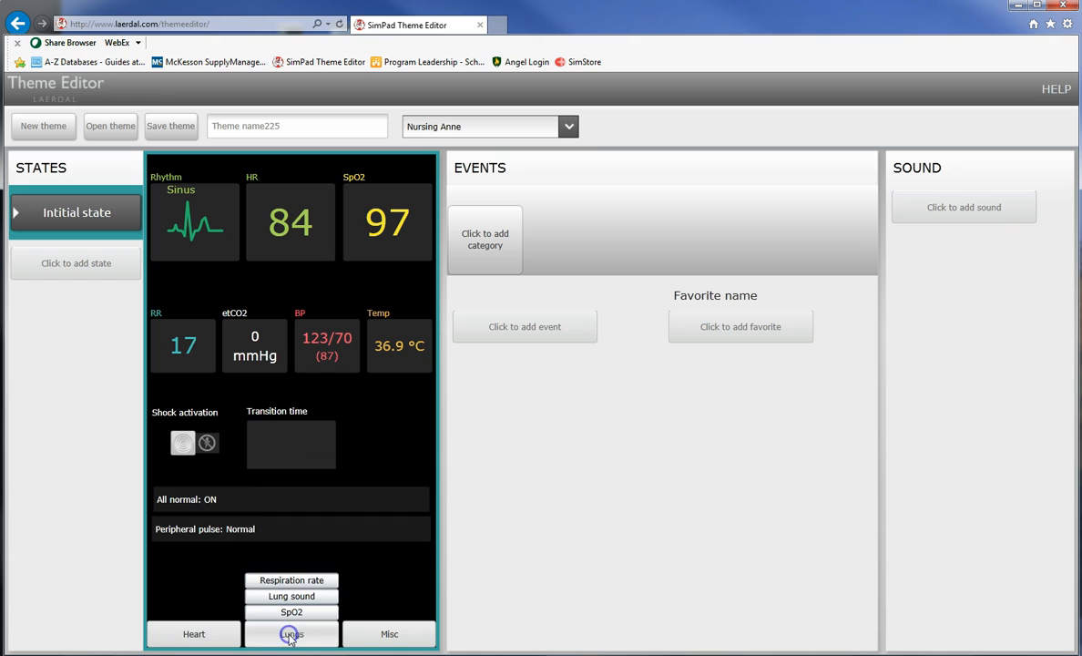
left_click(292, 633)
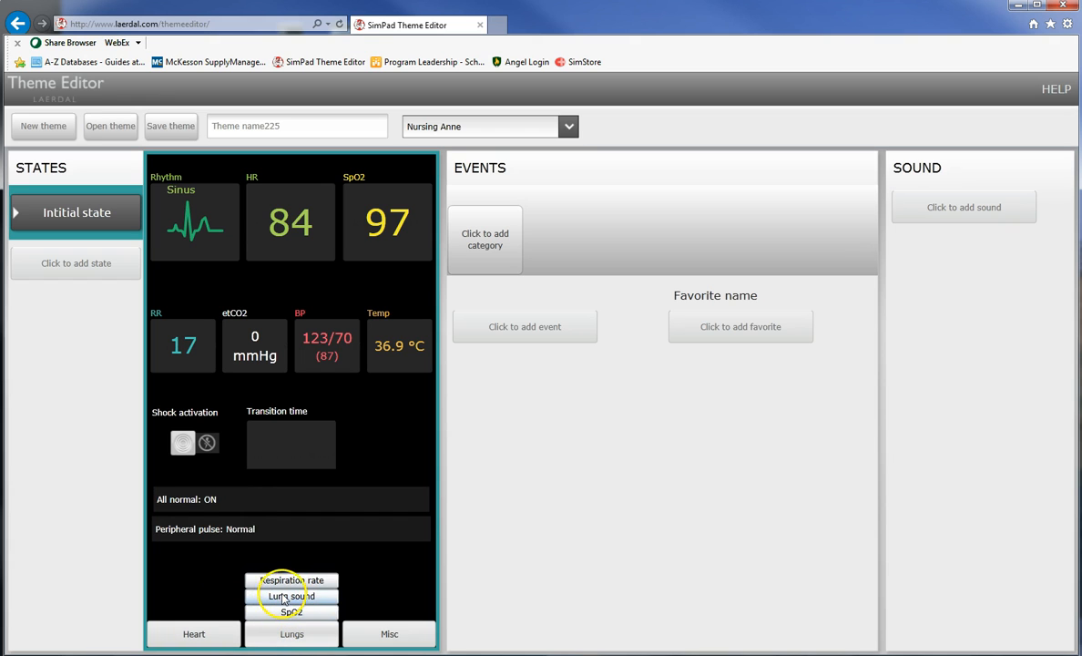
left_click(291, 595)
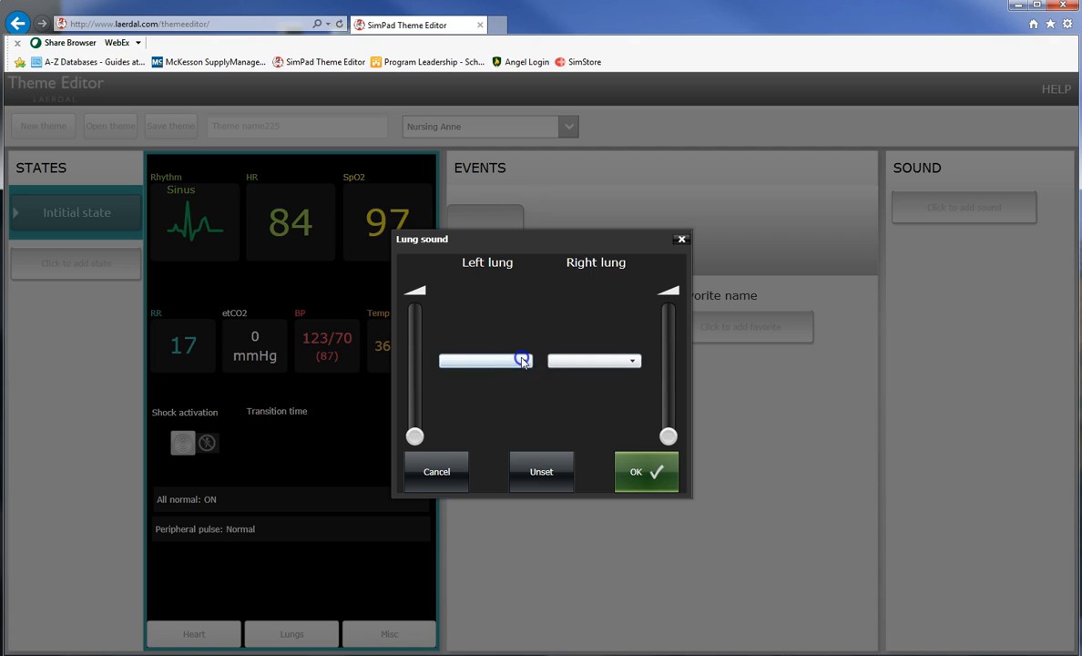
left_click(522, 360)
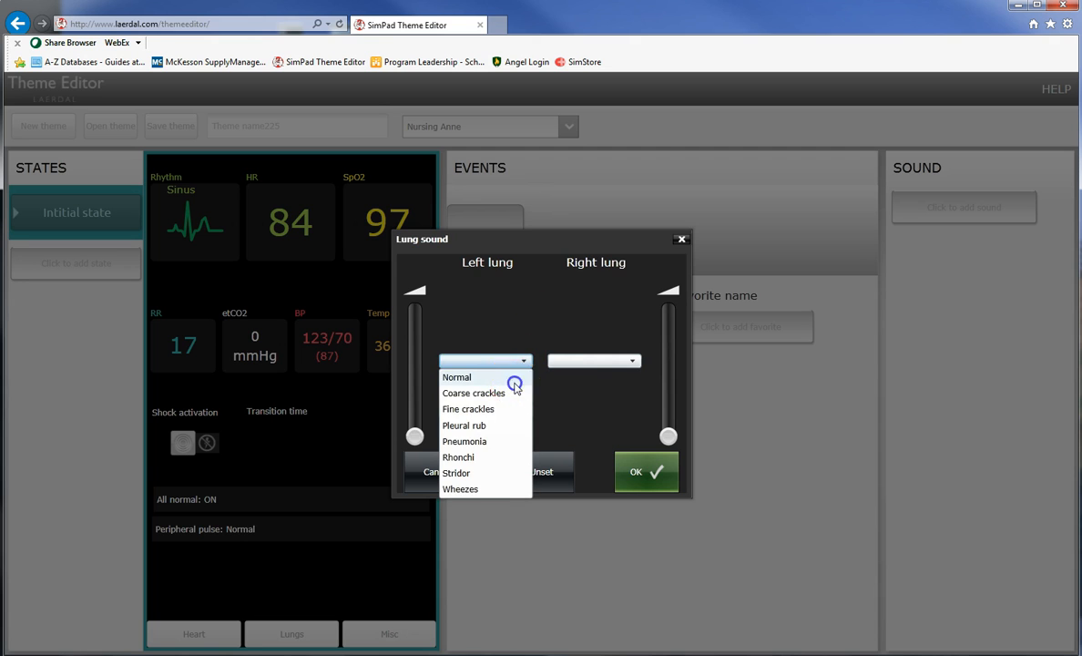
left_click(456, 376)
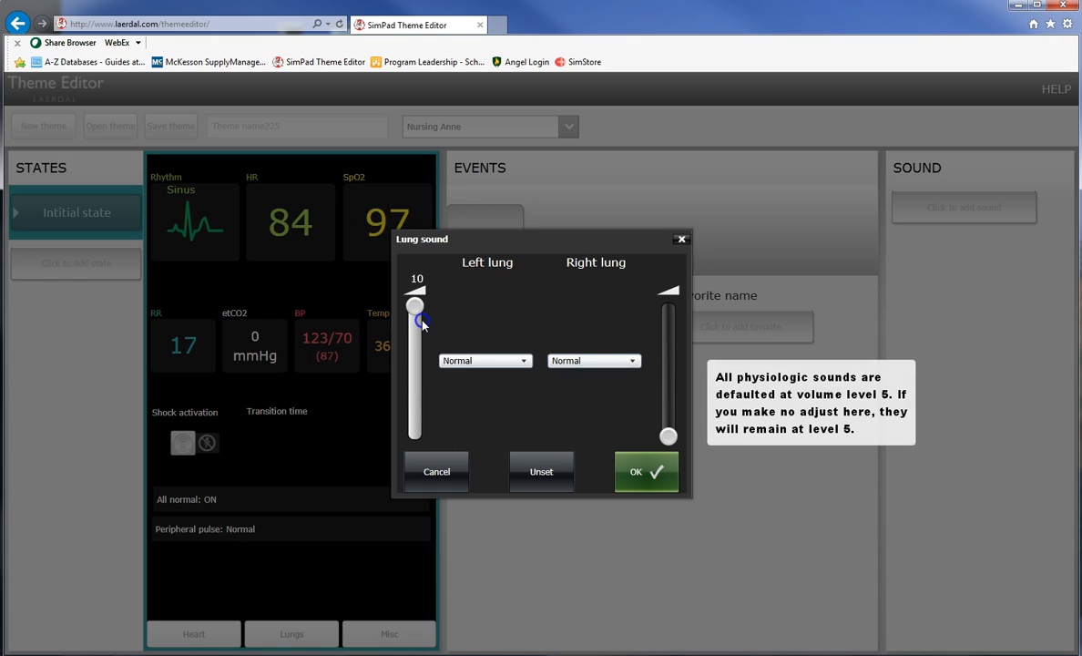
left_click_drag(415, 305, 416, 345)
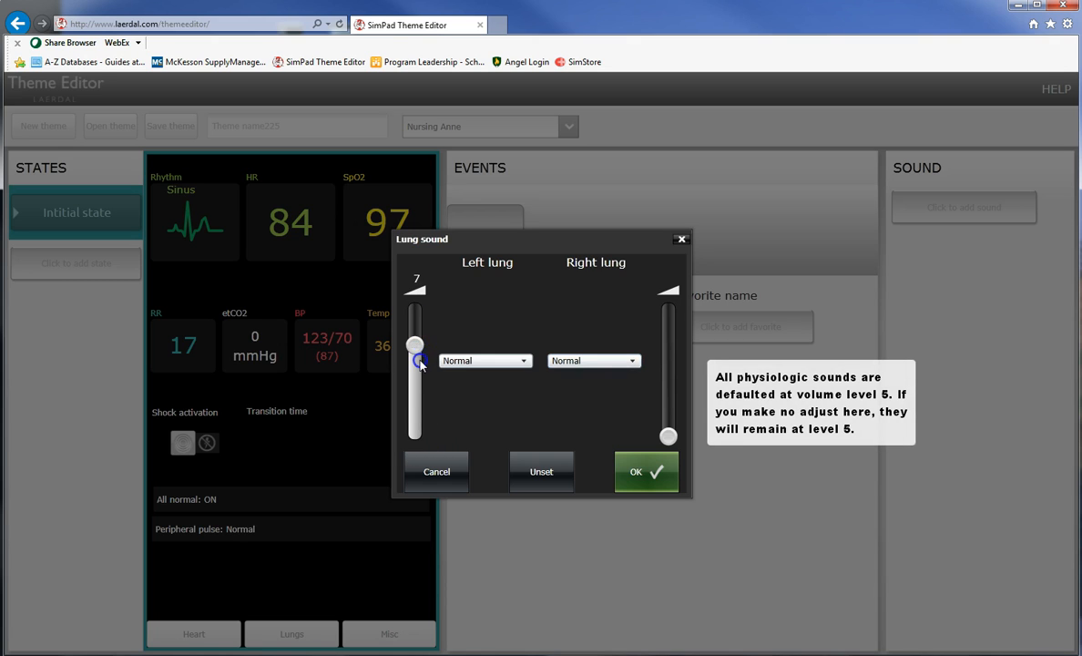
left_click_drag(415, 346, 415, 360)
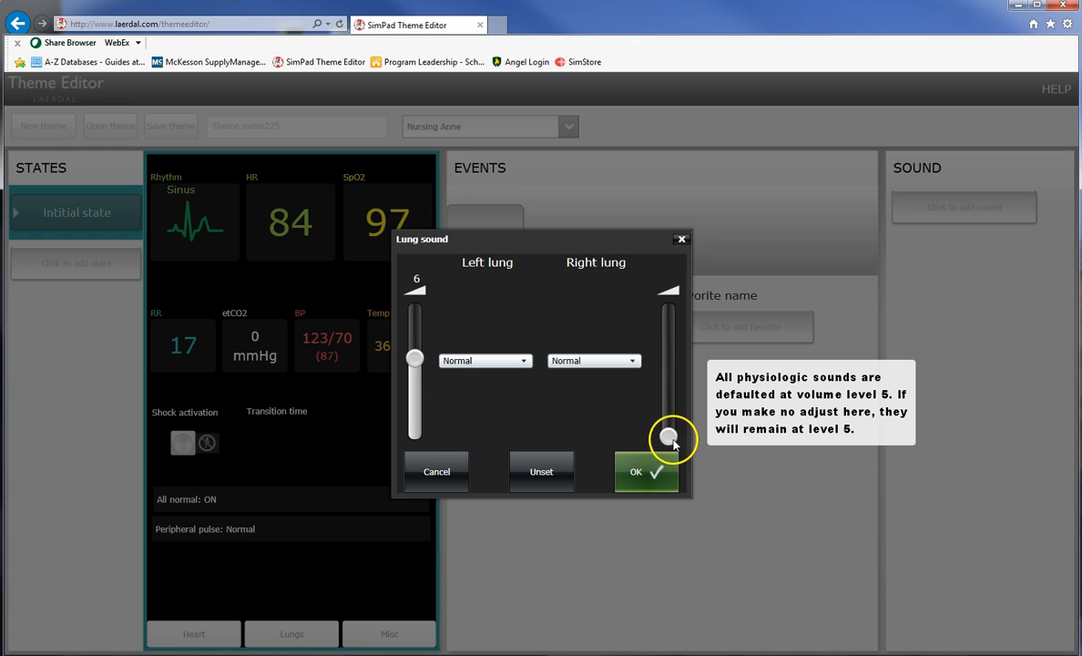
left_click_drag(671, 437, 669, 356)
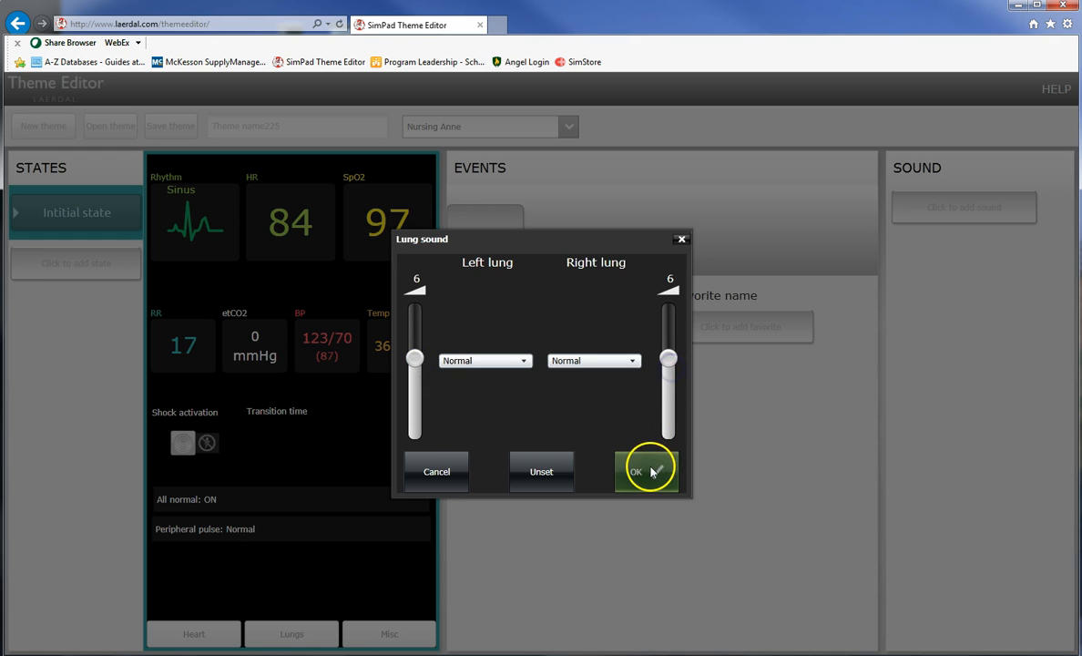
left_click(647, 470)
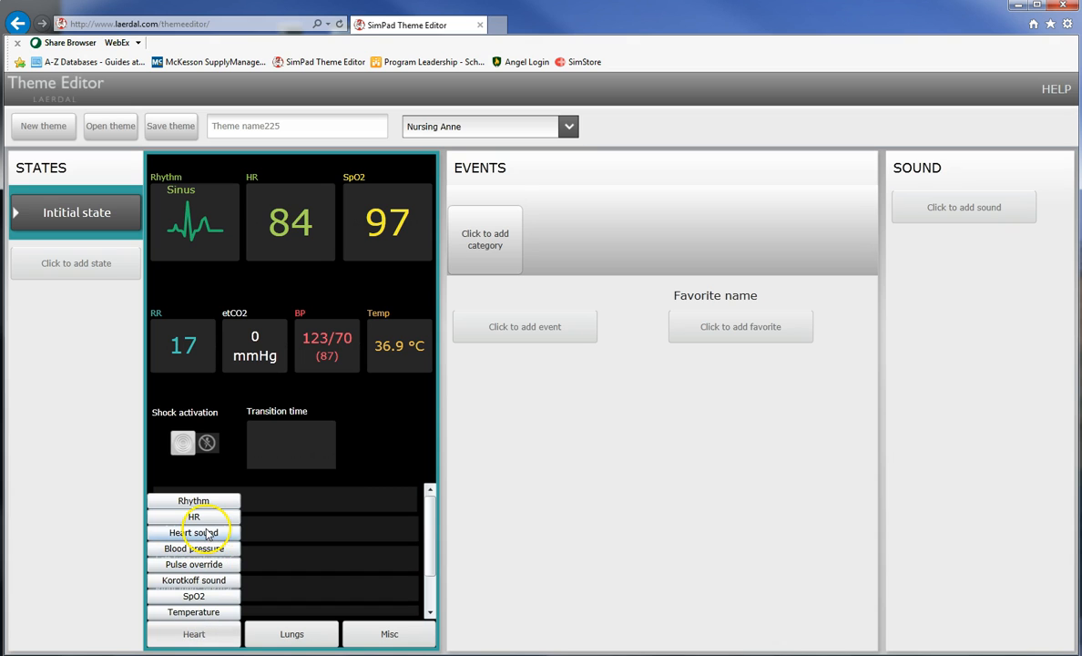
Add a Normal heart sound to the initial state.
left_click(193, 532)
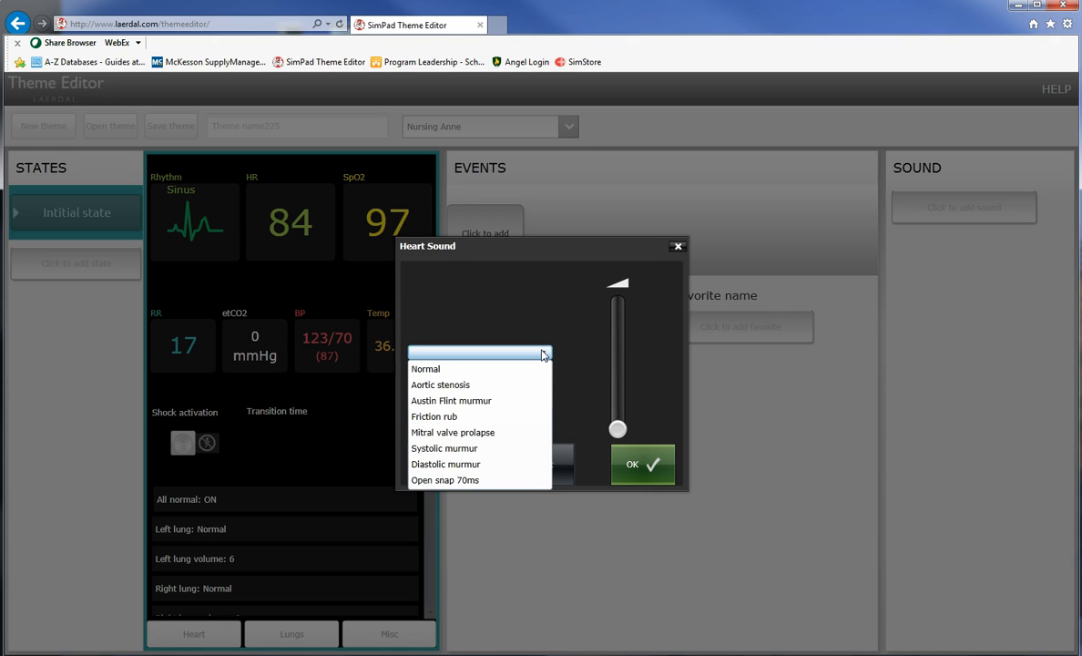
left_click(425, 369)
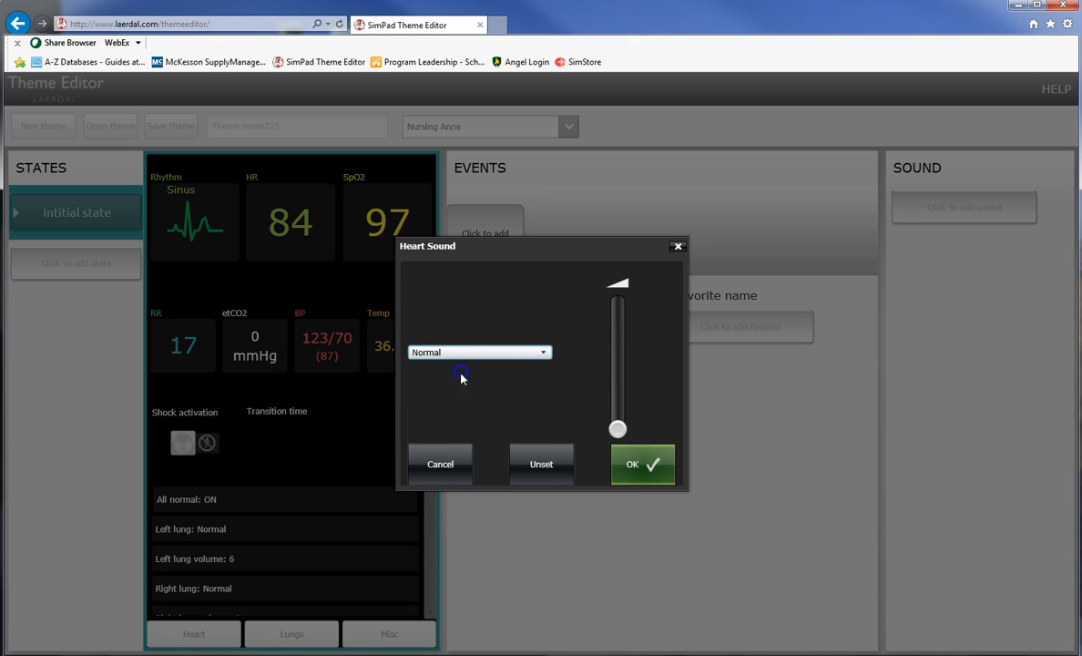
left_click(440, 464)
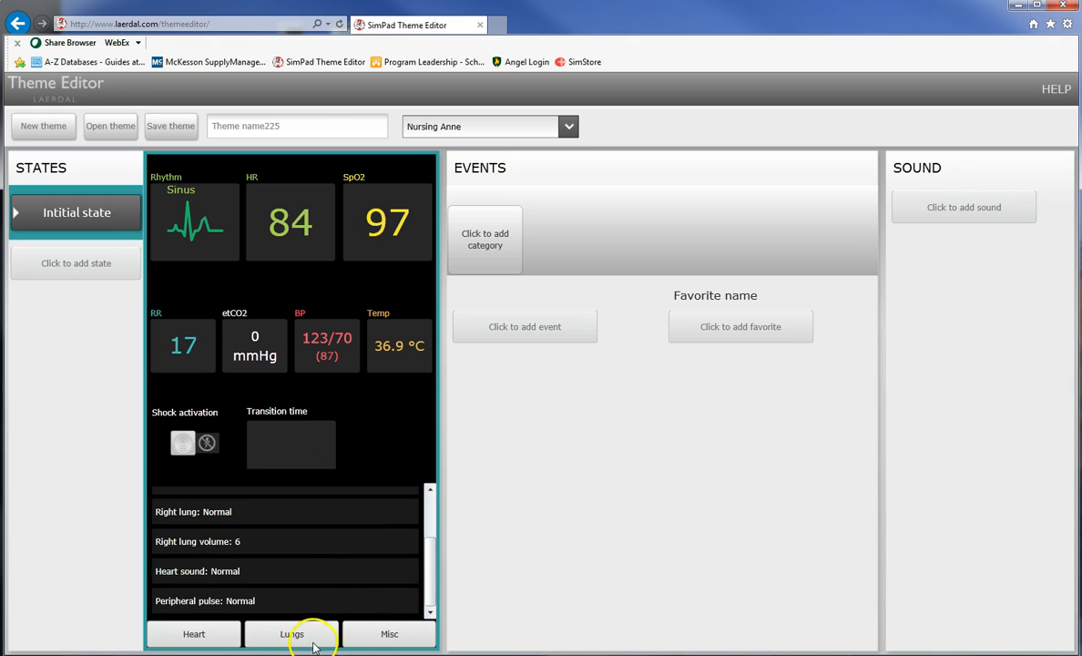
left_click(389, 634)
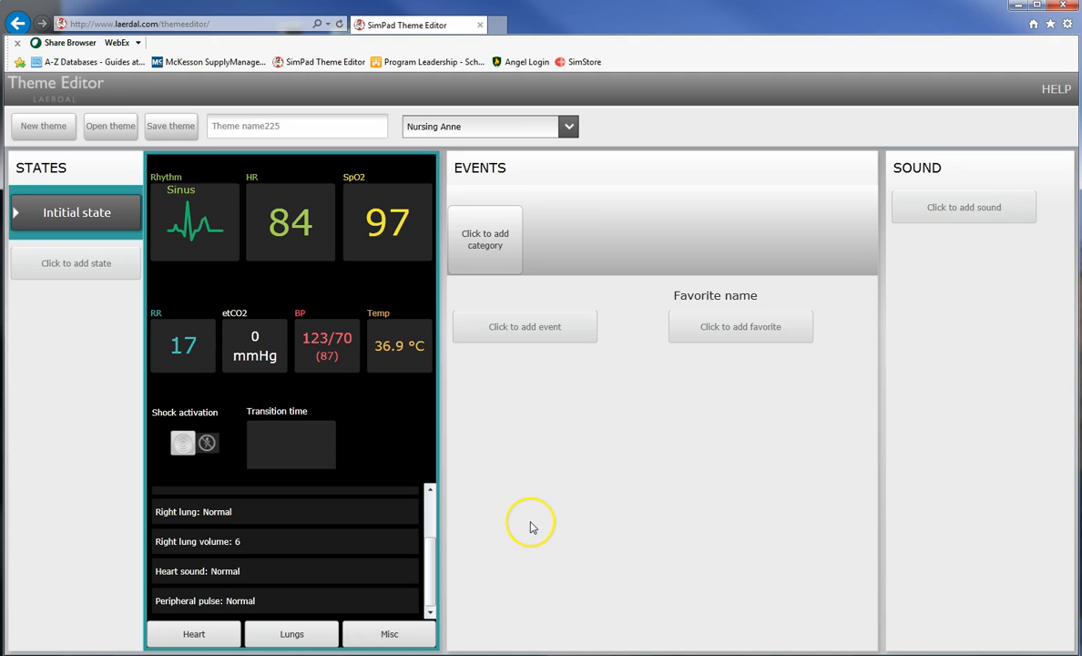
mouse_move(533, 526)
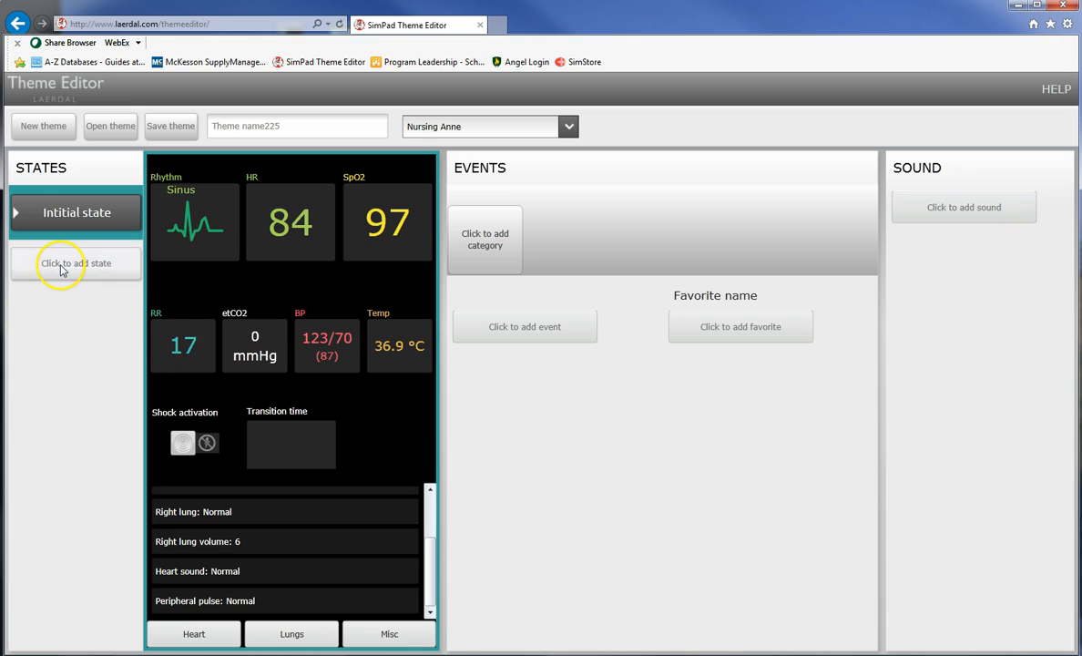
Add a new state named Cardiac Arrest.
left_click(76, 263)
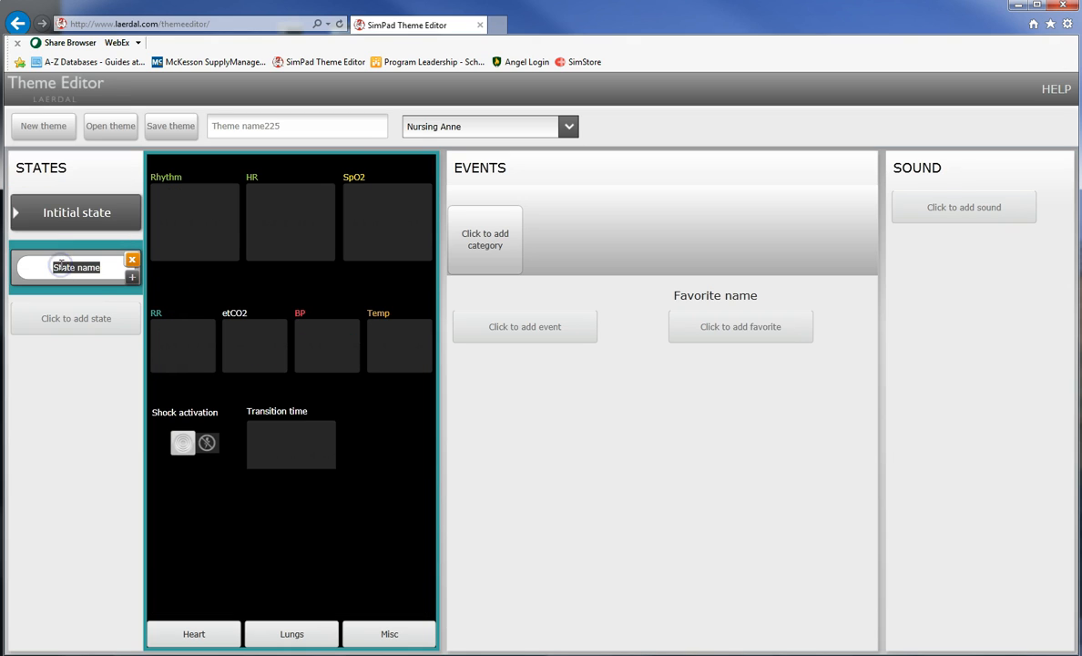
type("Cardiac Arrest")
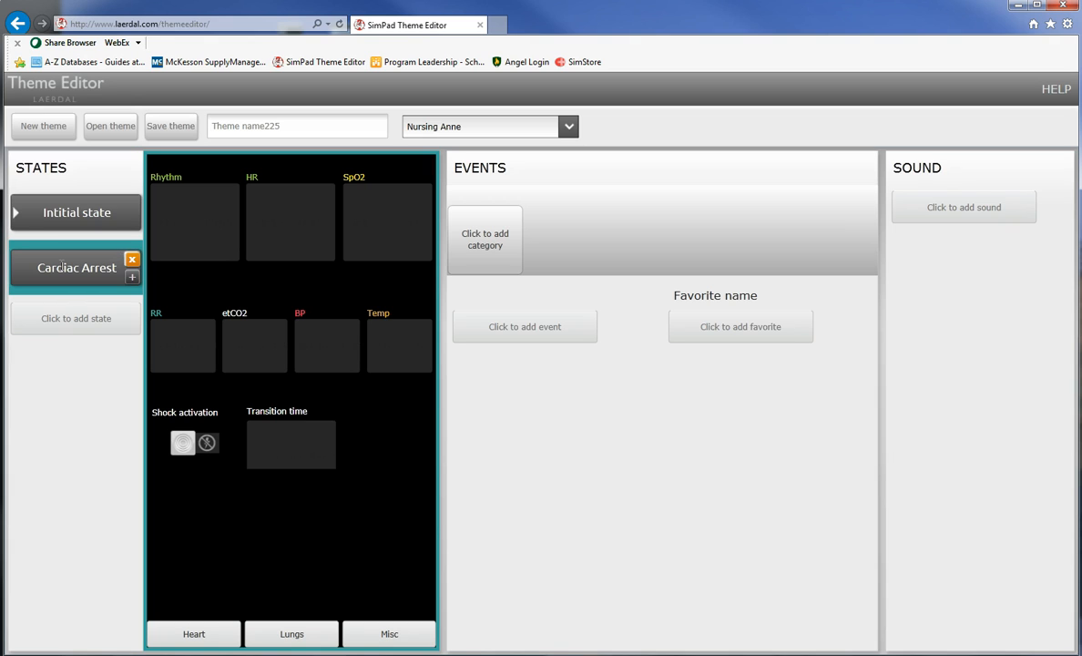
right_click(191, 230)
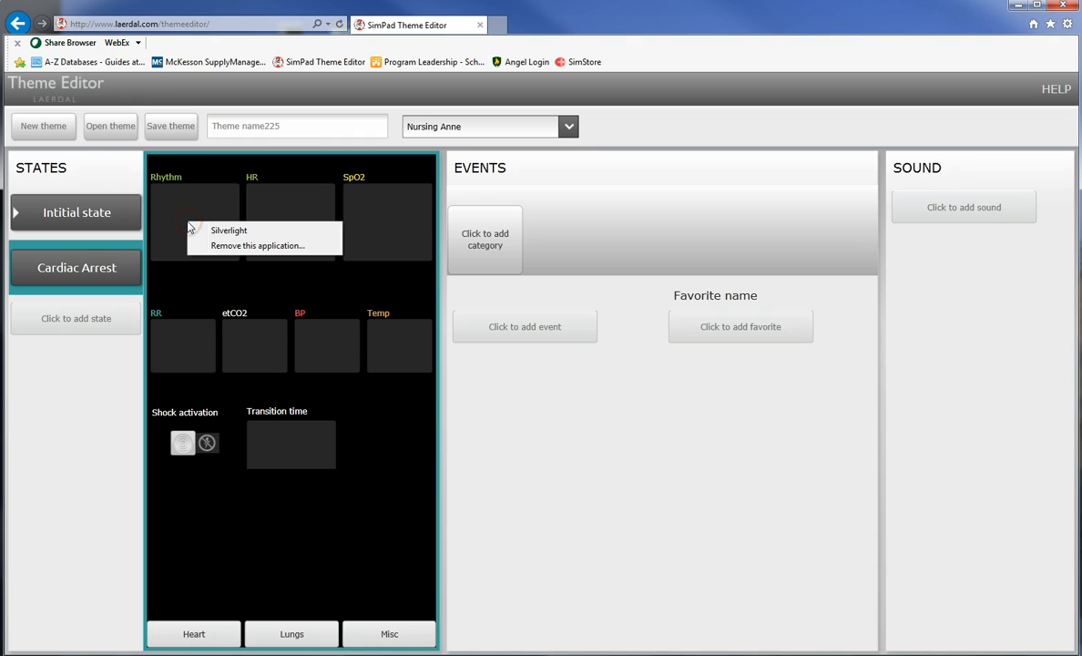
left_click(194, 222)
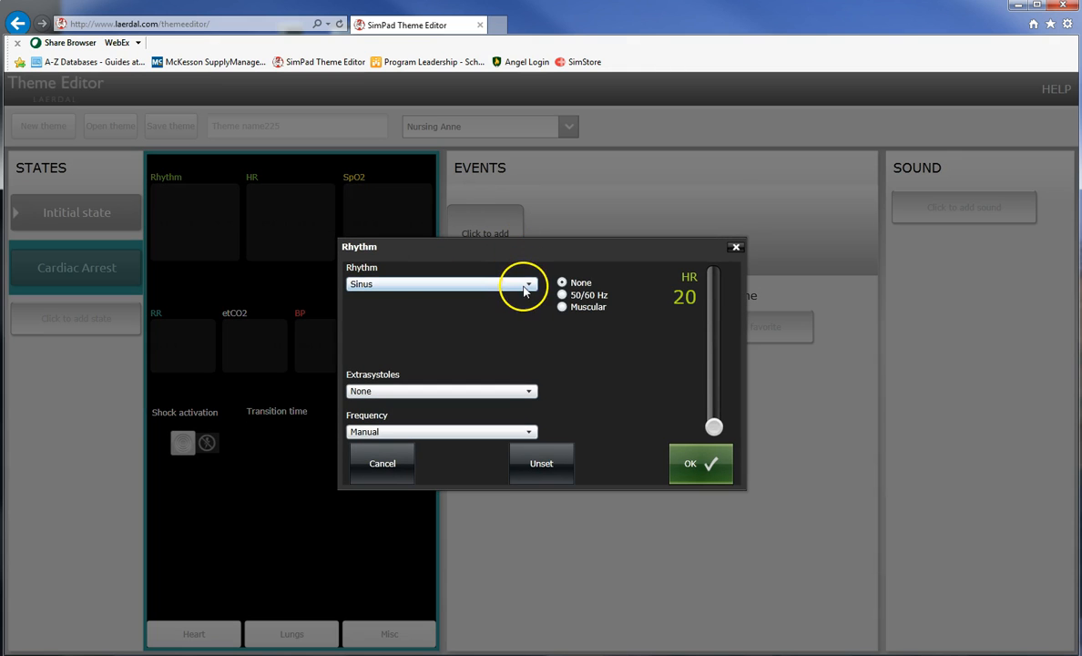
Set the Cardiac Arrest heart rhythm to VF with amplitude 28.
left_click(528, 285)
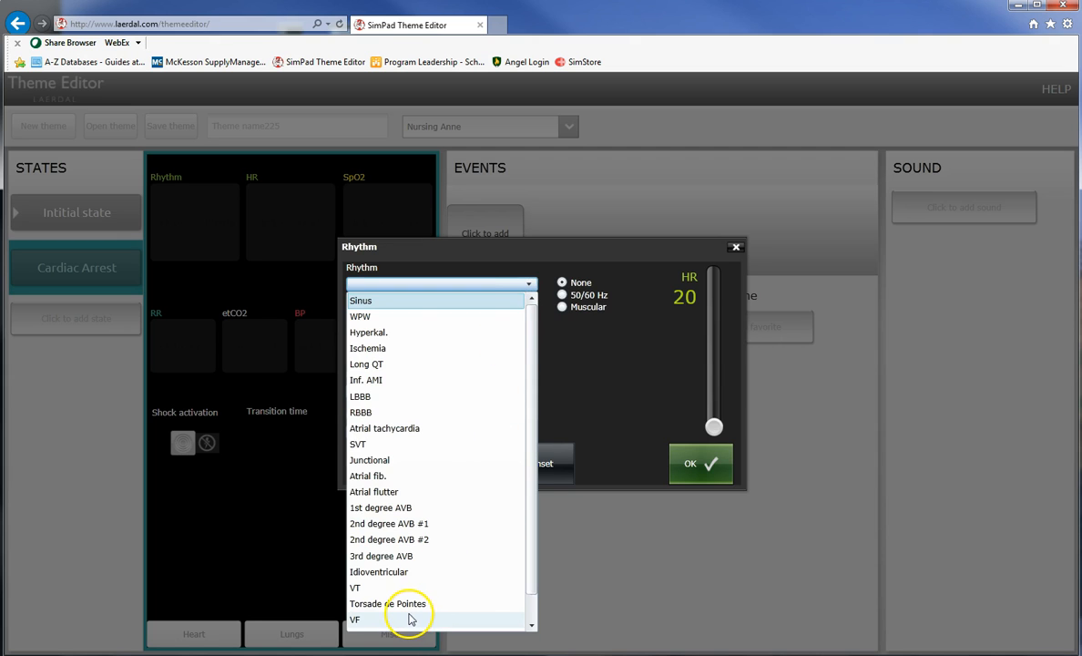
left_click(354, 620)
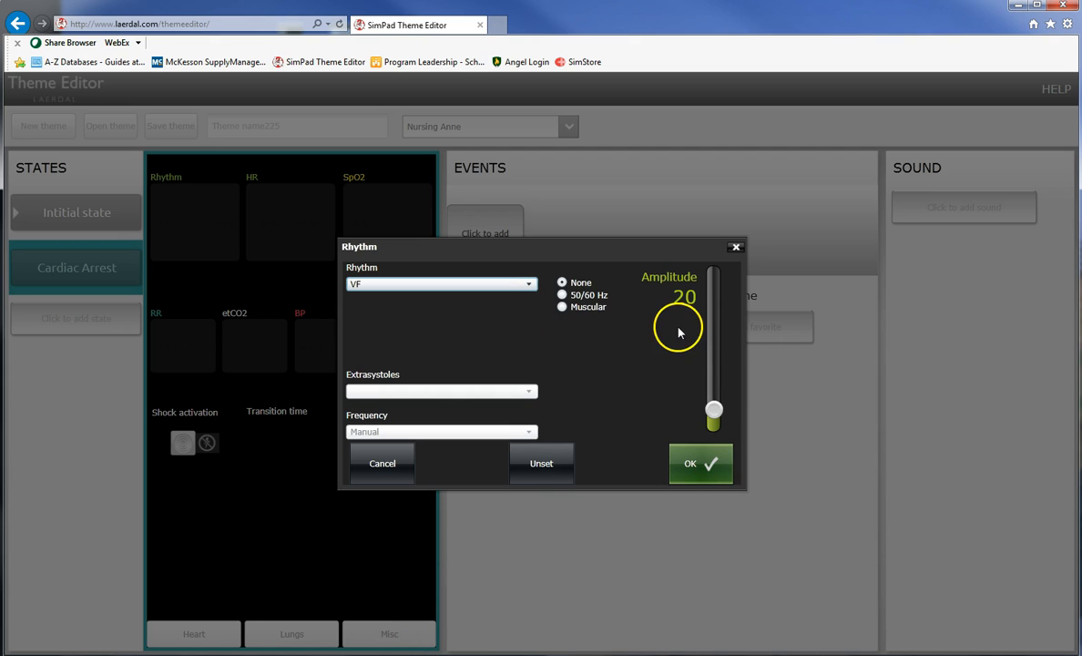
mouse_move(643, 290)
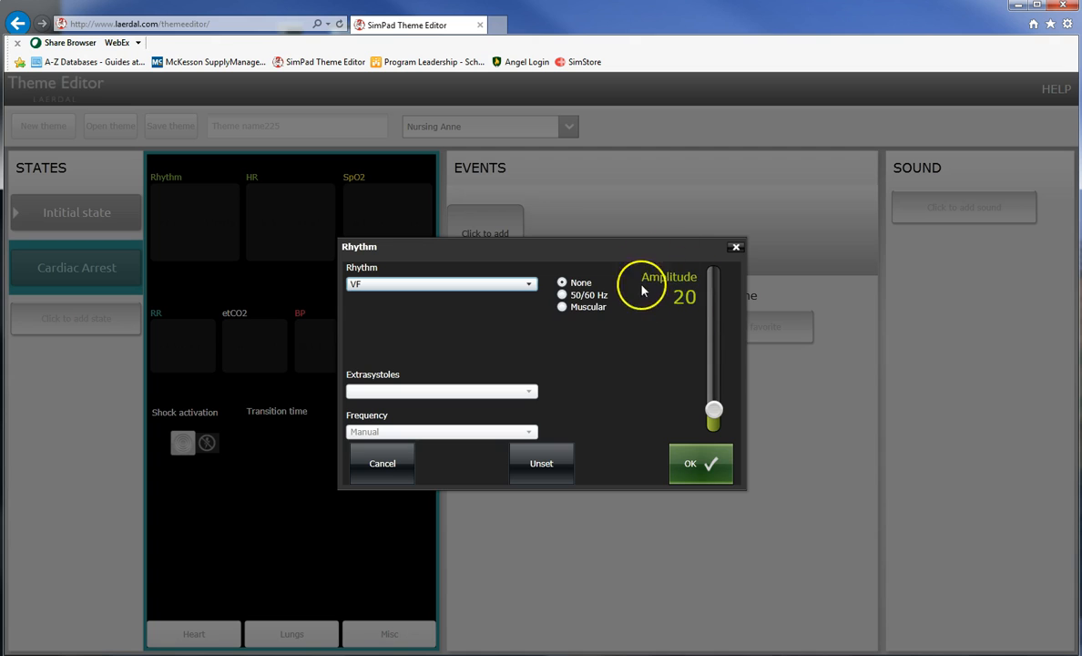
left_click_drag(714, 418, 714, 291)
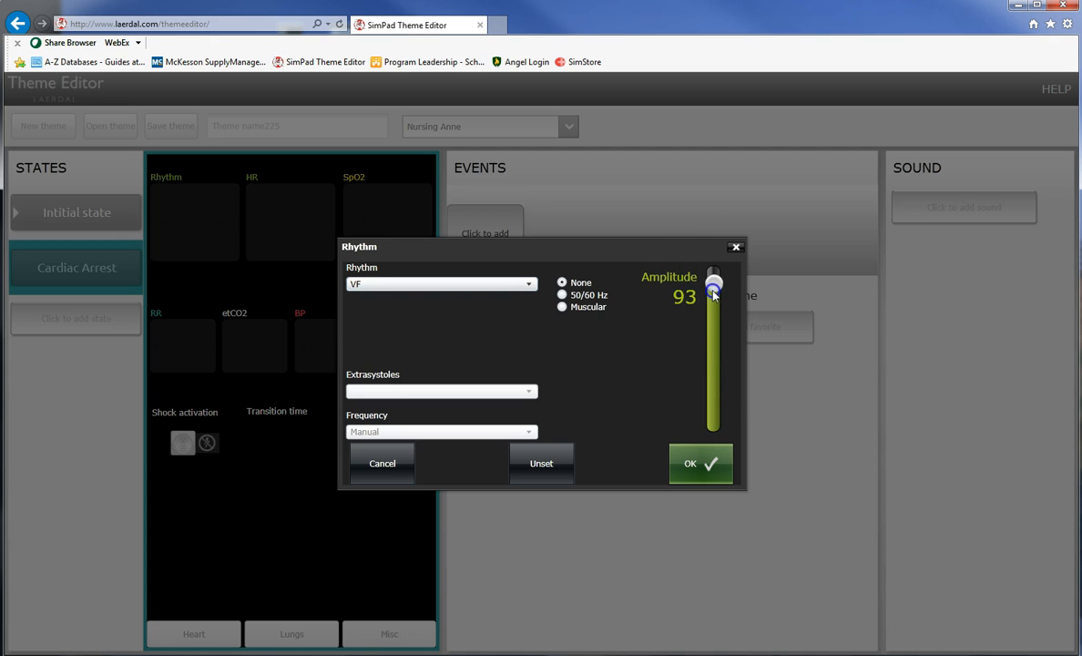
left_click_drag(714, 289, 713, 412)
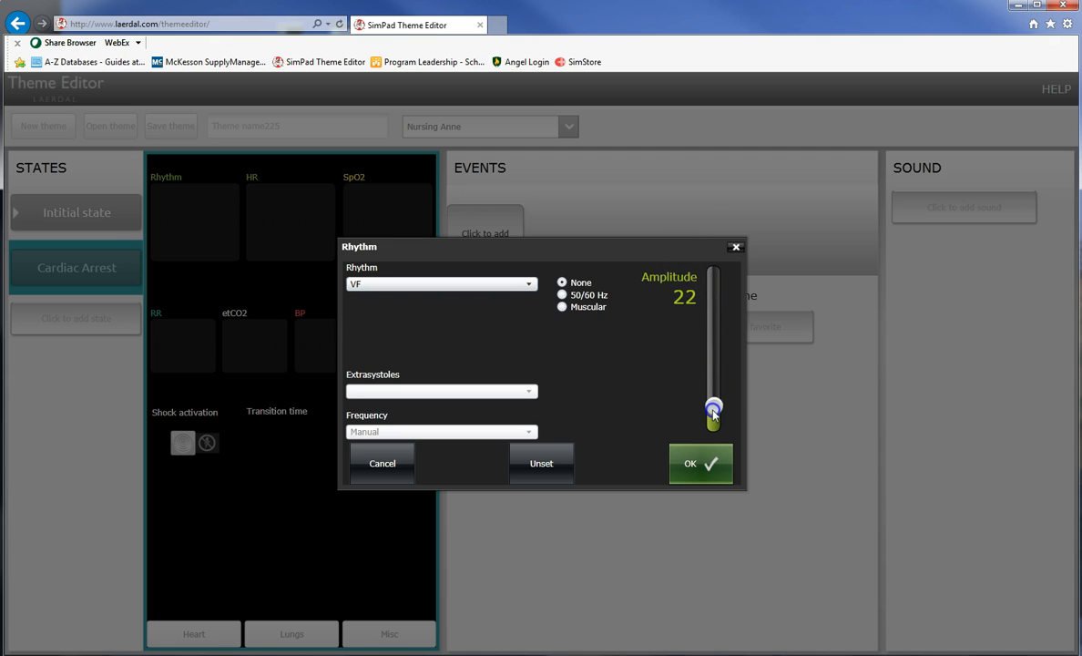
left_click_drag(714, 414, 714, 404)
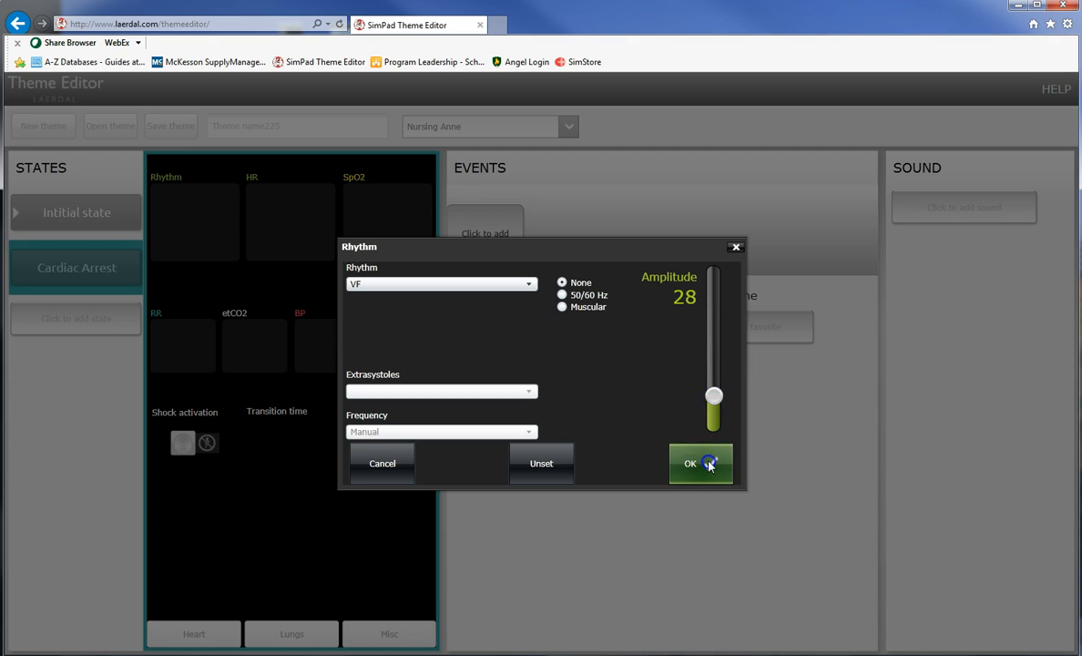
left_click(690, 463)
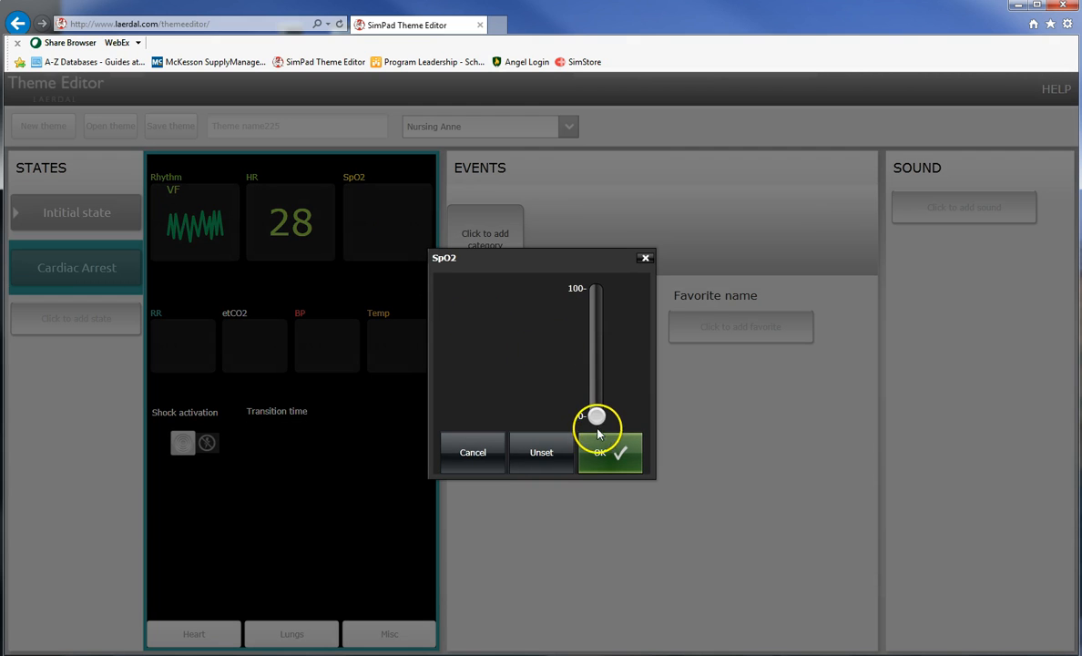
Set SpO2 to 85 and close respiration rate without setting it.
left_click_drag(596, 421, 596, 306)
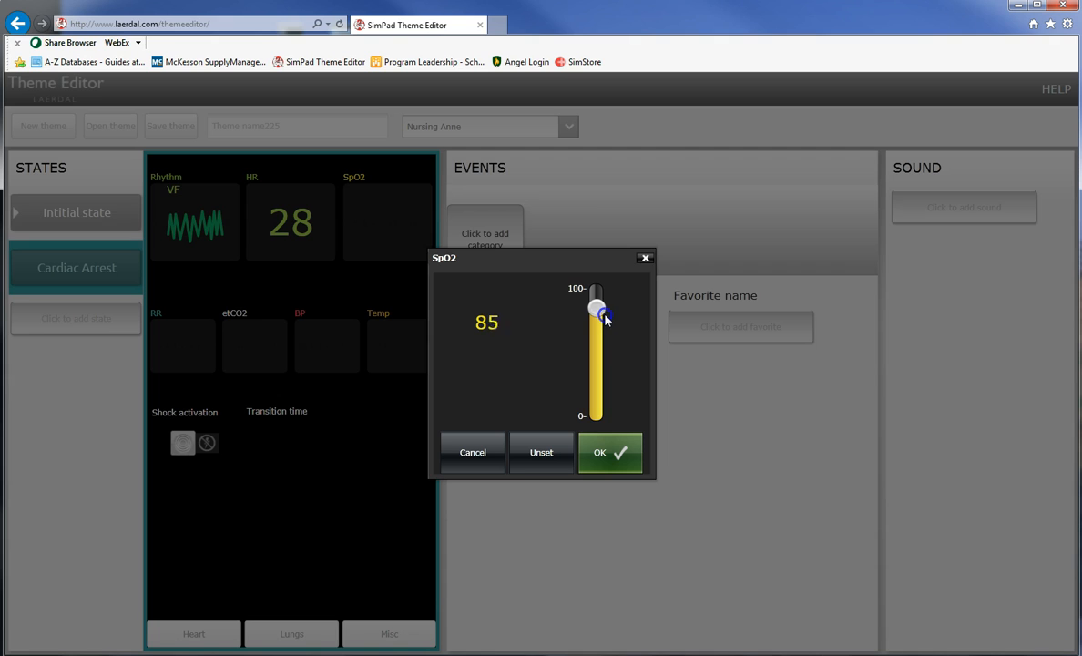
left_click_drag(596, 308, 598, 317)
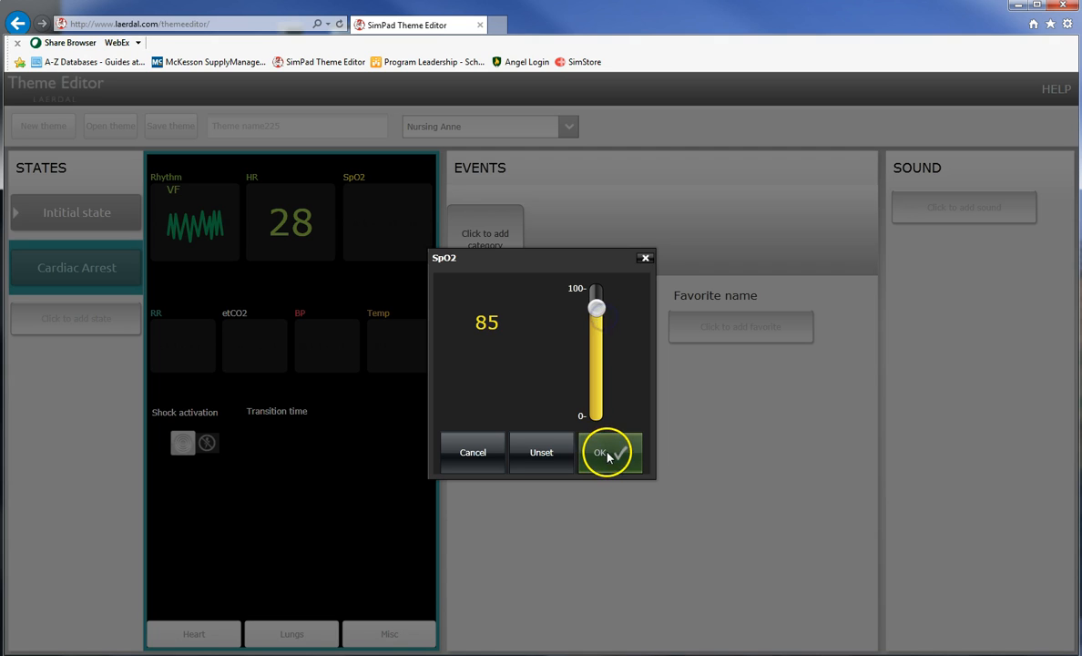
left_click(607, 453)
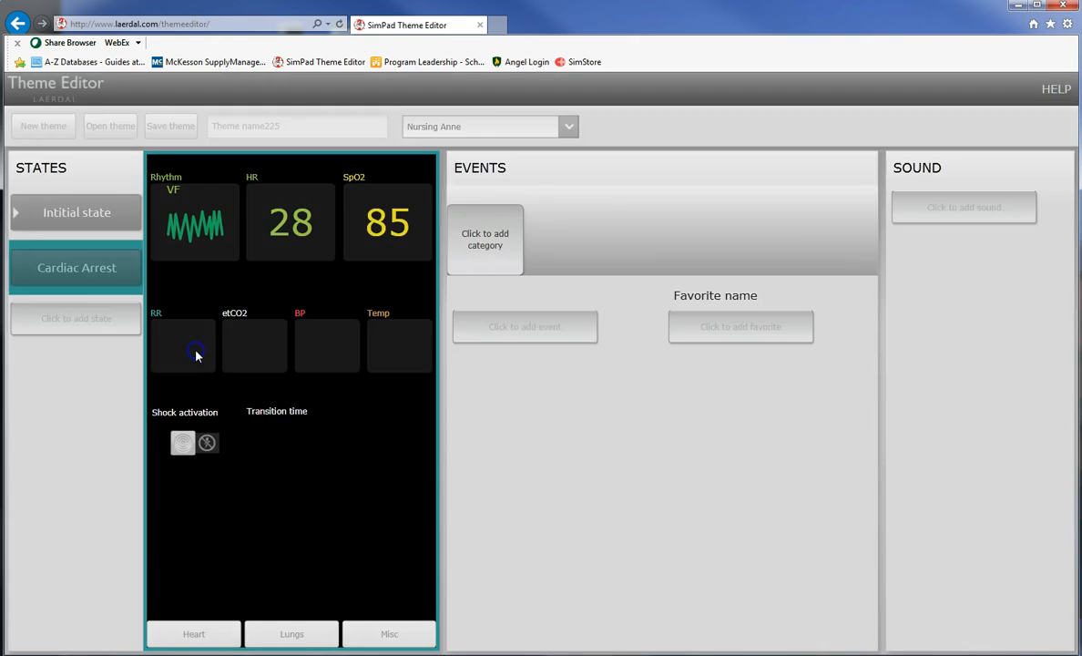
left_click(182, 344)
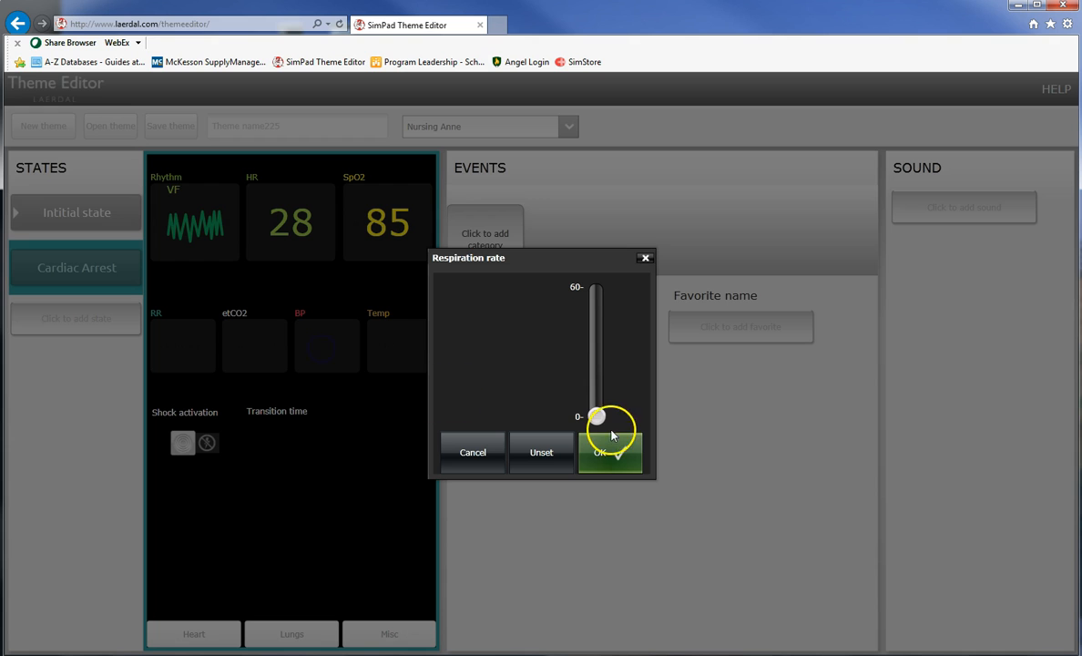
left_click(610, 451)
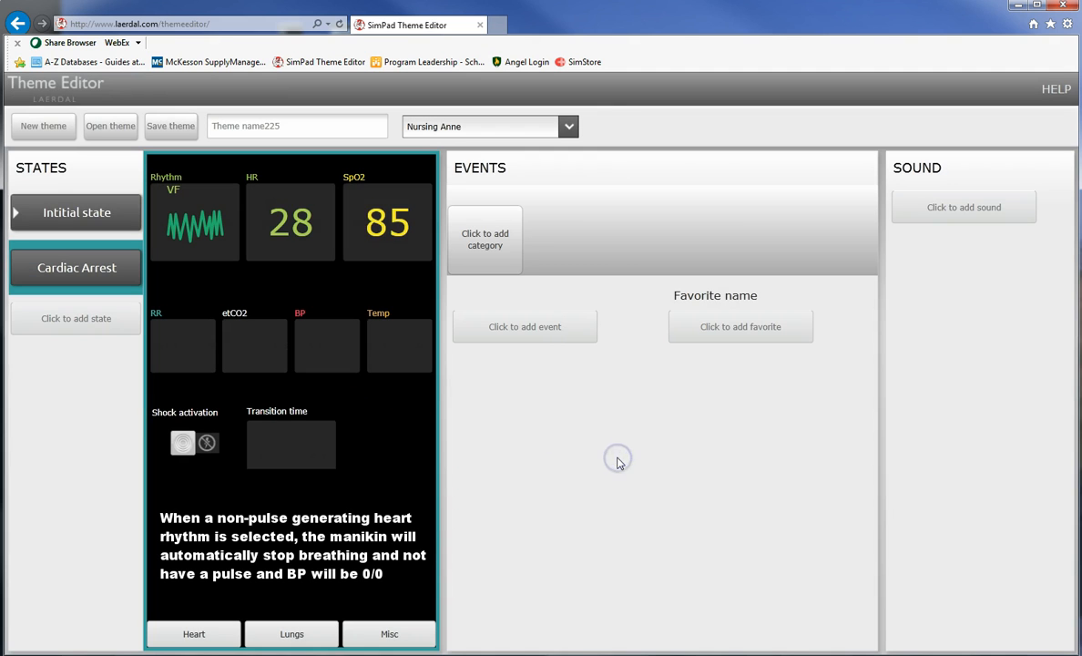
mouse_move(149, 339)
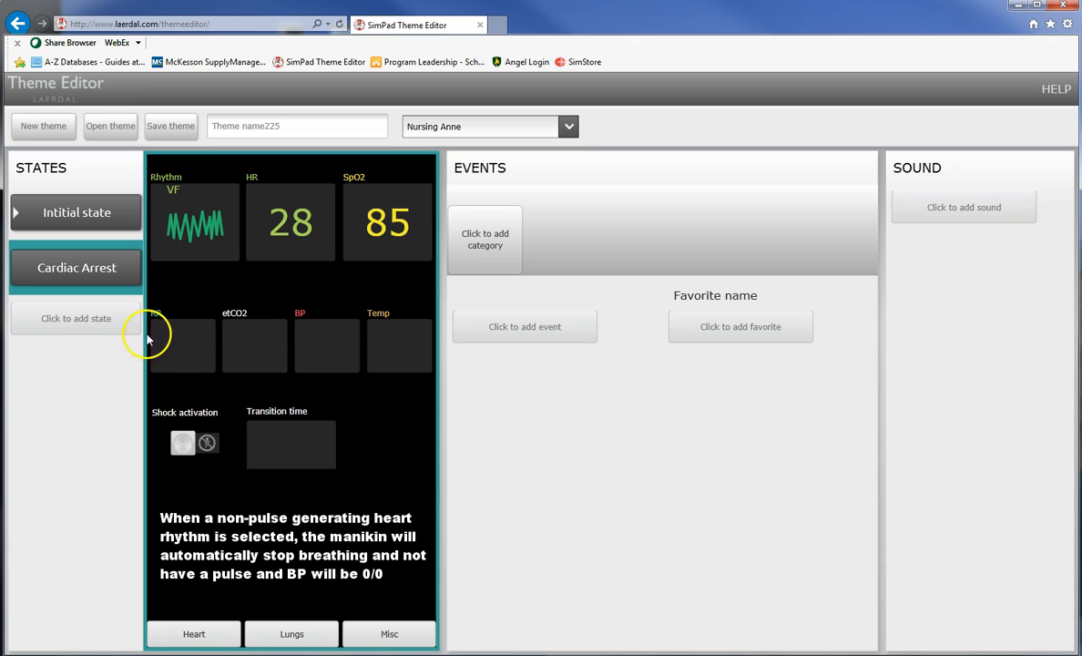
mouse_move(209, 274)
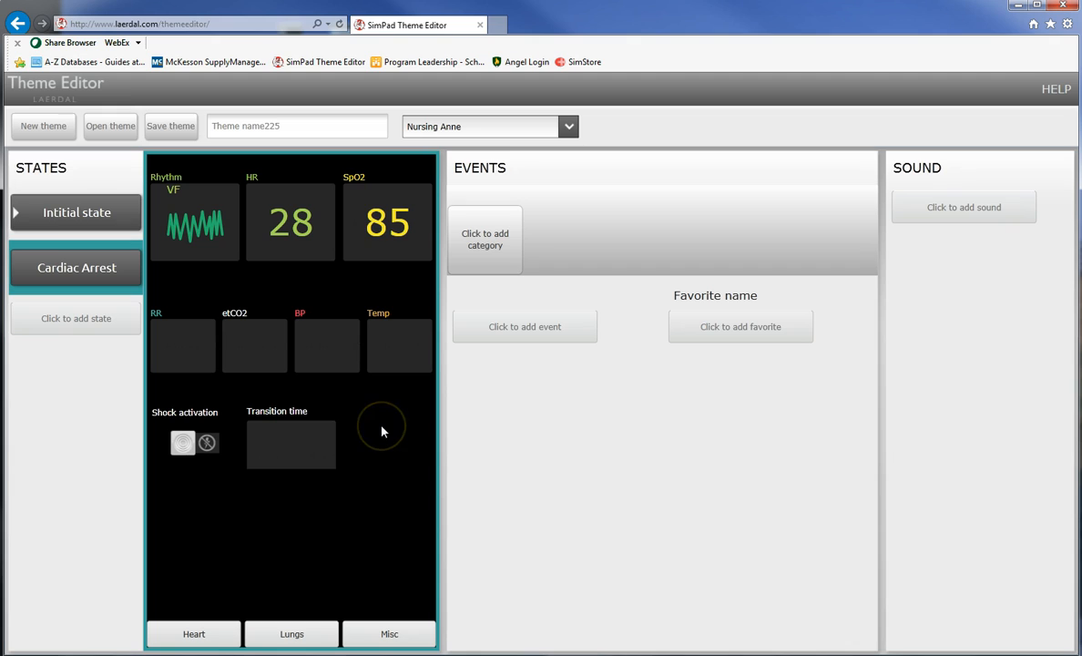
mouse_move(382, 431)
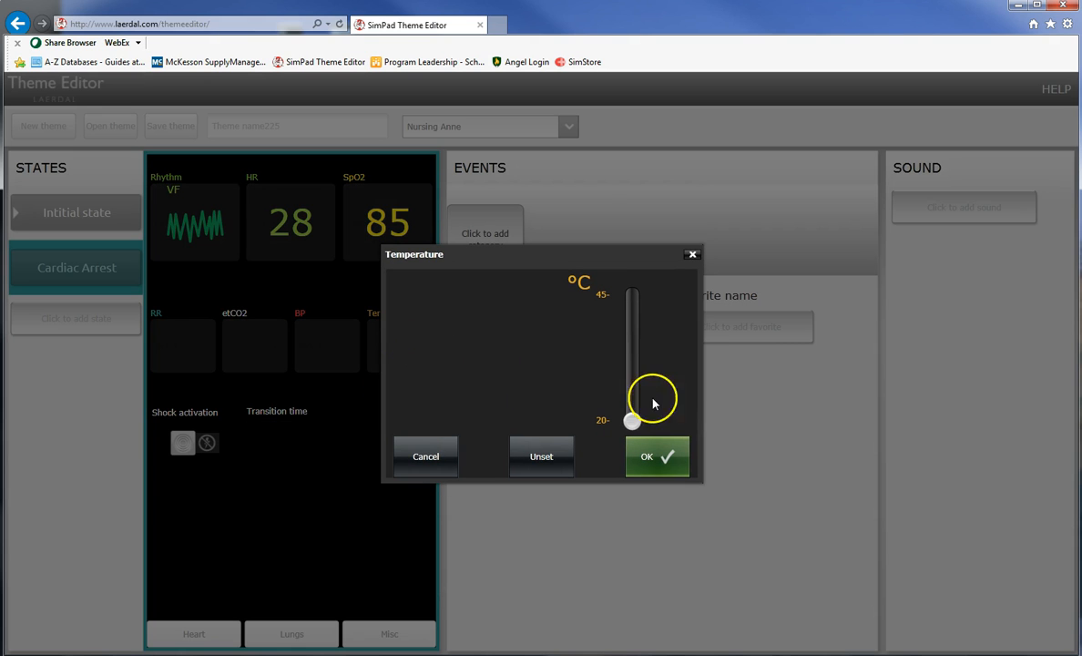
Set the Cardiac Arrest state's temperature to 36.8 °C.
left_click_drag(632, 420, 632, 343)
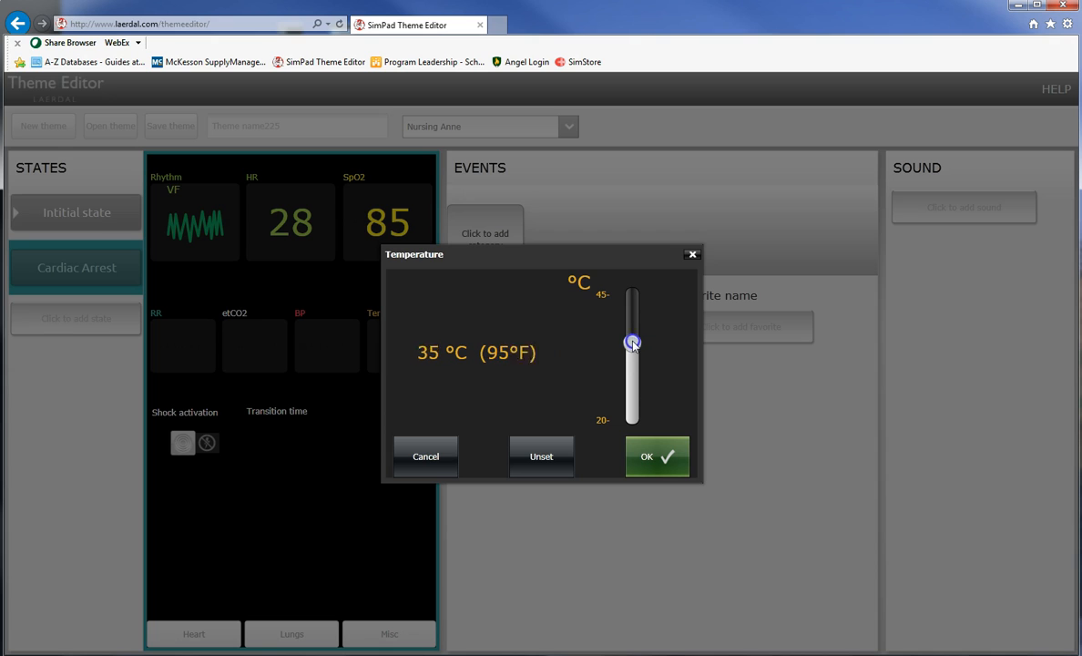
left_click_drag(632, 343, 632, 335)
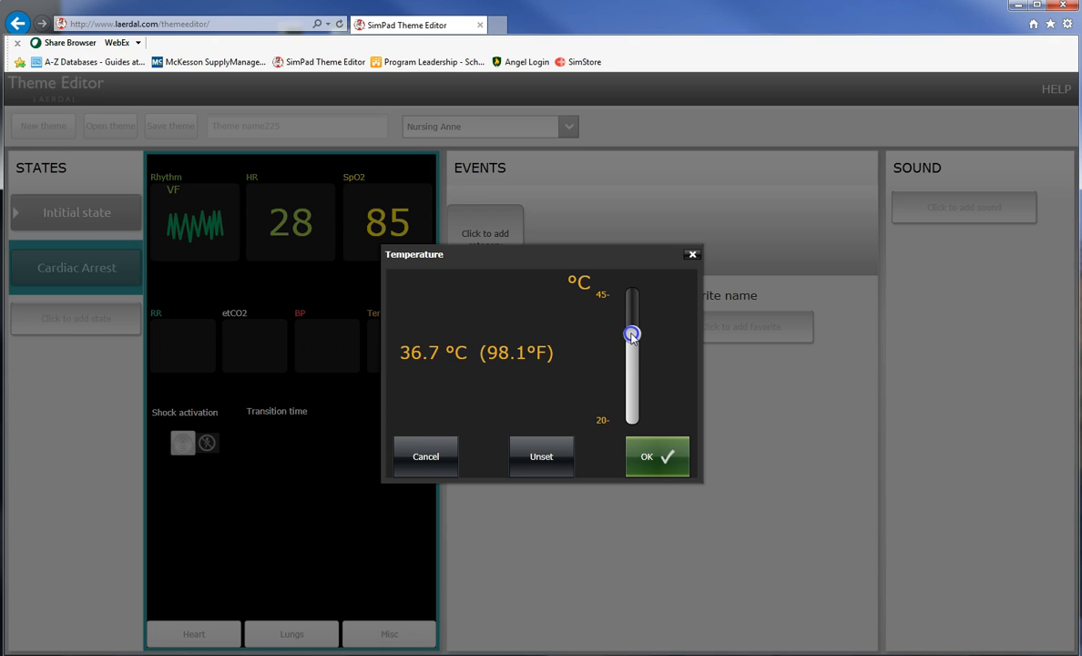
left_click_drag(632, 334, 631, 333)
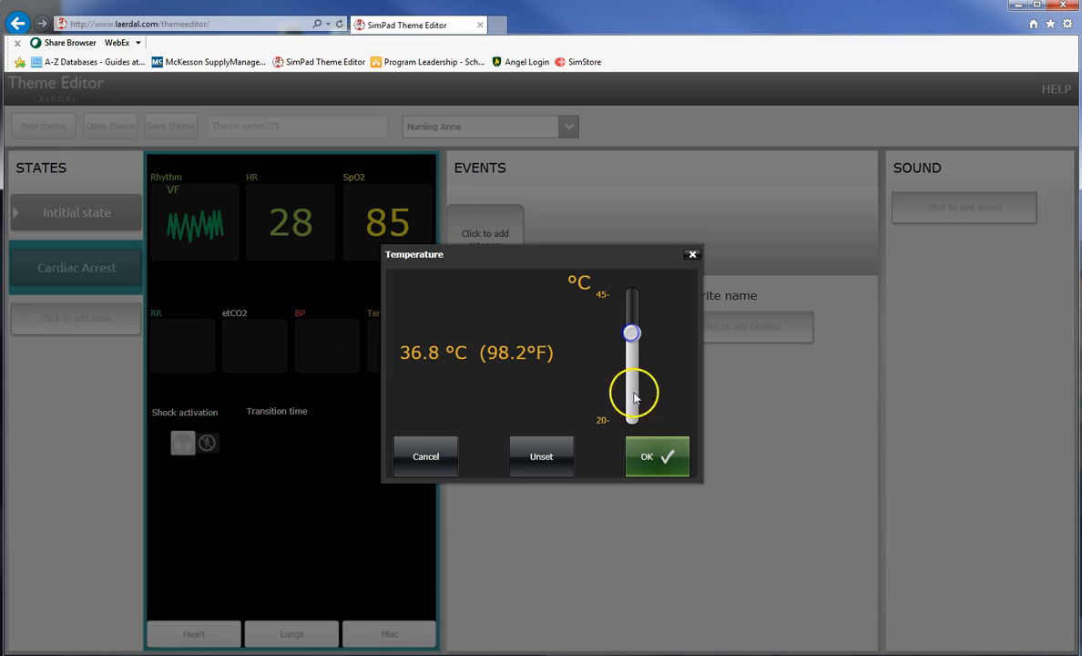
left_click(656, 455)
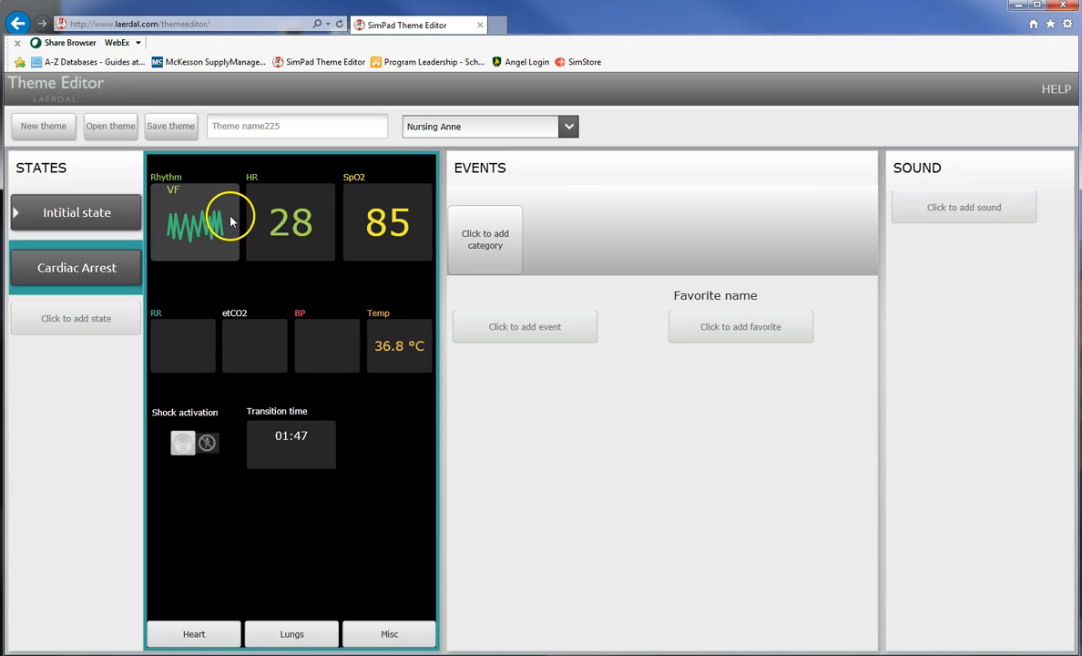
mouse_move(483, 198)
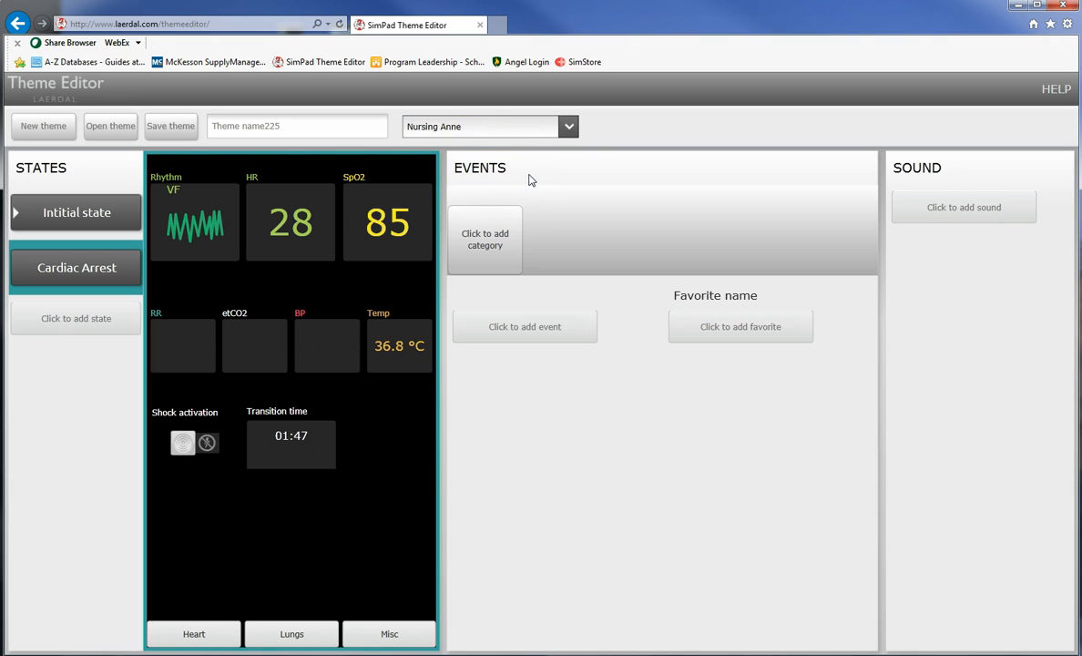
left_click(110, 125)
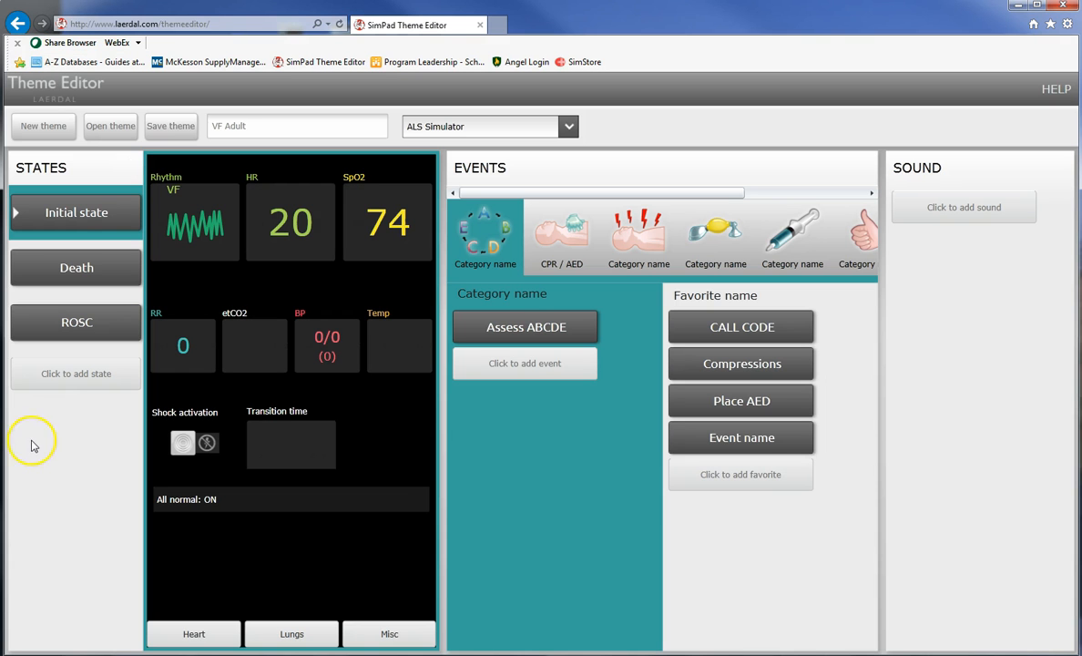
mouse_move(35, 476)
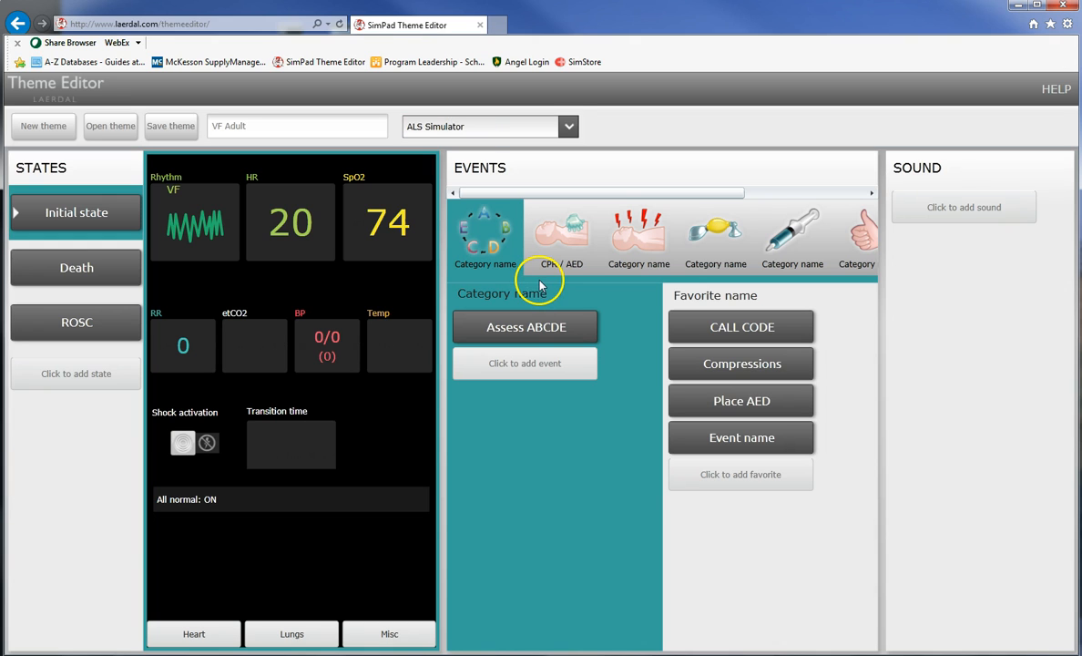
mouse_move(98, 185)
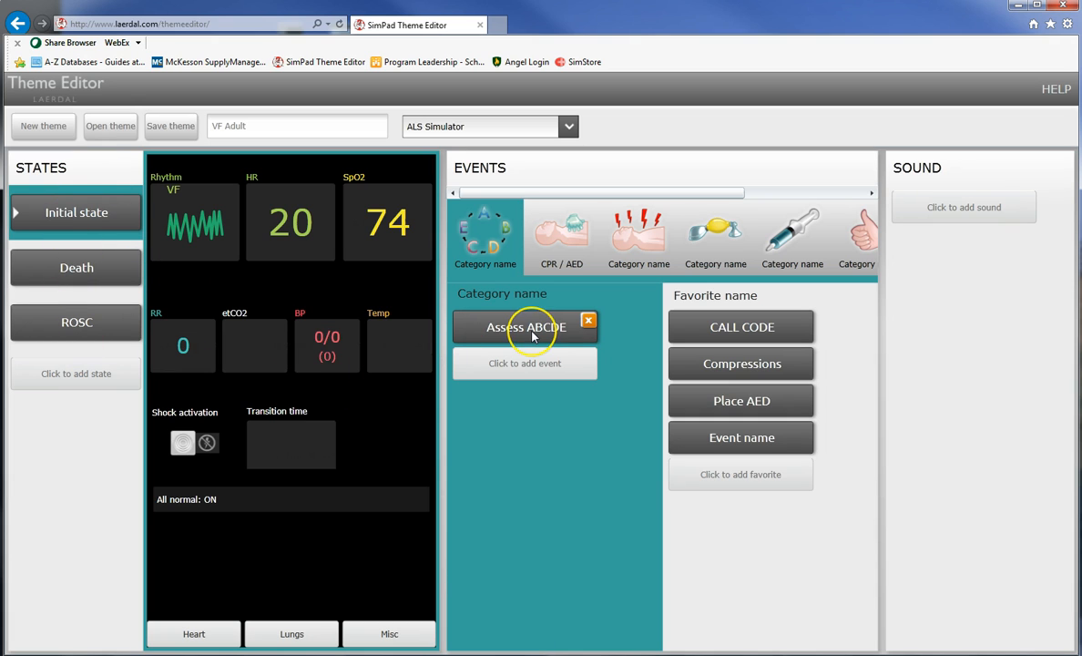
Open the Assess ABCDE event in the VF Adult theme.
double_click(525, 327)
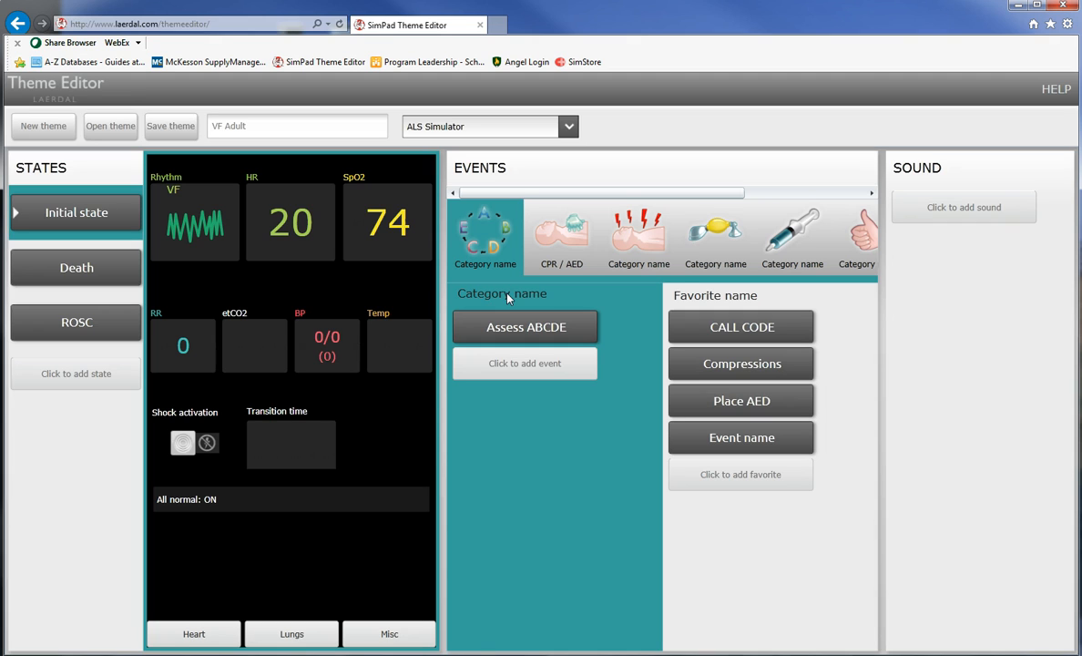
Rename the first category to Primary survey and the shock category to Defibrillation.
left_click(501, 293)
type("Primary")
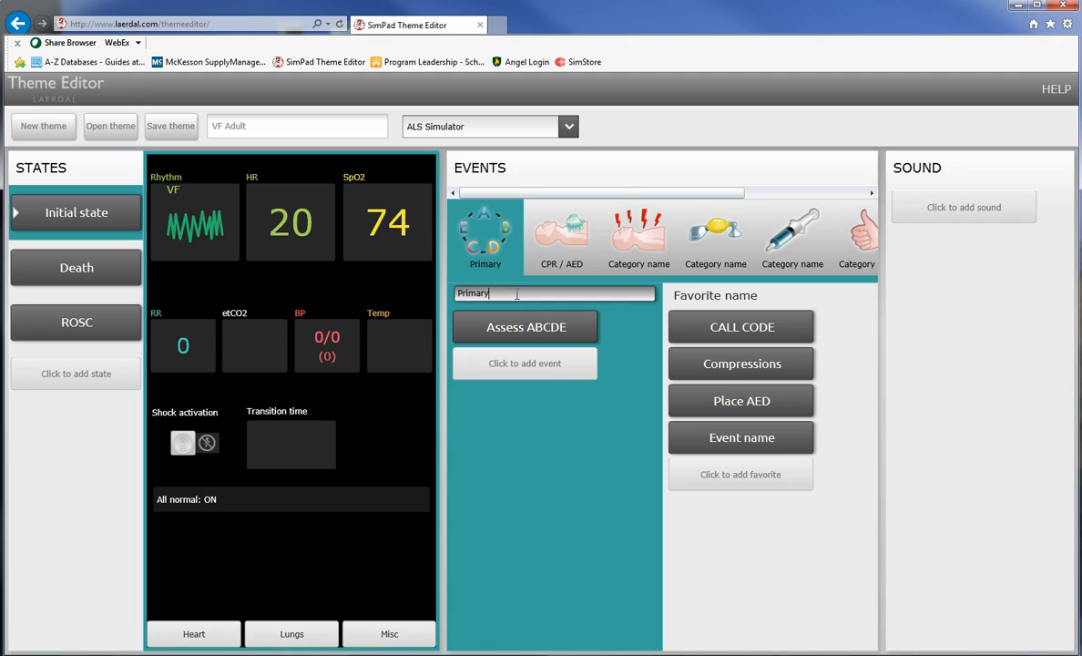
type("survey")
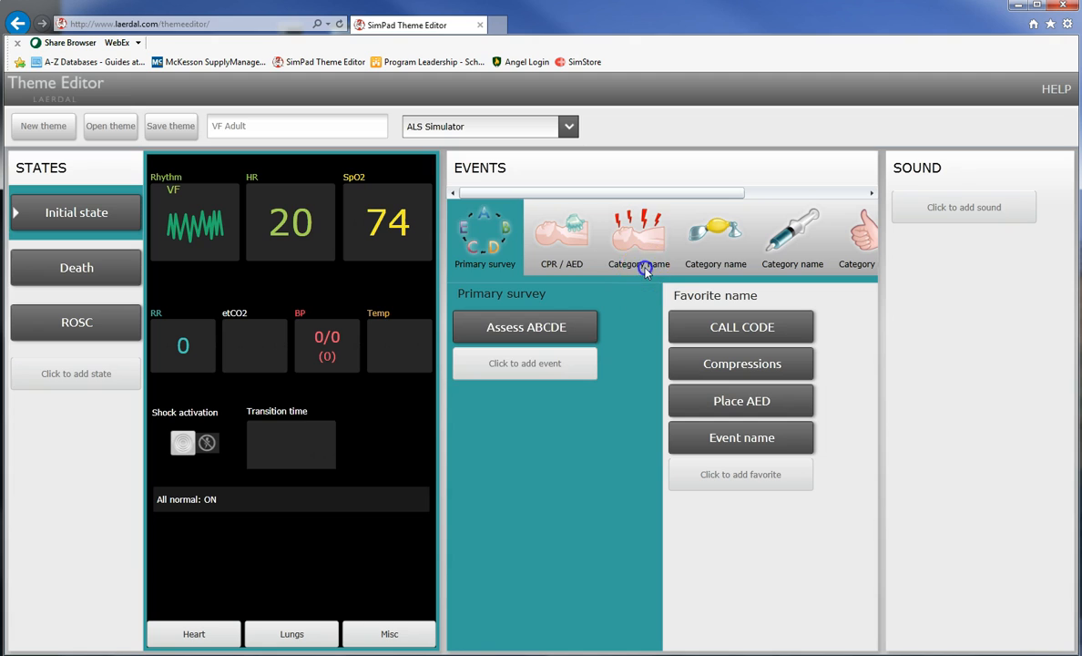
left_click(639, 237)
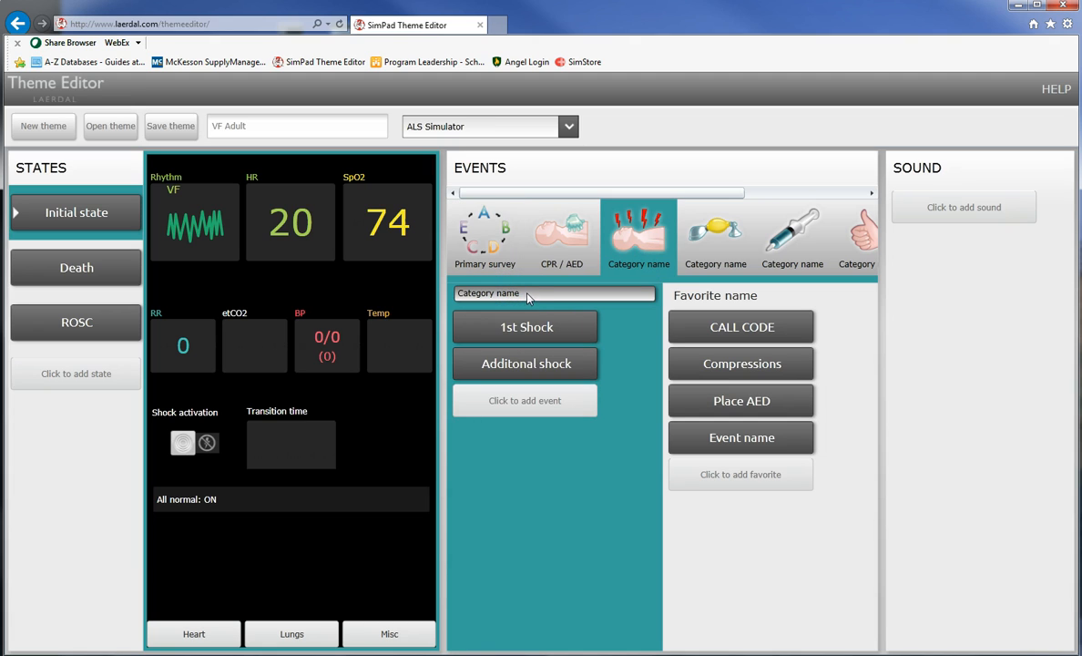
type("Came")
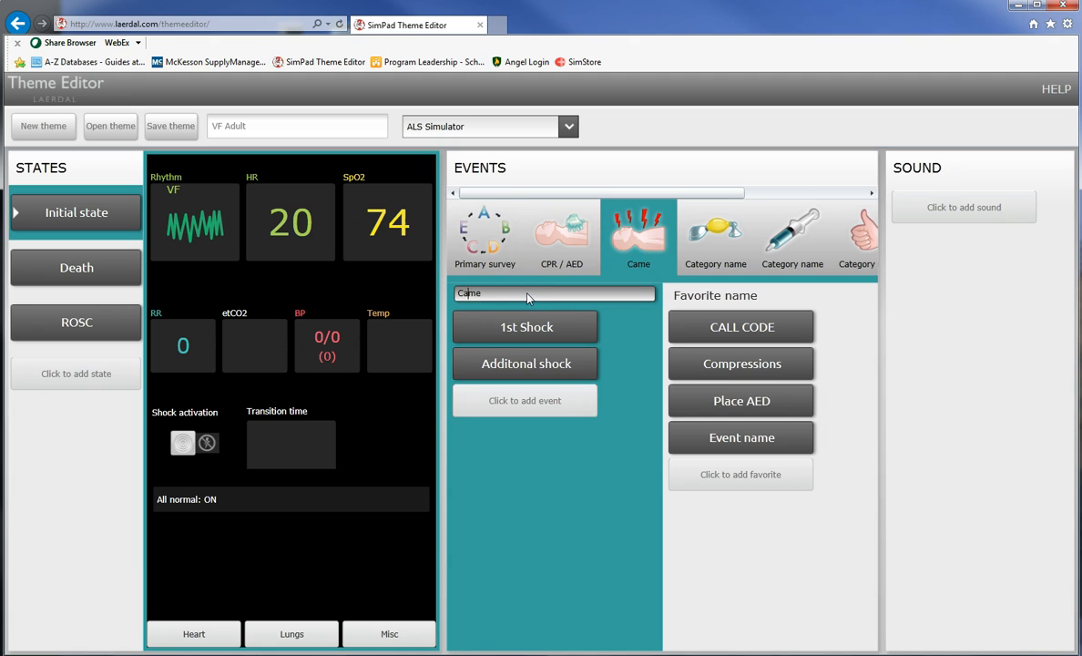
type("D")
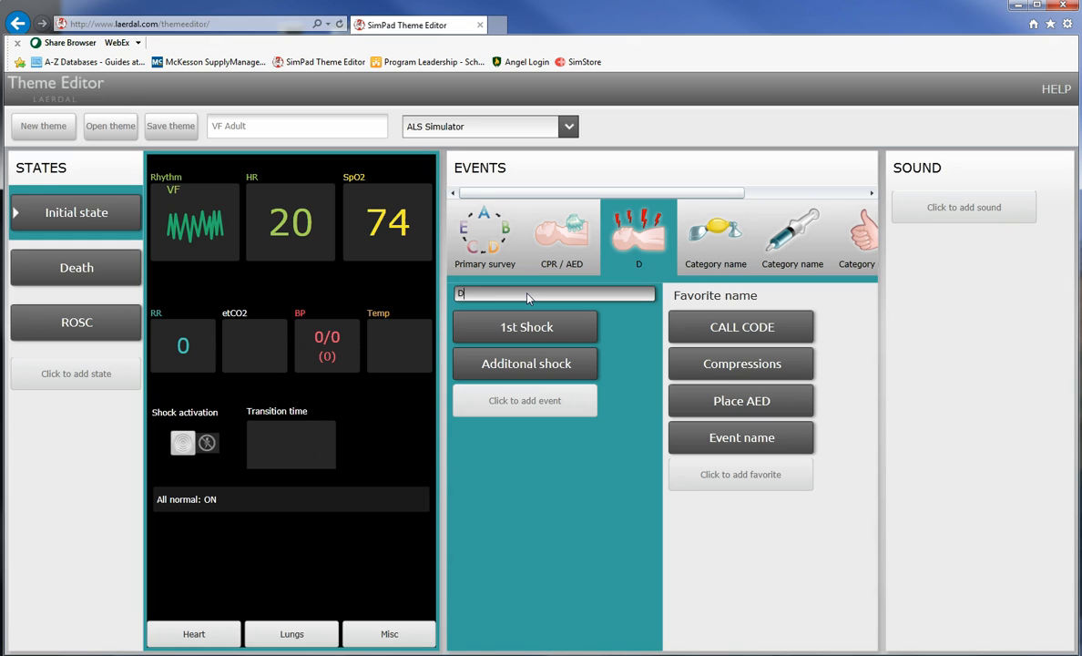
type("efibril")
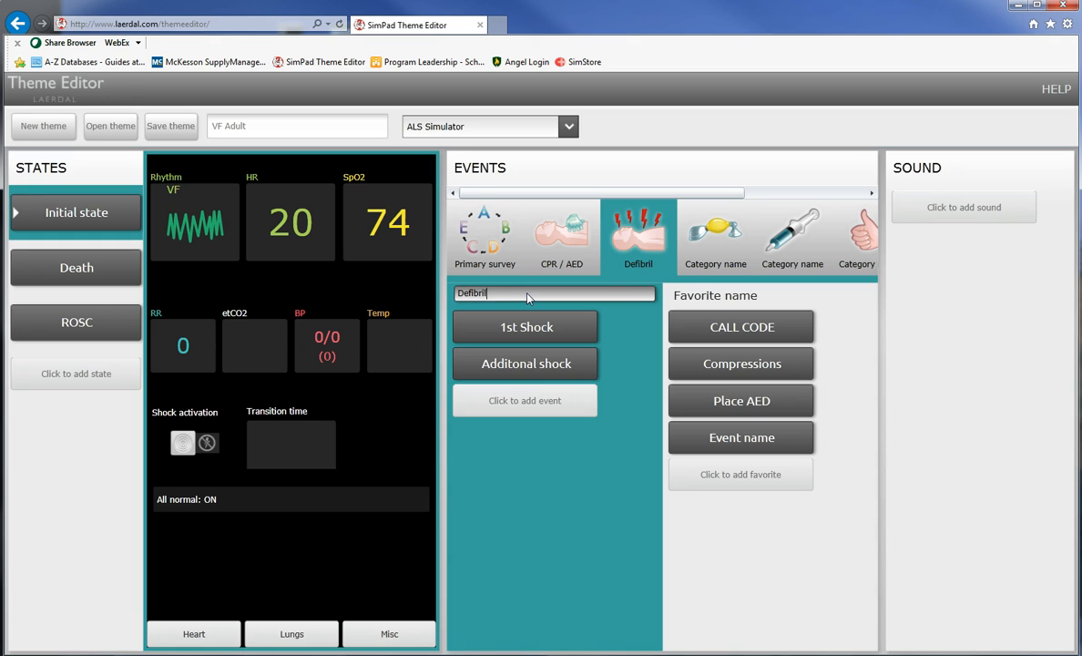
type("lation")
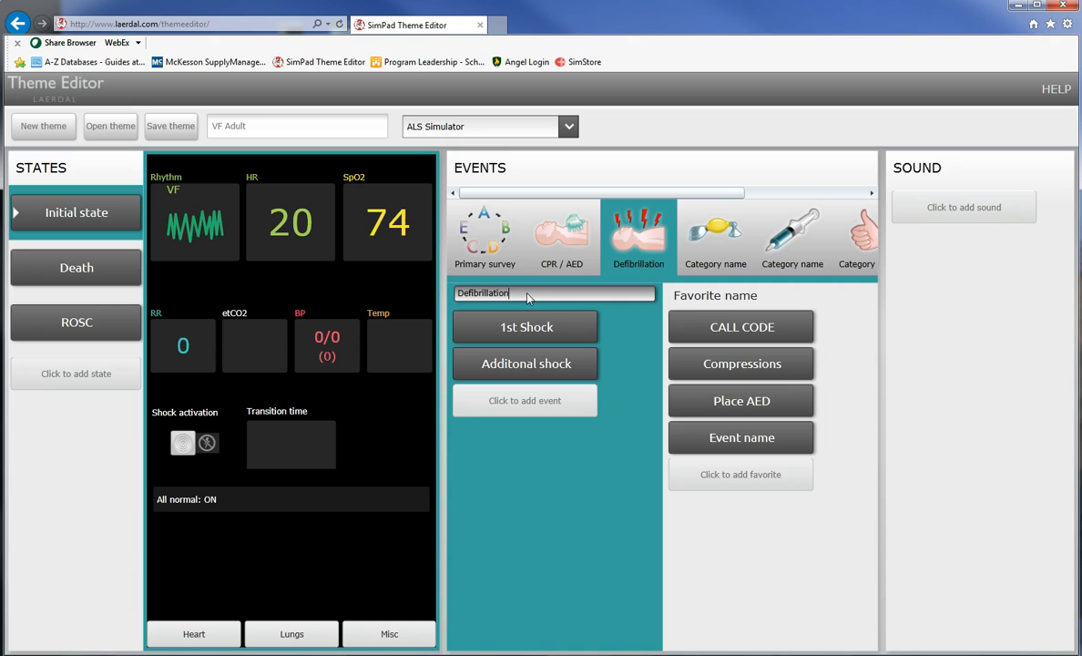
left_click(715, 235)
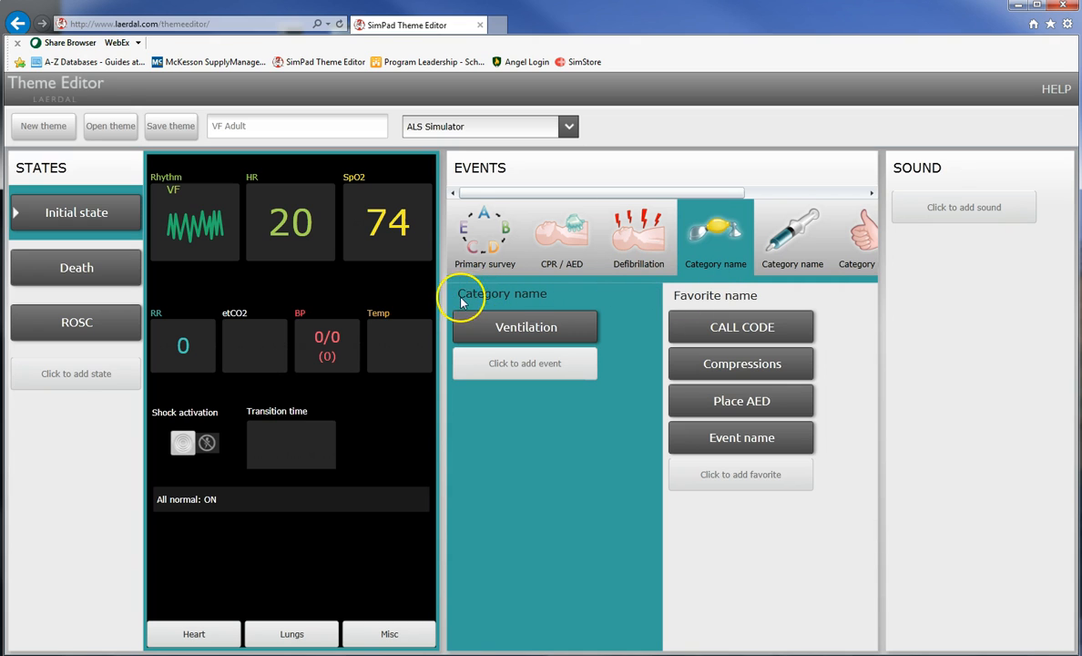
Rename the bag-mask category to Ventilation and the syringe category to Meds.
left_click(502, 293)
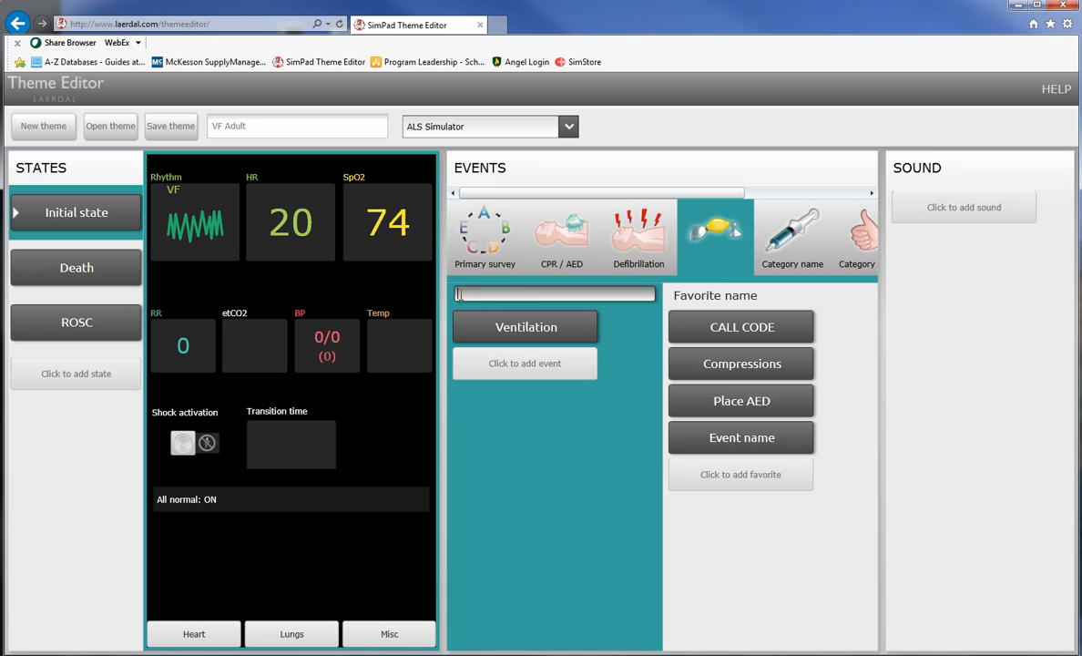
type("Ventialtion")
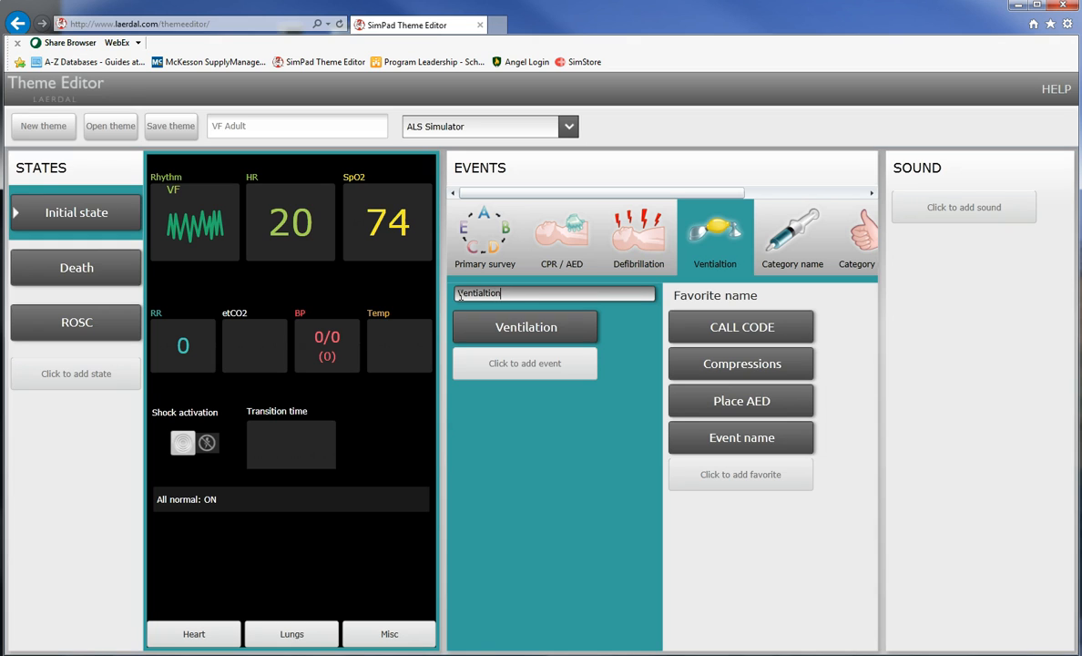
type("Vent")
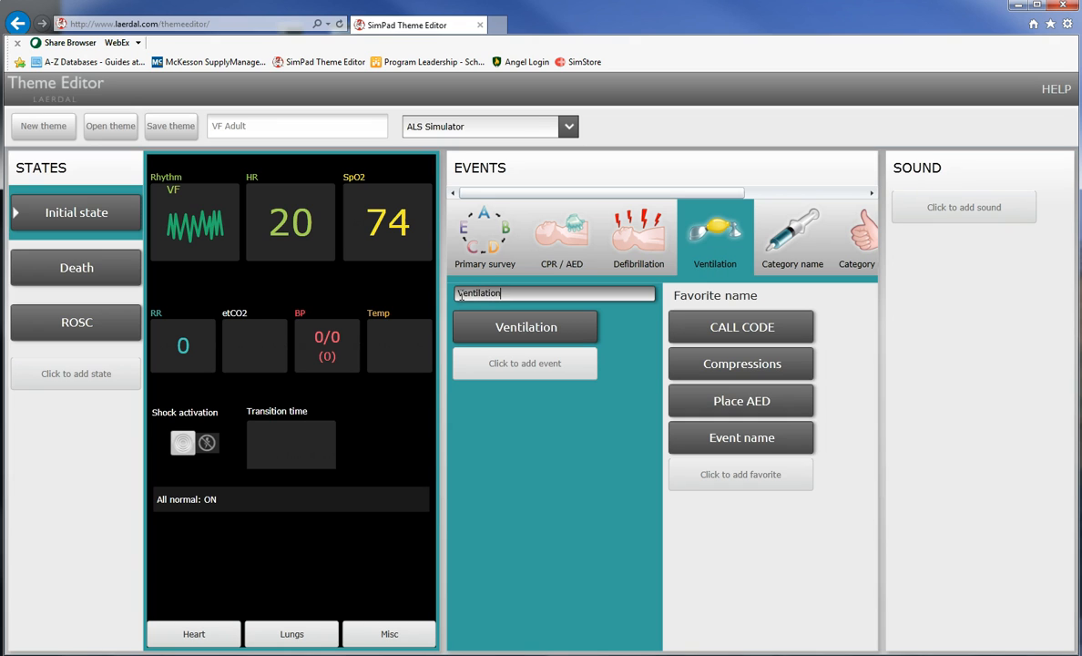
left_click(792, 237)
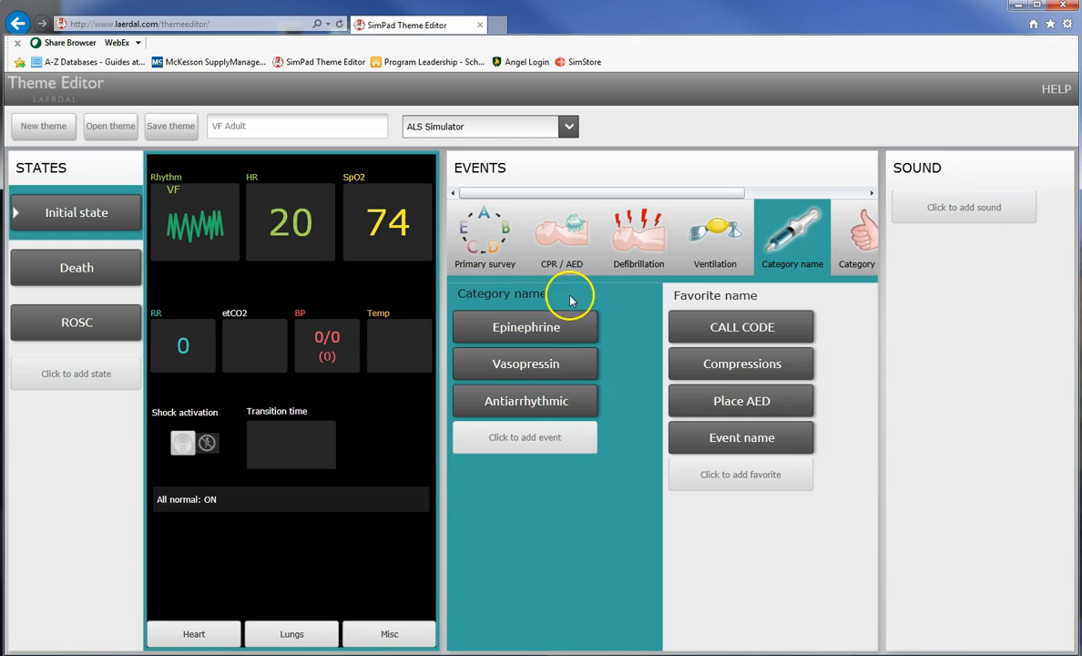
left_click(554, 292)
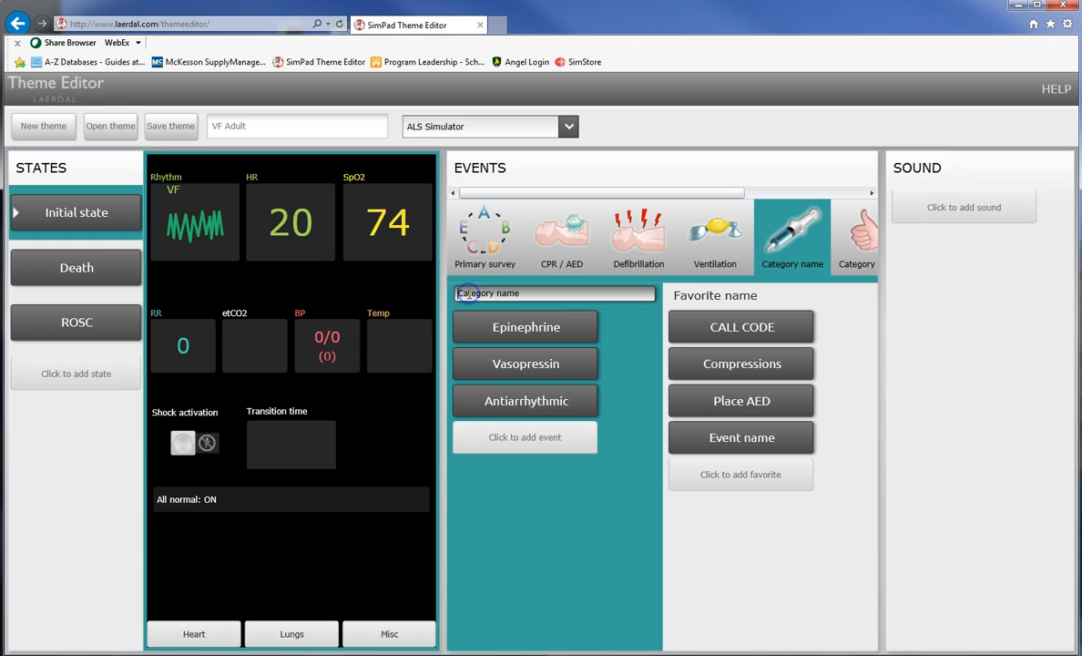
type("me")
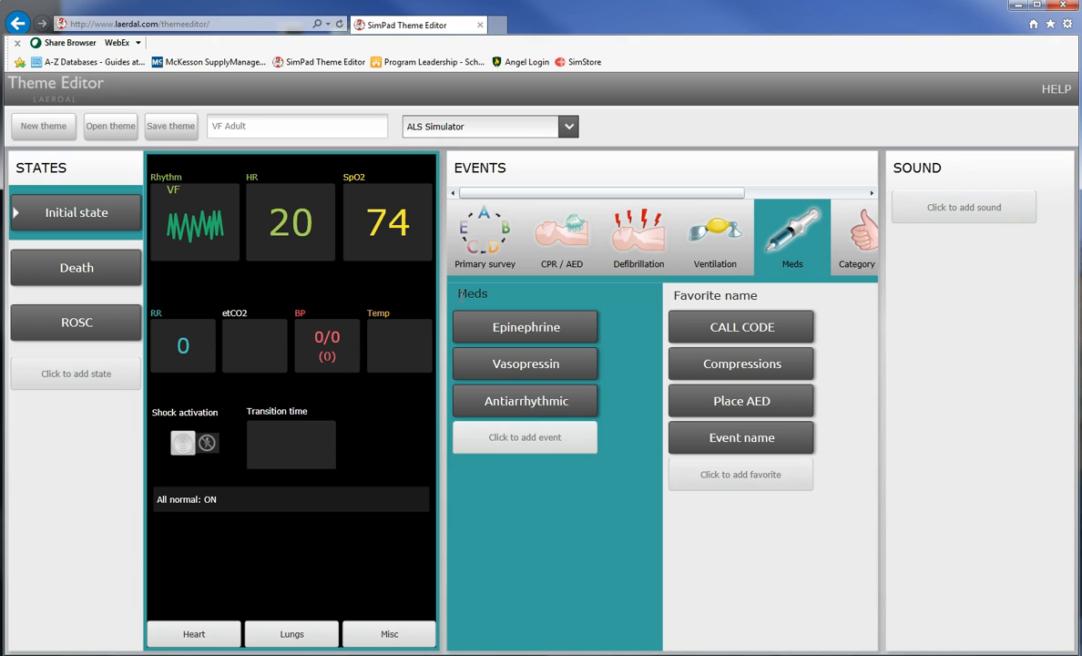
mouse_move(866, 232)
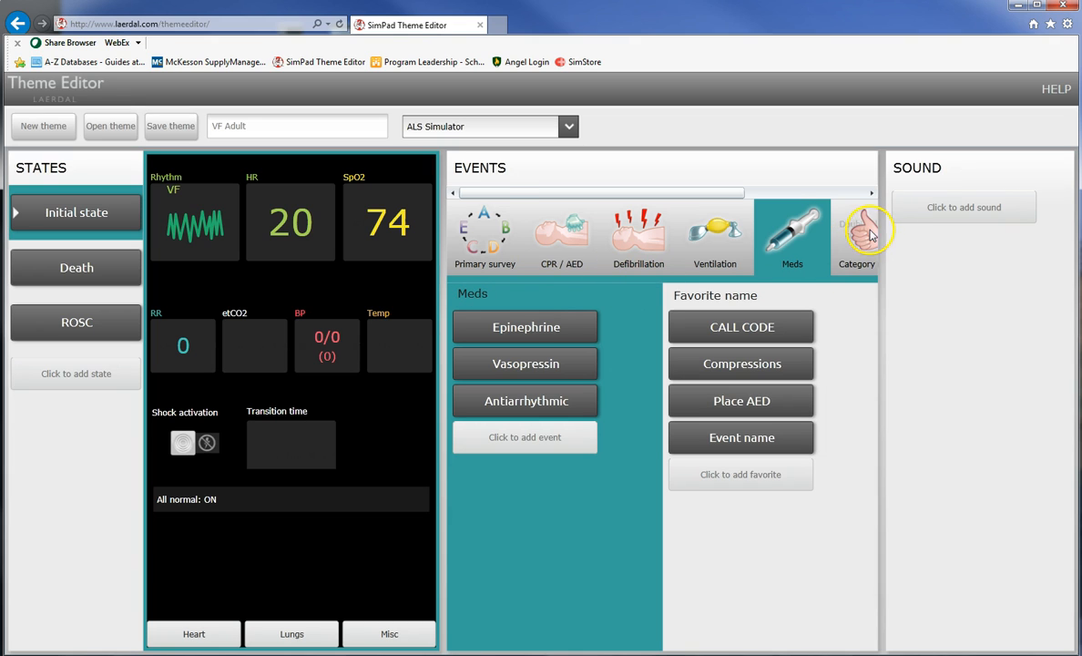
Rename the thumbs-up and thumbs-down categories to Correct actions and Needs improvement.
left_click(856, 237)
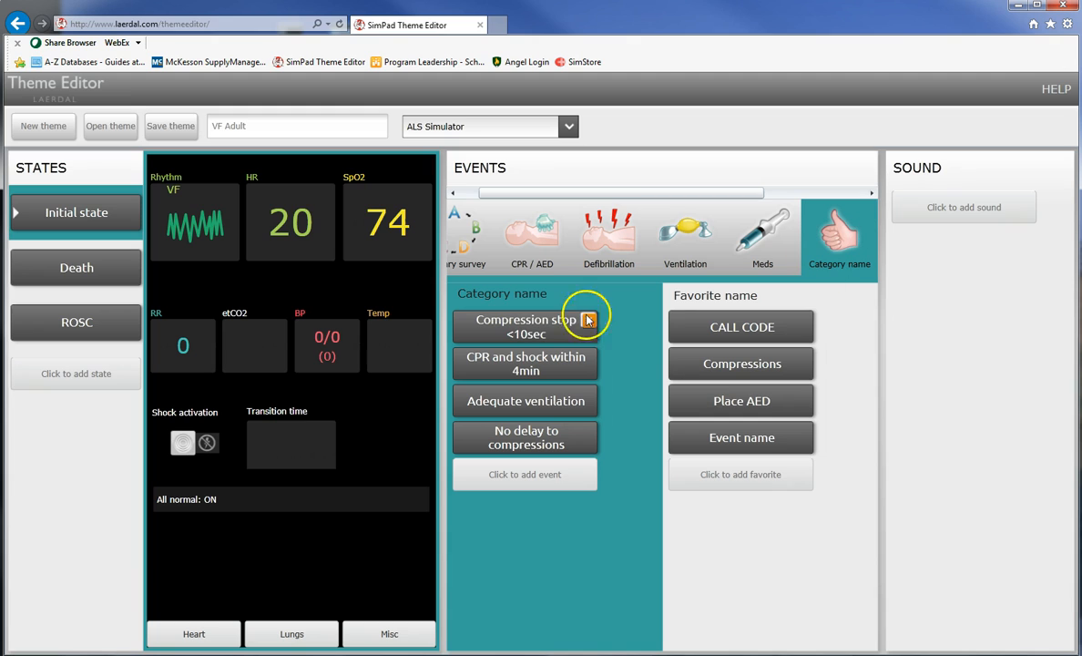
left_click(502, 292)
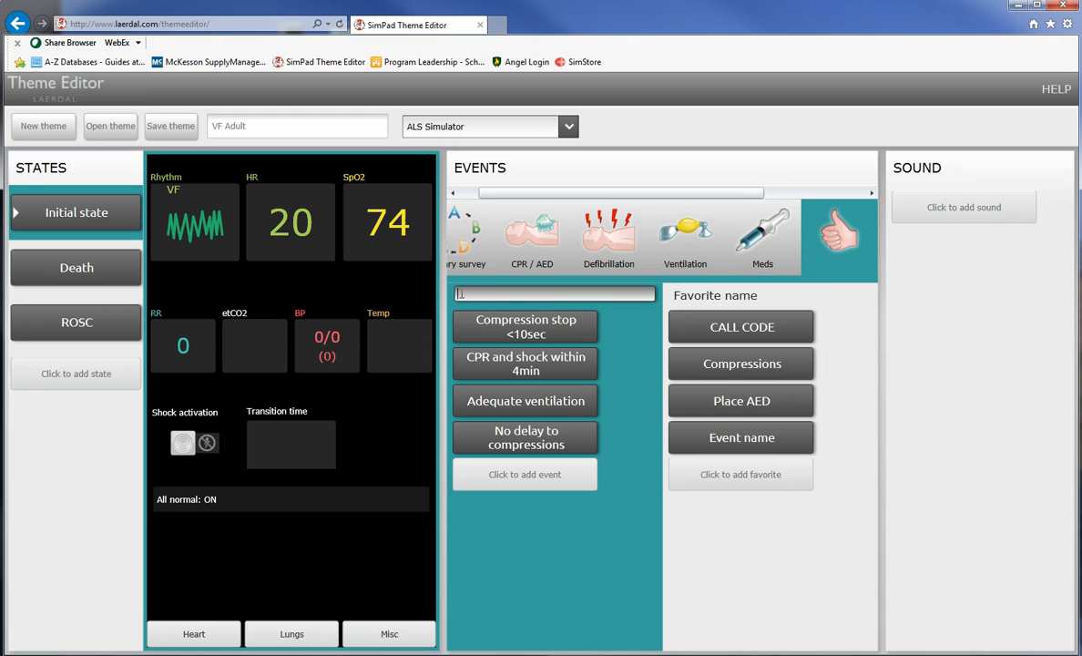
type("Correct actions")
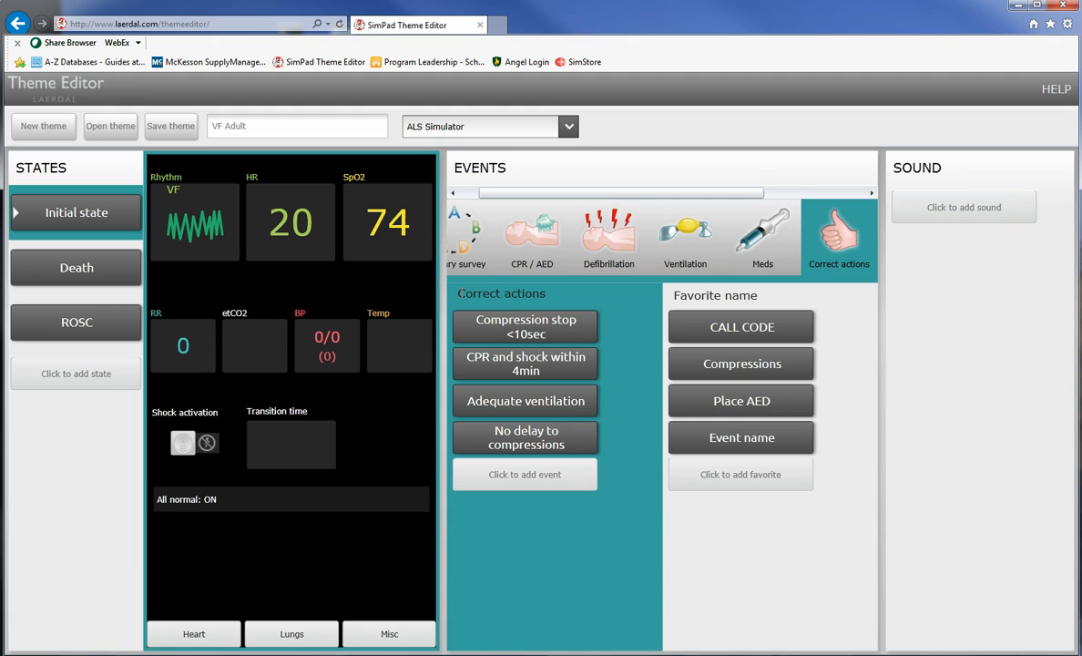
left_click(762, 237)
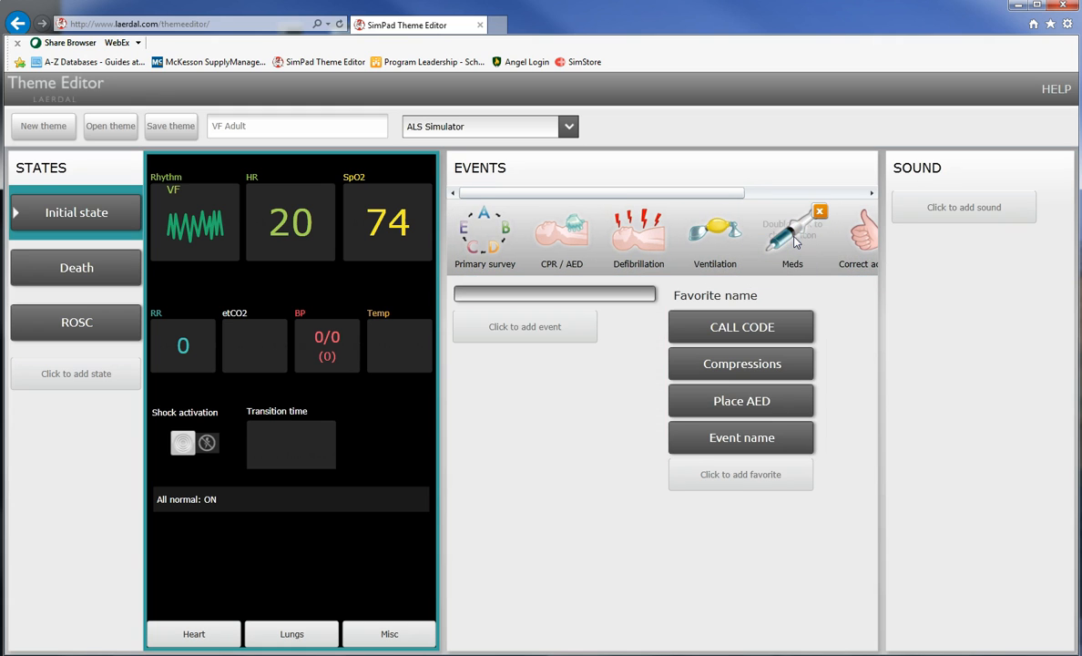
left_click(838, 232)
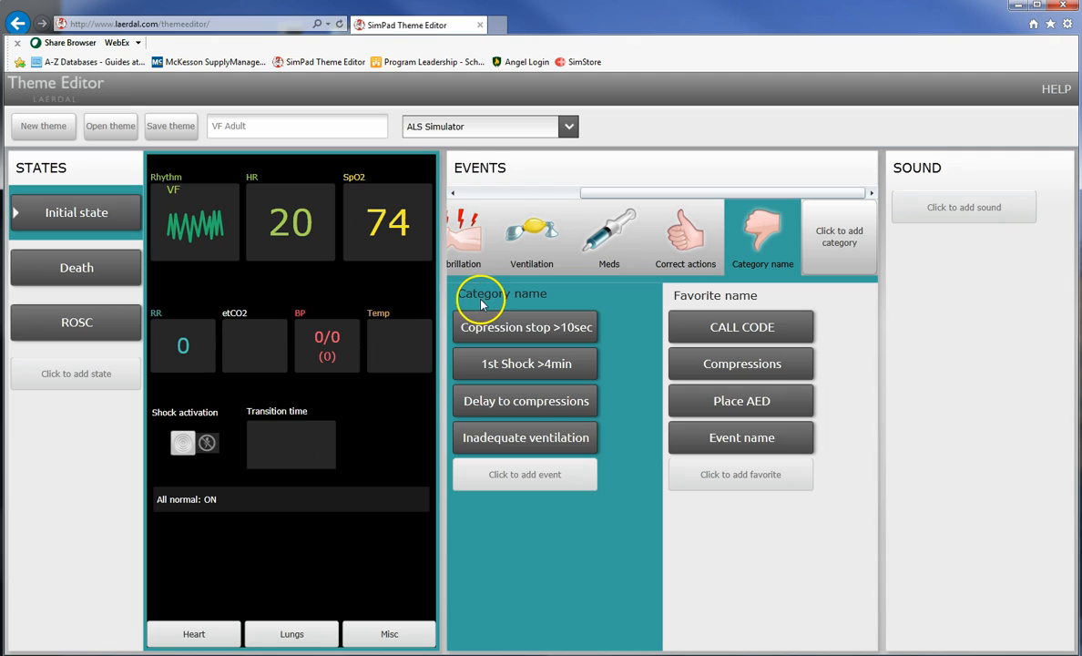
left_click(501, 294)
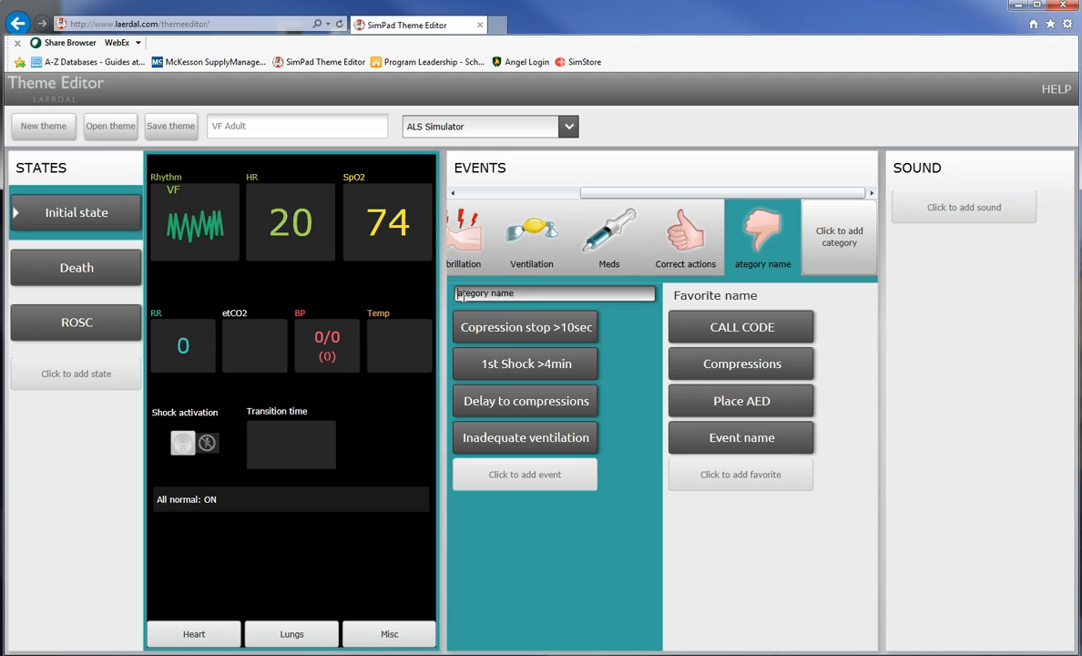
type("Needs improv")
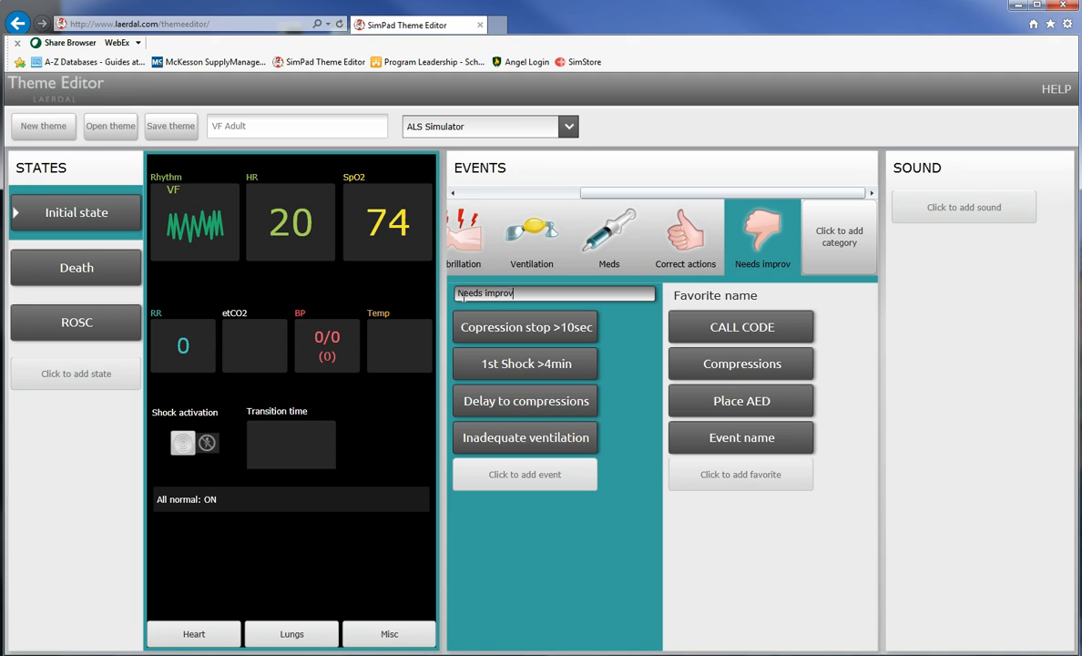
type("ement")
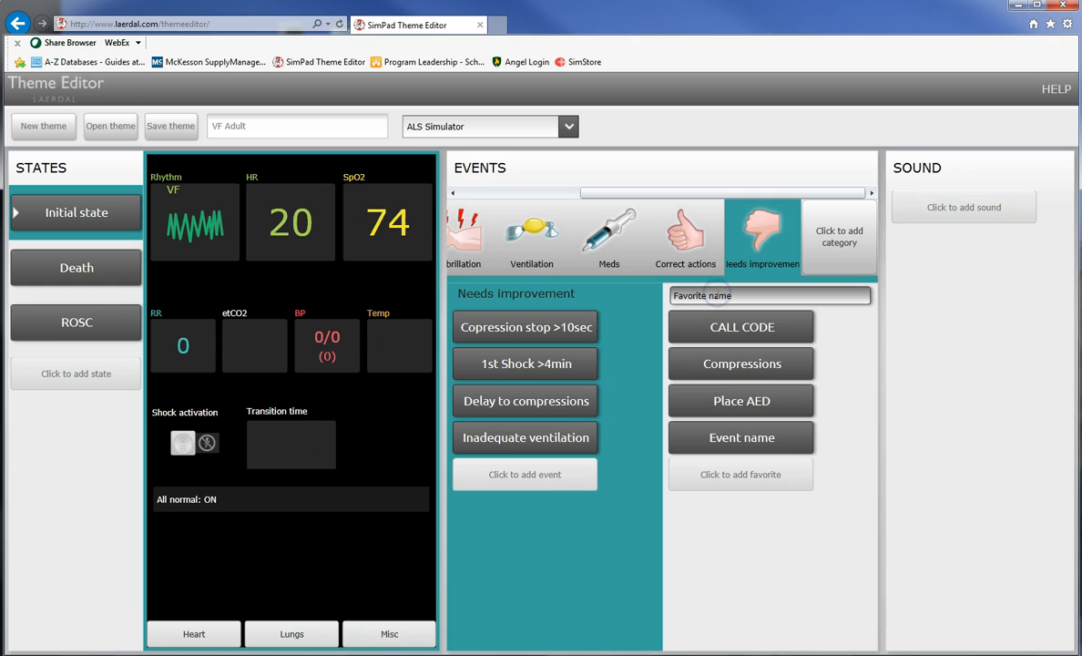
Rename the favorites column heading to Core events.
left_click(770, 295)
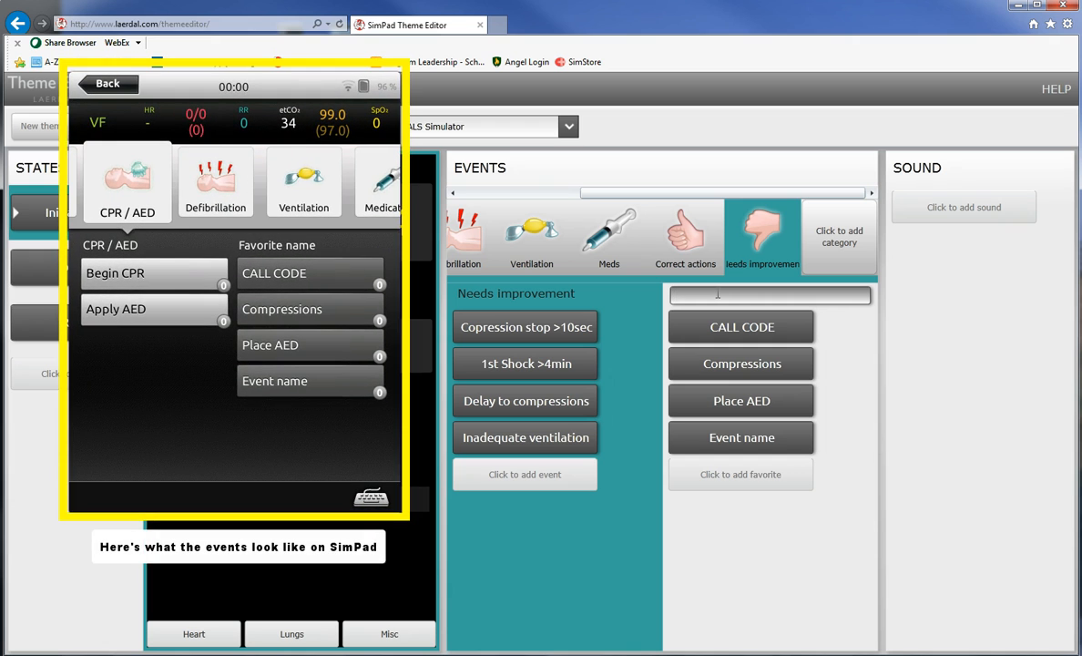
type("Core e")
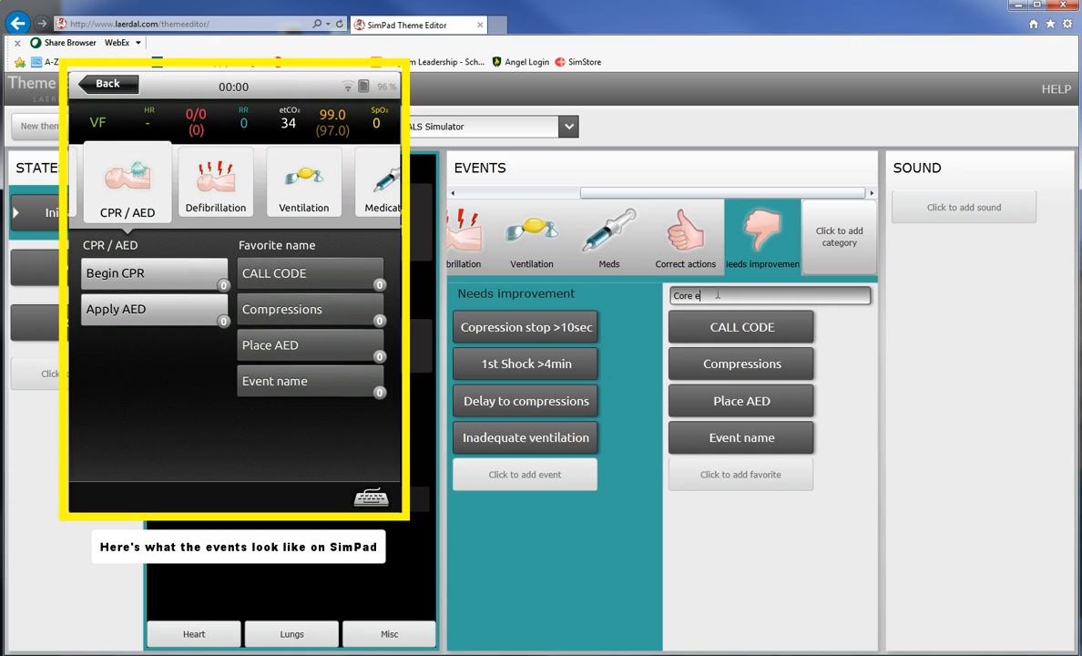
left_click(106, 83)
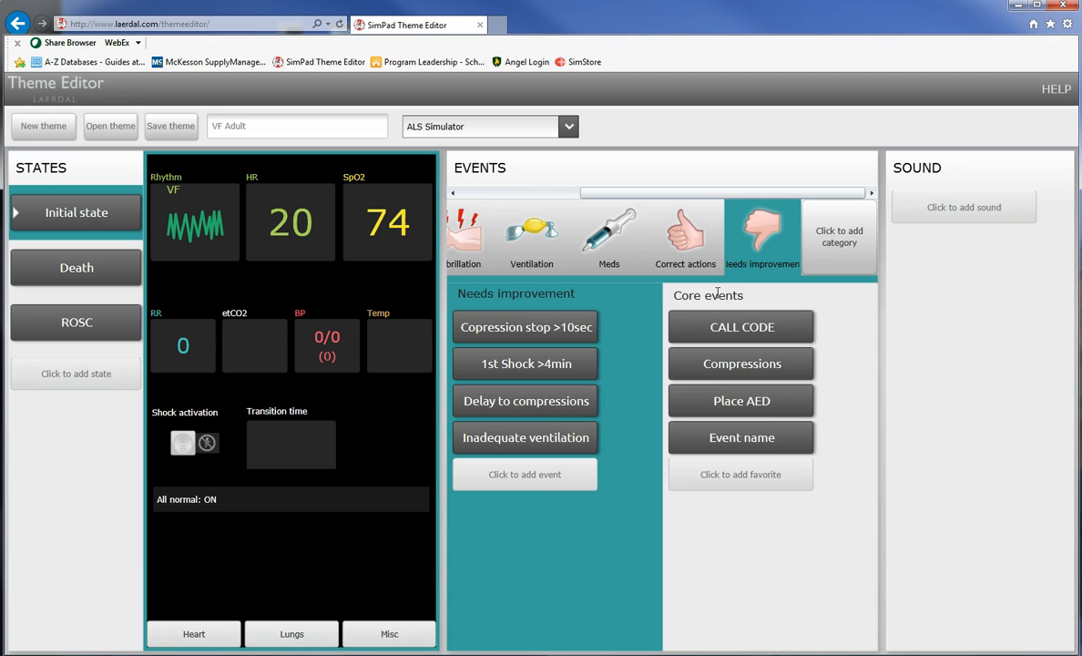
mouse_move(716, 298)
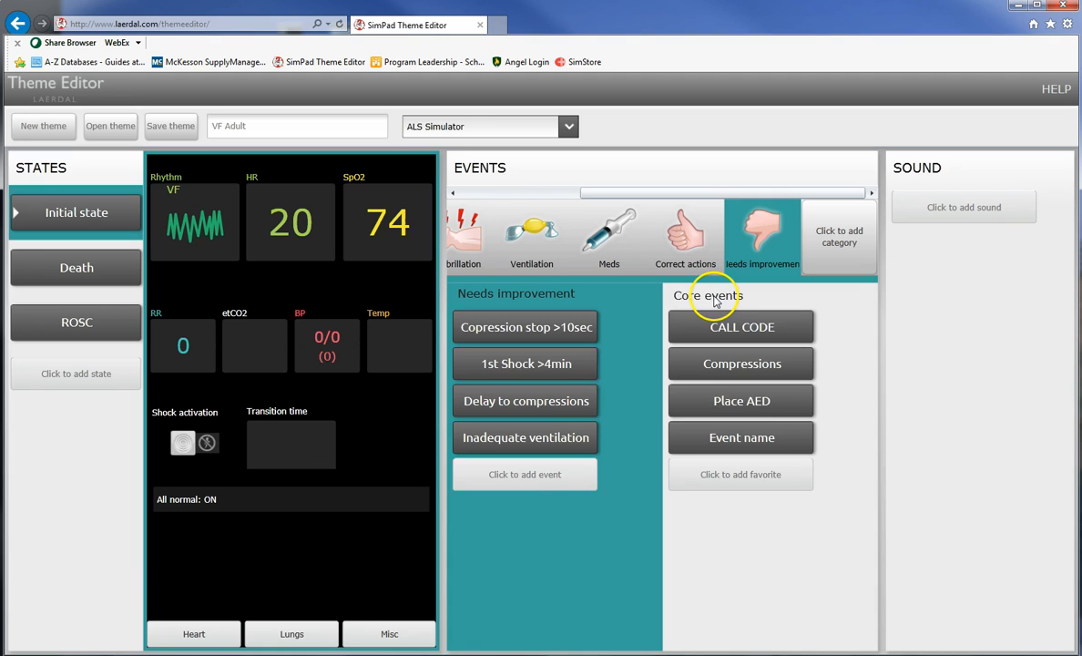
left_click(608, 235)
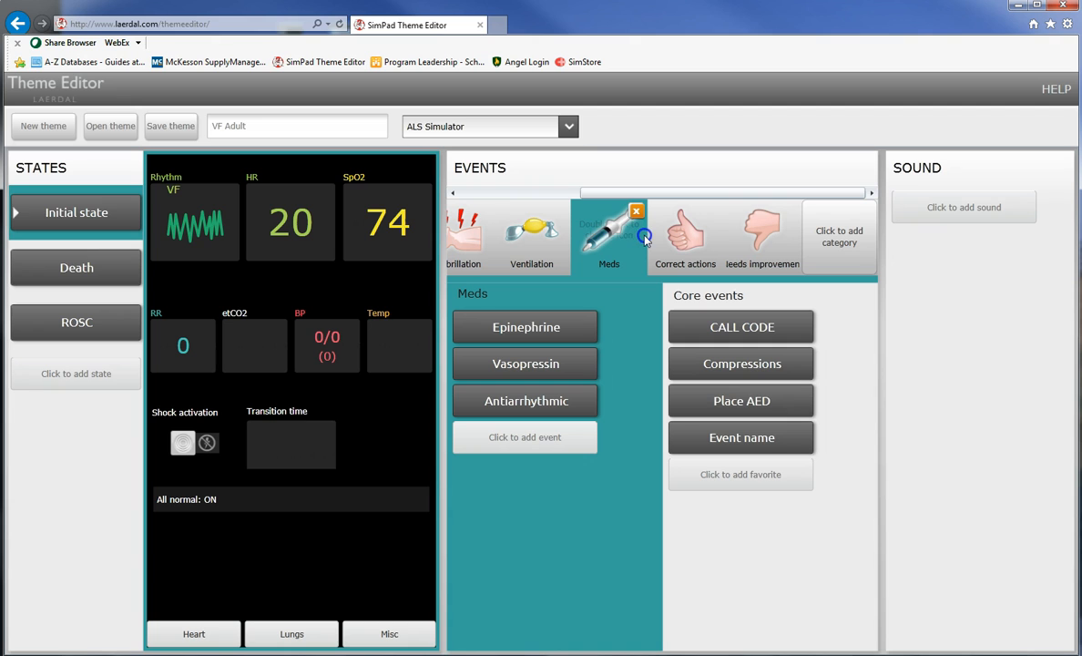
Move Correct actions to the front, then back after Meds.
left_click(608, 232)
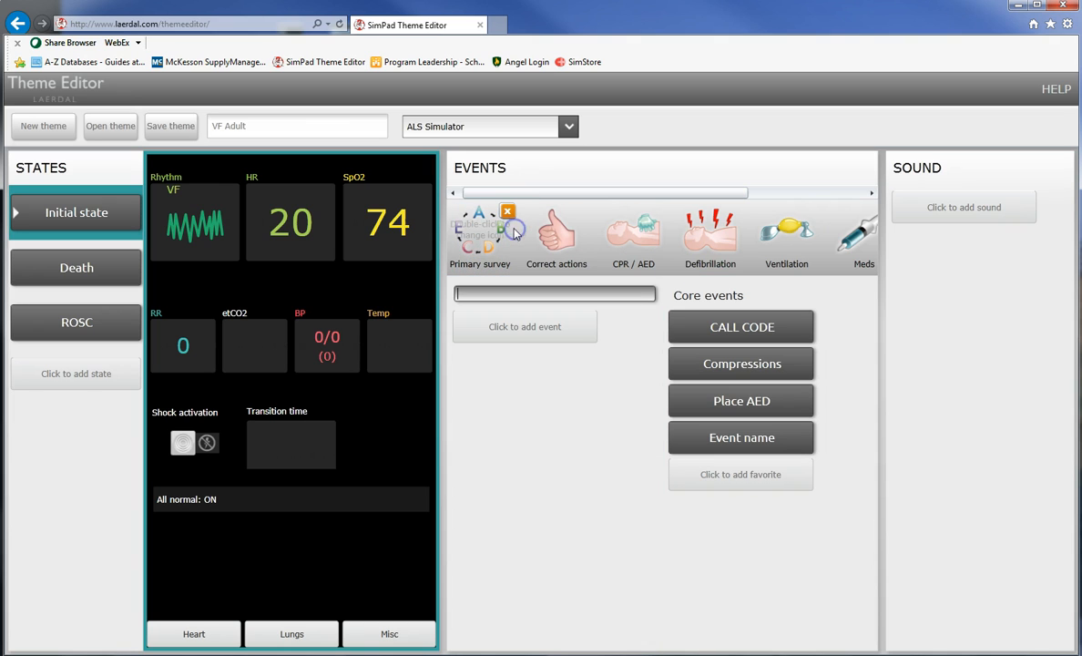
left_click(480, 237)
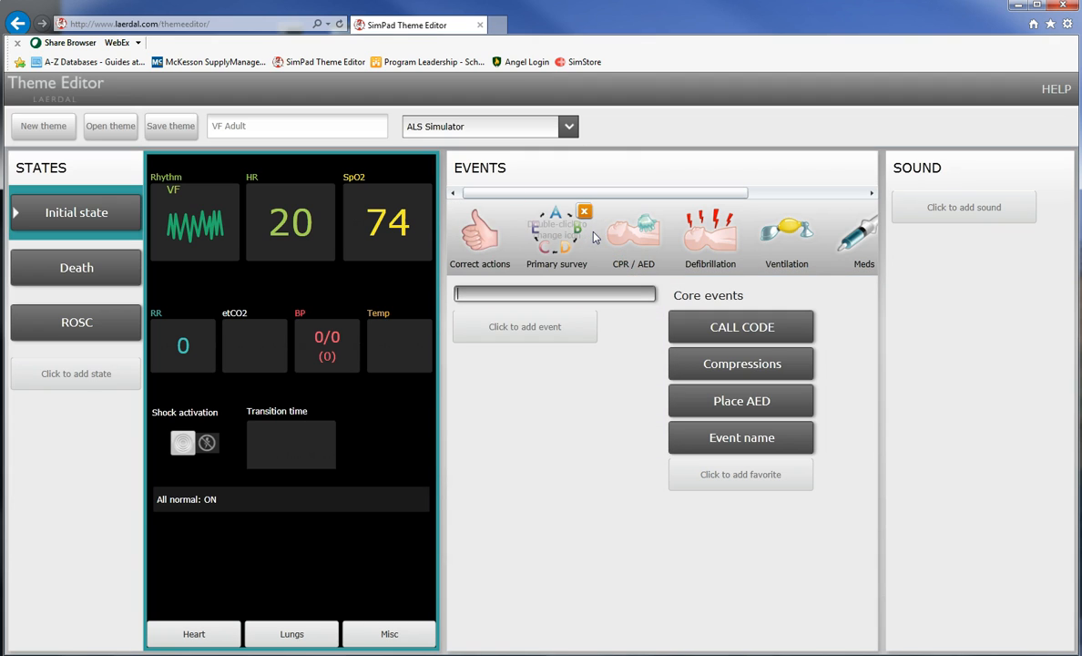
mouse_move(480, 236)
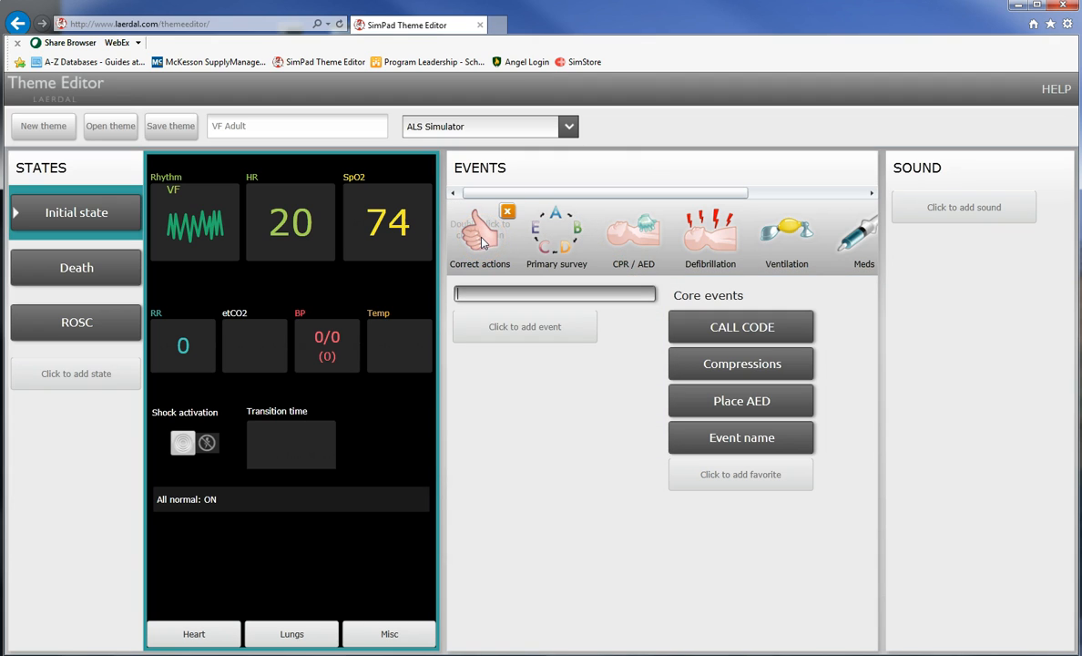
left_click(479, 237)
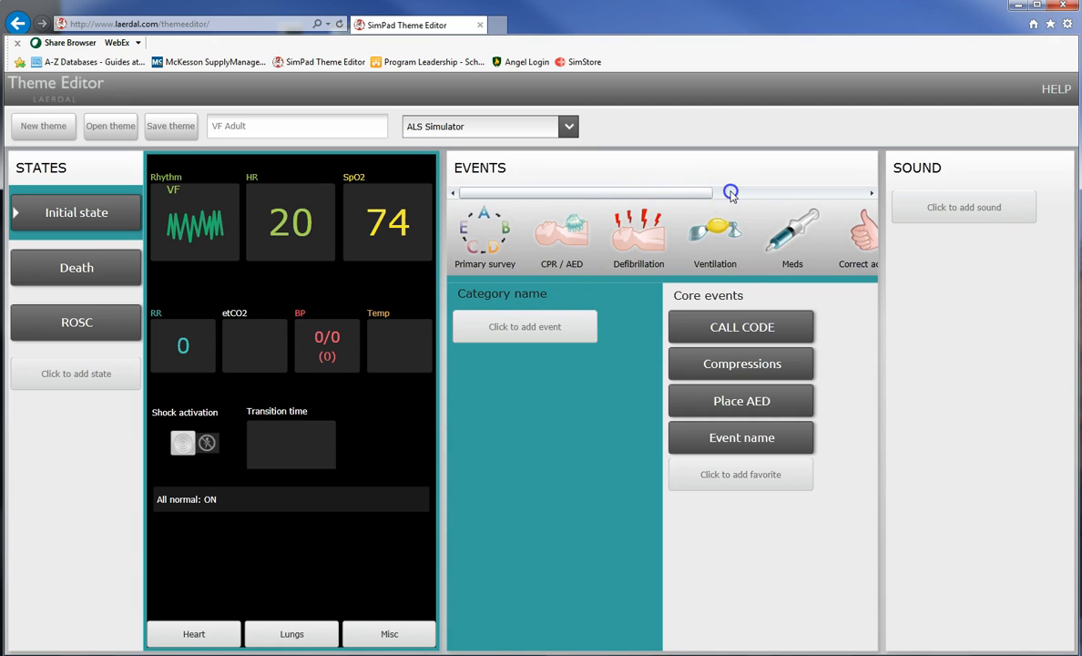
Add a new event category and name it Nursing process.
left_click(729, 192)
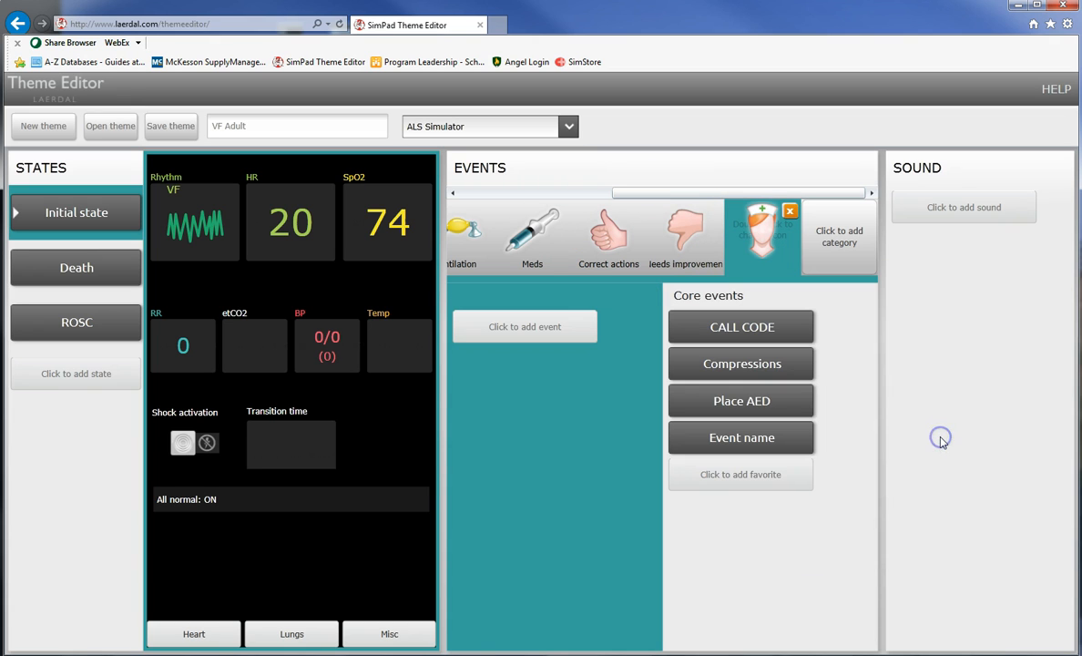
mouse_move(473, 292)
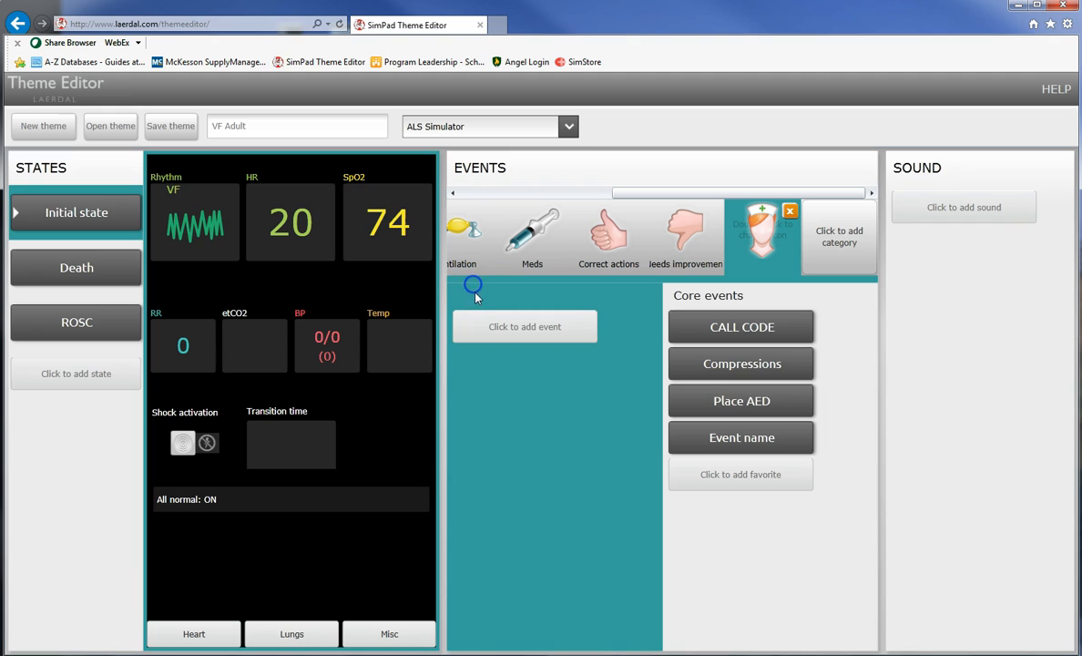
type("N")
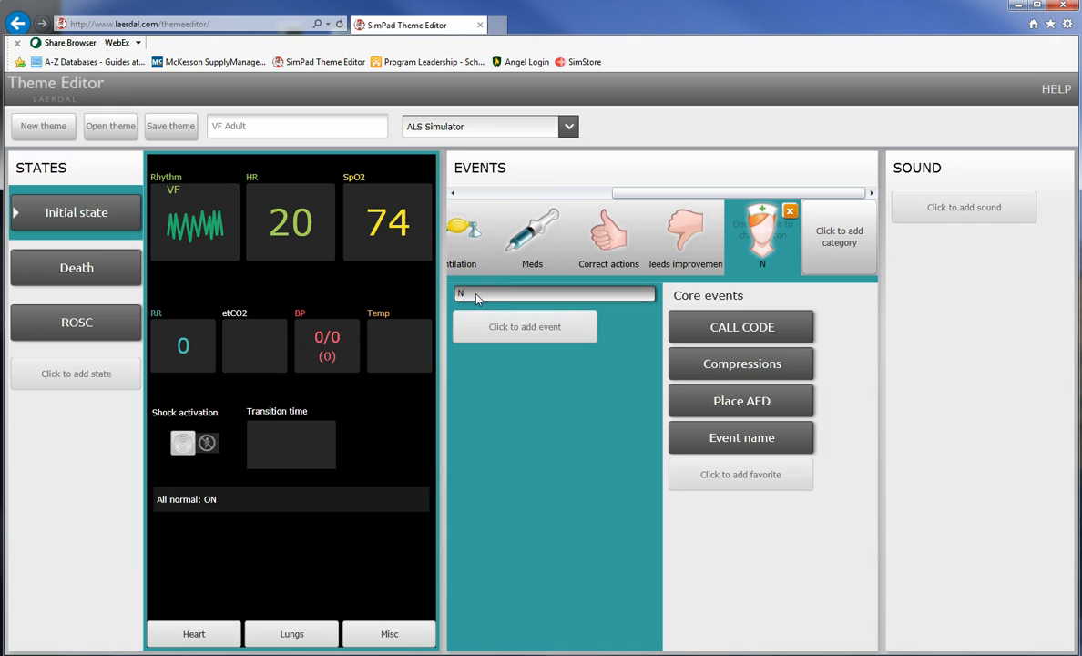
type("Nursing process")
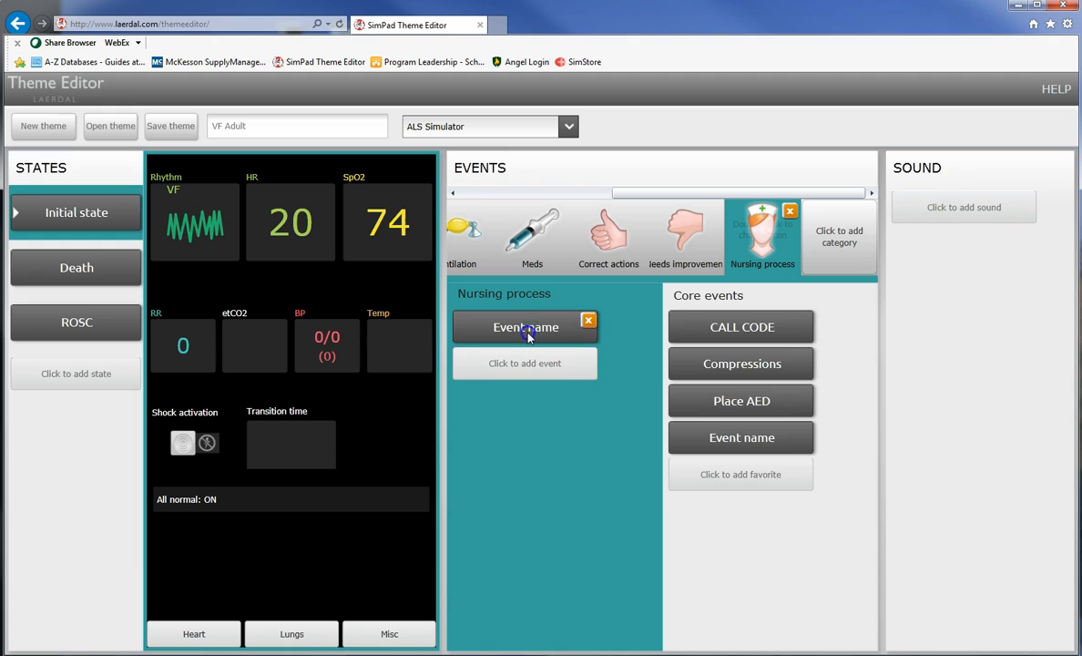
Rename the category's first event to Be nice, then add and delete extra events.
double_click(526, 328)
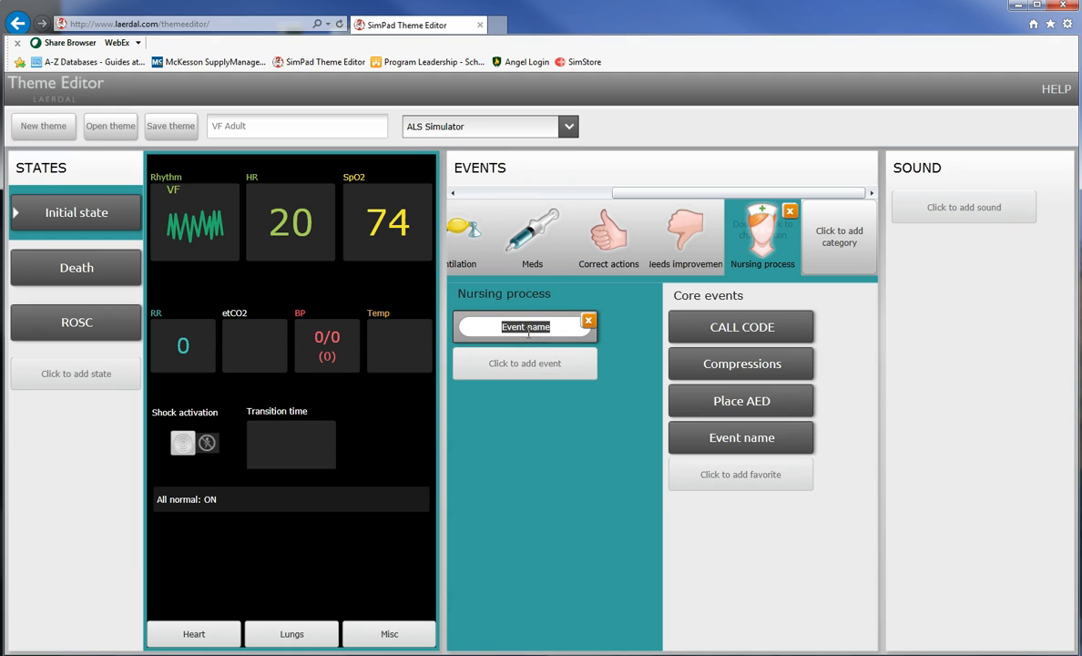
type("Be nice")
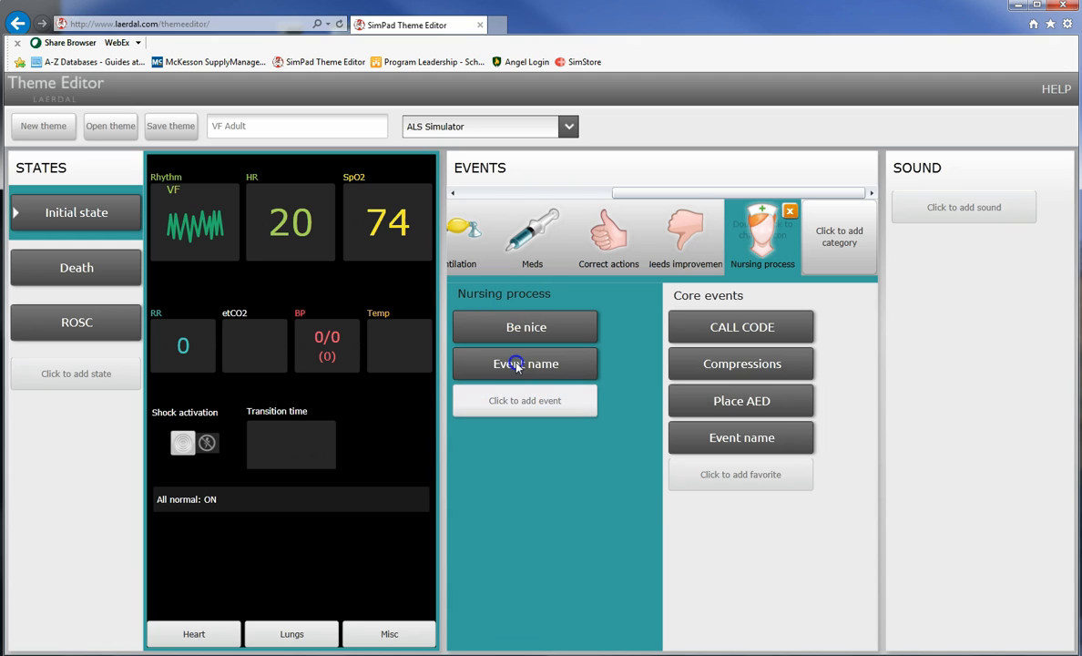
left_click(525, 363)
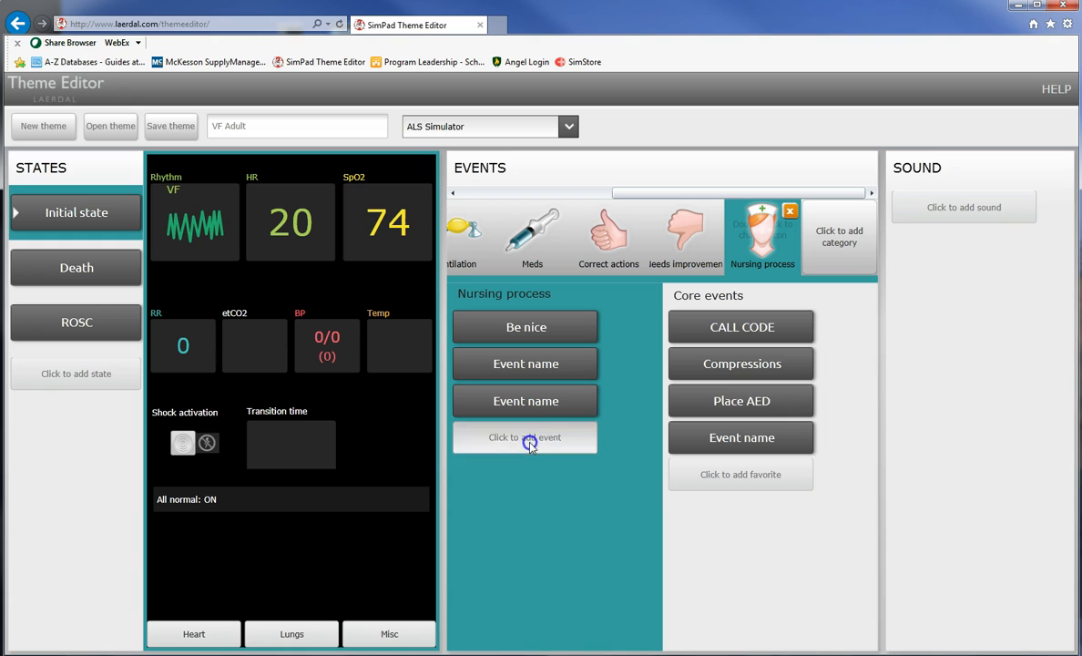
left_click(525, 437)
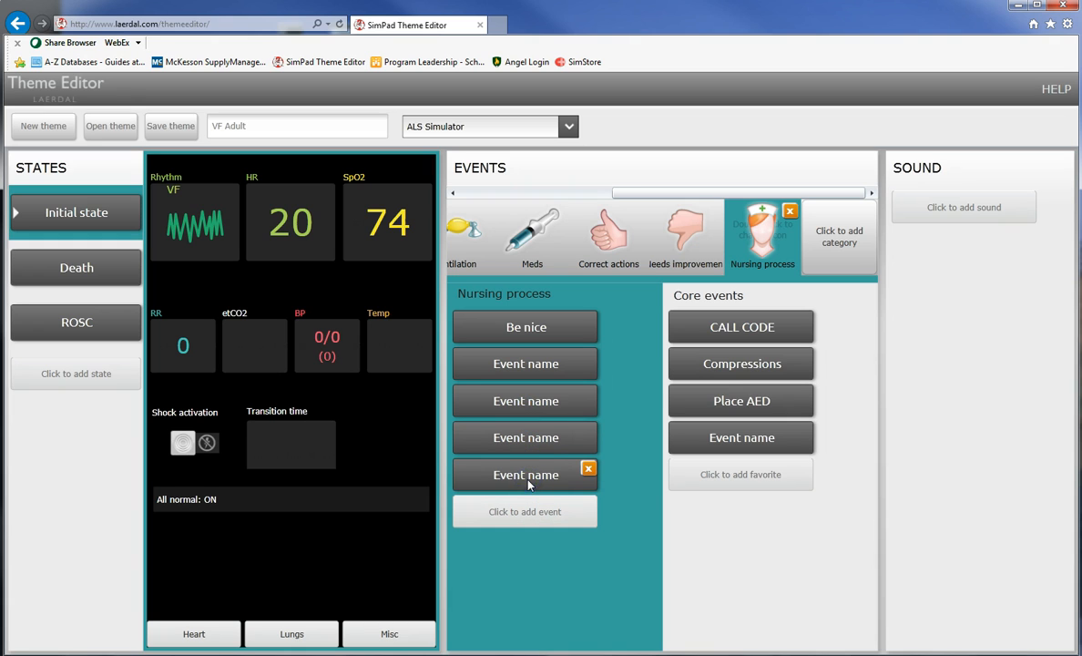
left_click(589, 468)
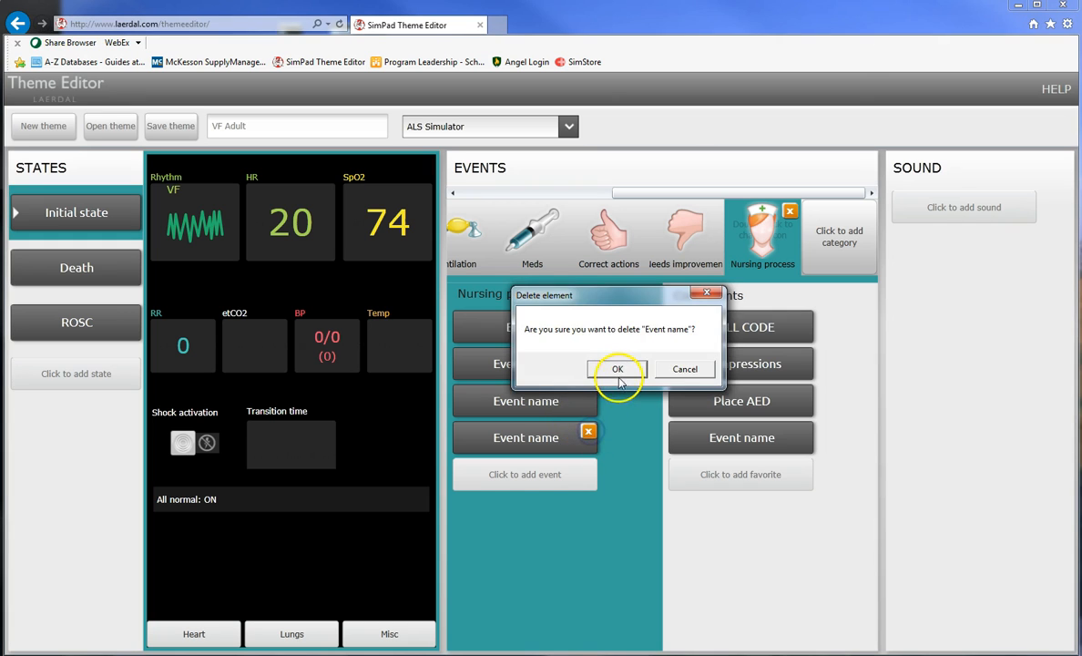
left_click(617, 368)
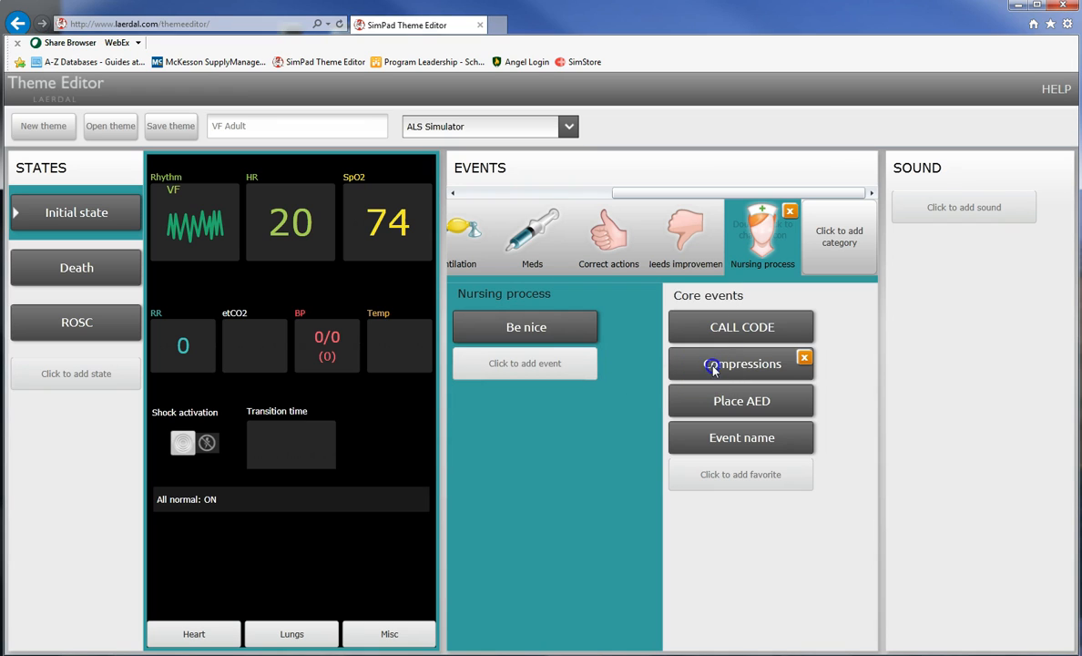
left_click_drag(741, 364, 741, 410)
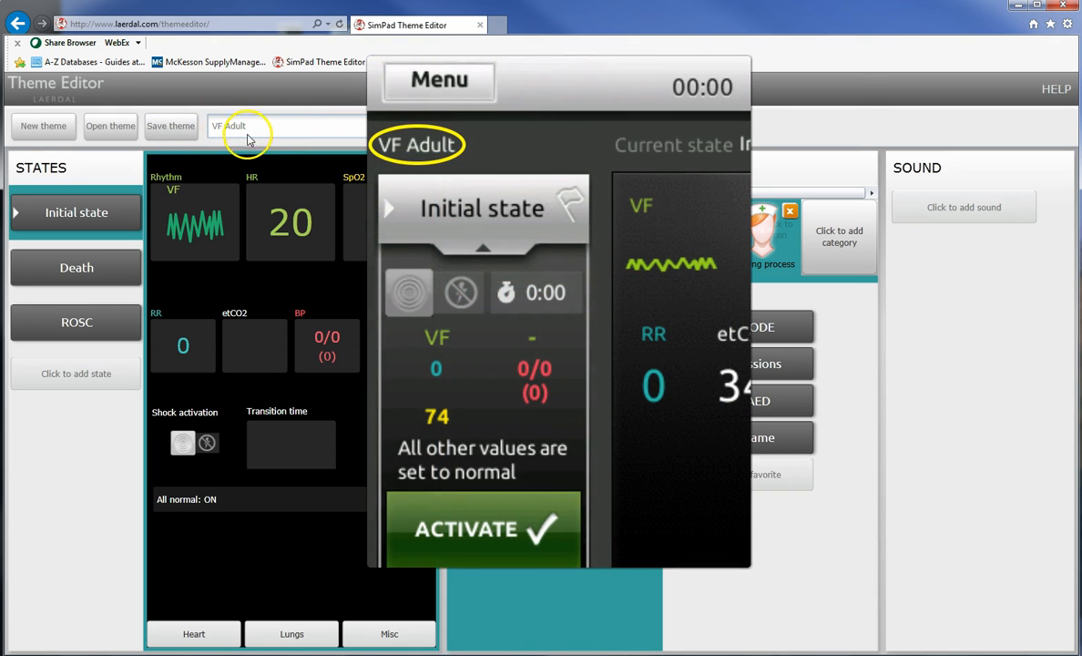
Save the theme as NURS3_VF_ADULT.thm.
left_click(171, 126)
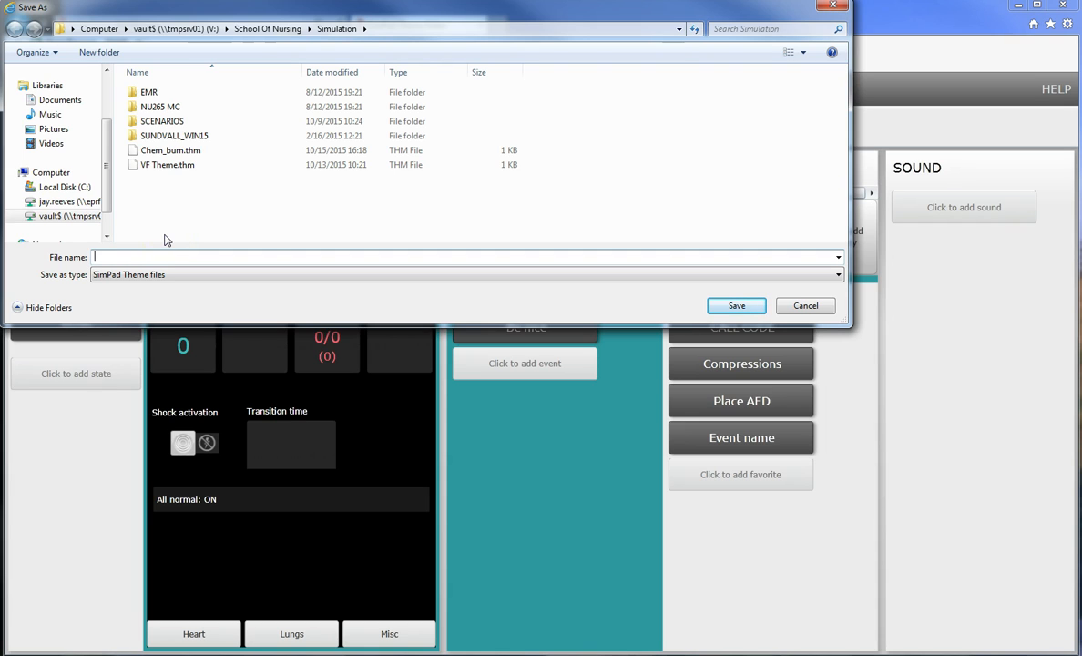
type("NUR")
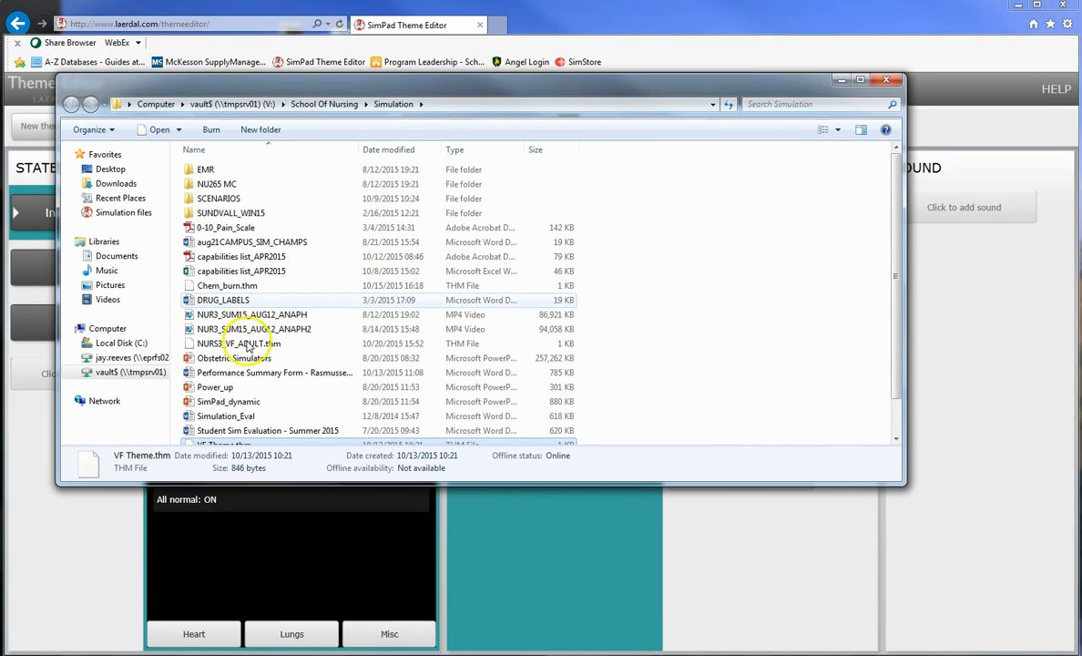
mouse_move(239, 343)
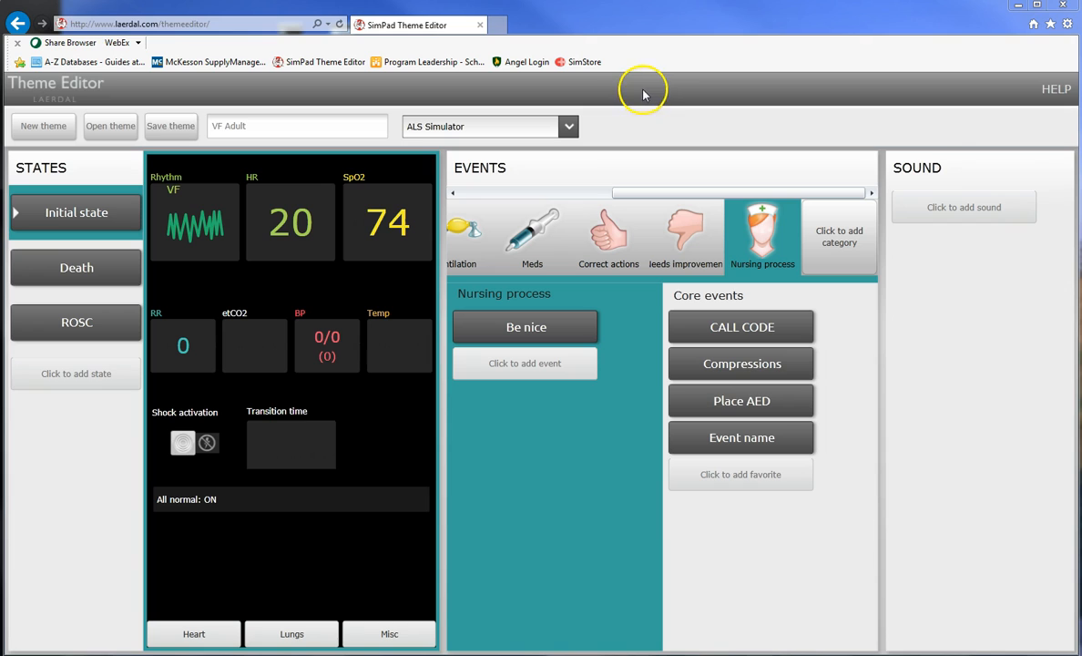
mouse_move(979, 180)
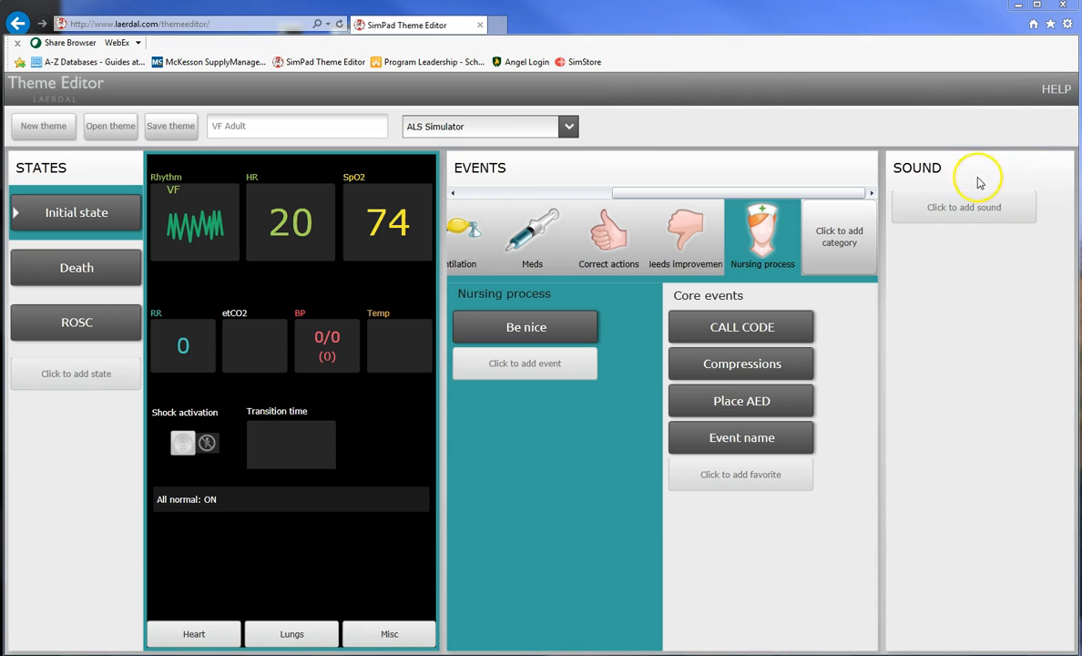
mouse_move(925, 179)
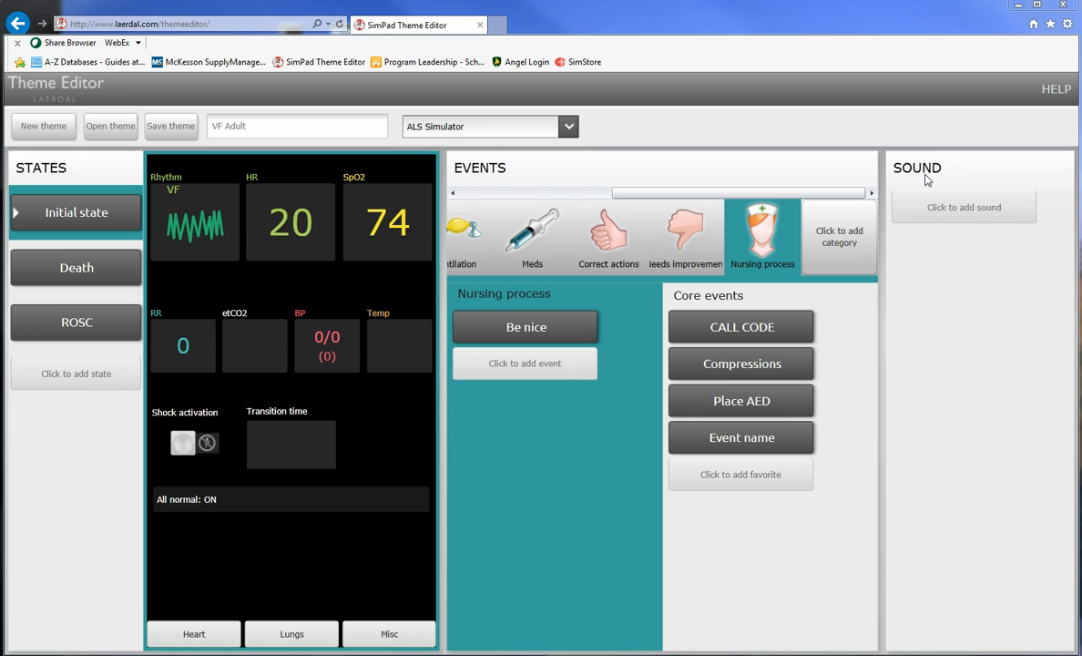
mouse_move(1056, 89)
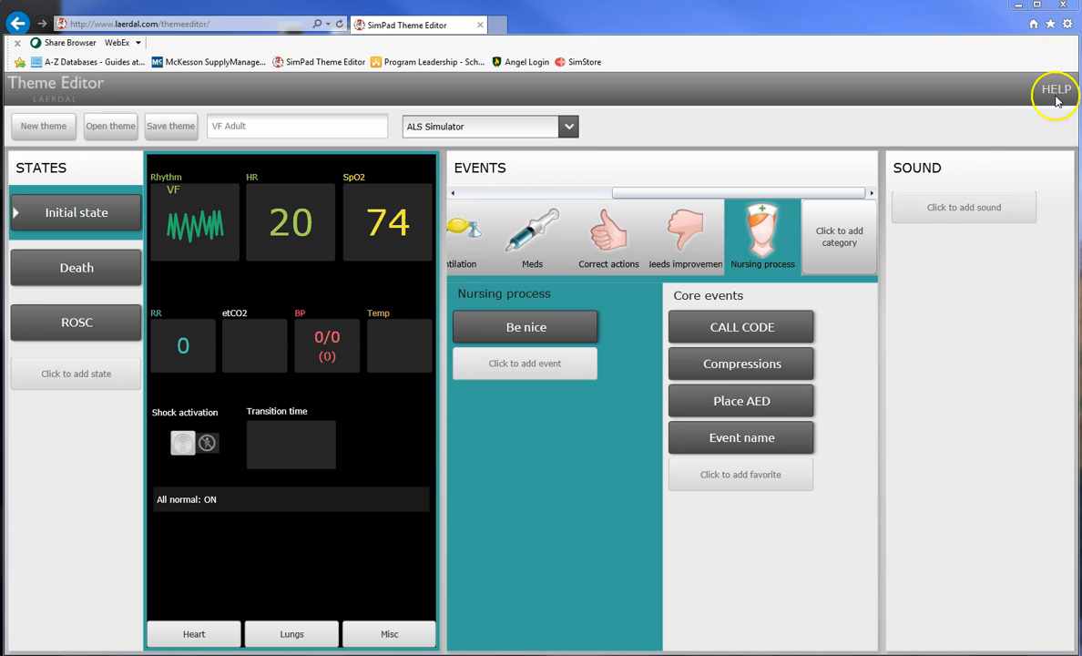
left_click(1056, 89)
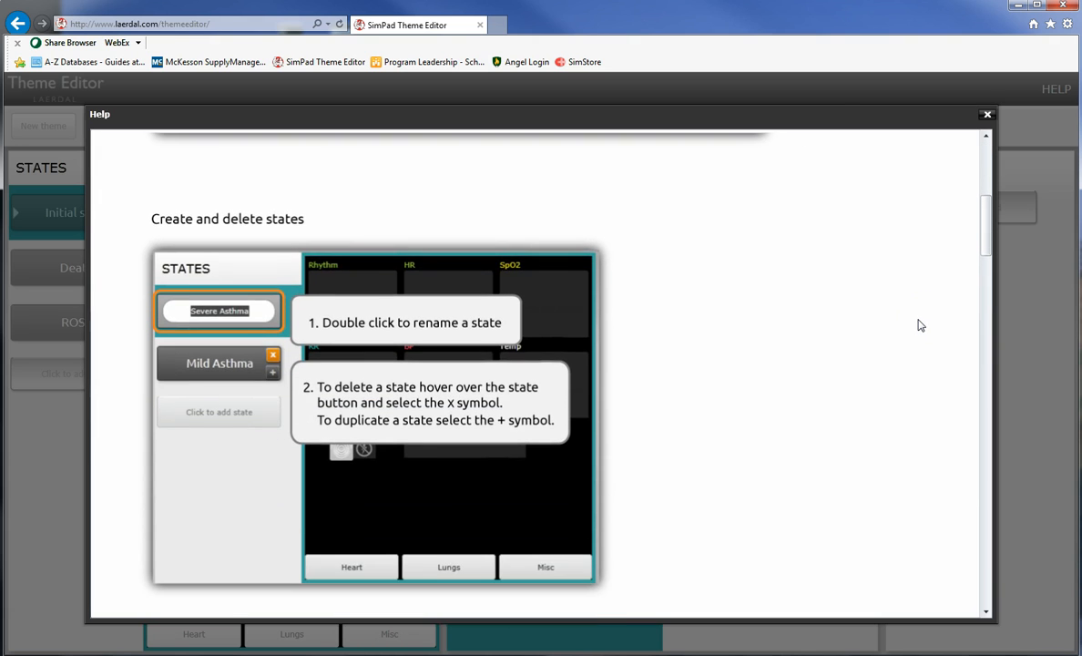
scroll("down", 3)
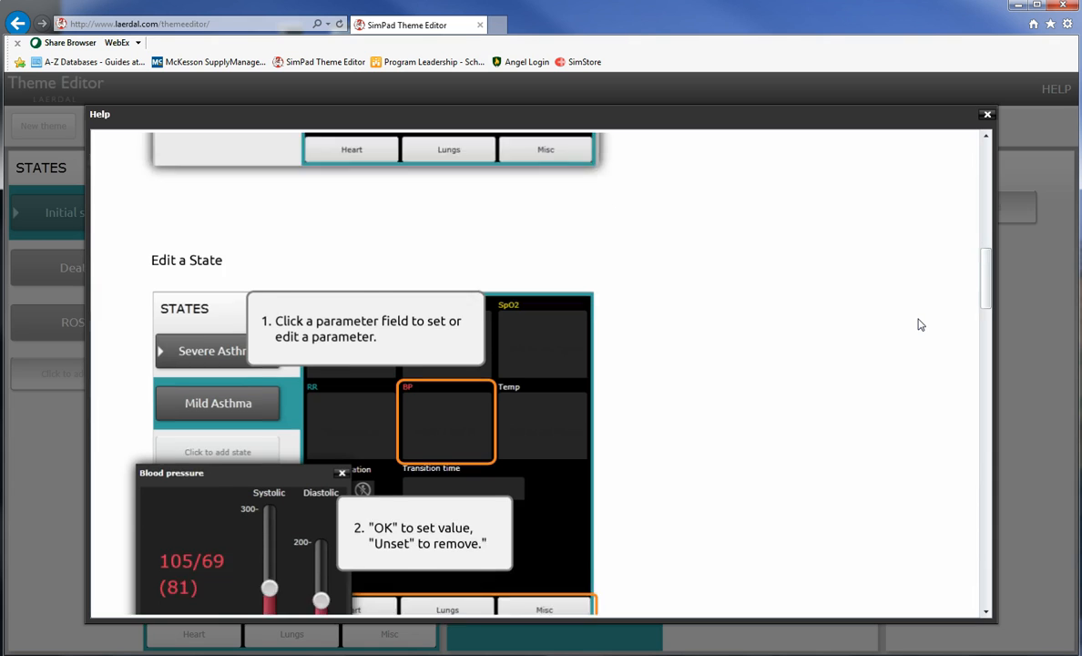
scroll("down", 3)
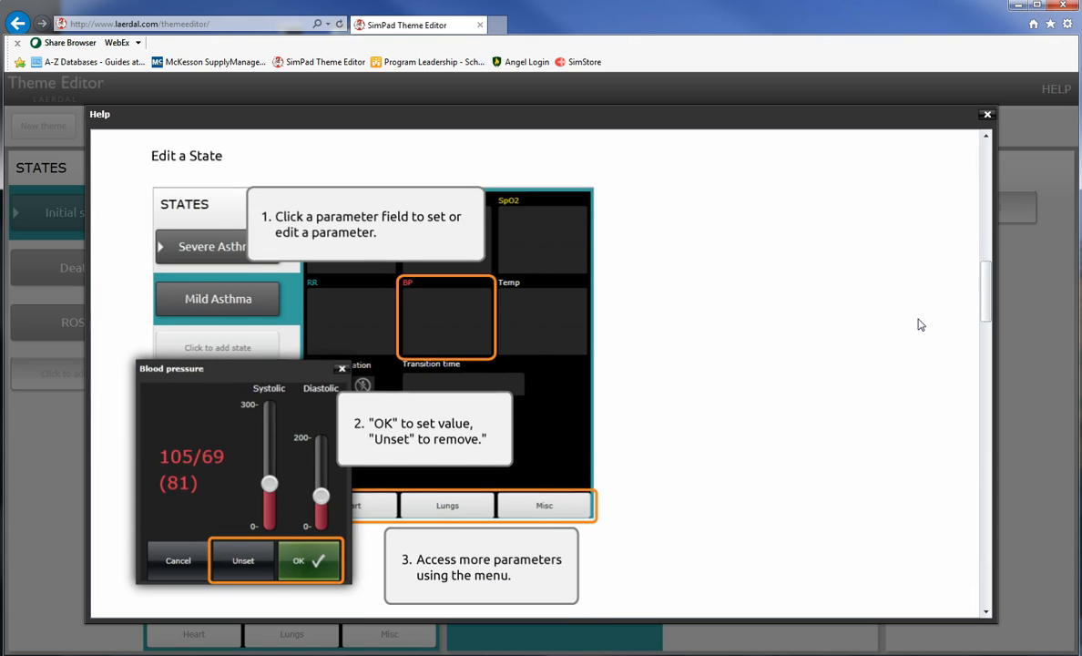
scroll("down", 3)
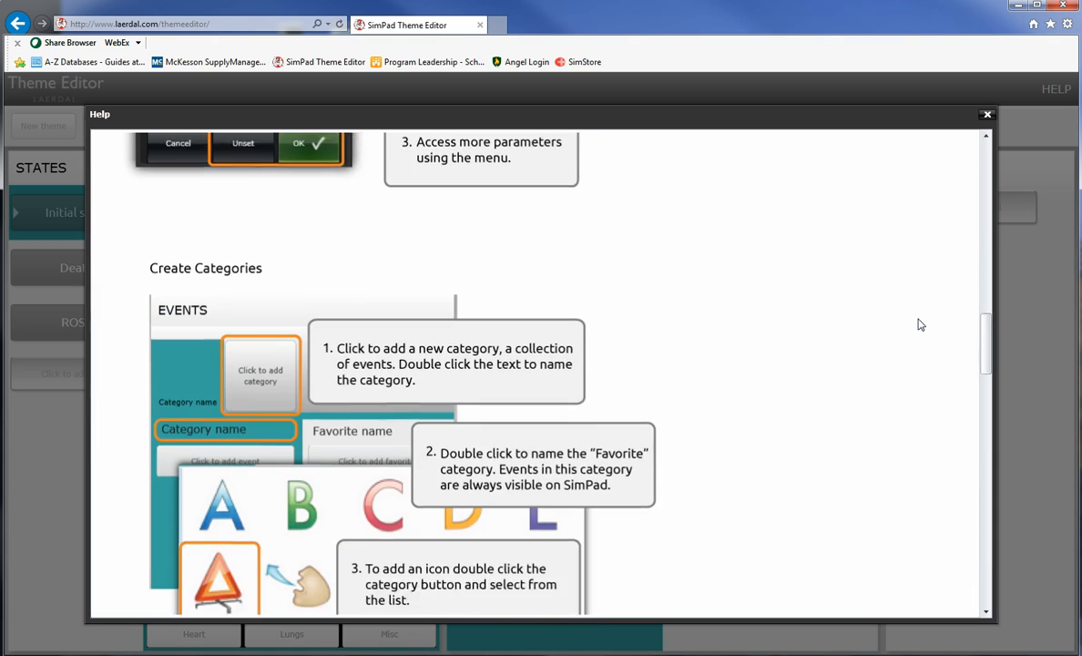
scroll("down", 3)
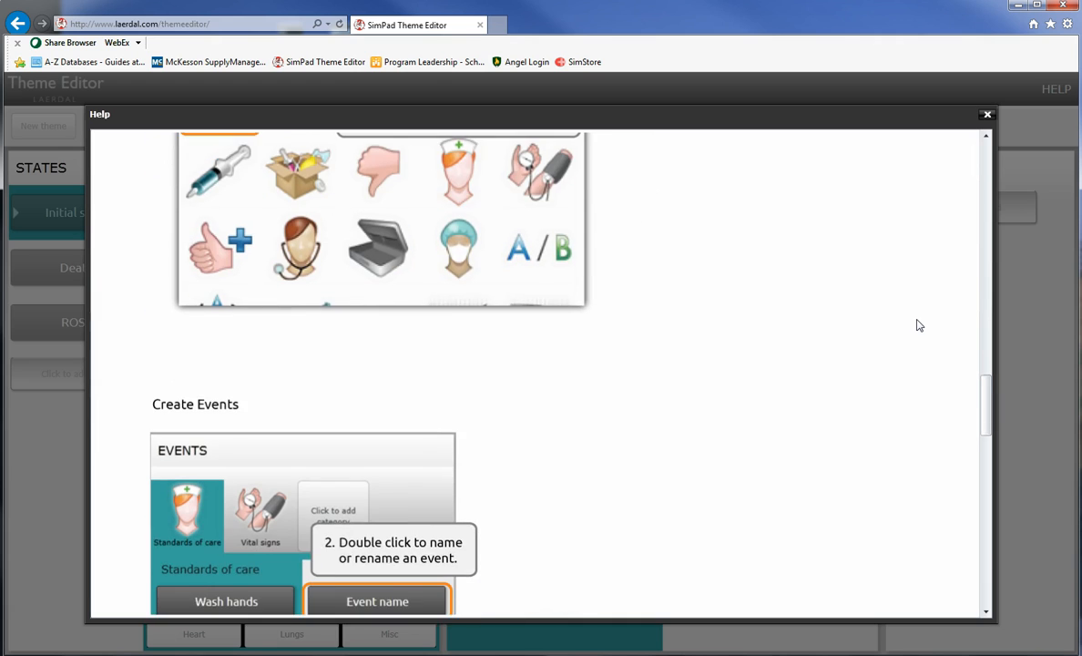
scroll("down", 3)
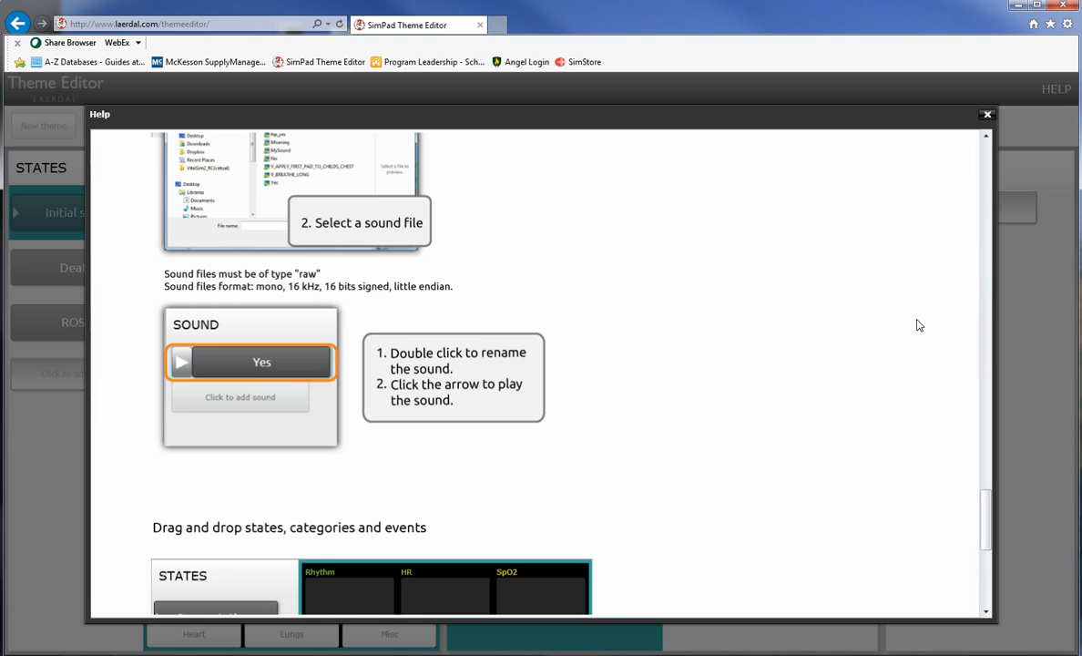
scroll("down", 3)
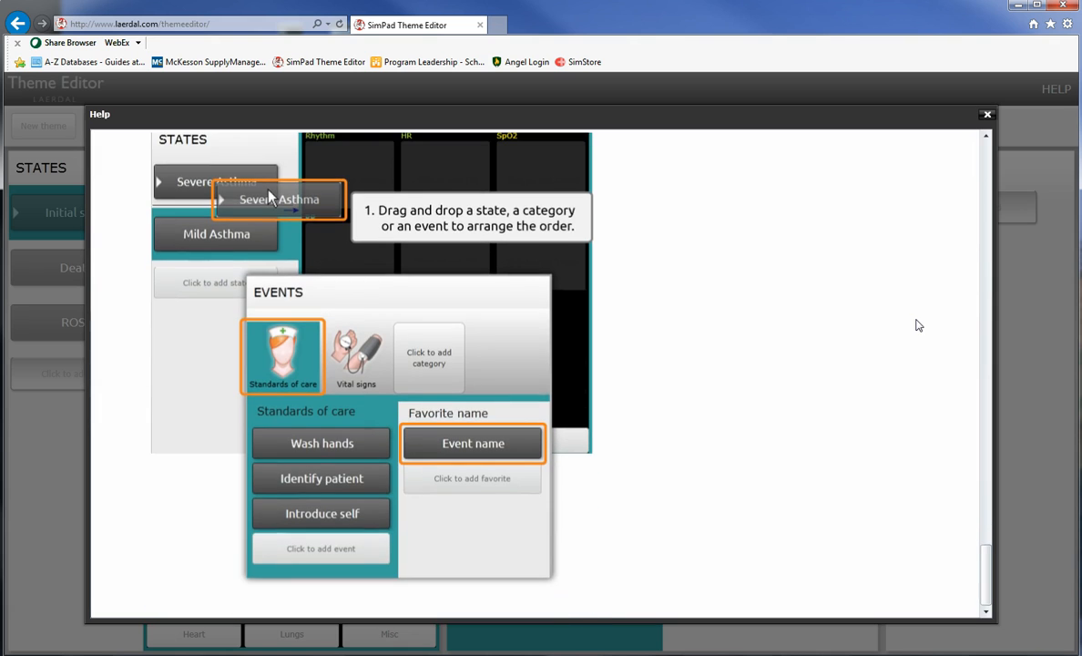
scroll("down", 3)
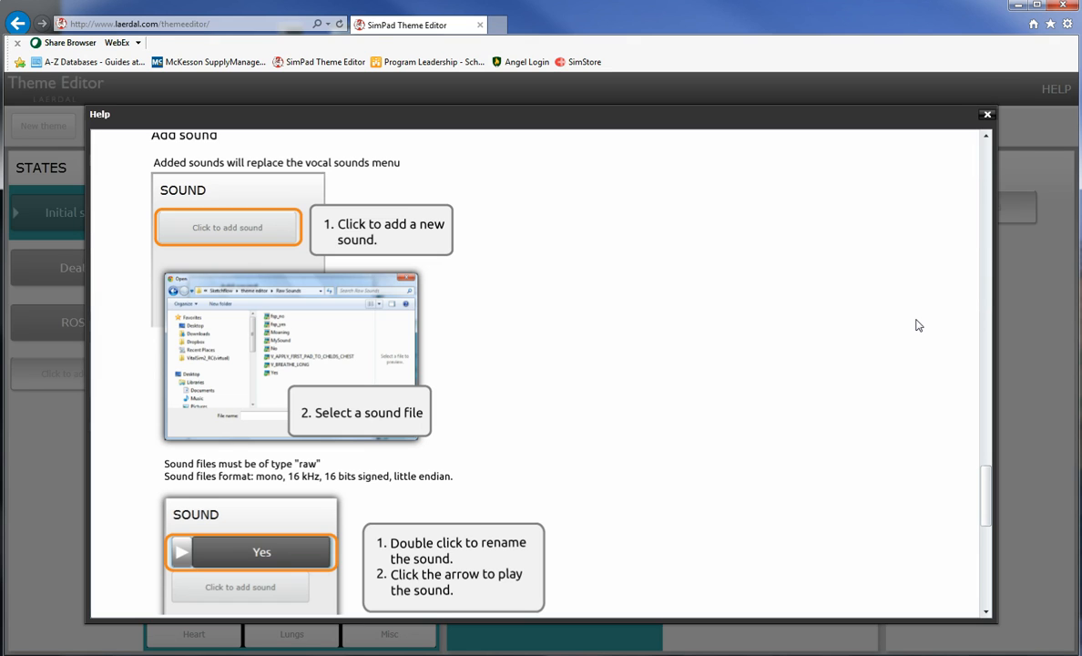
left_click(986, 114)
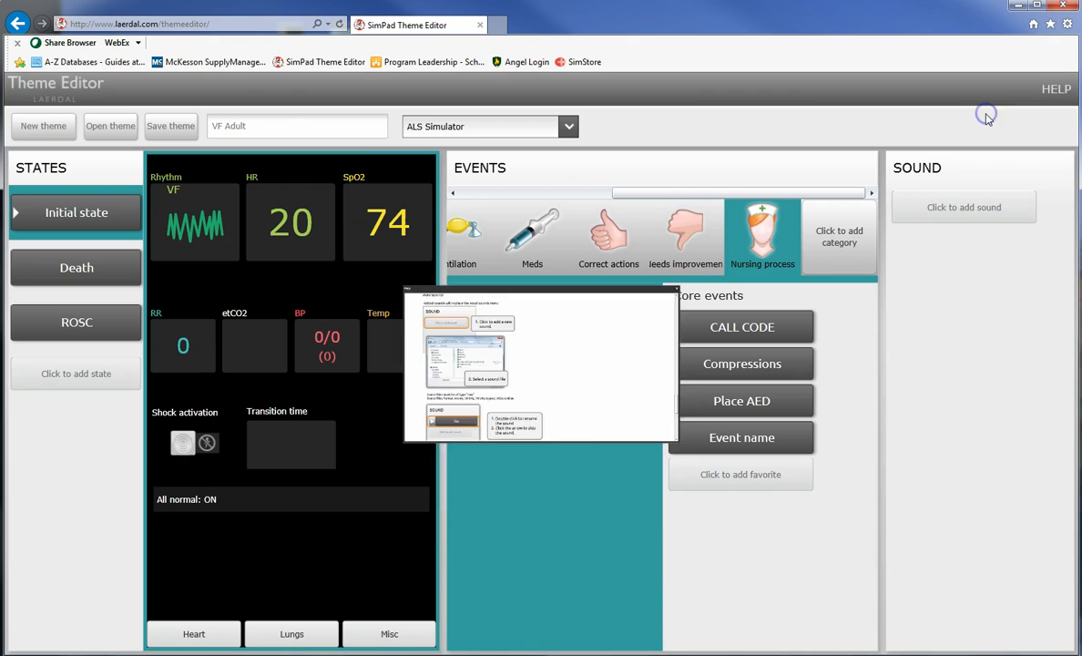